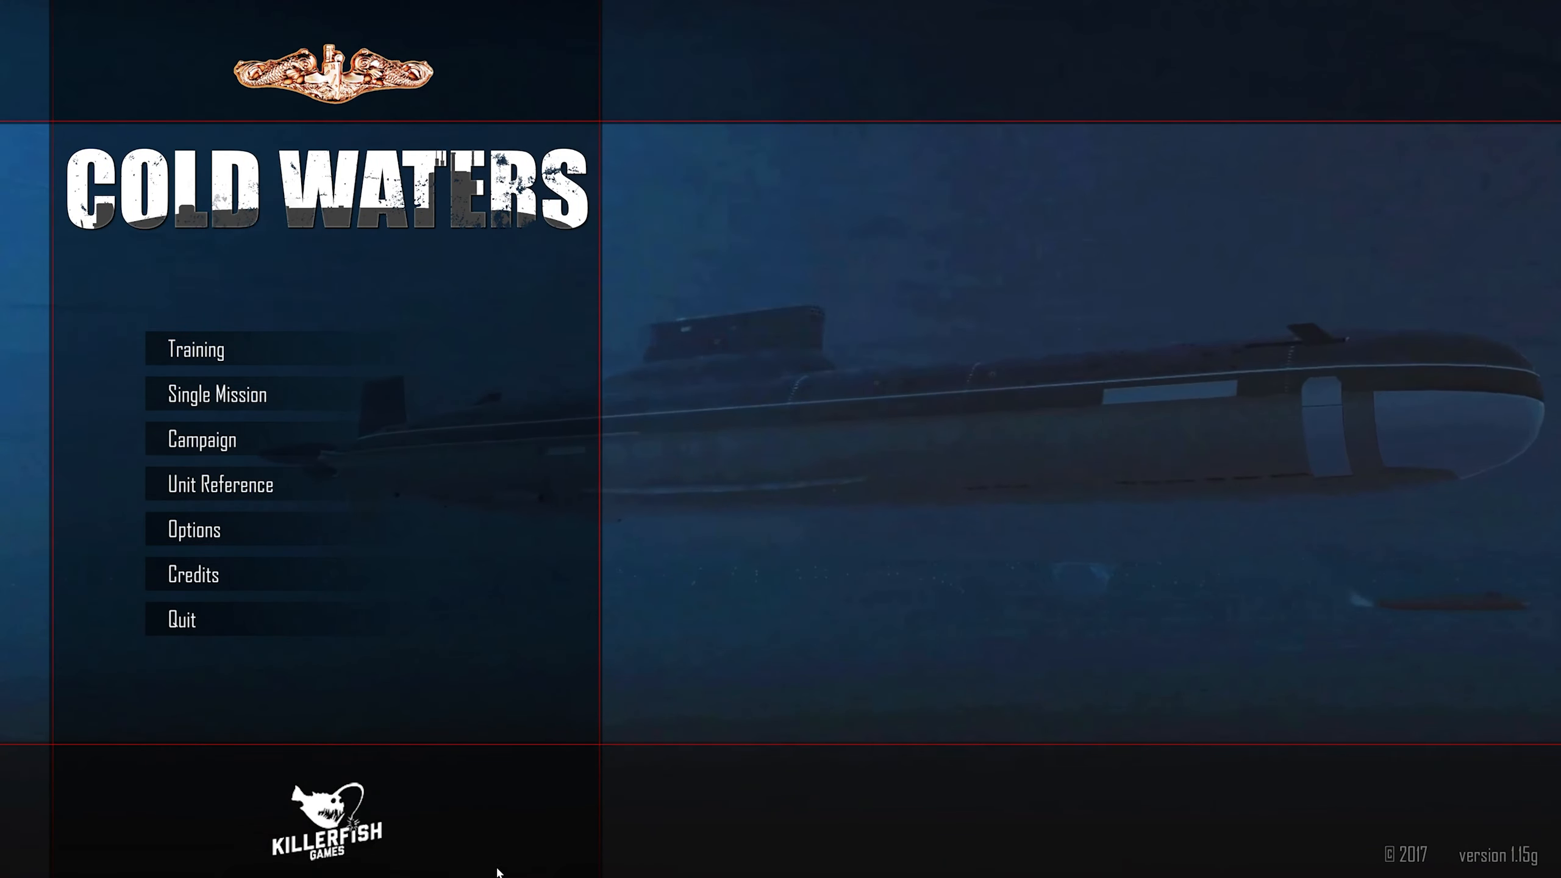
{"action": "mouse_move", "coordinate": [196, 348]}
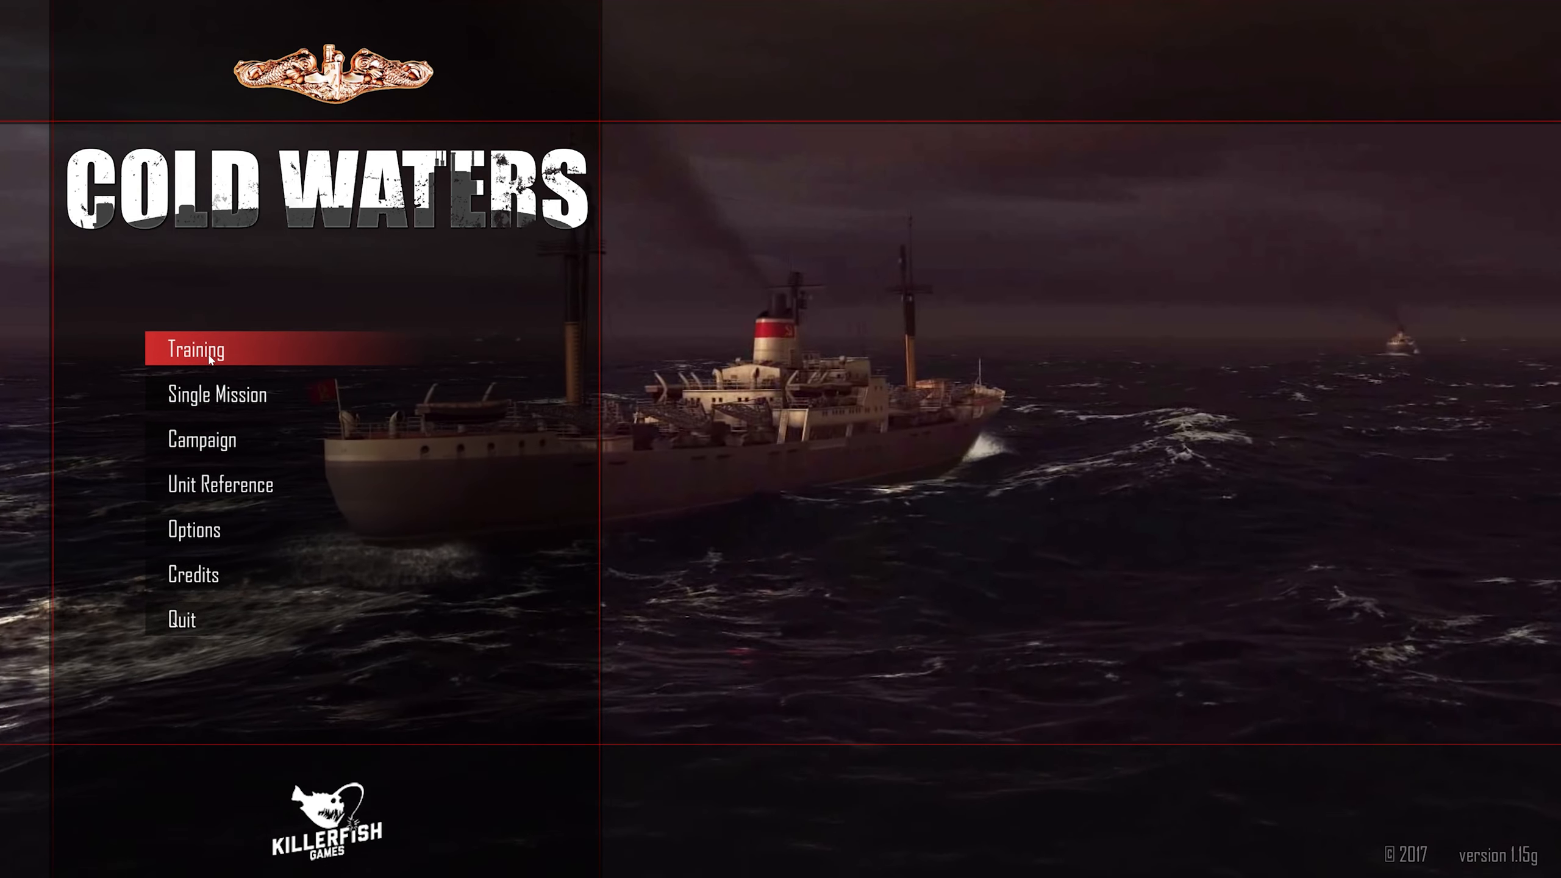
Choose Training from the main menu to list the training lessons
{"action": "left_click", "coordinate": [195, 349]}
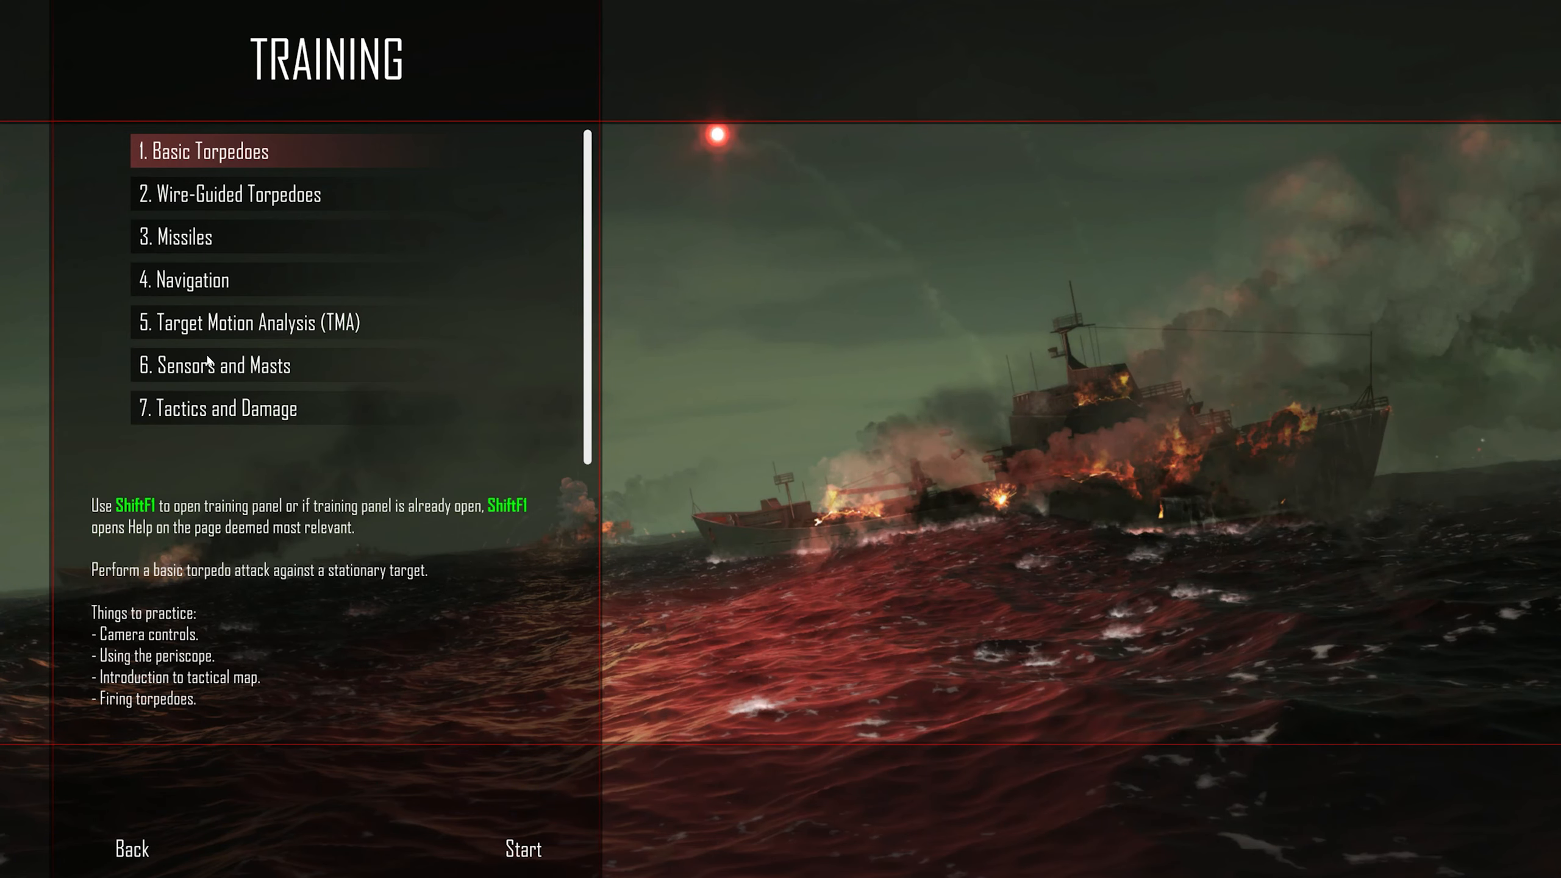
{"action": "mouse_move", "coordinate": [204, 177]}
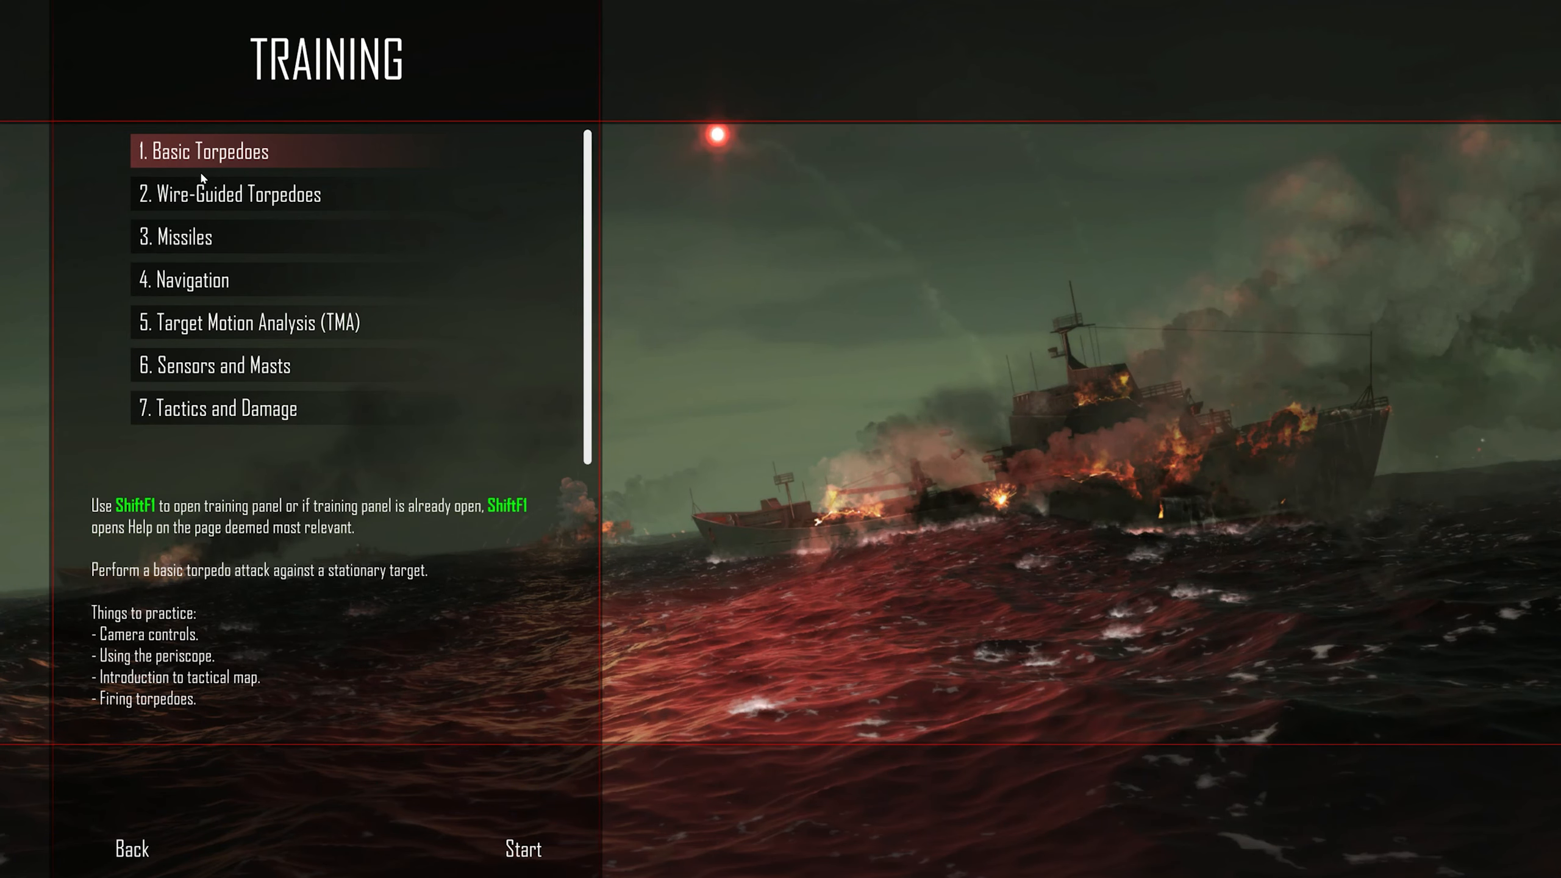
{"action": "mouse_move", "coordinate": [288, 204]}
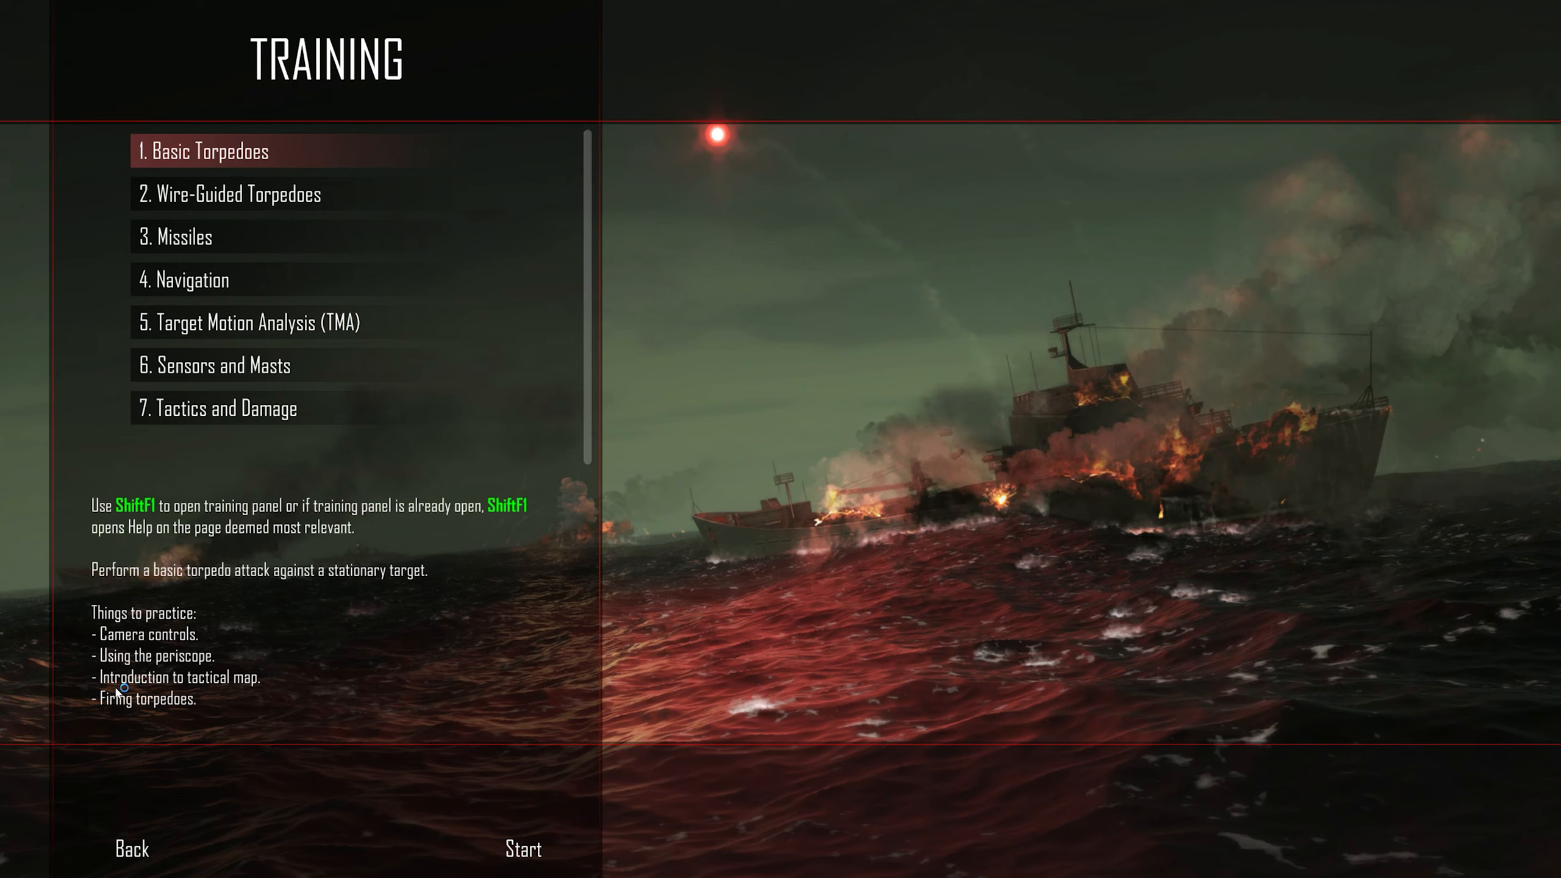
{"action": "mouse_move", "coordinate": [153, 709]}
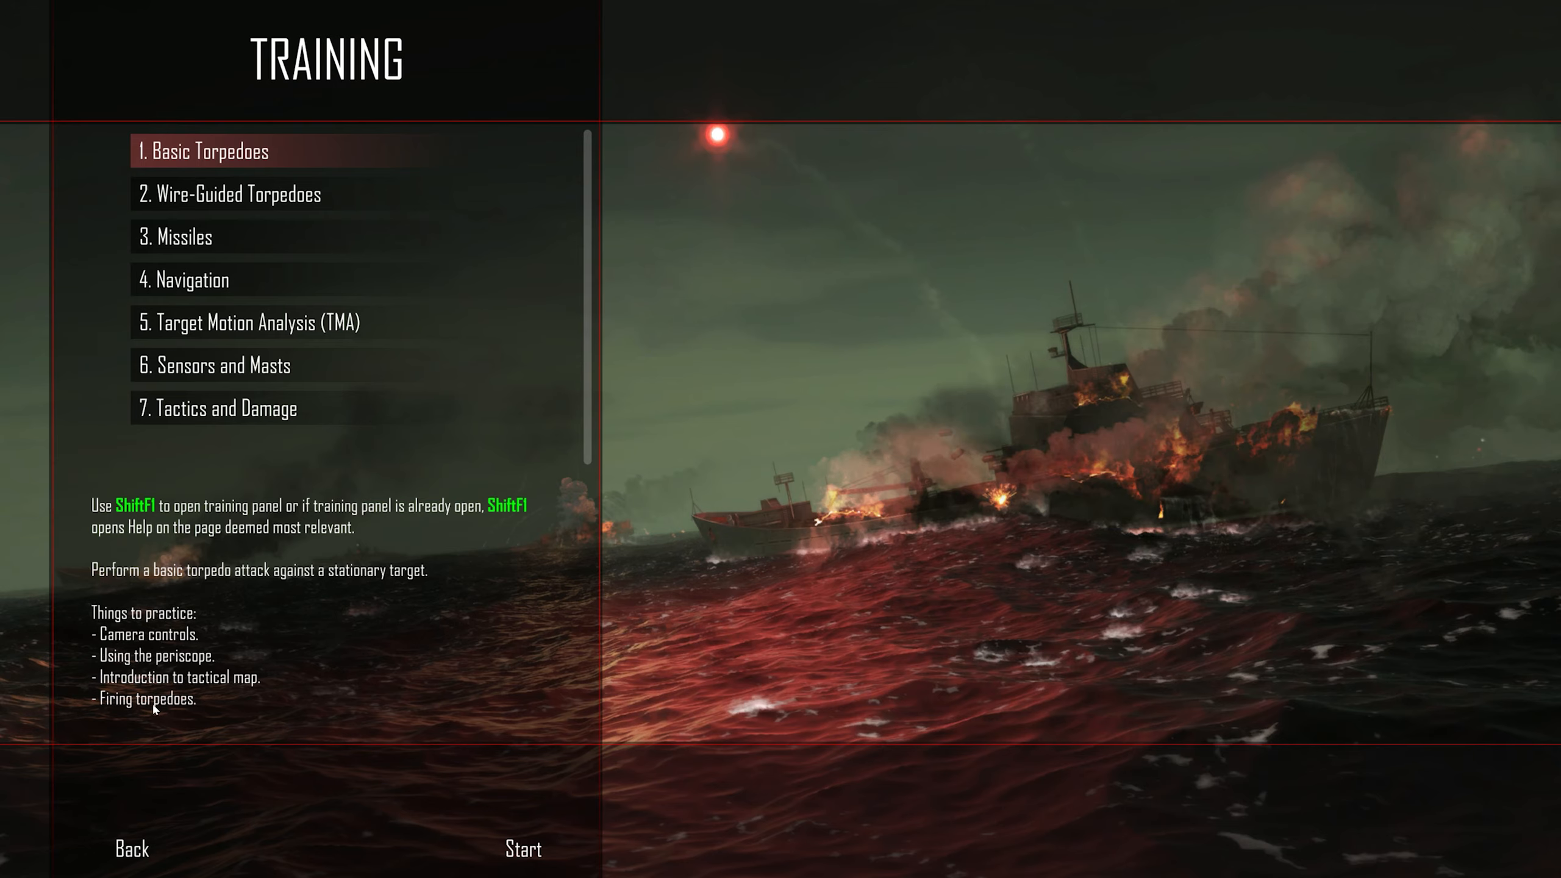
{"action": "mouse_move", "coordinate": [268, 123]}
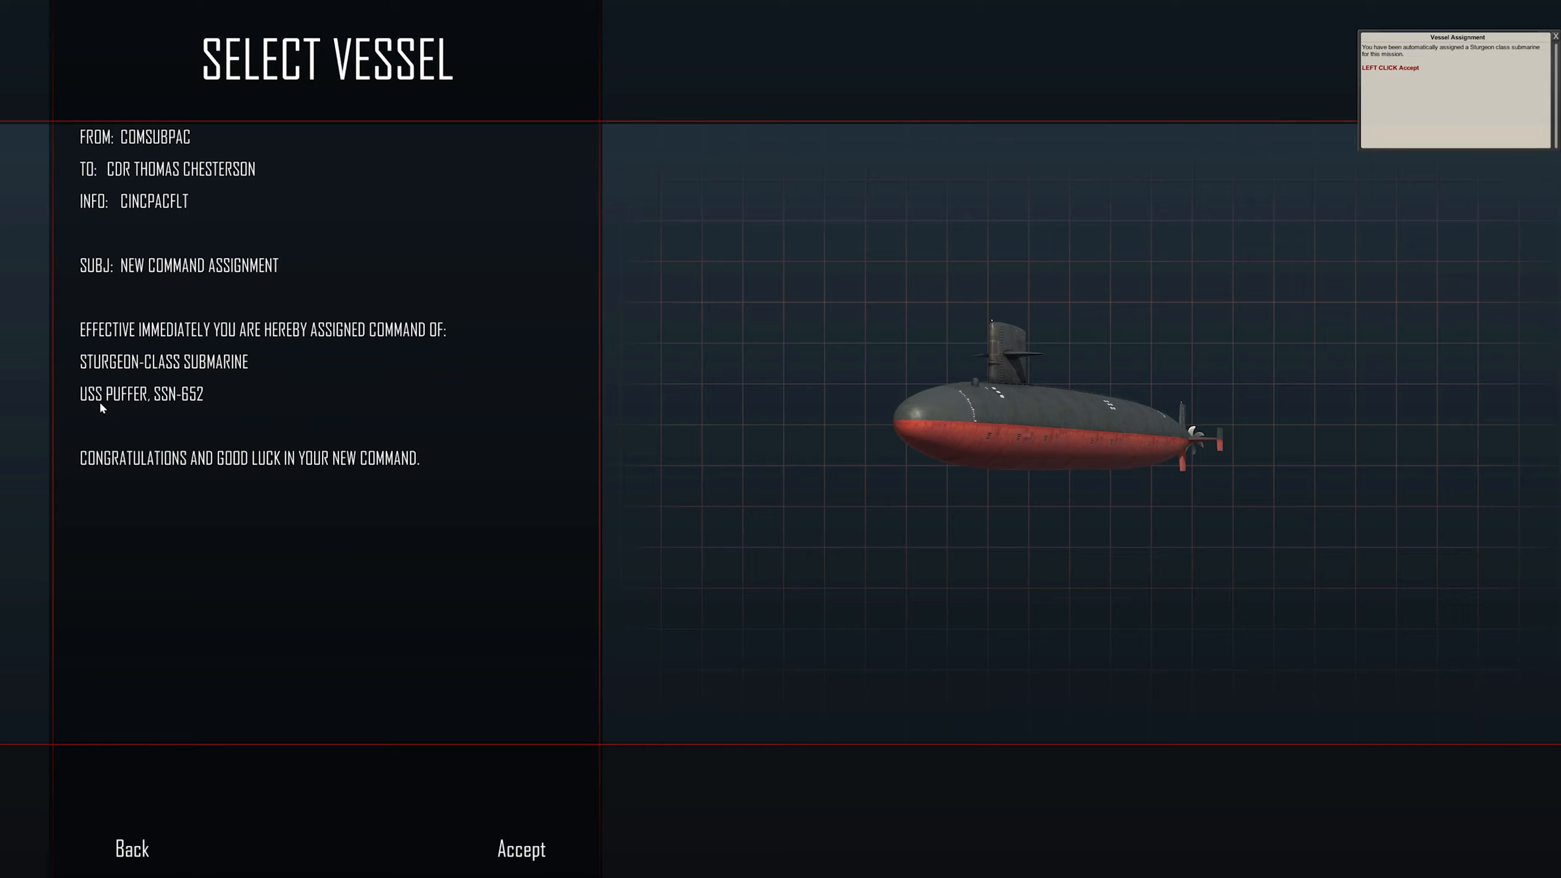
{"action": "mouse_move", "coordinate": [221, 390]}
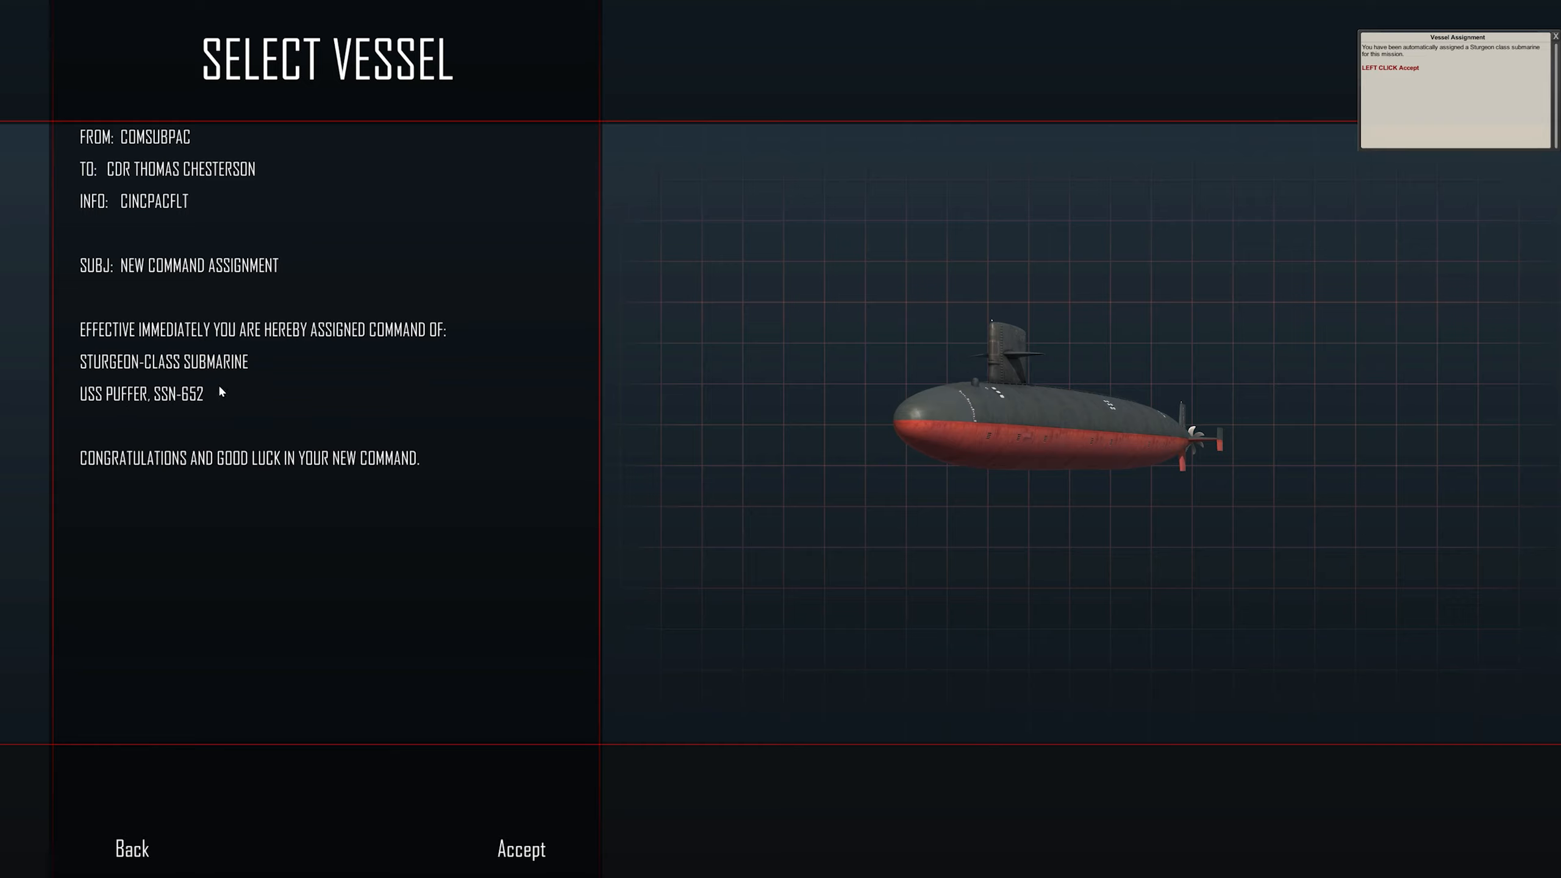
{"action": "mouse_move", "coordinate": [220, 244]}
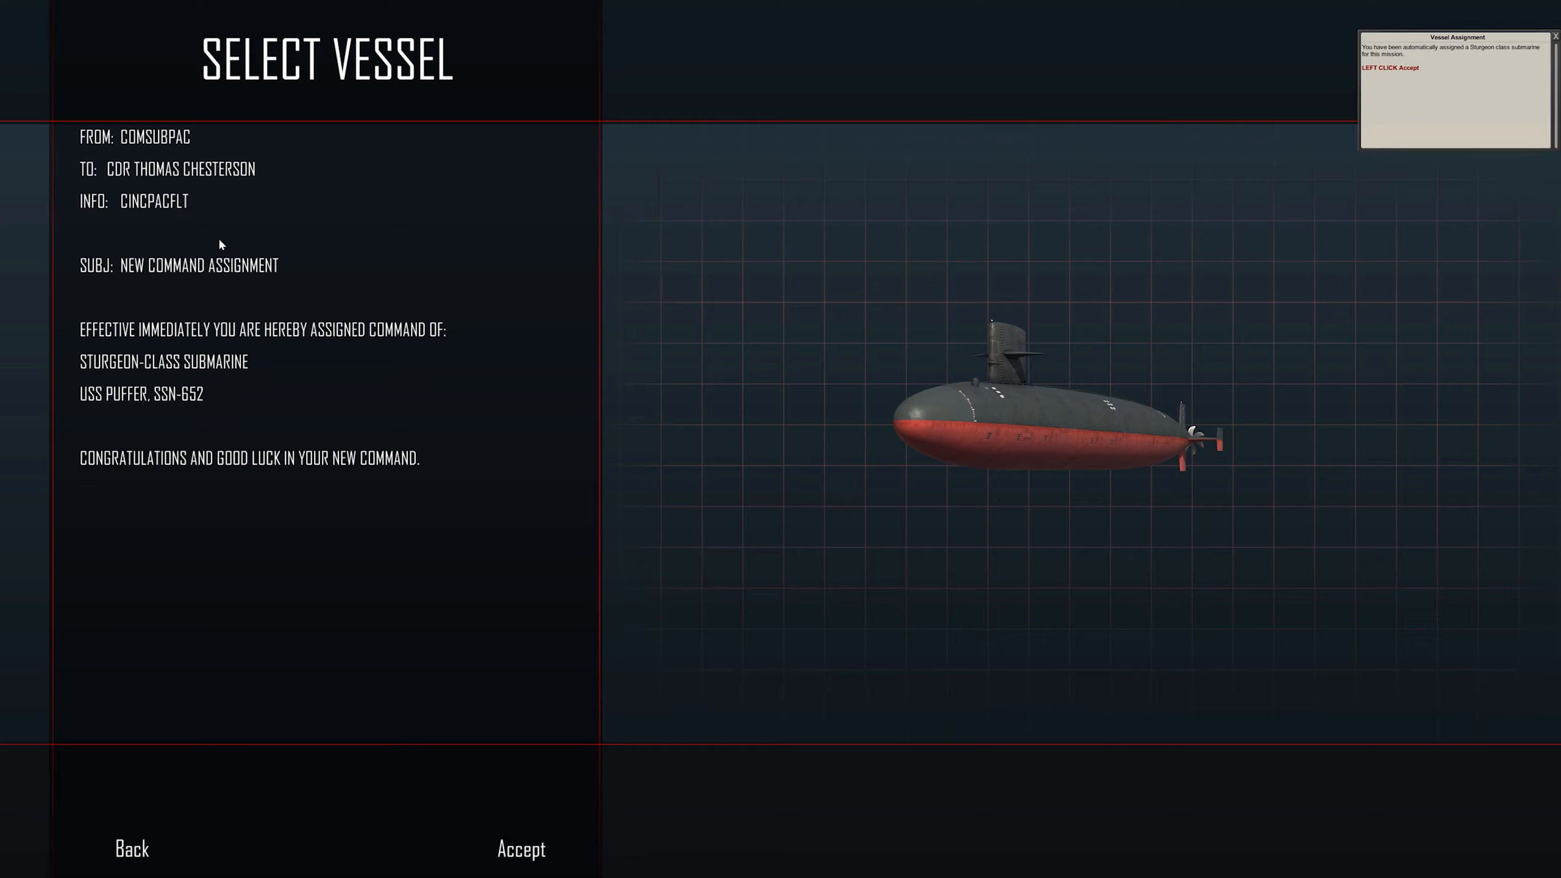
{"action": "mouse_move", "coordinate": [132, 179]}
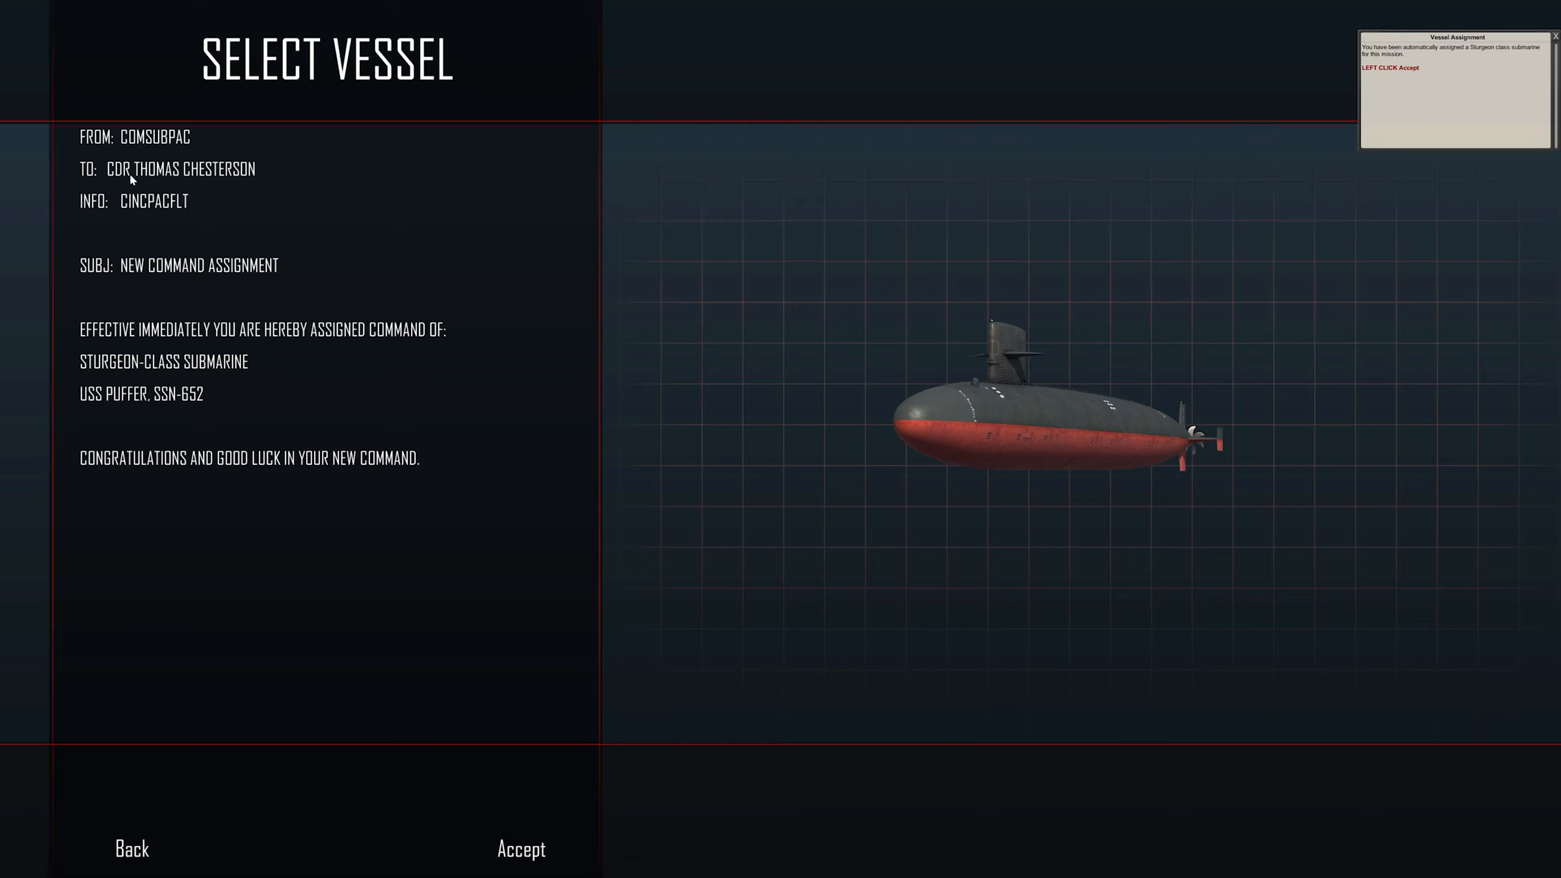
{"action": "mouse_move", "coordinate": [209, 244]}
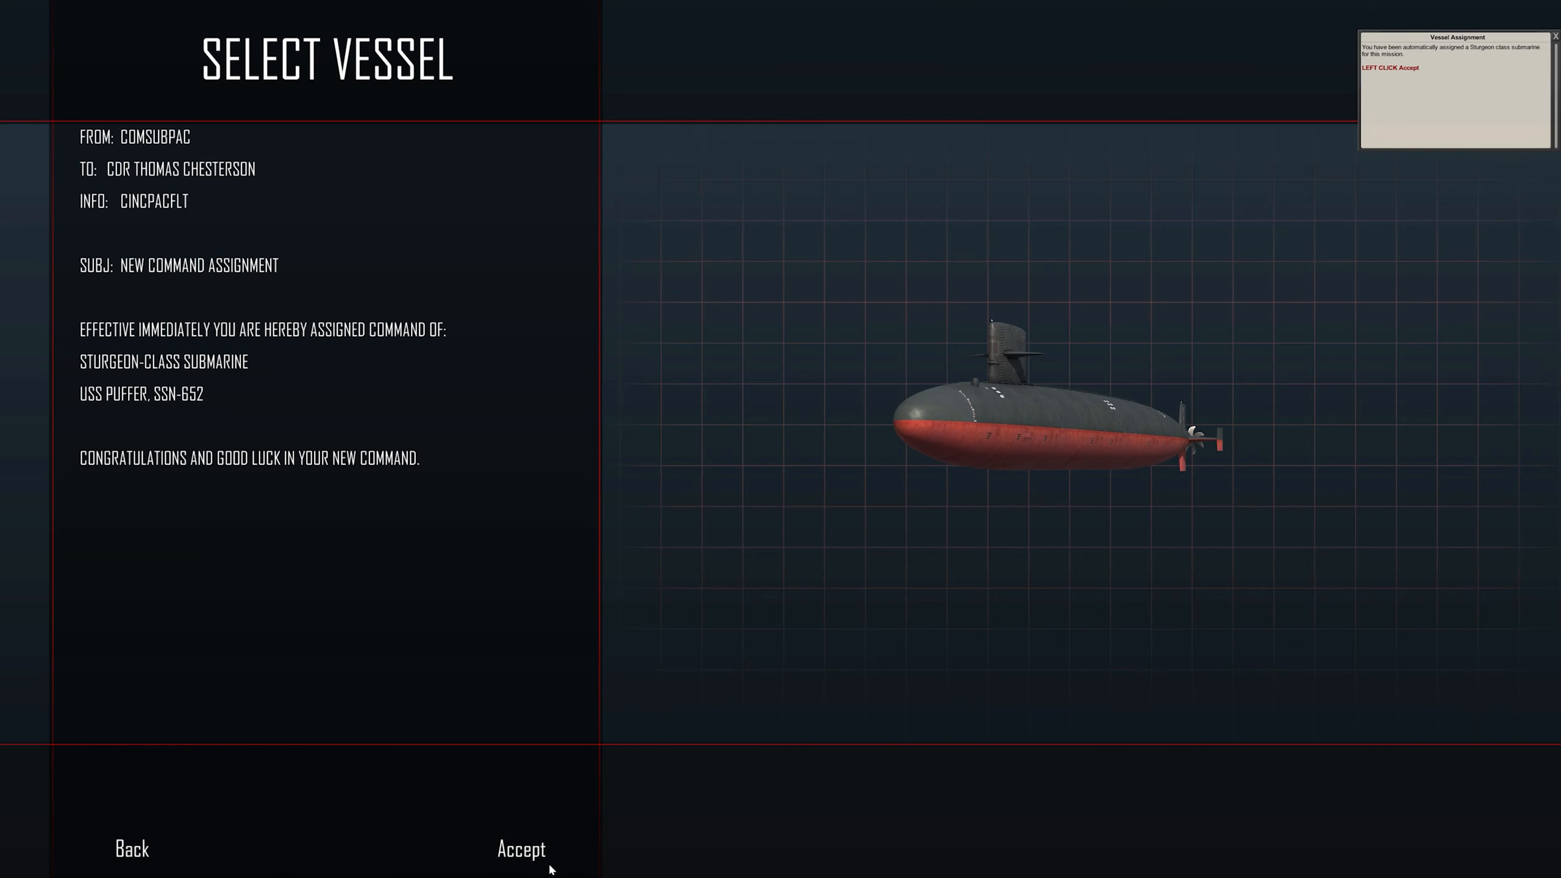
Accept the assigned Sturgeon-class submarine on the Select Vessel screen
{"action": "left_click", "coordinate": [520, 849]}
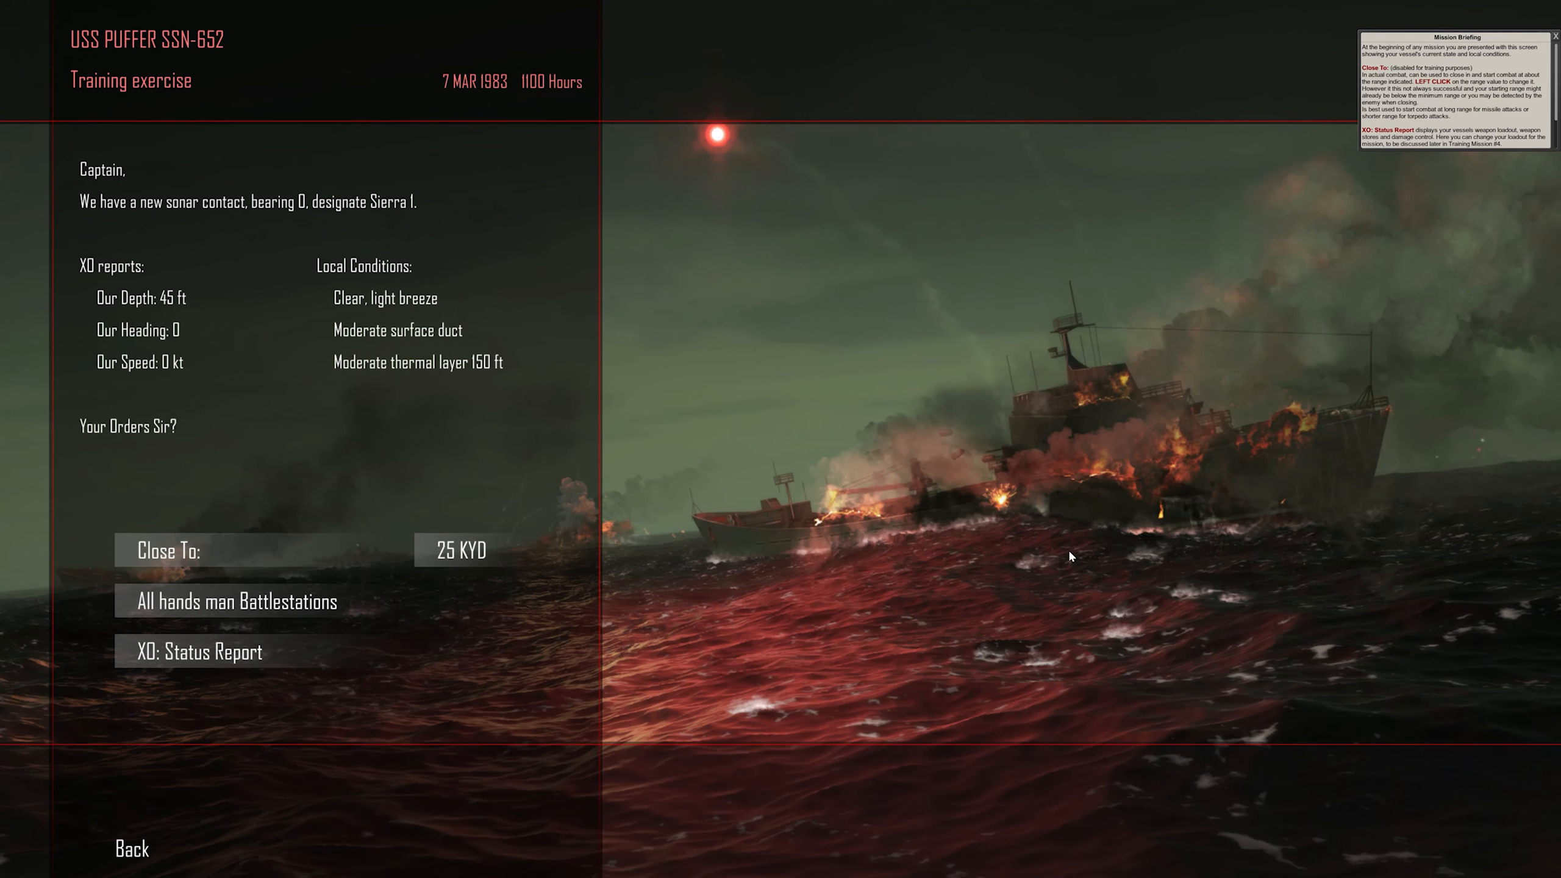
{"action": "mouse_move", "coordinate": [1337, 104]}
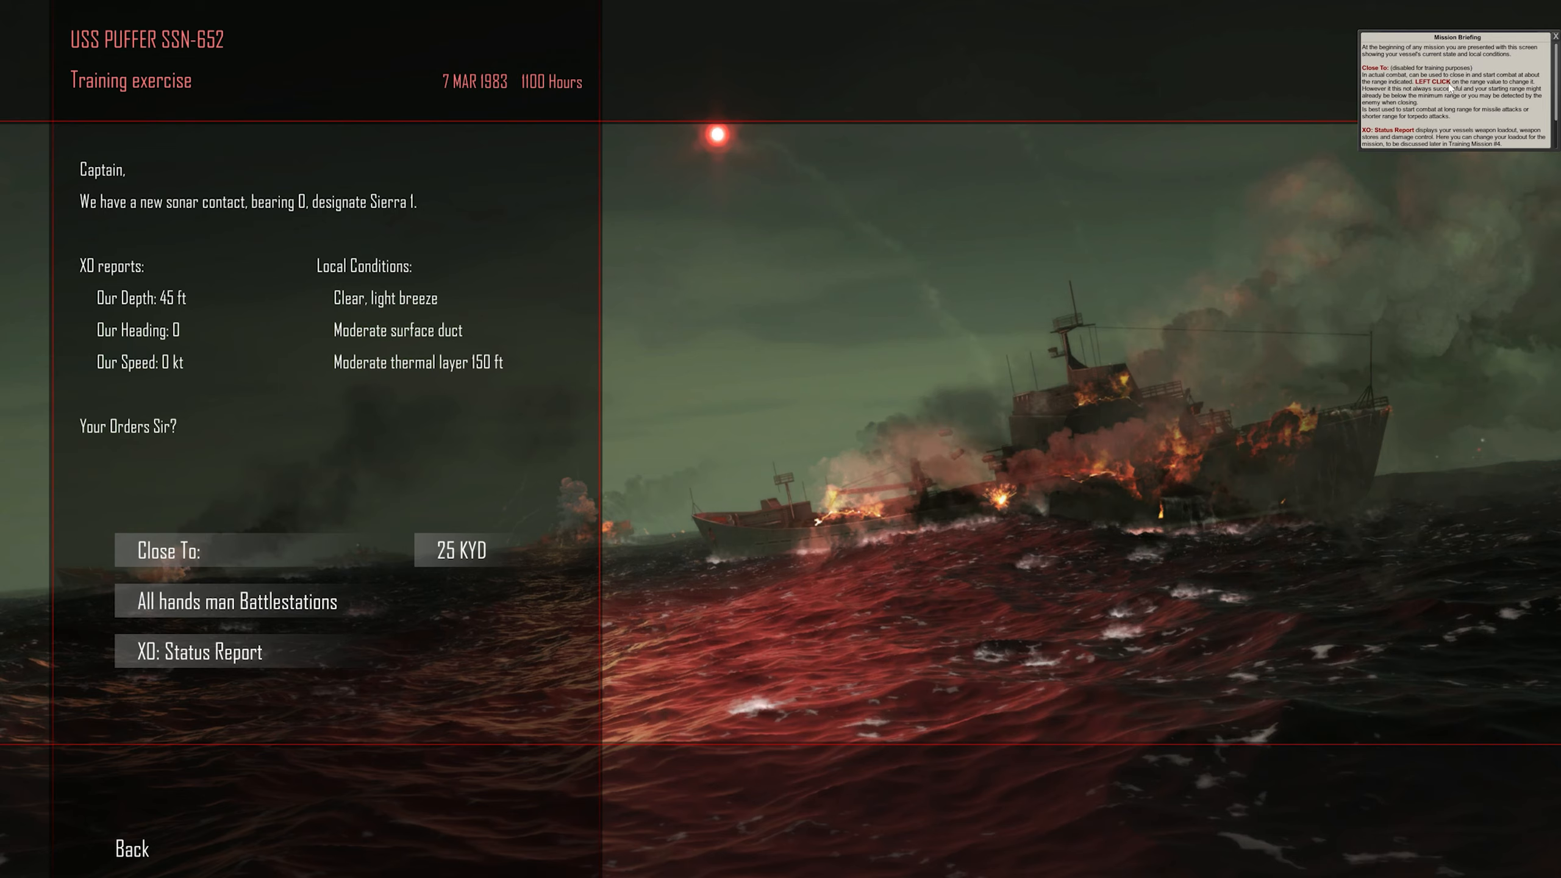
{"action": "mouse_move", "coordinate": [288, 361]}
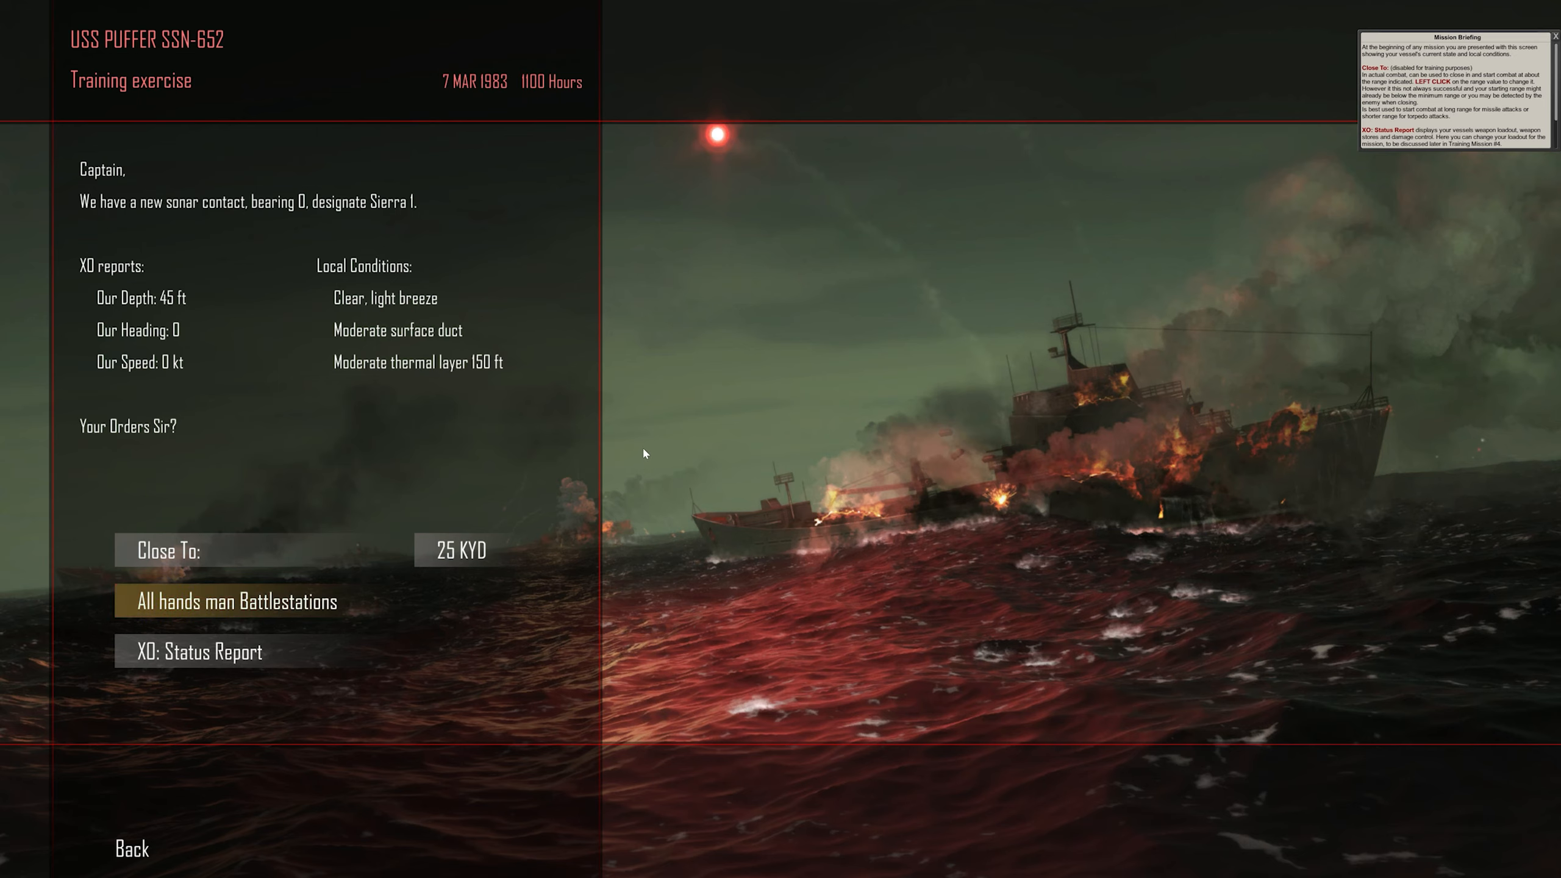
Order all hands to battle stations to start the mission
{"action": "left_click", "coordinate": [236, 602]}
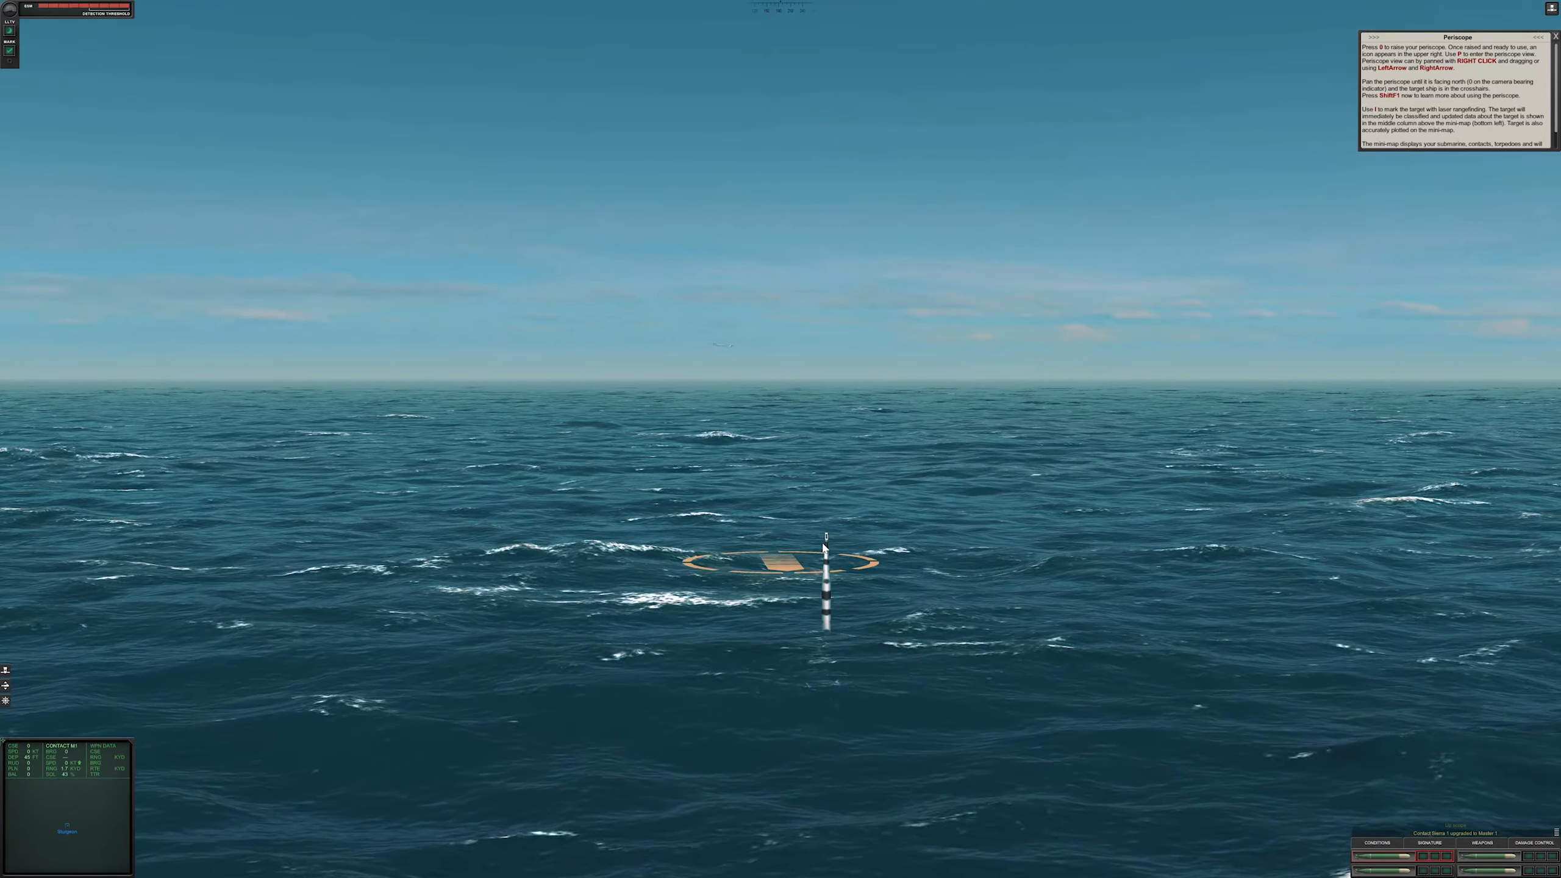
{"action": "key", "text": "p"}
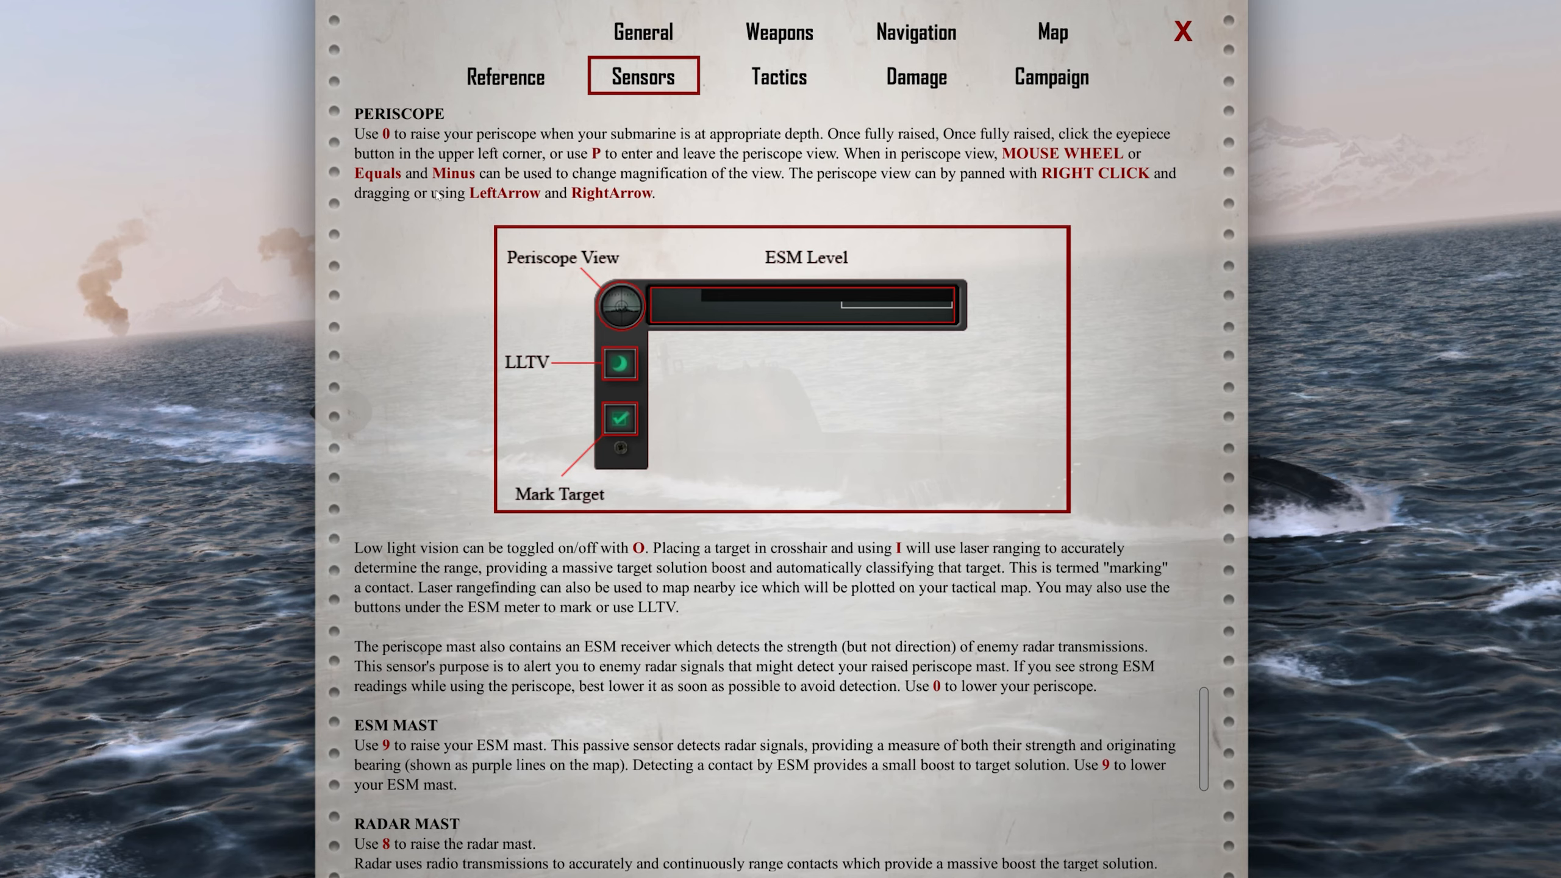
{"action": "mouse_move", "coordinate": [670, 392]}
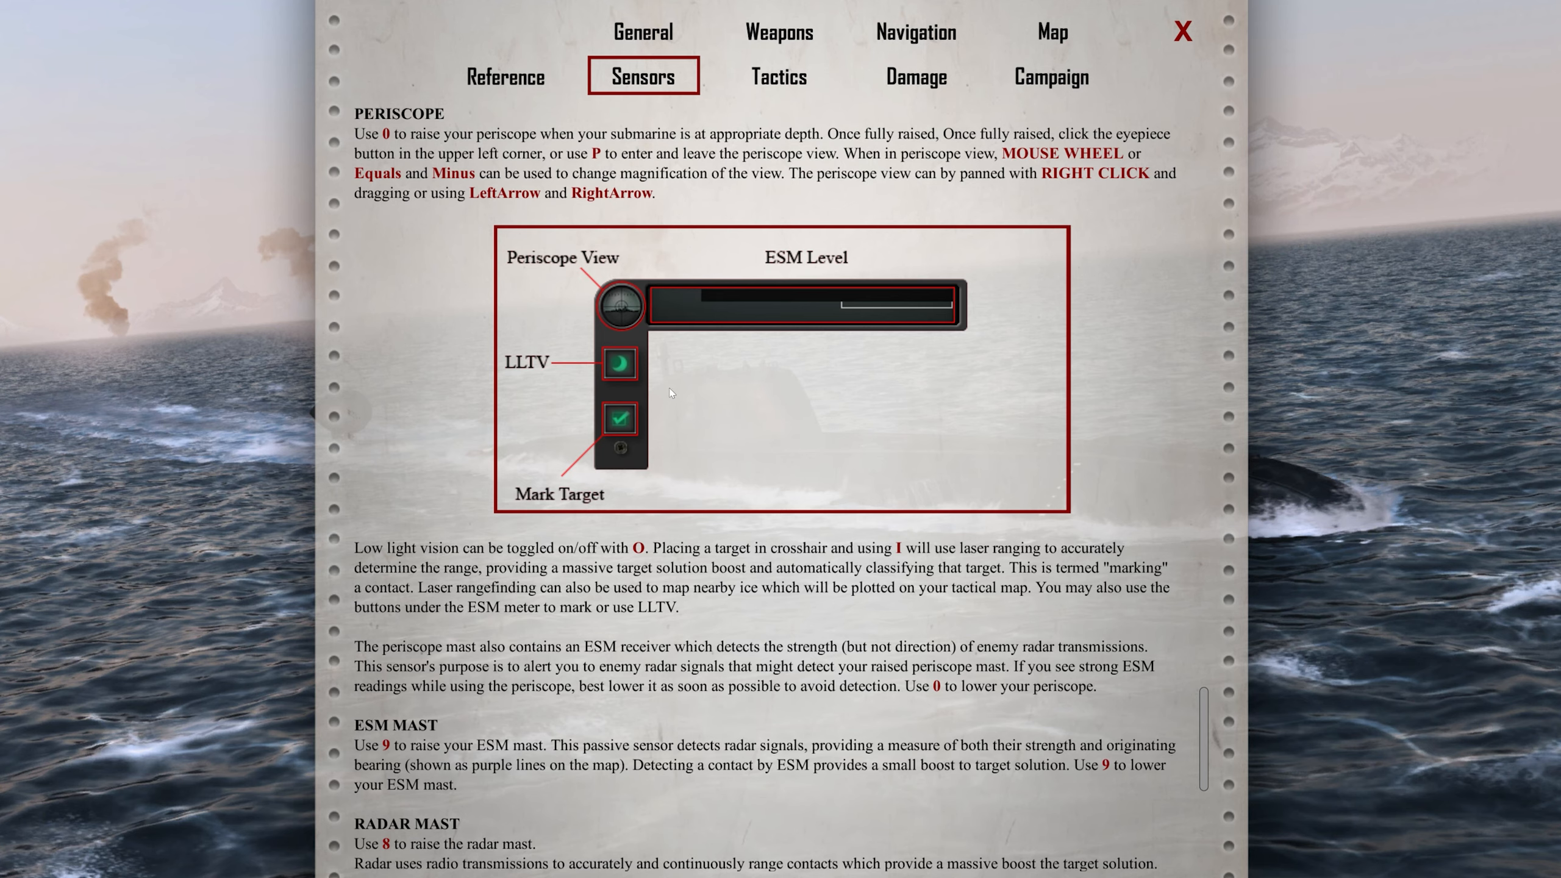
Read the periscope, ESM and radar sensor sections, then close the manual
{"action": "scroll", "scroll_direction": "down", "scroll_amount": 3}
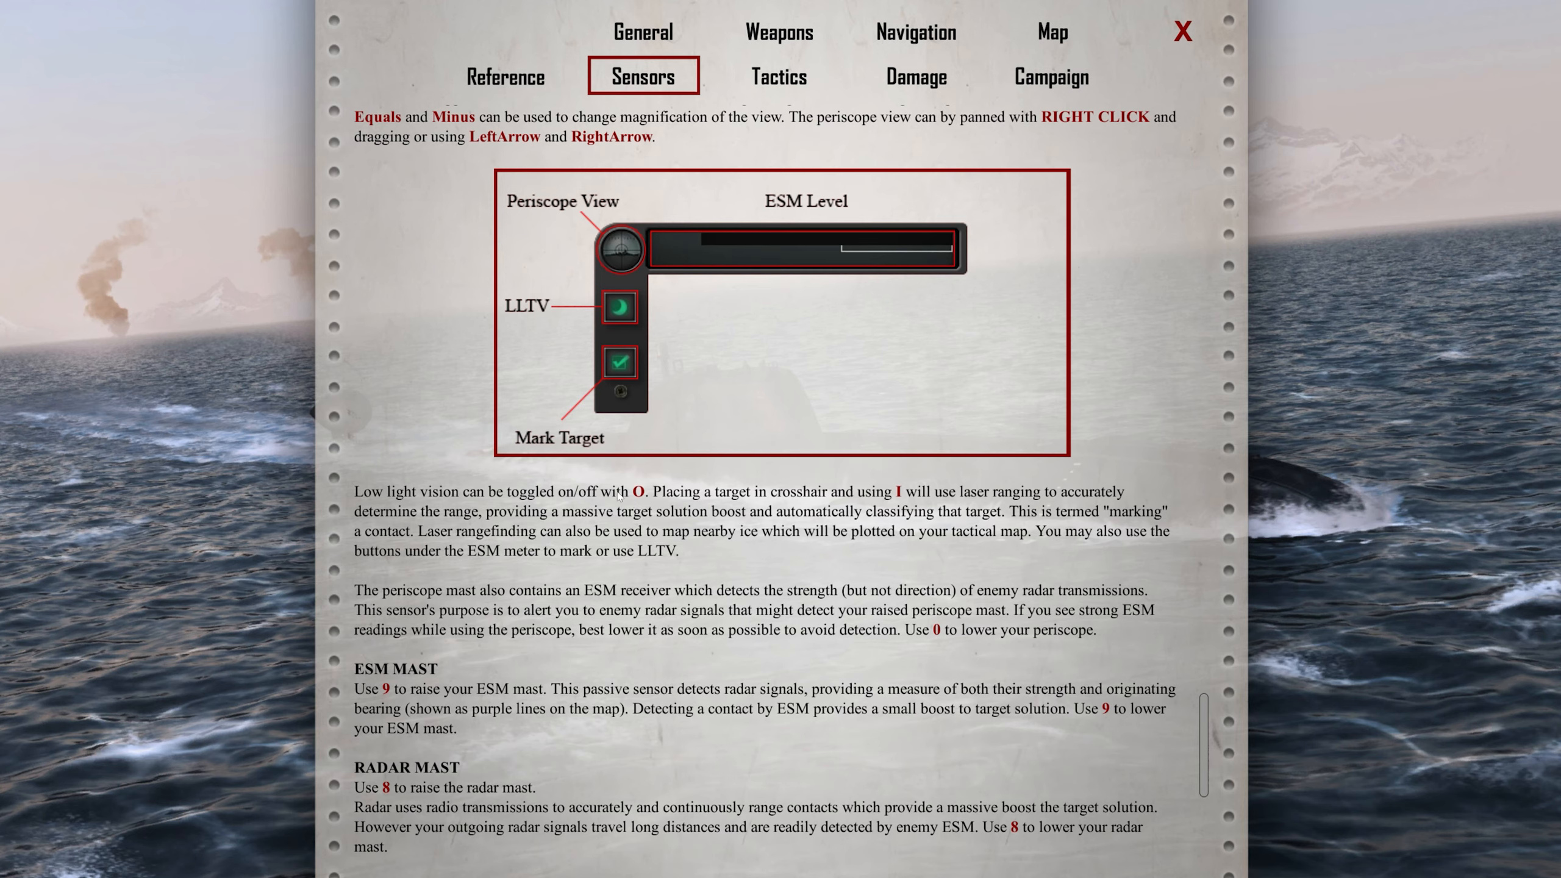
{"action": "mouse_move", "coordinate": [643, 332]}
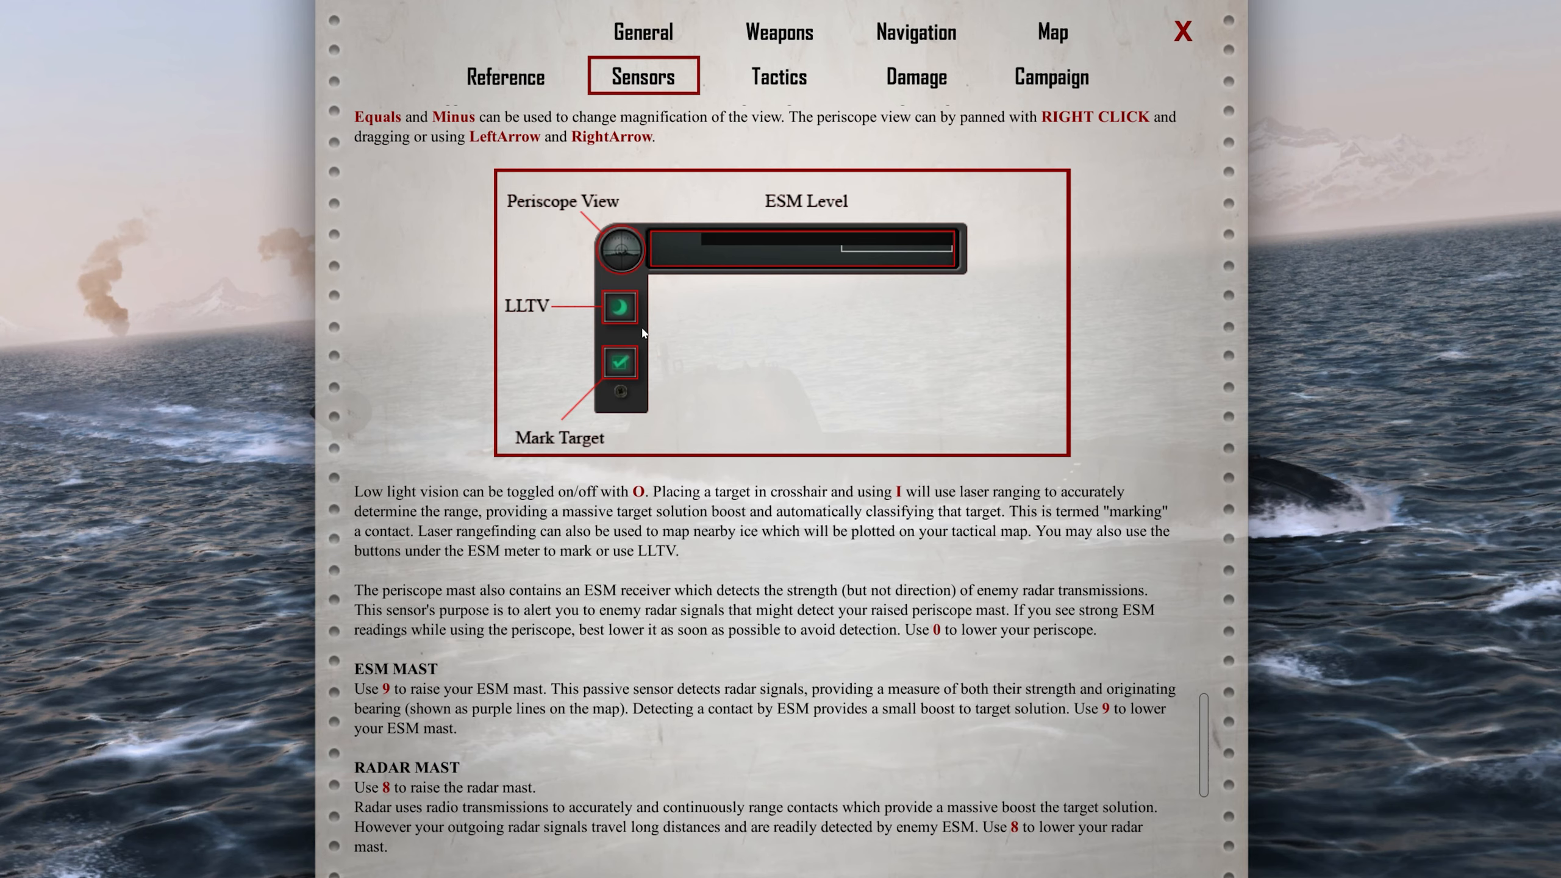
{"action": "mouse_move", "coordinate": [629, 510]}
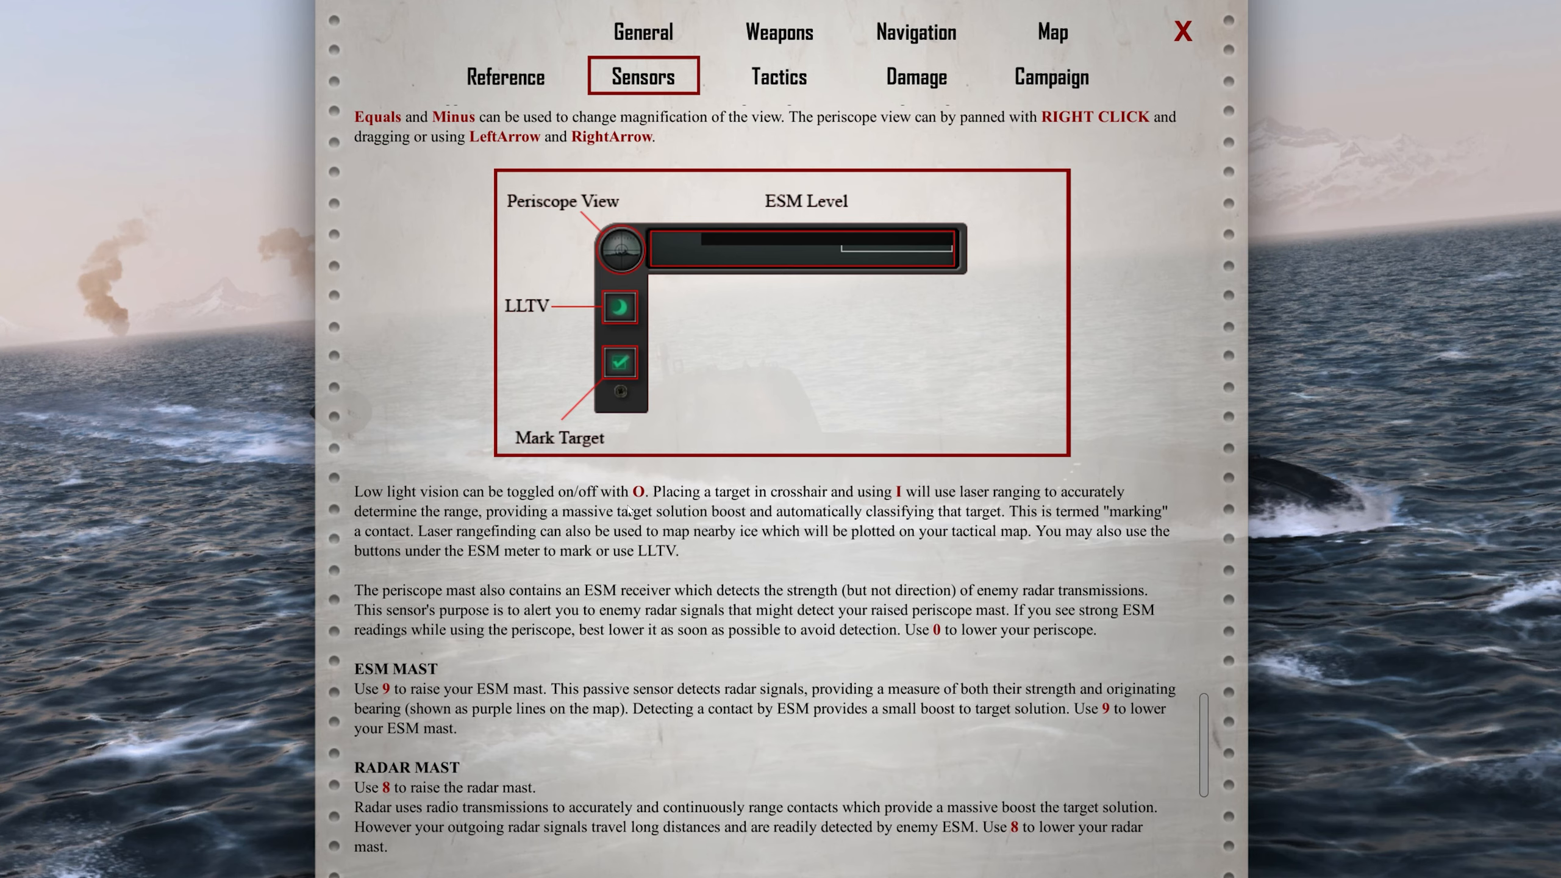
{"action": "mouse_move", "coordinate": [607, 321]}
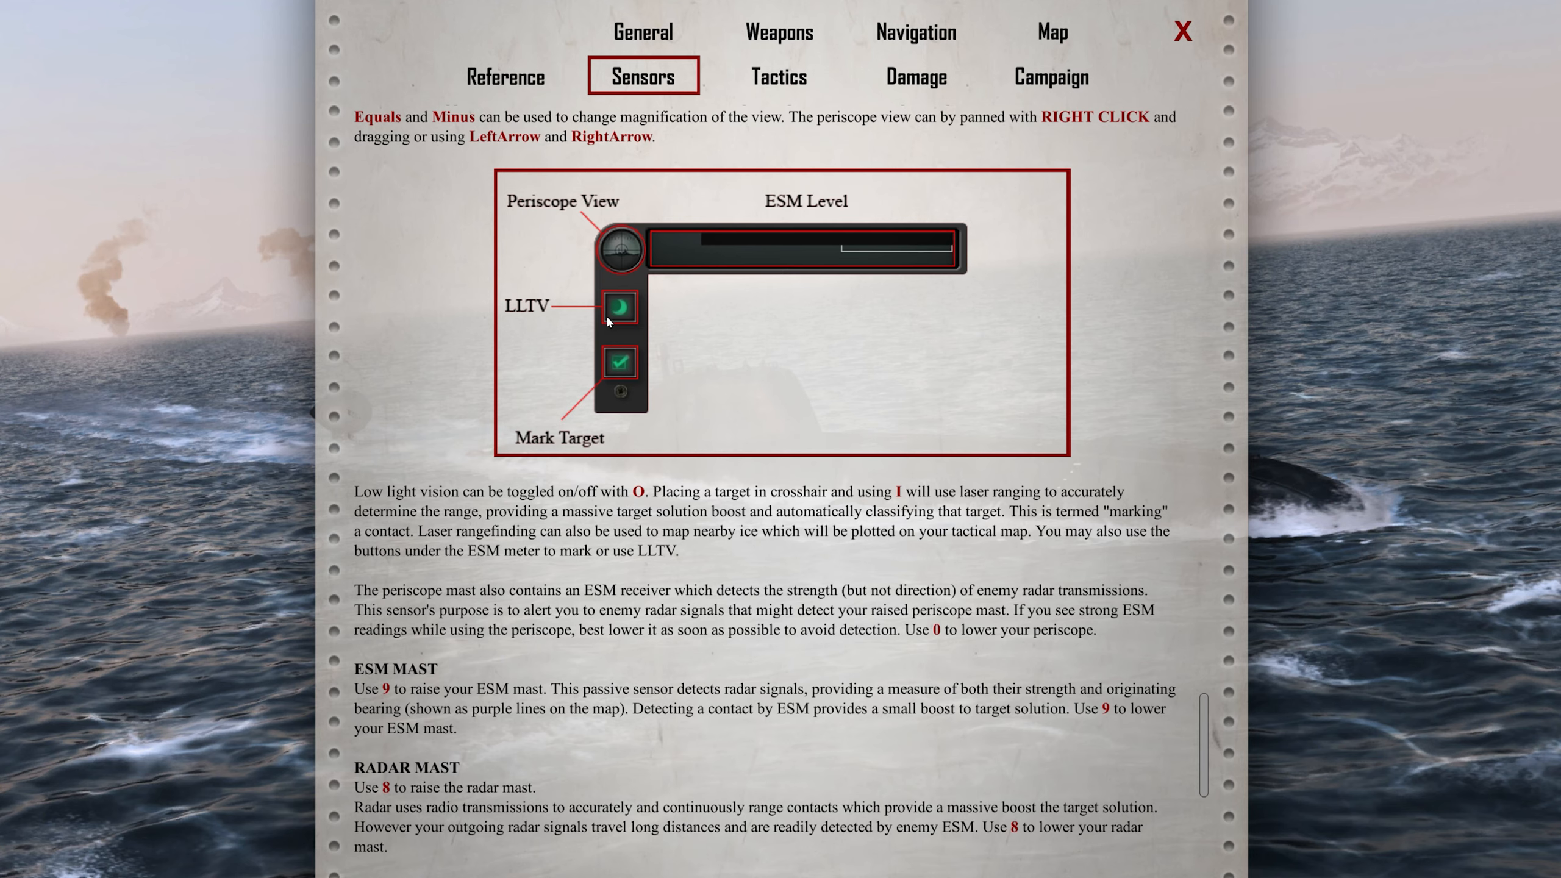
{"action": "mouse_move", "coordinate": [538, 456]}
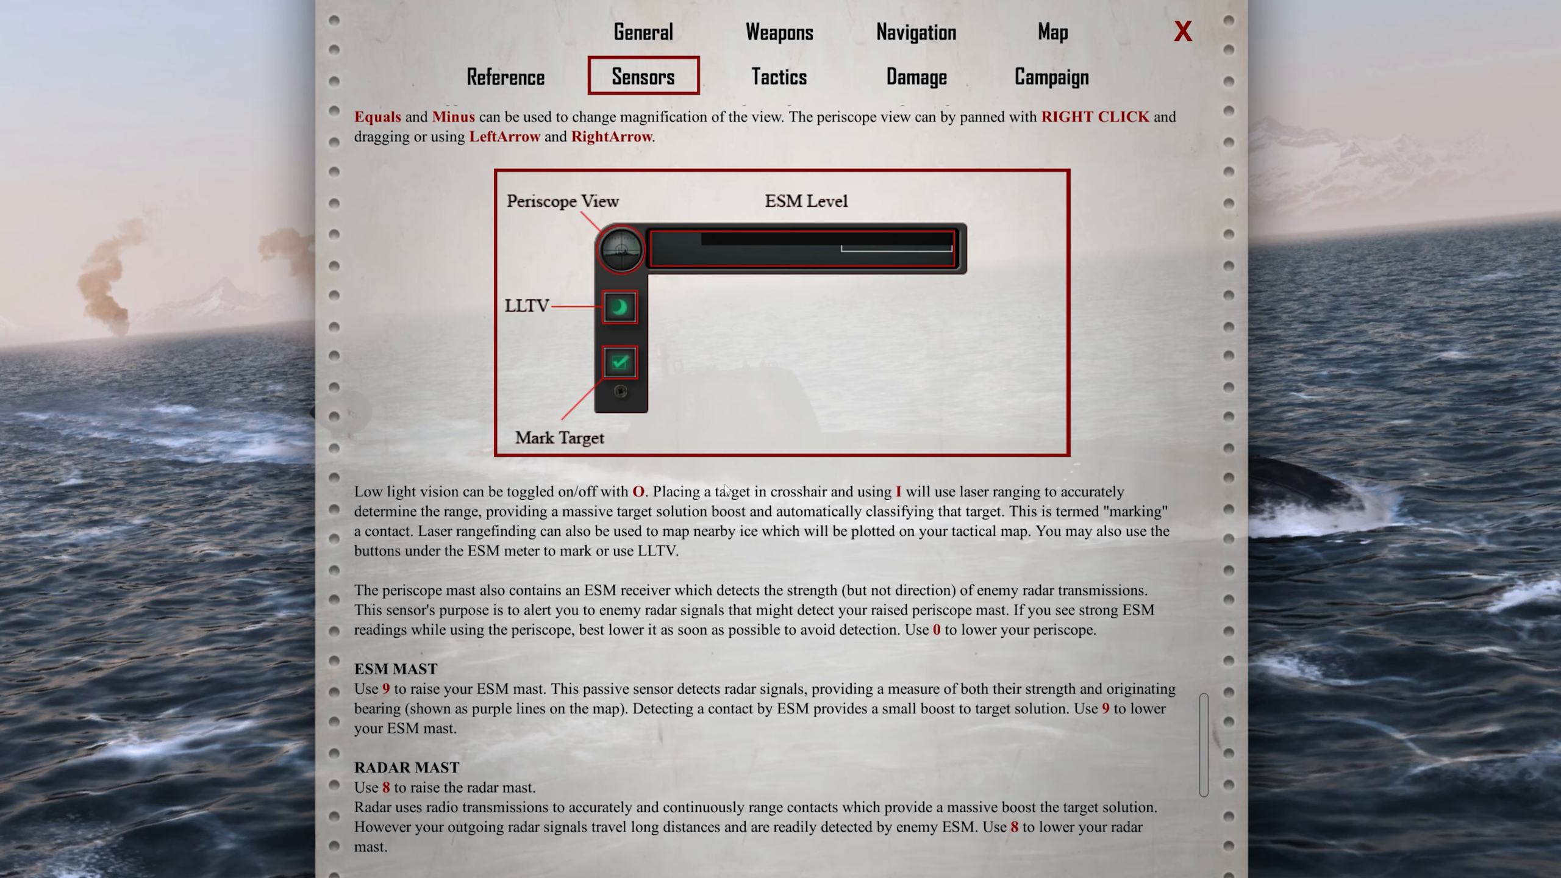
{"action": "mouse_move", "coordinate": [489, 532]}
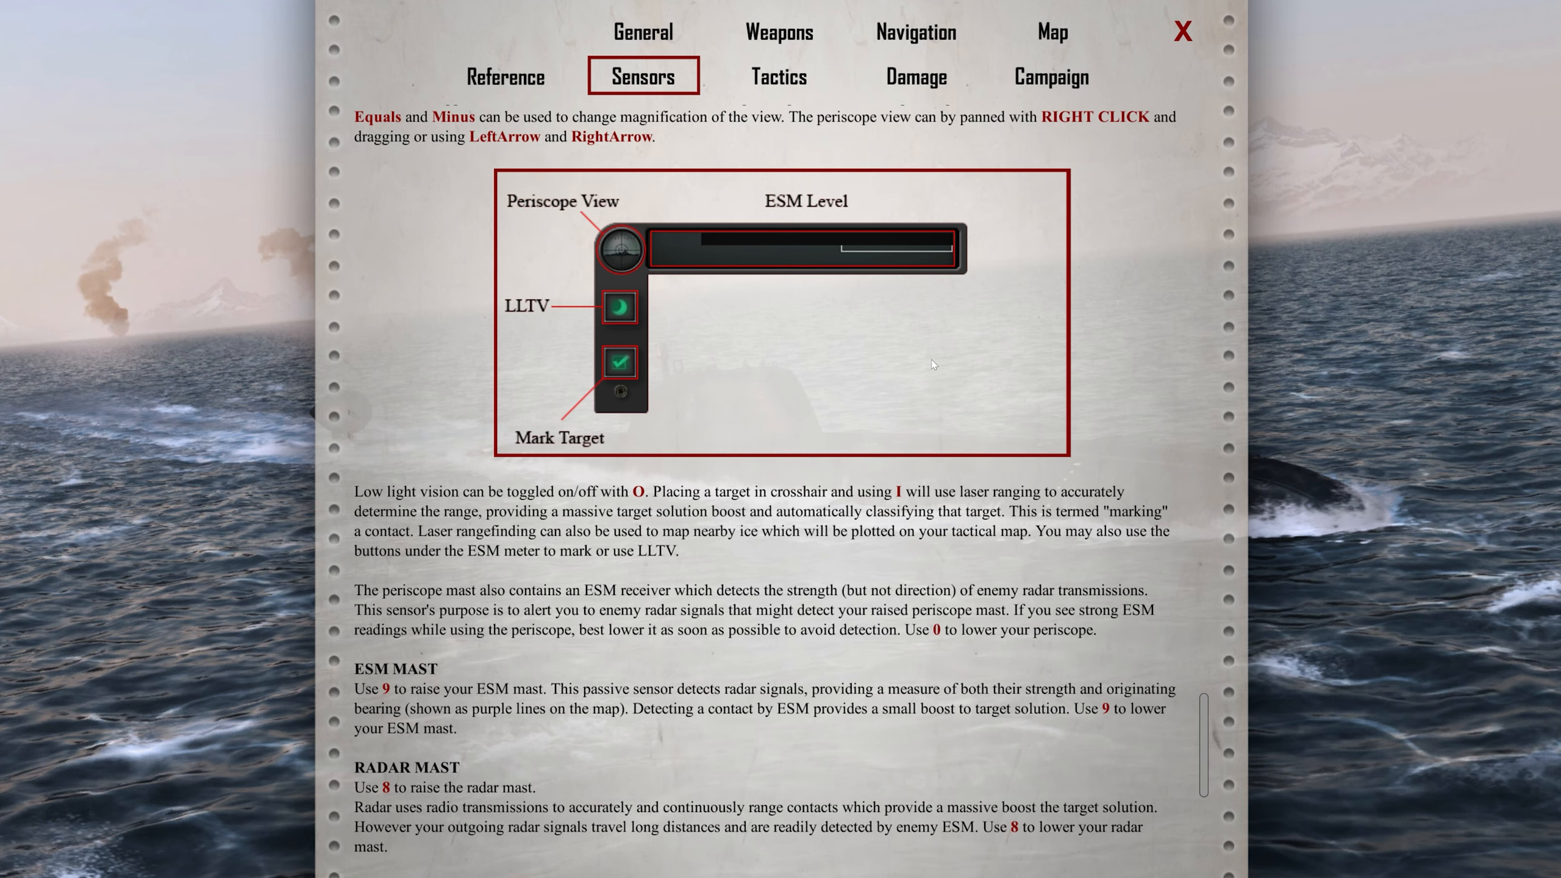
{"action": "mouse_move", "coordinate": [605, 302]}
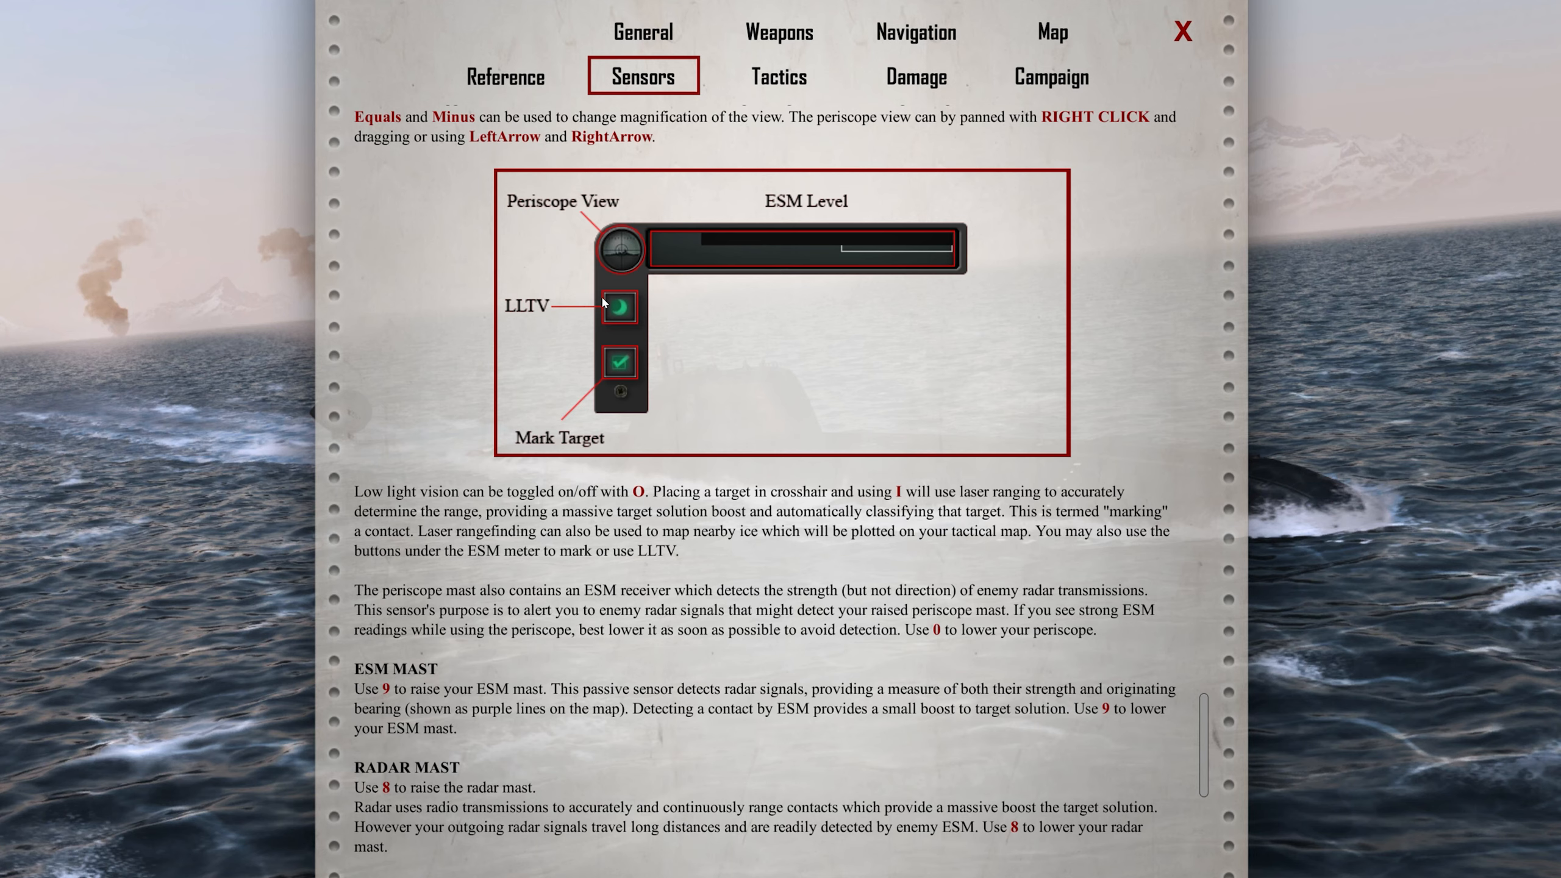
{"action": "mouse_move", "coordinate": [582, 407]}
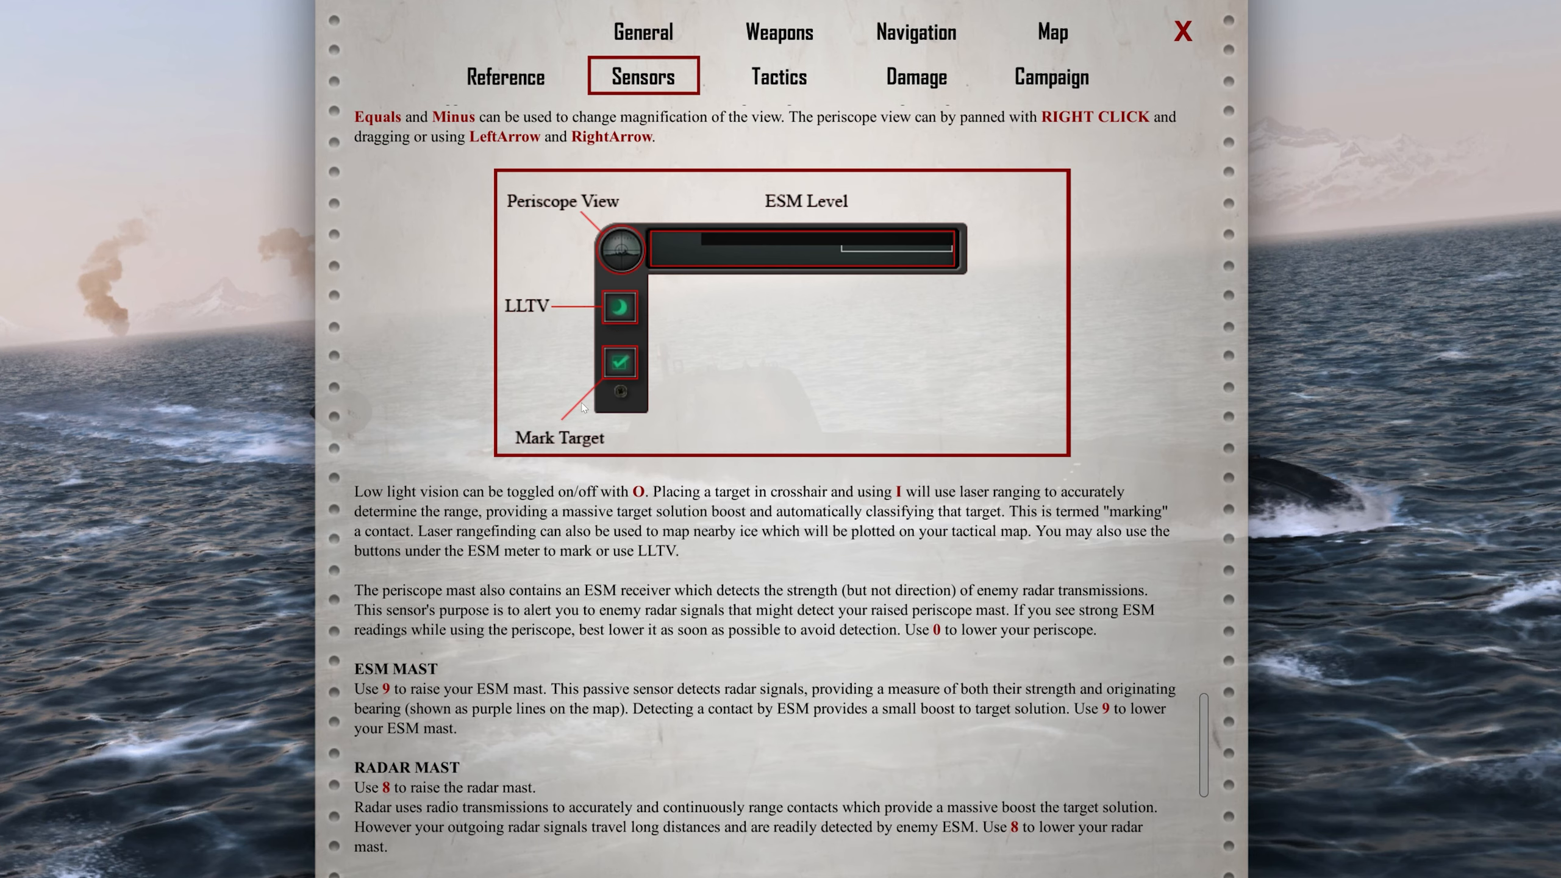
{"action": "mouse_move", "coordinate": [621, 318]}
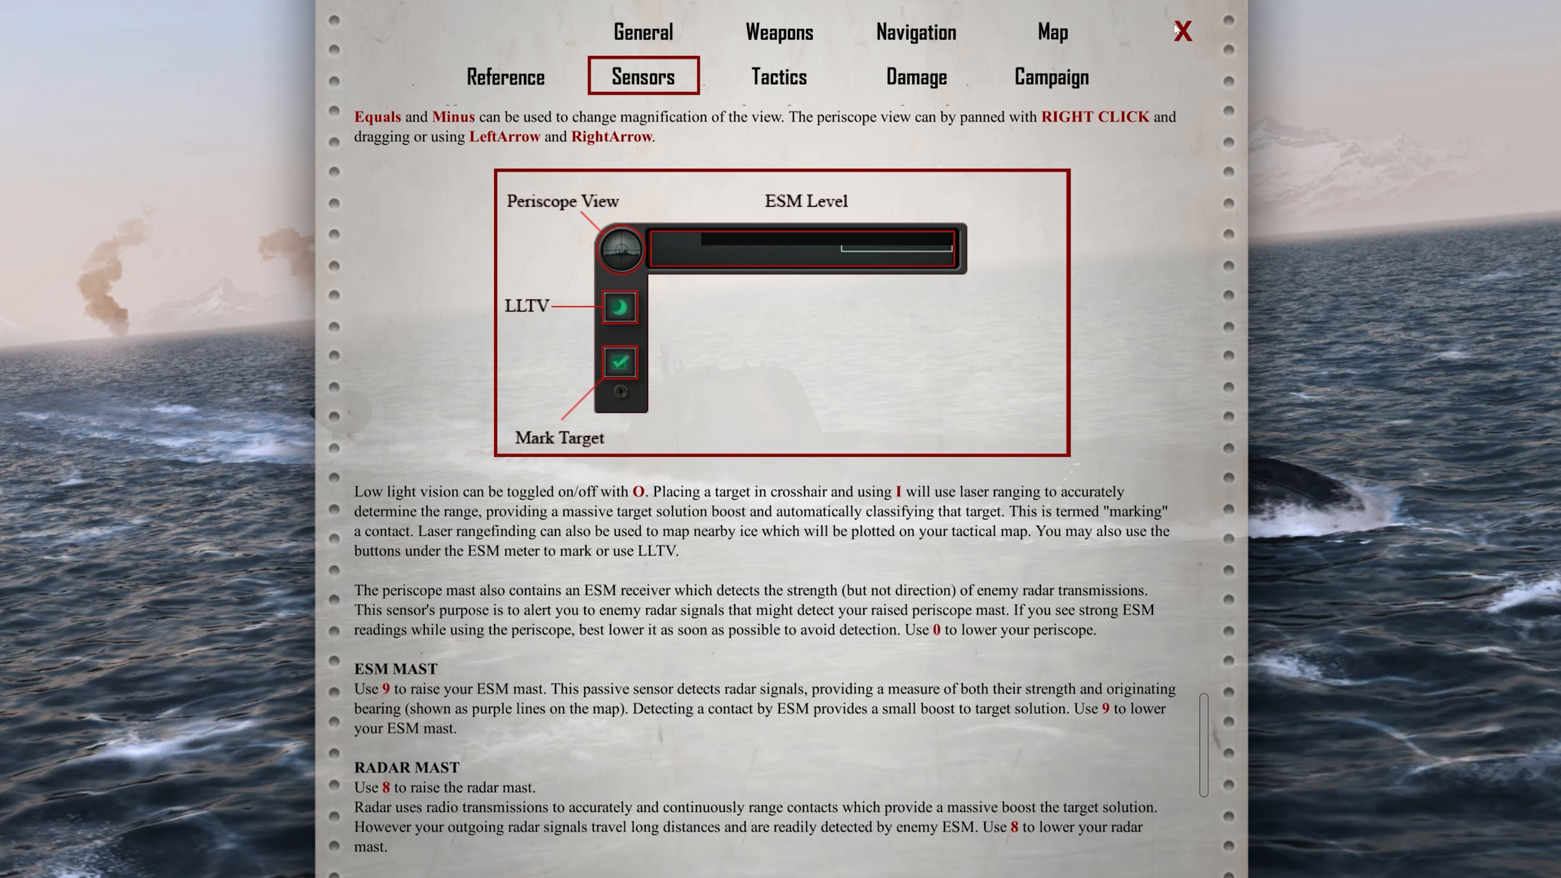
{"action": "left_click", "coordinate": [1182, 31]}
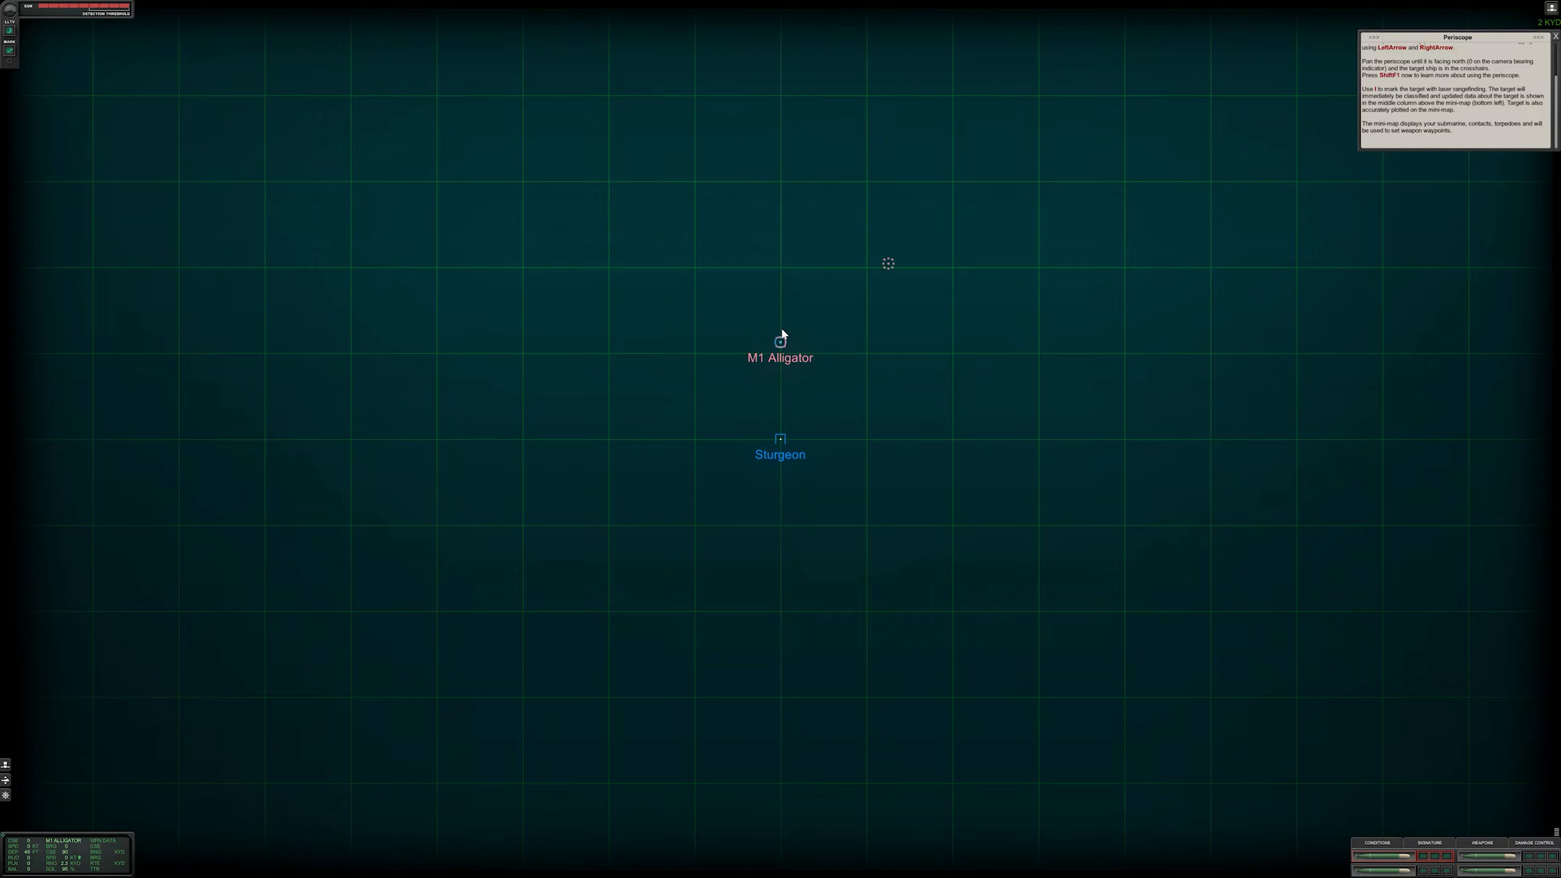
{"action": "mouse_move", "coordinate": [808, 466]}
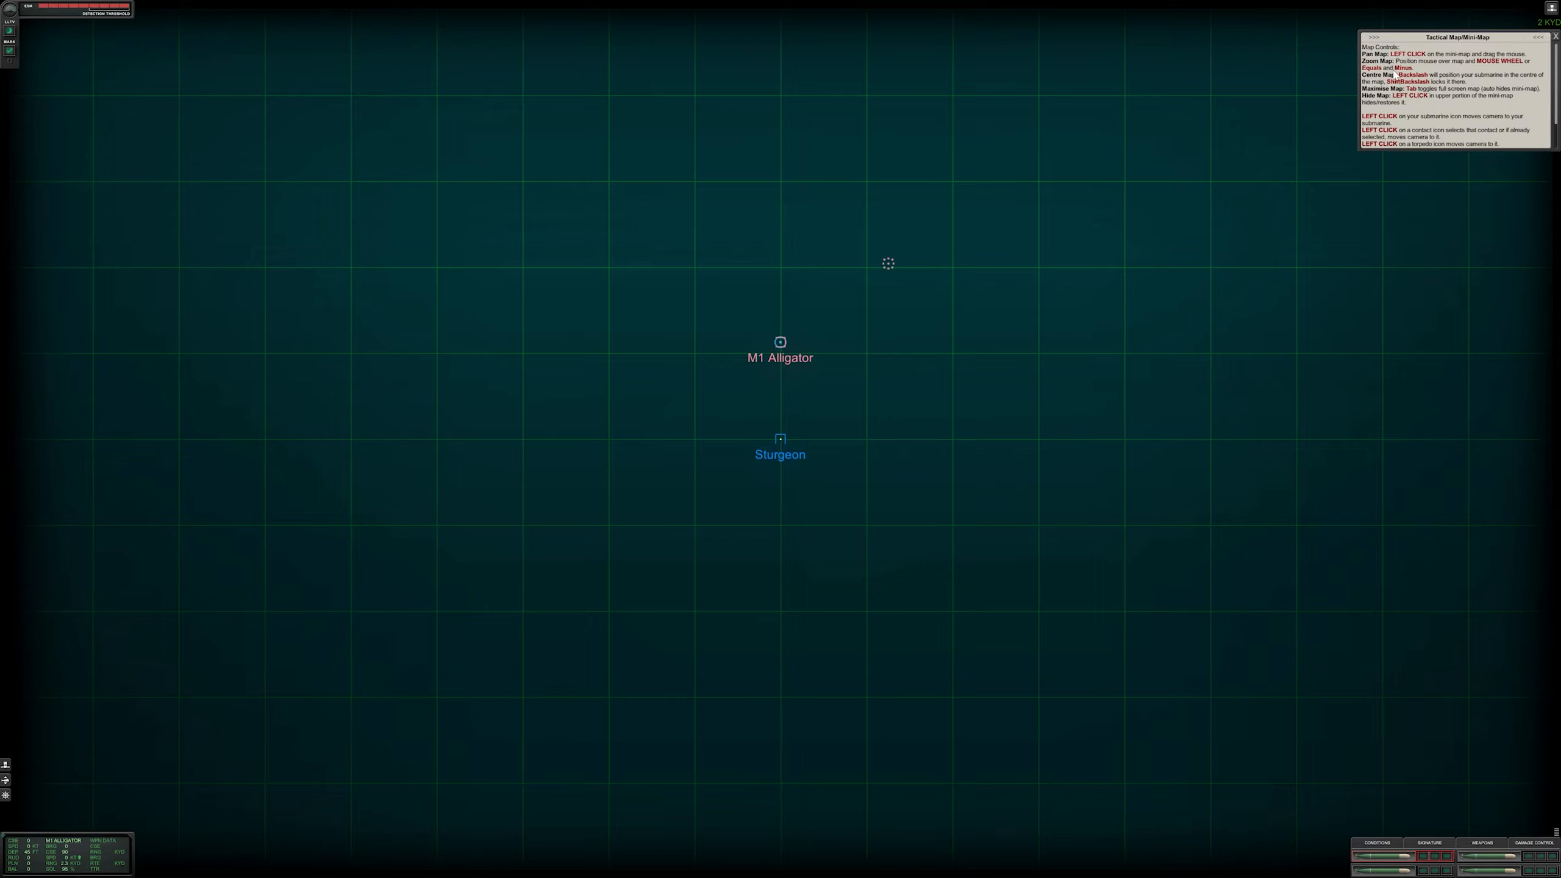
{"action": "mouse_move", "coordinate": [955, 428]}
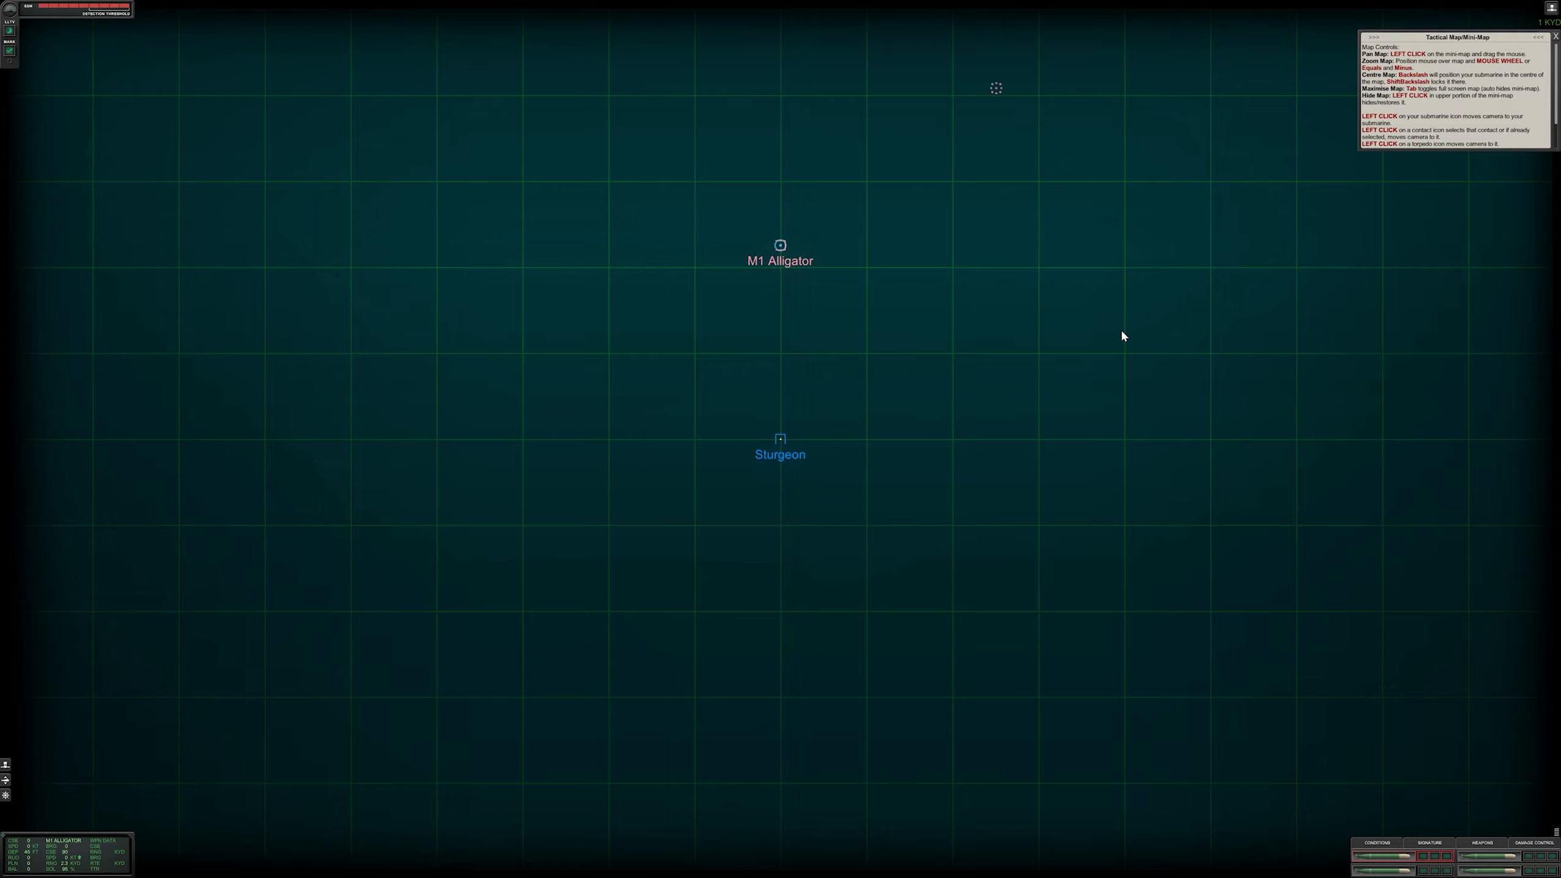
{"action": "mouse_move", "coordinate": [1151, 253]}
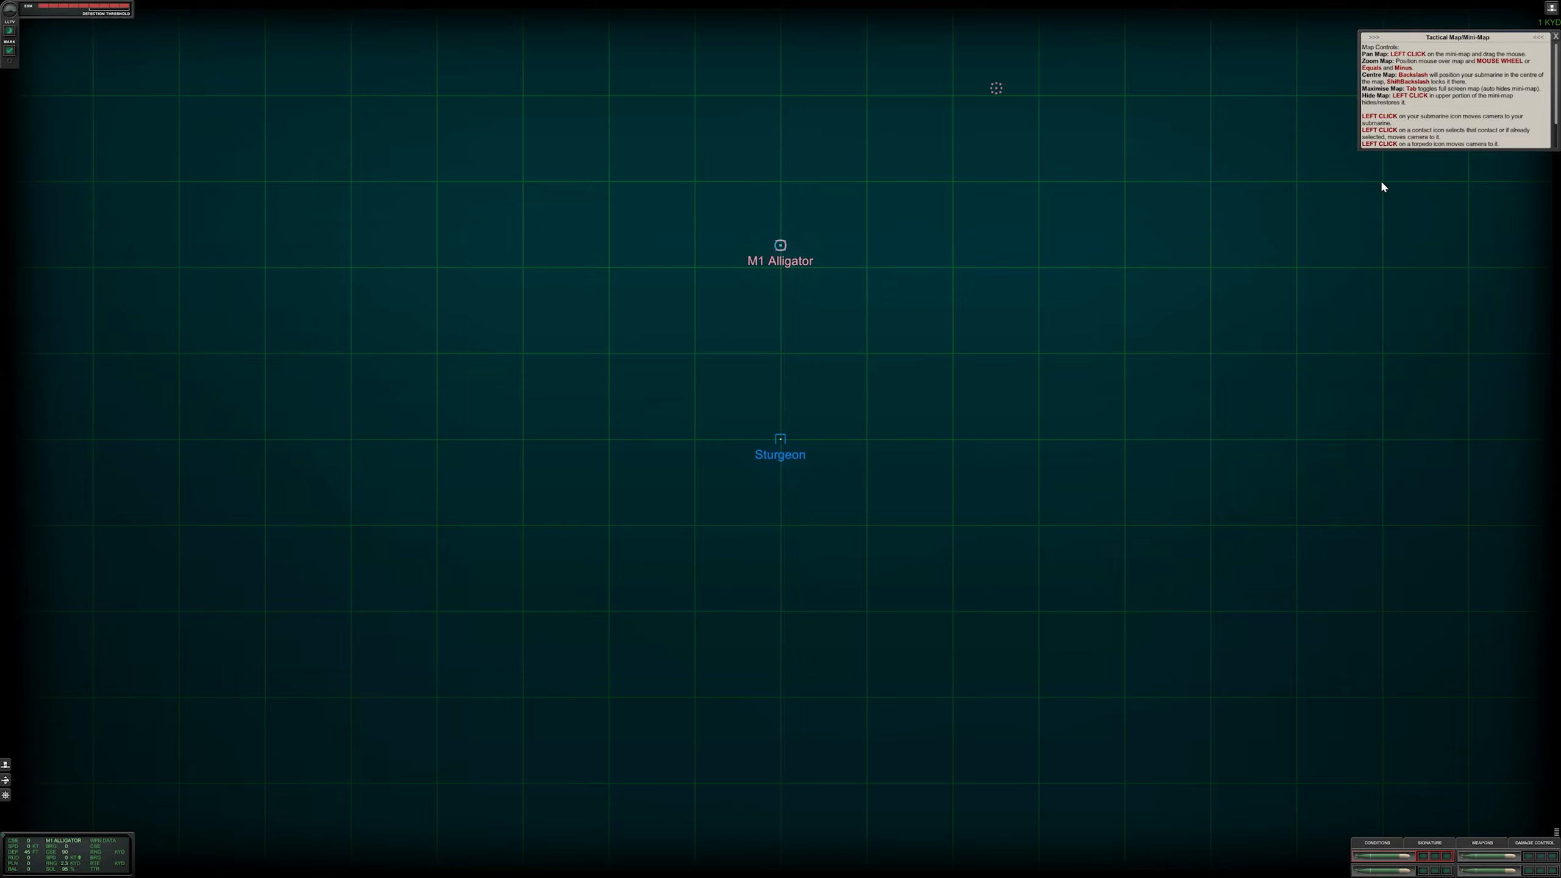
{"action": "mouse_move", "coordinate": [783, 440]}
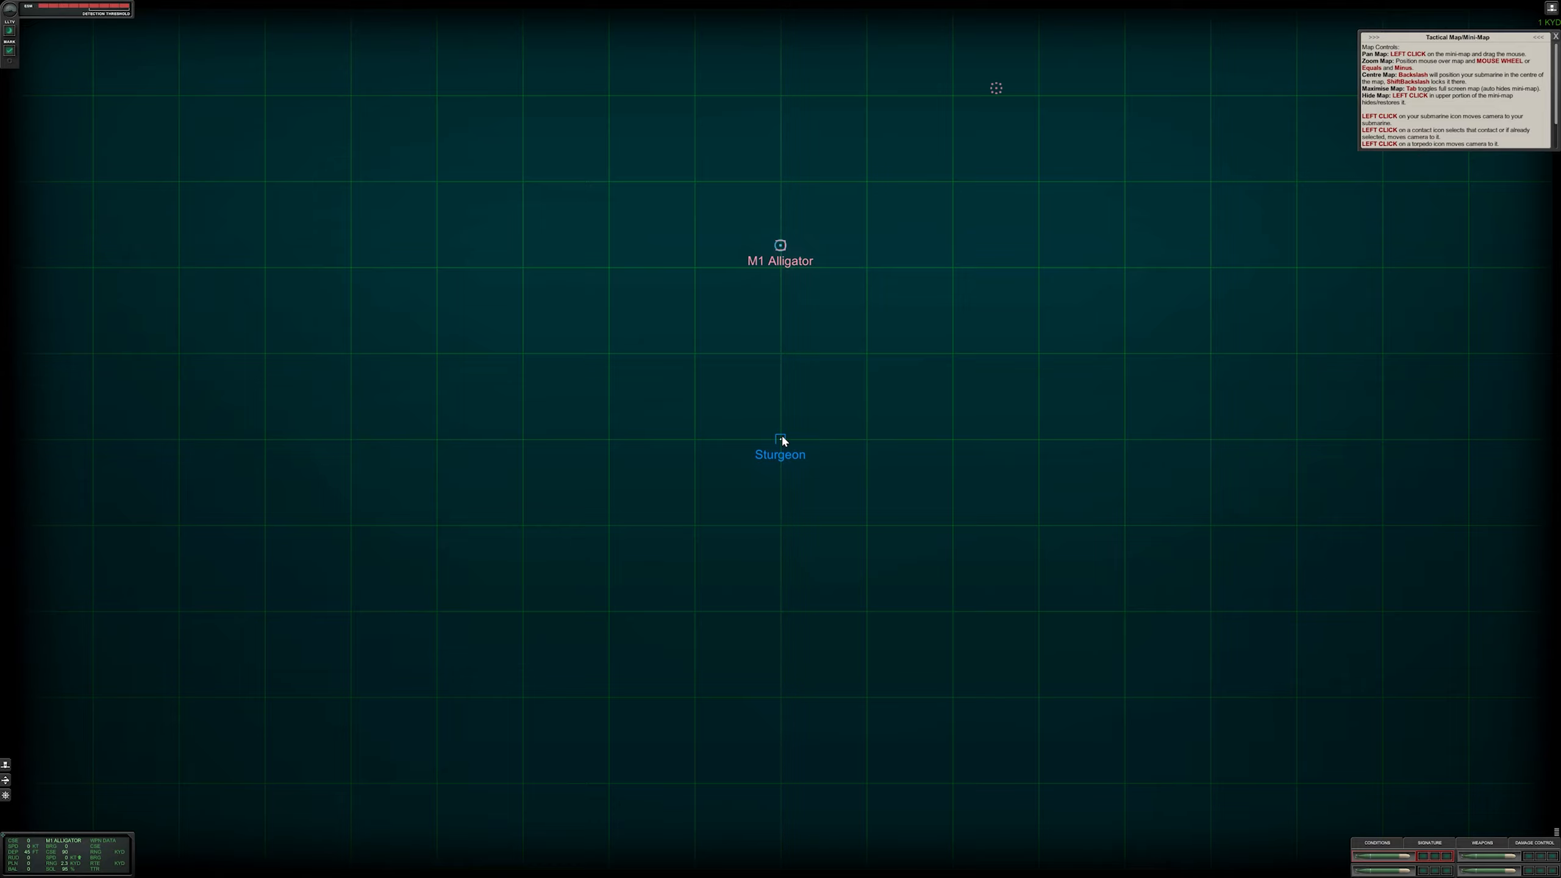
{"action": "mouse_move", "coordinate": [1381, 153]}
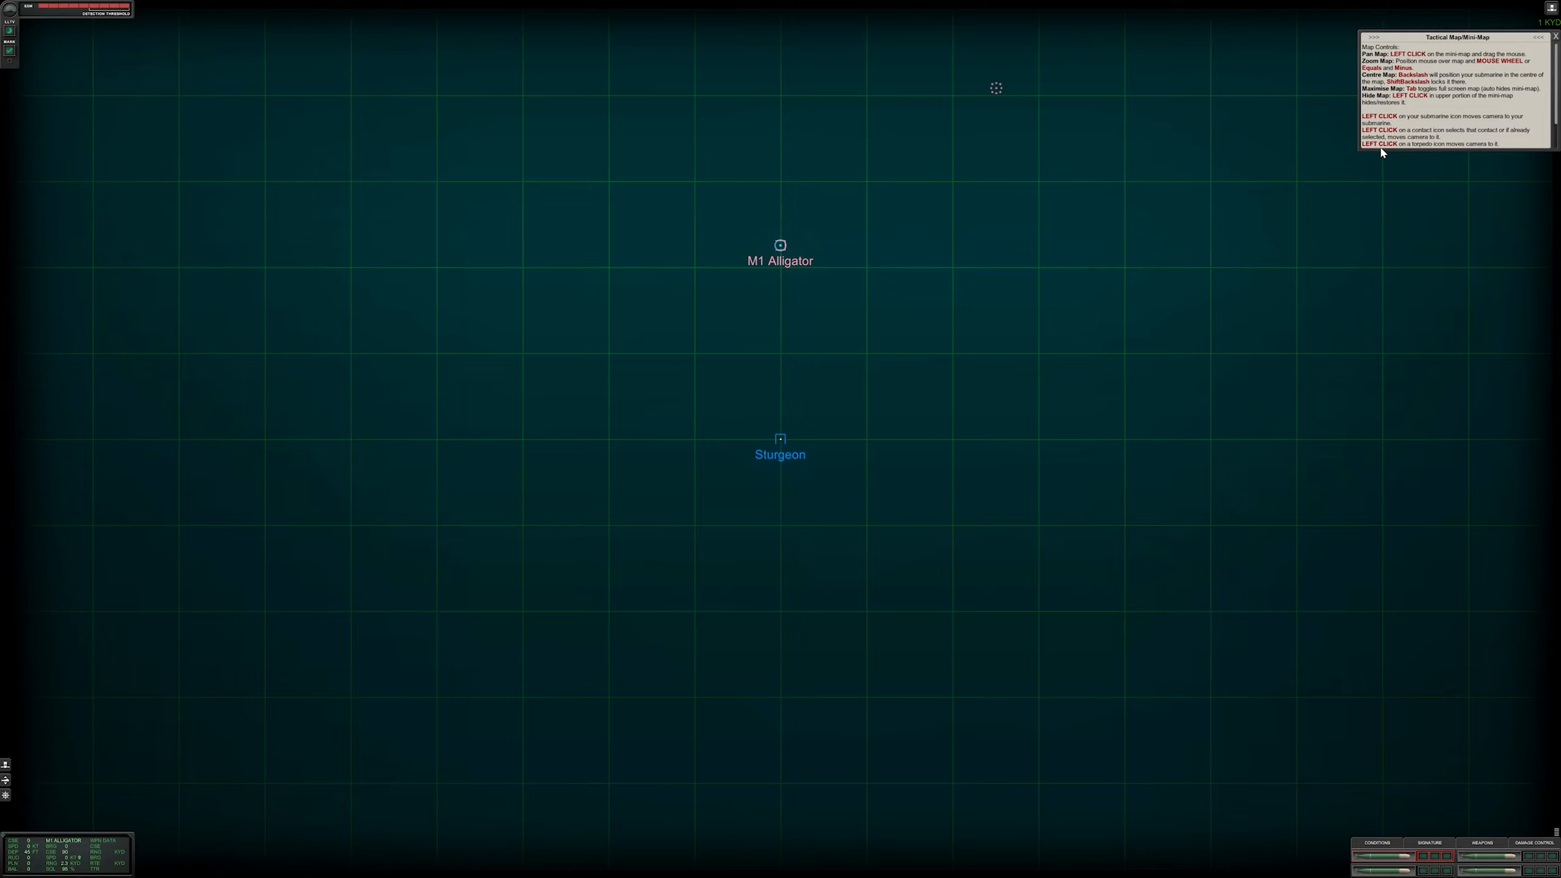
{"action": "mouse_move", "coordinate": [854, 519]}
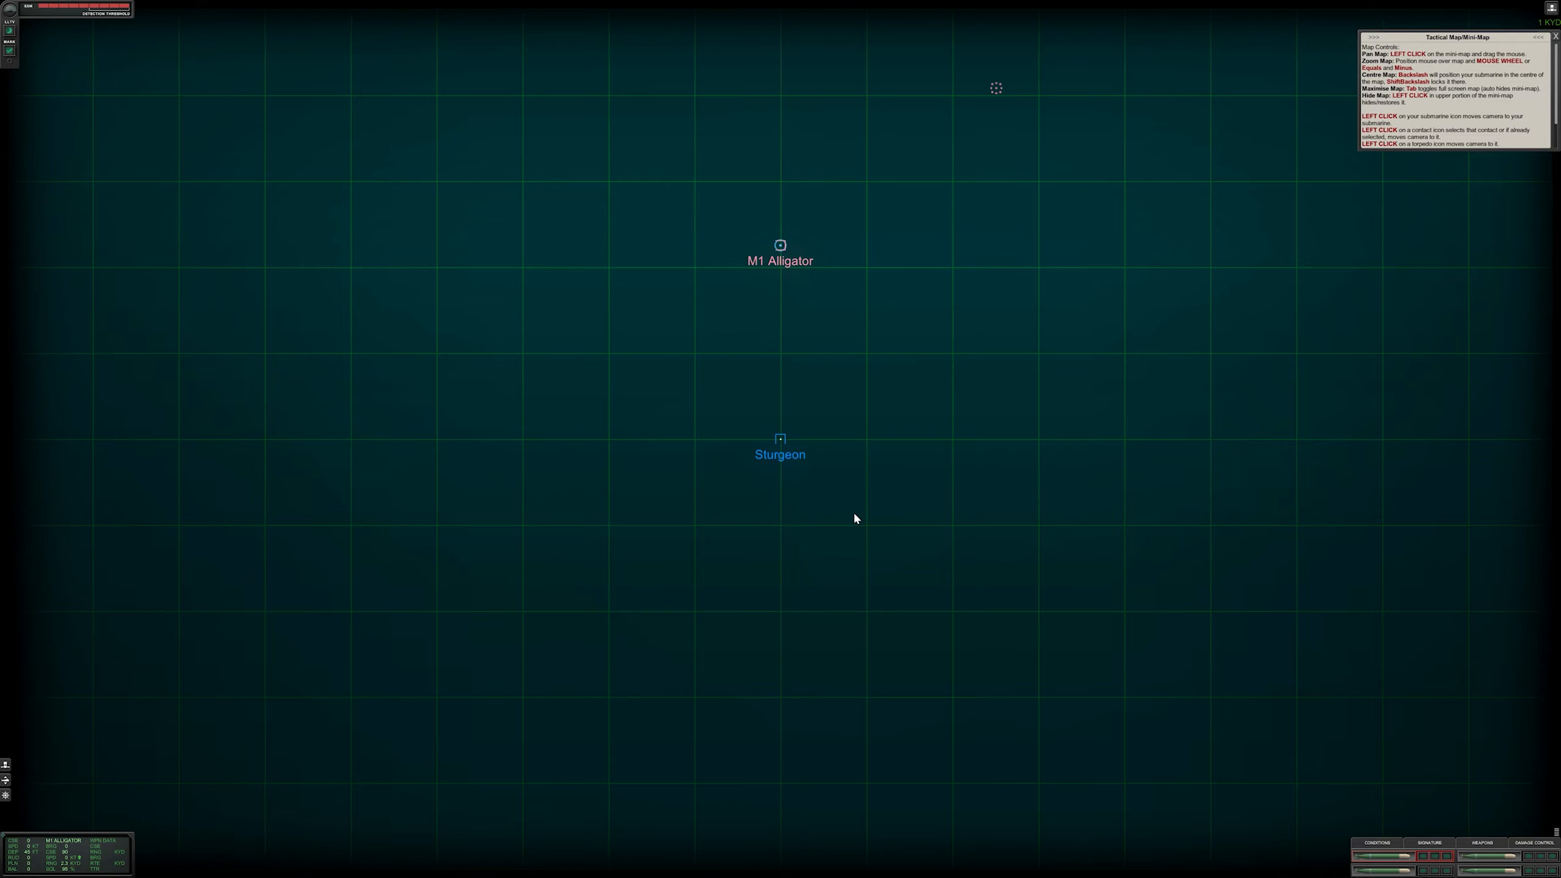
Advance the training guide from map controls to the torpedo-firing instructions
{"action": "left_click", "coordinate": [779, 245]}
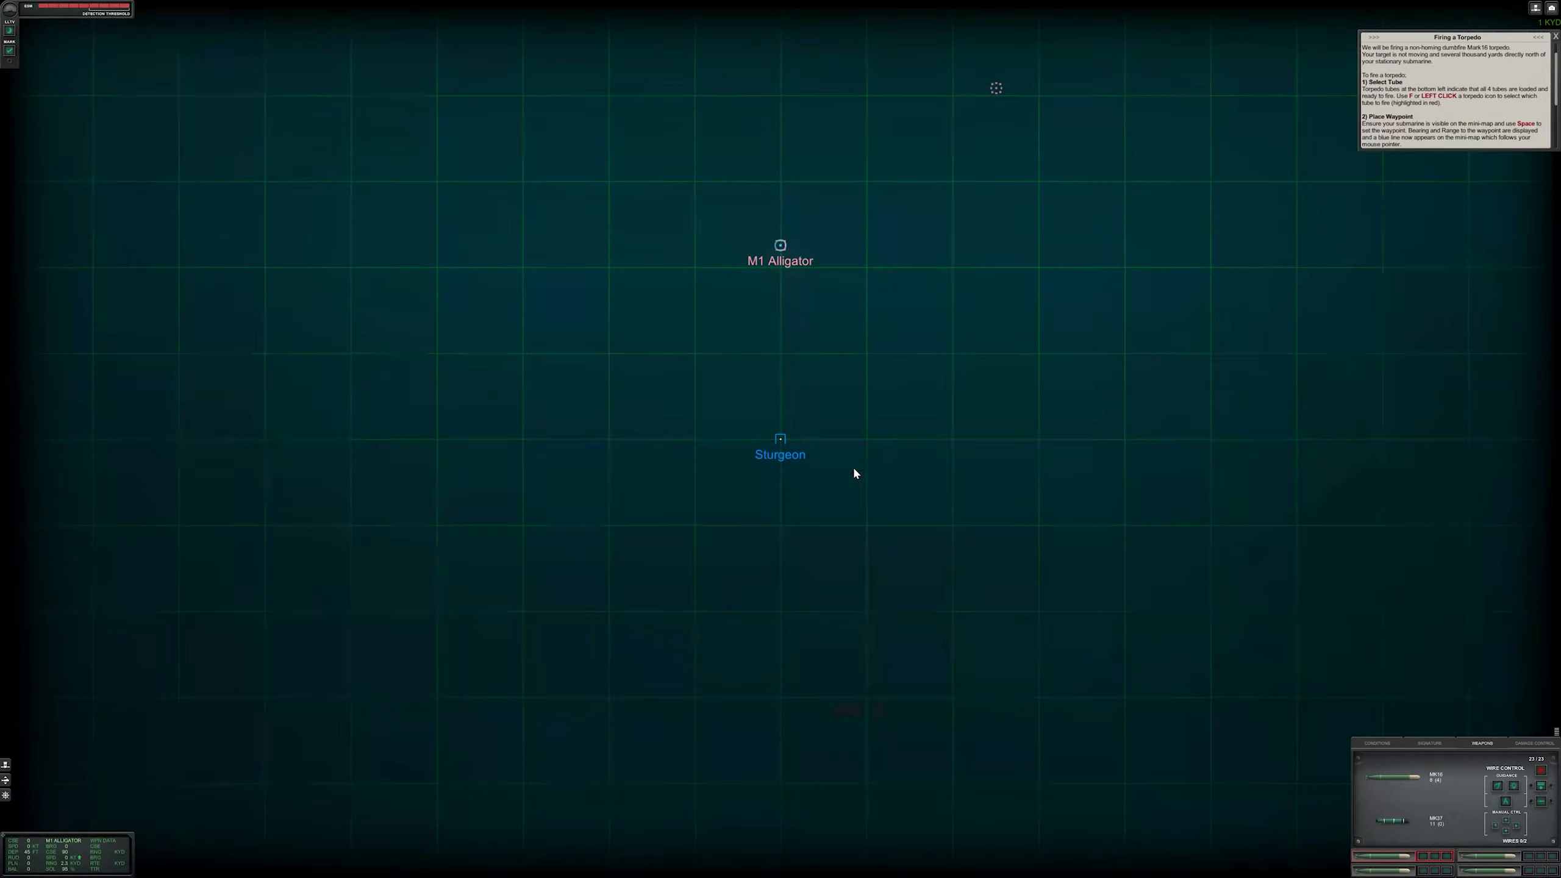
{"action": "mouse_move", "coordinate": [767, 266]}
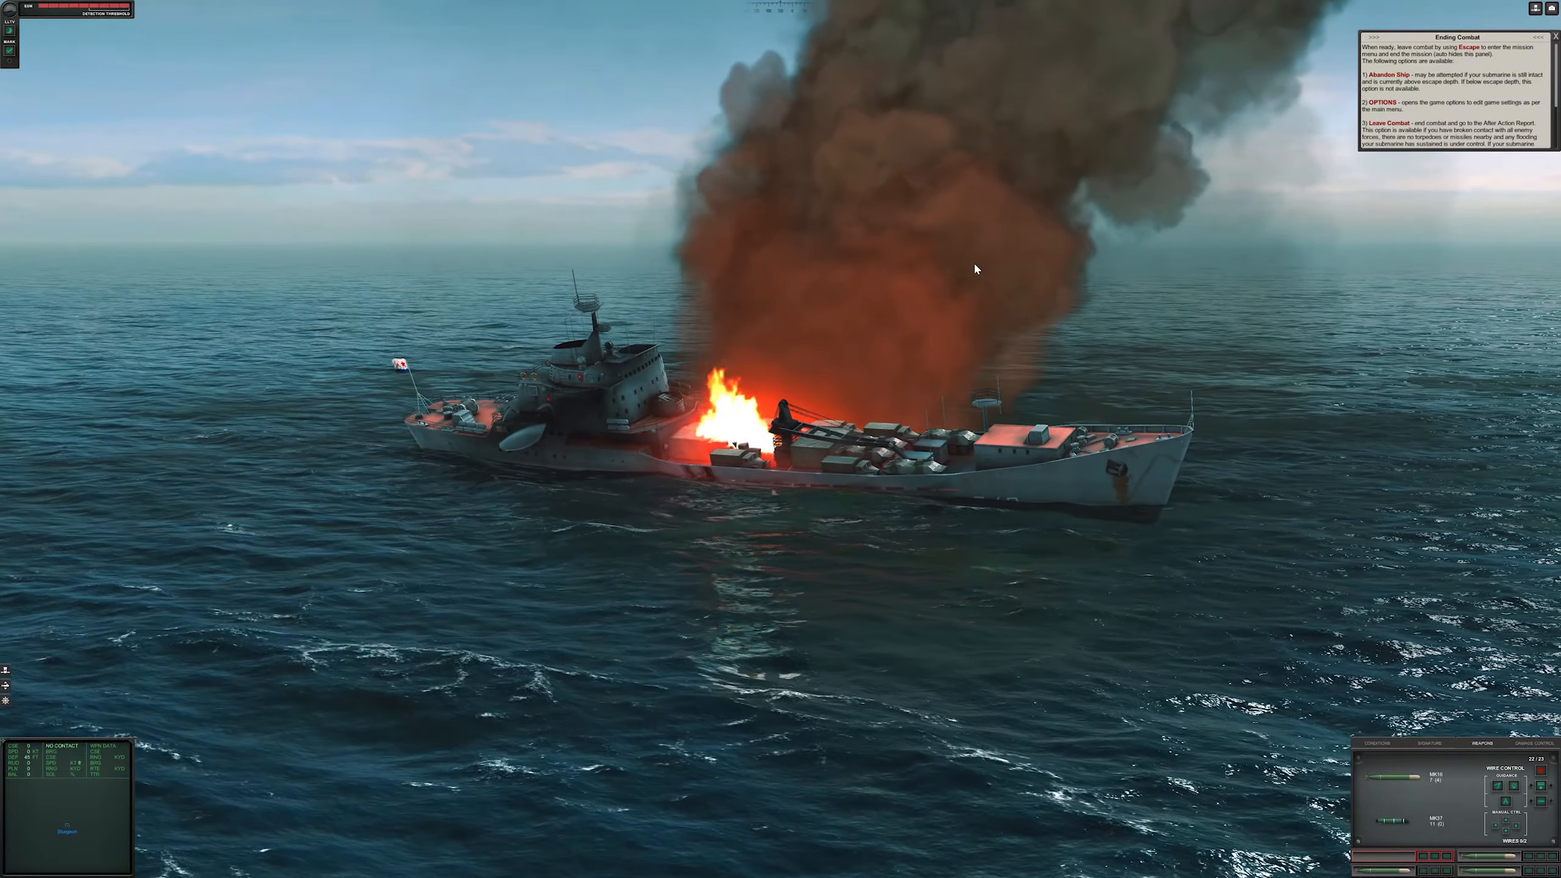
Leave combat and start the 2. Wire-Guided Torpedoes training lesson
{"action": "key", "text": "escape"}
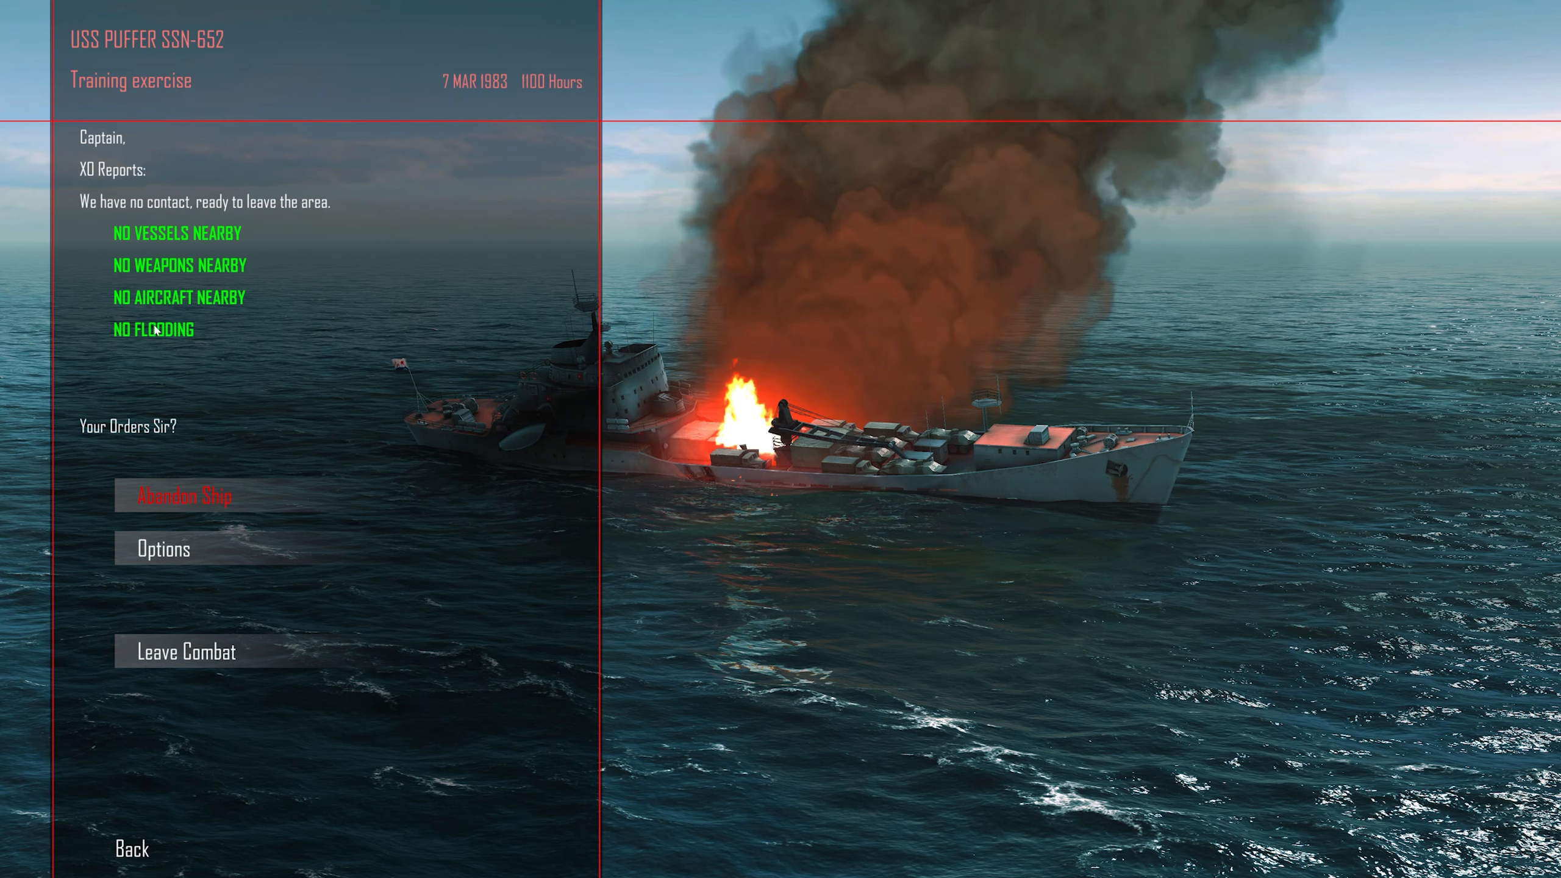
{"action": "left_click", "coordinate": [183, 651]}
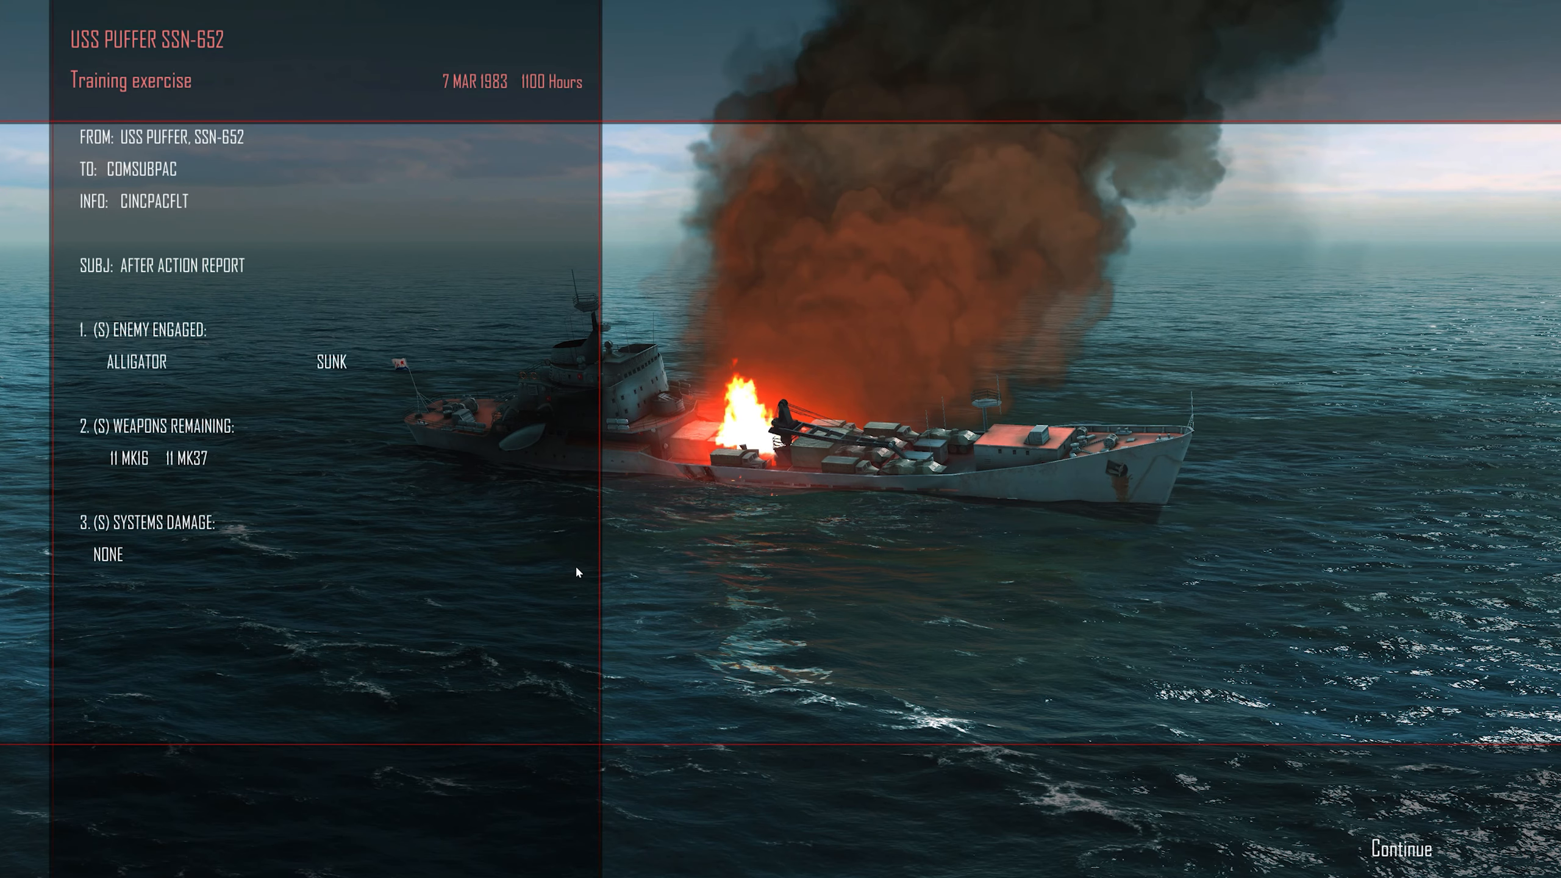
{"action": "mouse_move", "coordinate": [585, 797]}
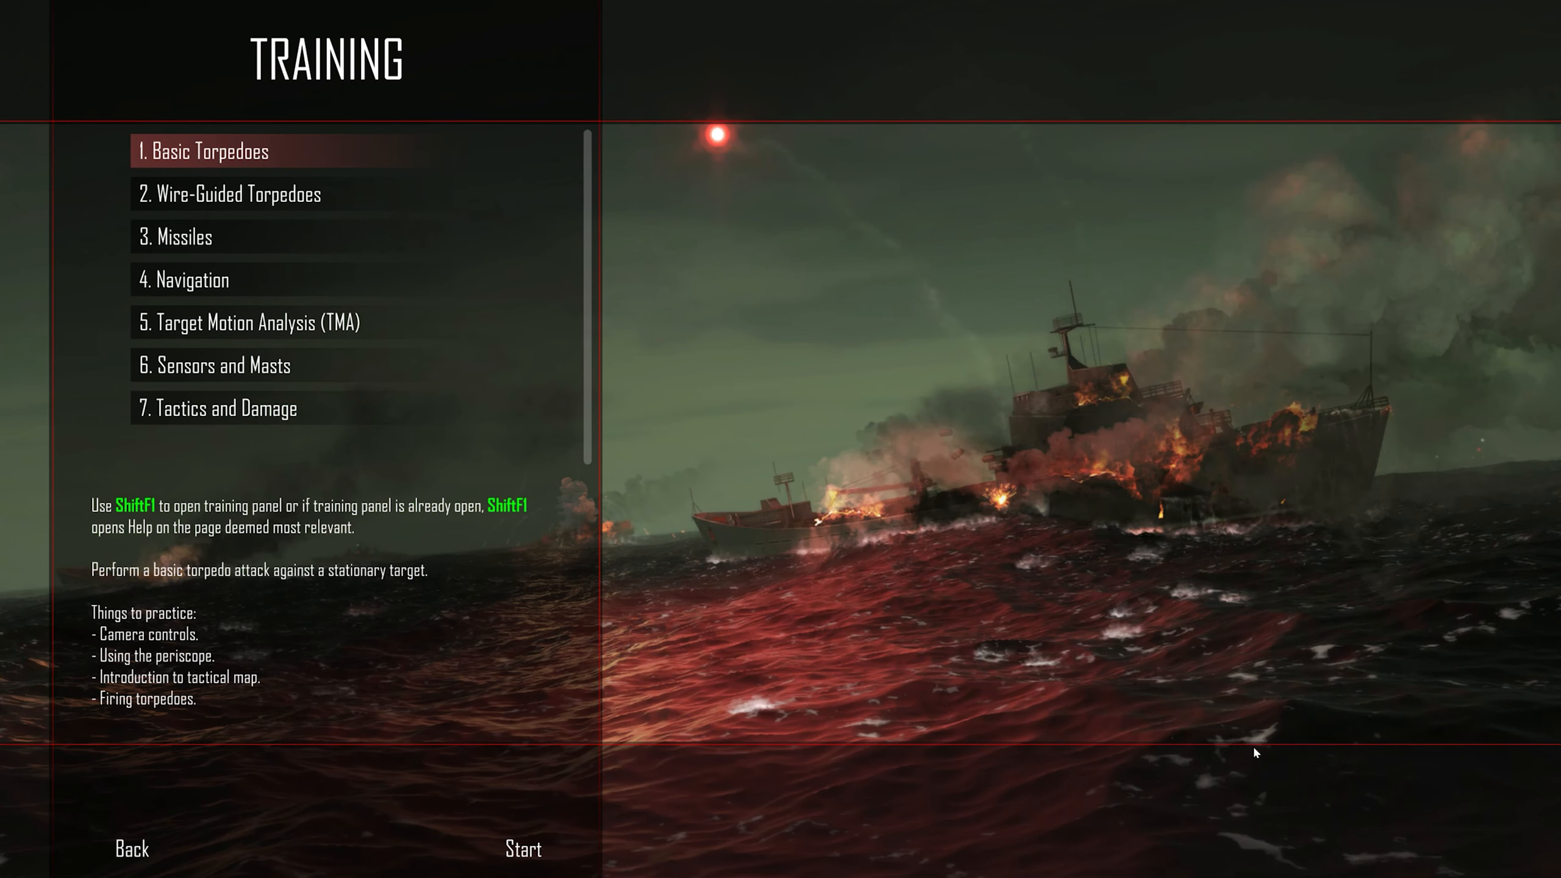
{"action": "left_click", "coordinate": [236, 193]}
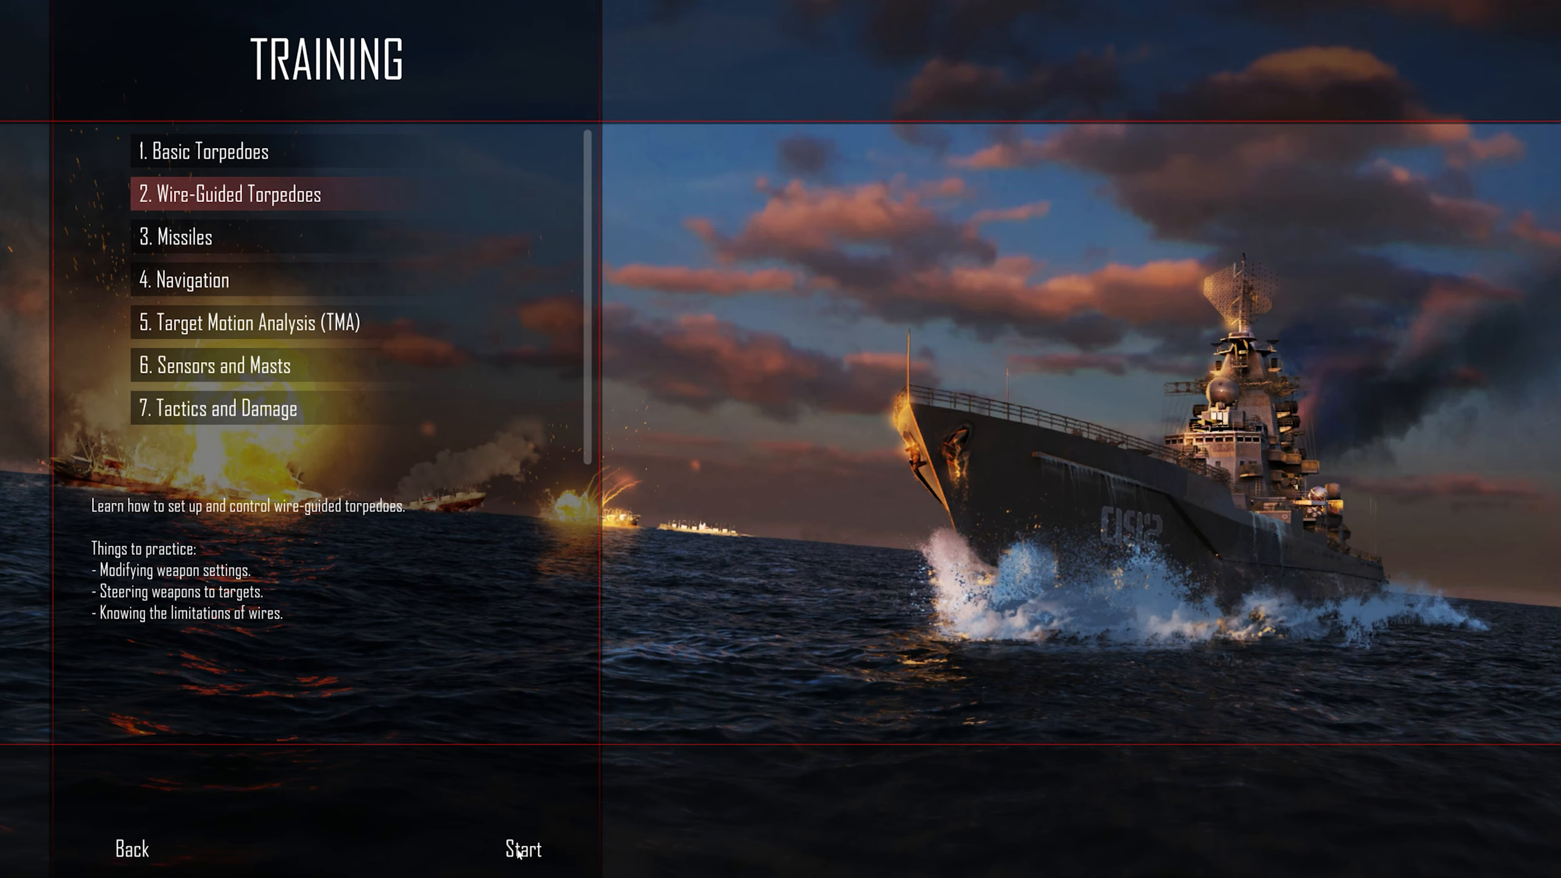
{"action": "left_click", "coordinate": [521, 849]}
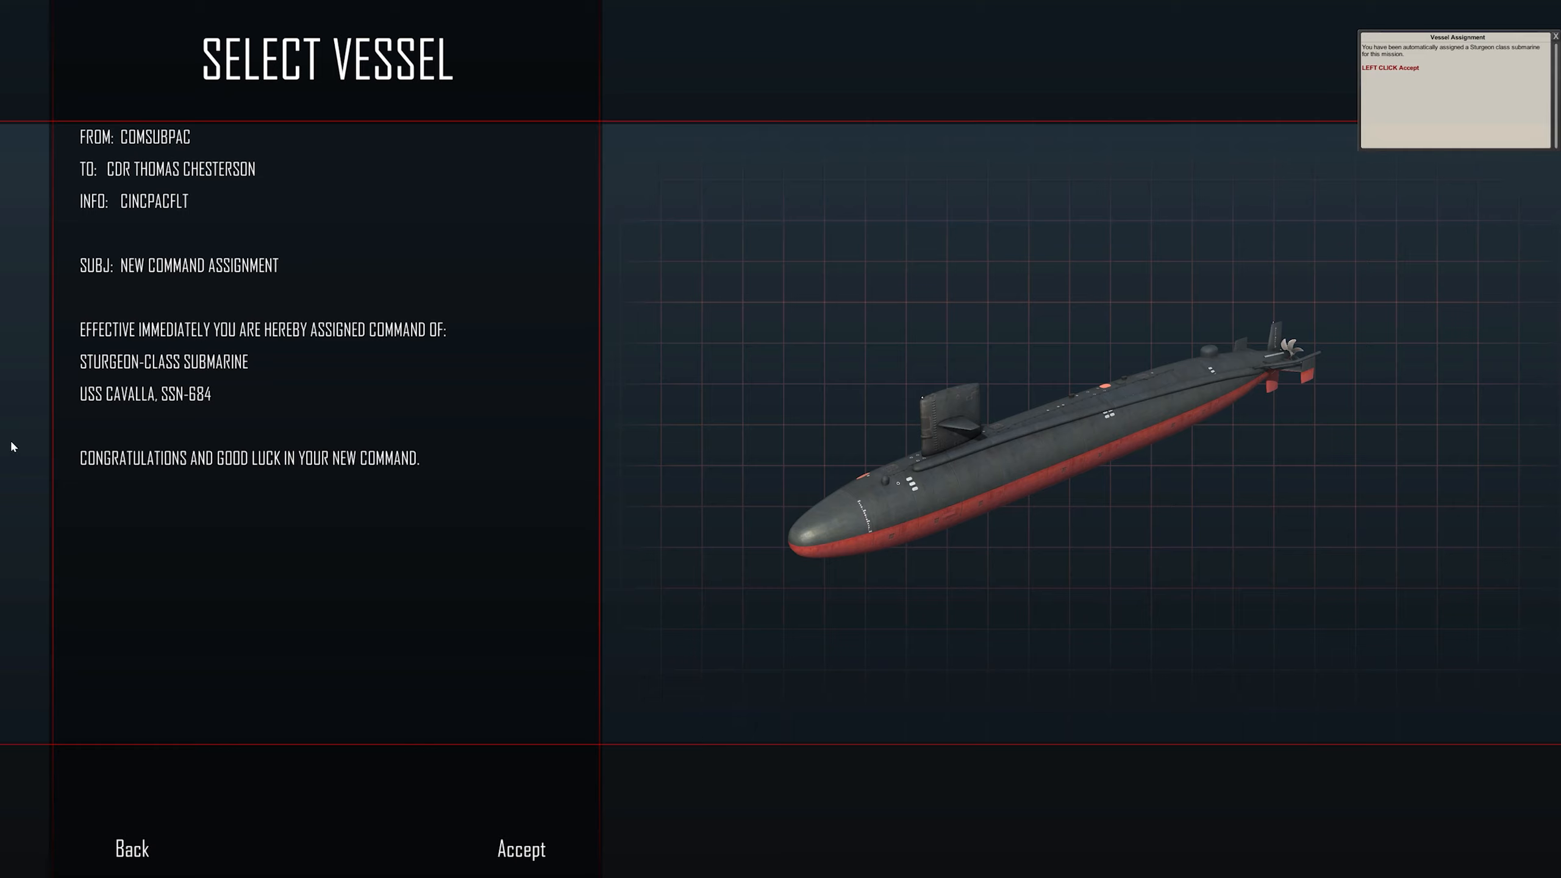
{"action": "mouse_move", "coordinate": [862, 486]}
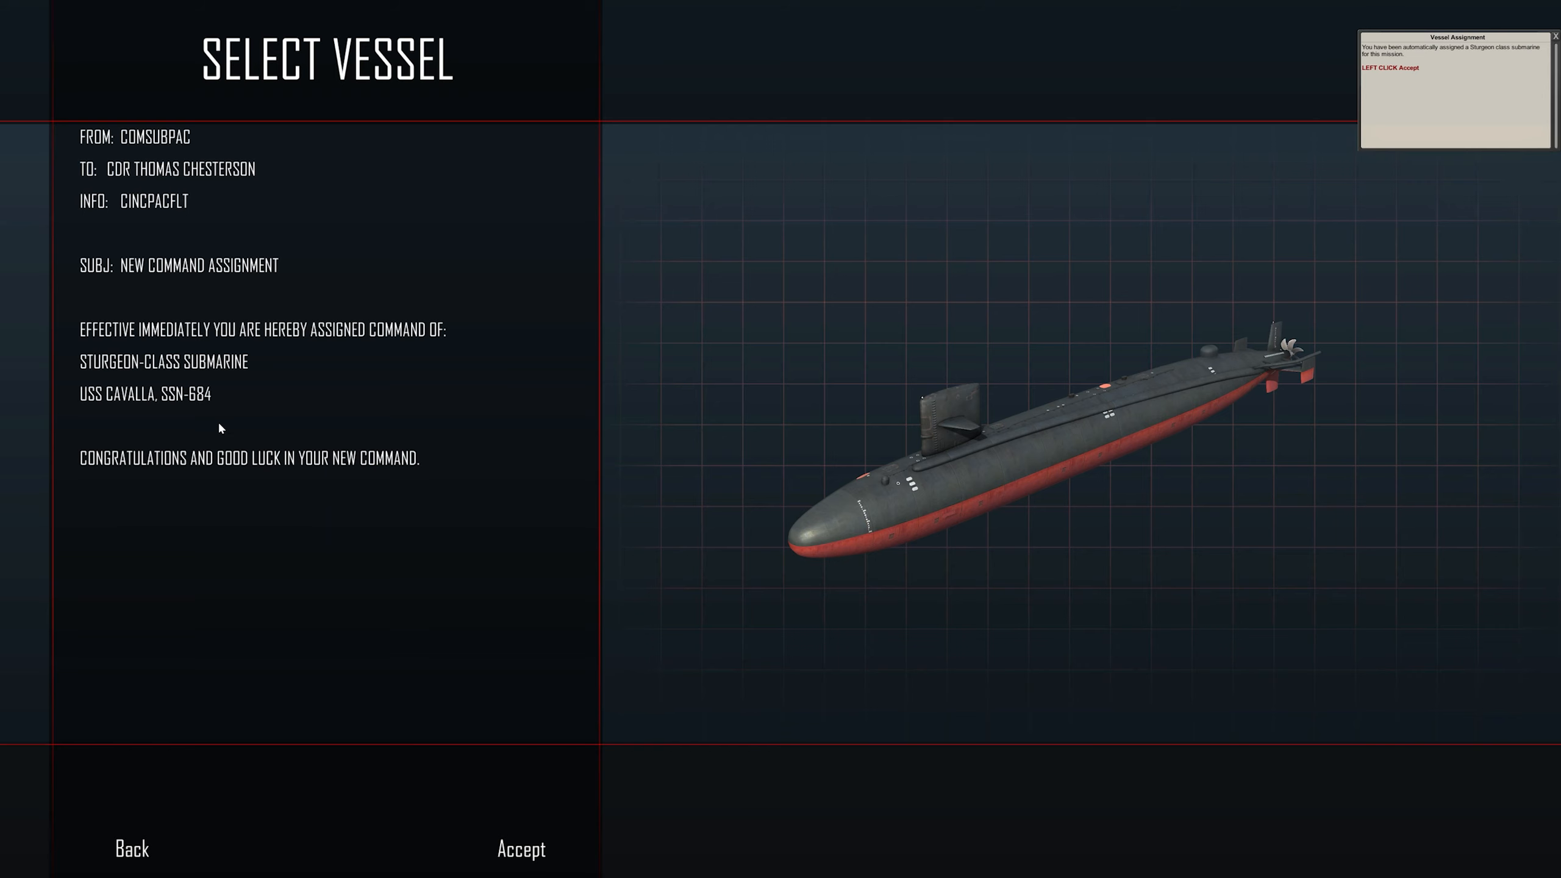
{"action": "mouse_move", "coordinate": [515, 844]}
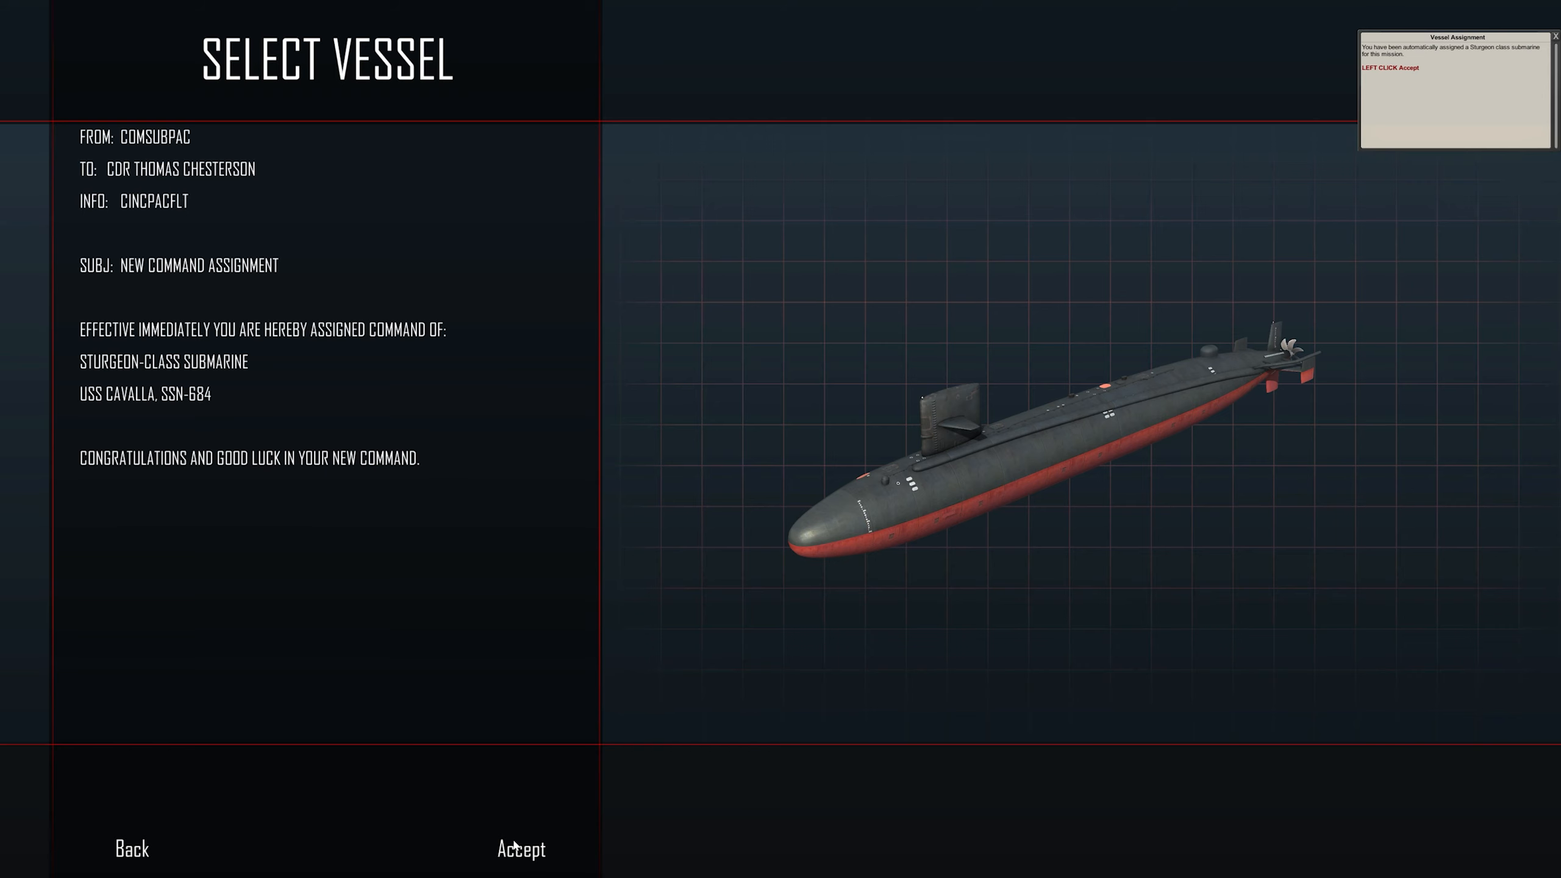
Accept the Sturgeon and scroll the Weapons manual to wire-guided tube settings
{"action": "left_click", "coordinate": [519, 850]}
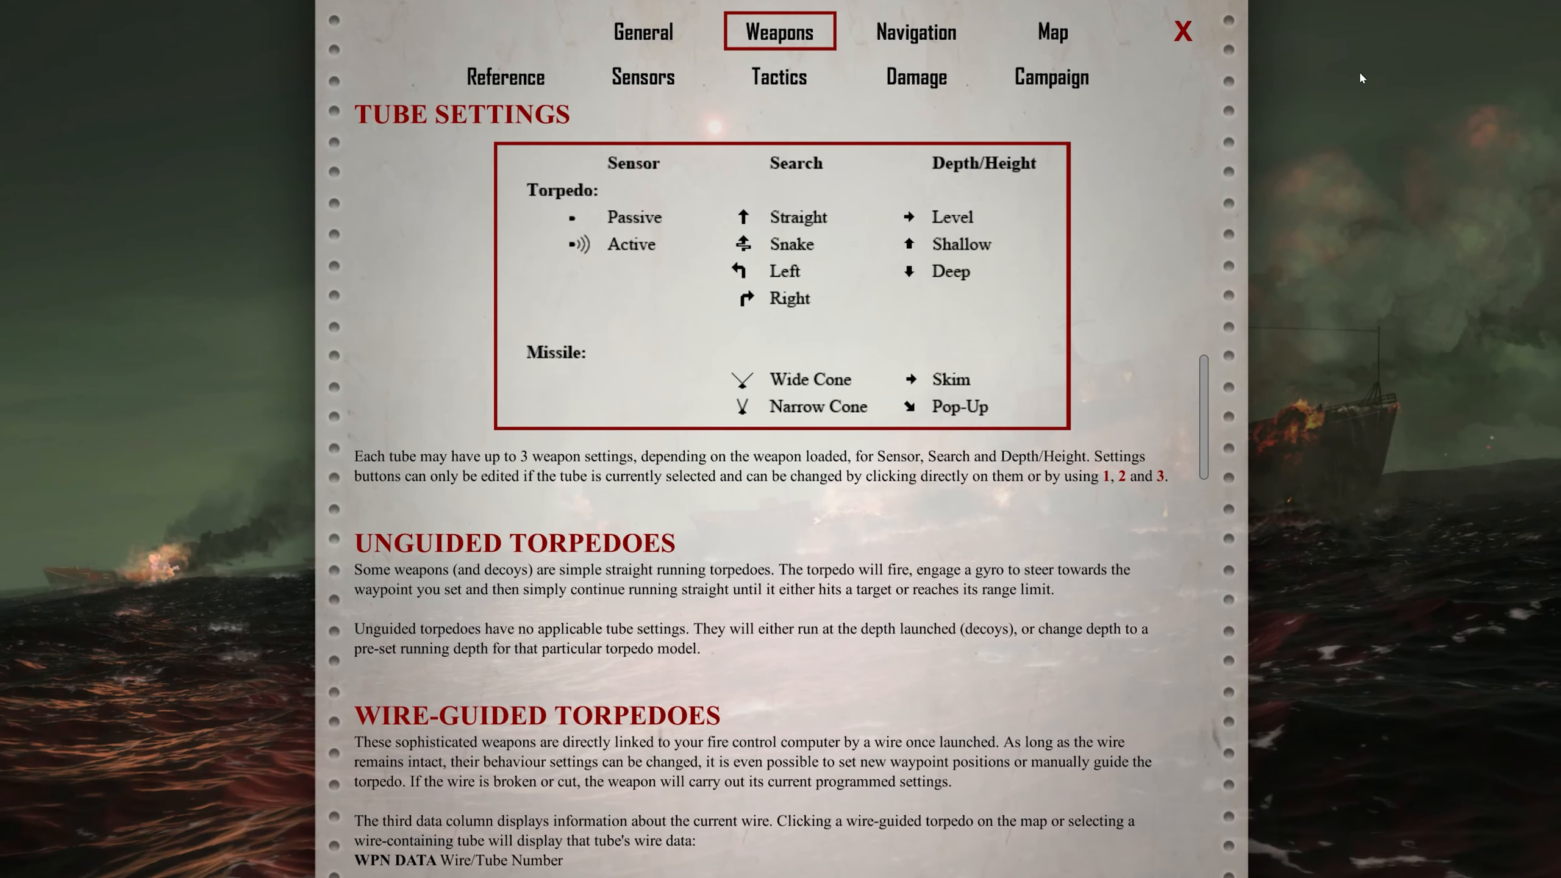
{"action": "mouse_move", "coordinate": [650, 286]}
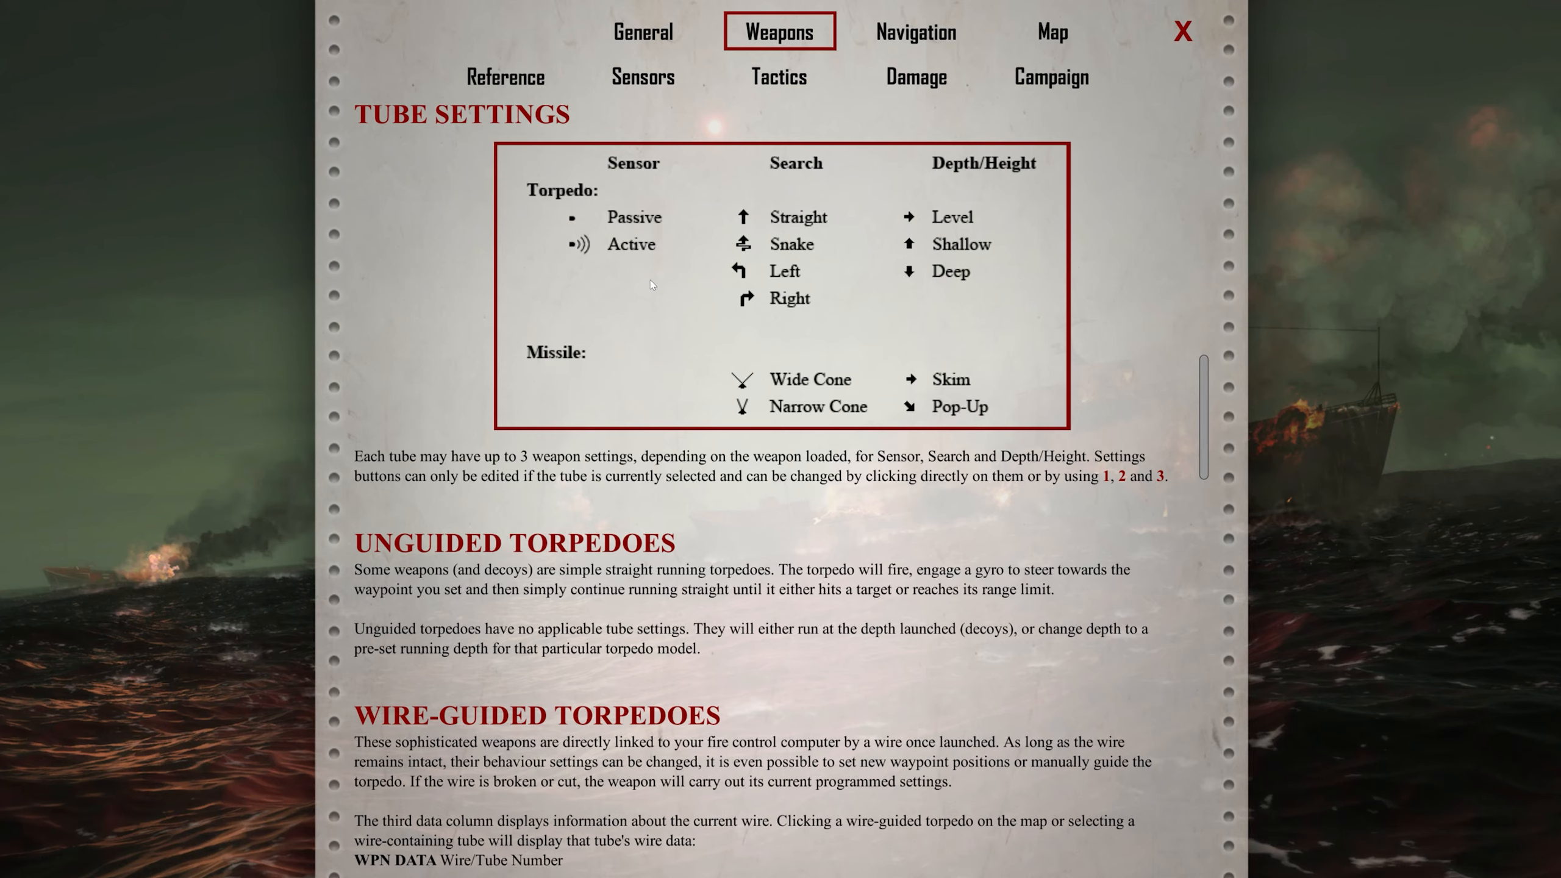
{"action": "mouse_move", "coordinate": [554, 407]}
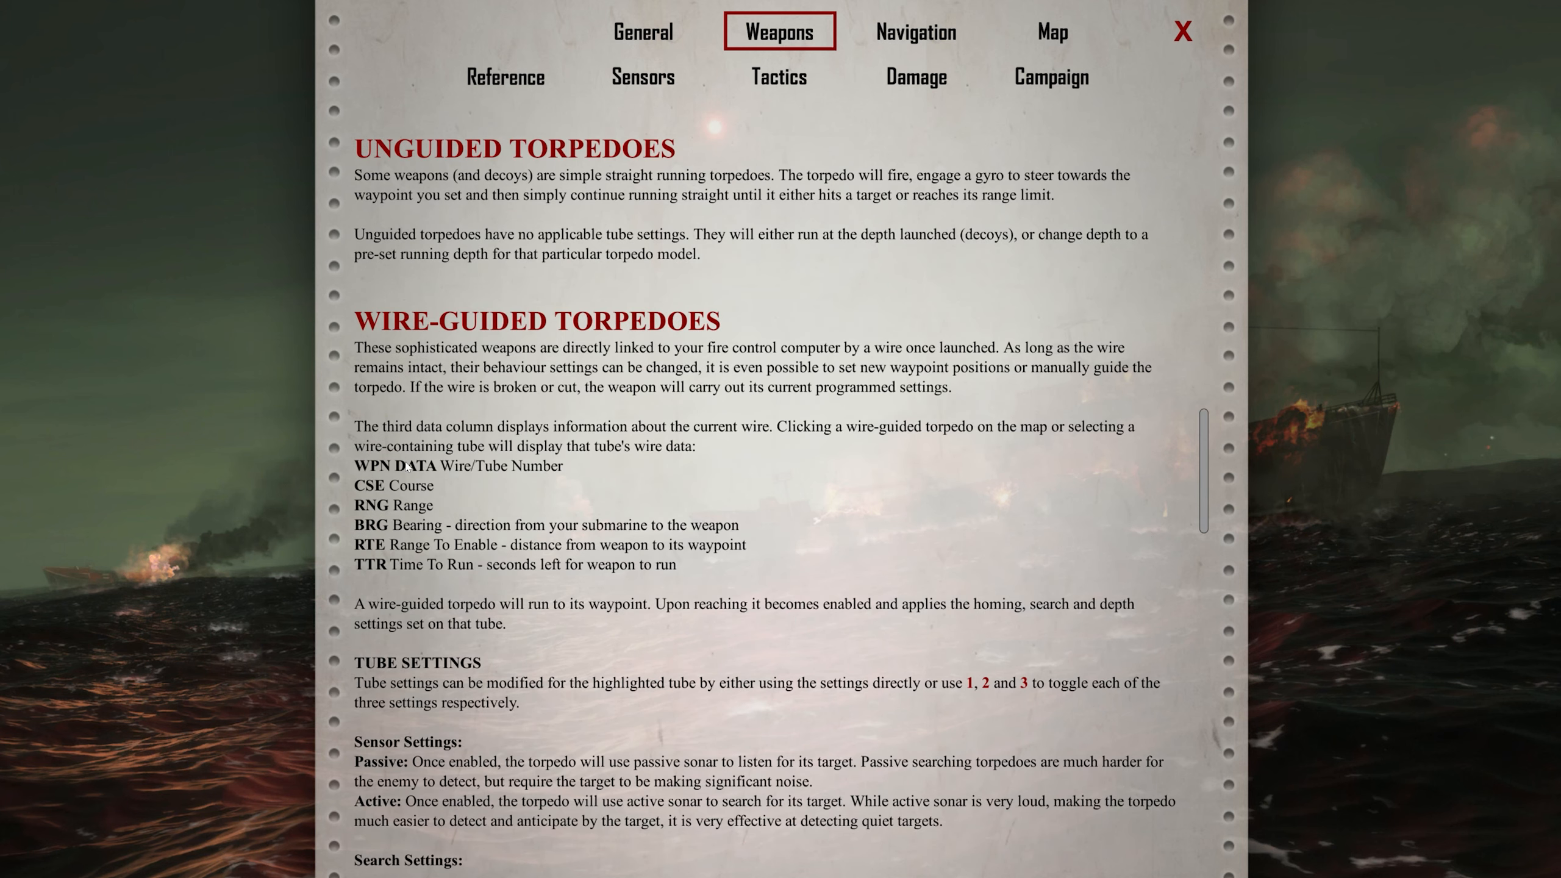
{"action": "mouse_move", "coordinate": [674, 494]}
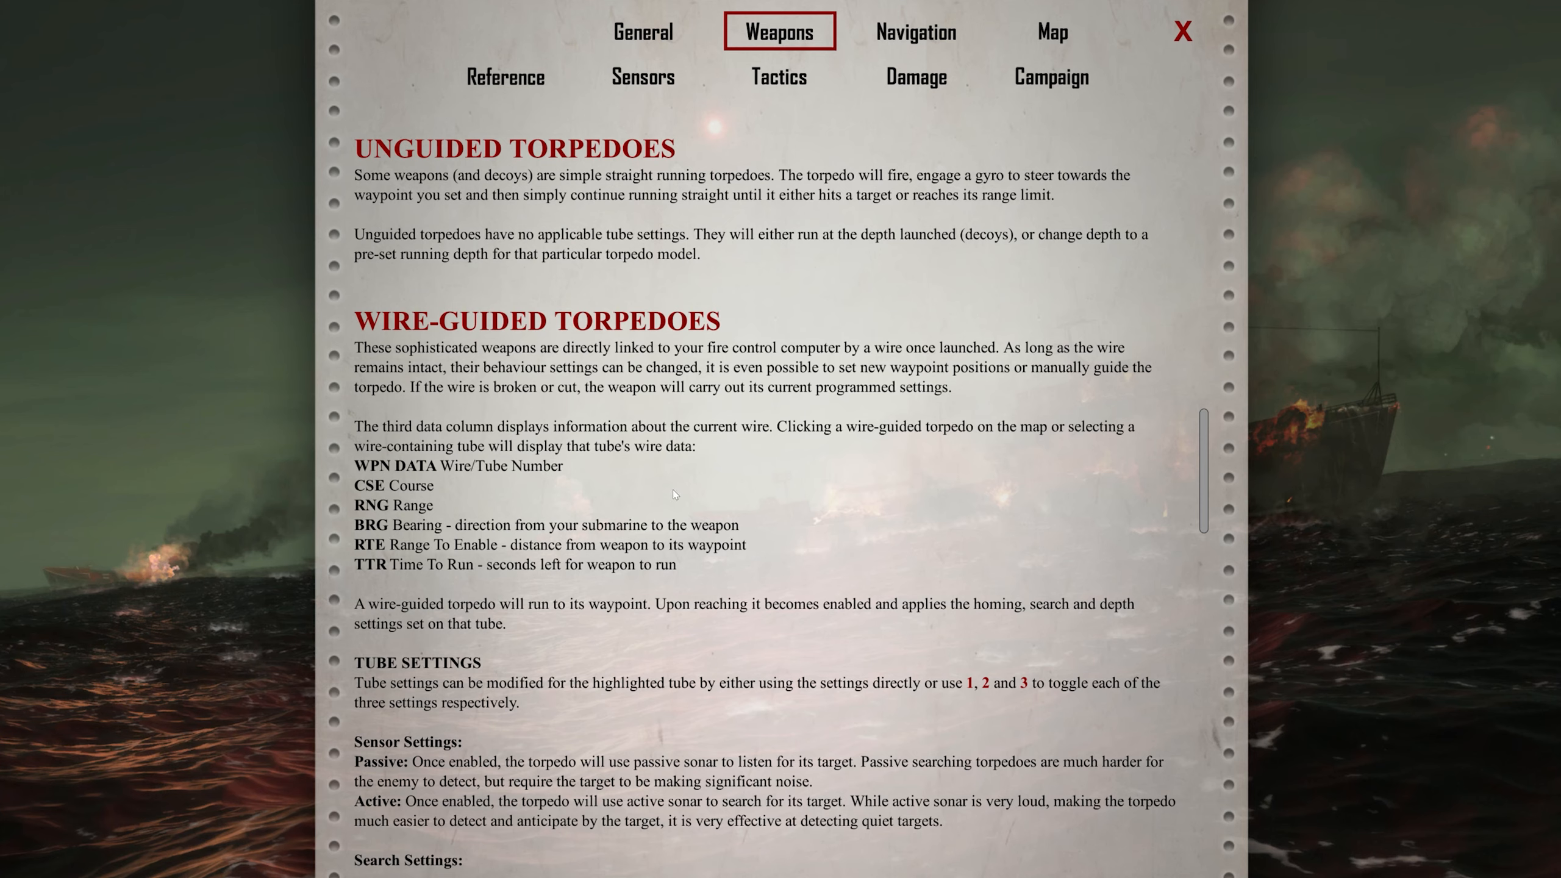
{"action": "mouse_move", "coordinate": [662, 468]}
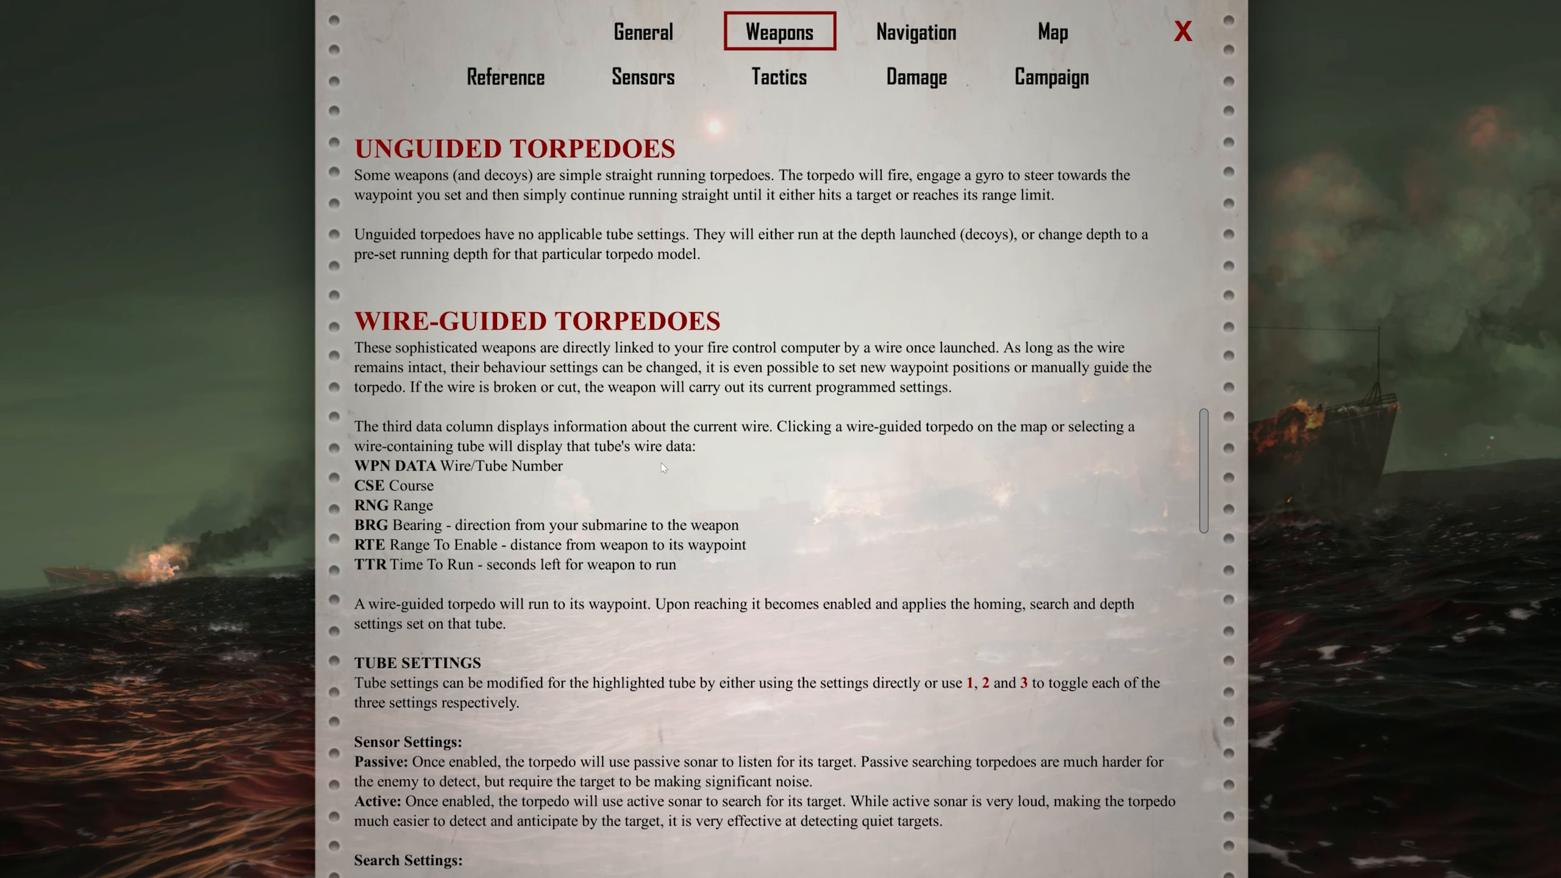
{"action": "mouse_move", "coordinate": [377, 484]}
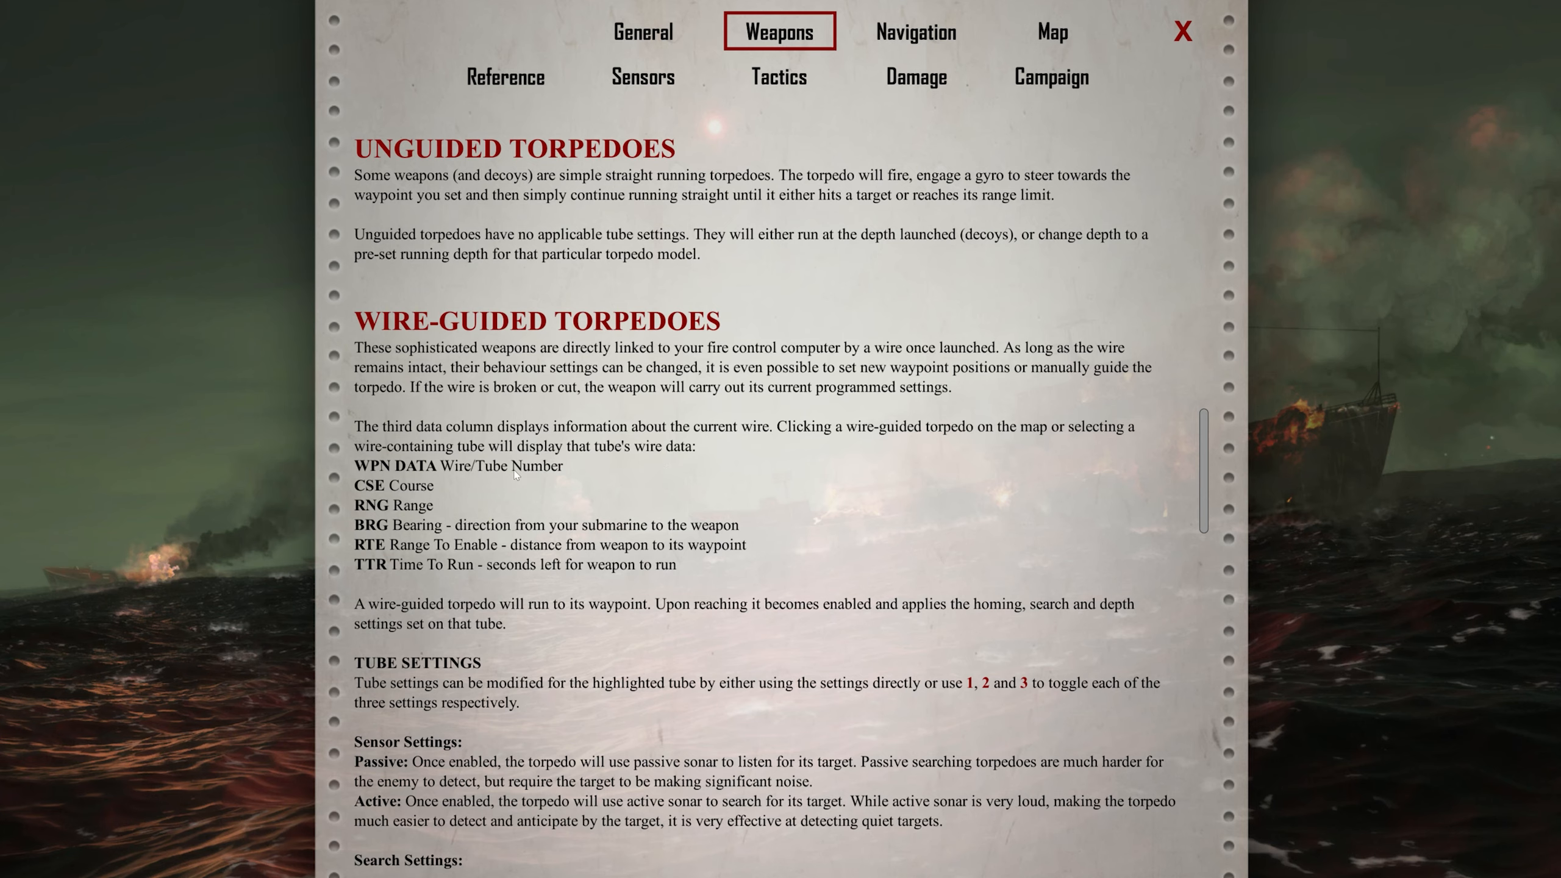
{"action": "mouse_move", "coordinate": [561, 483]}
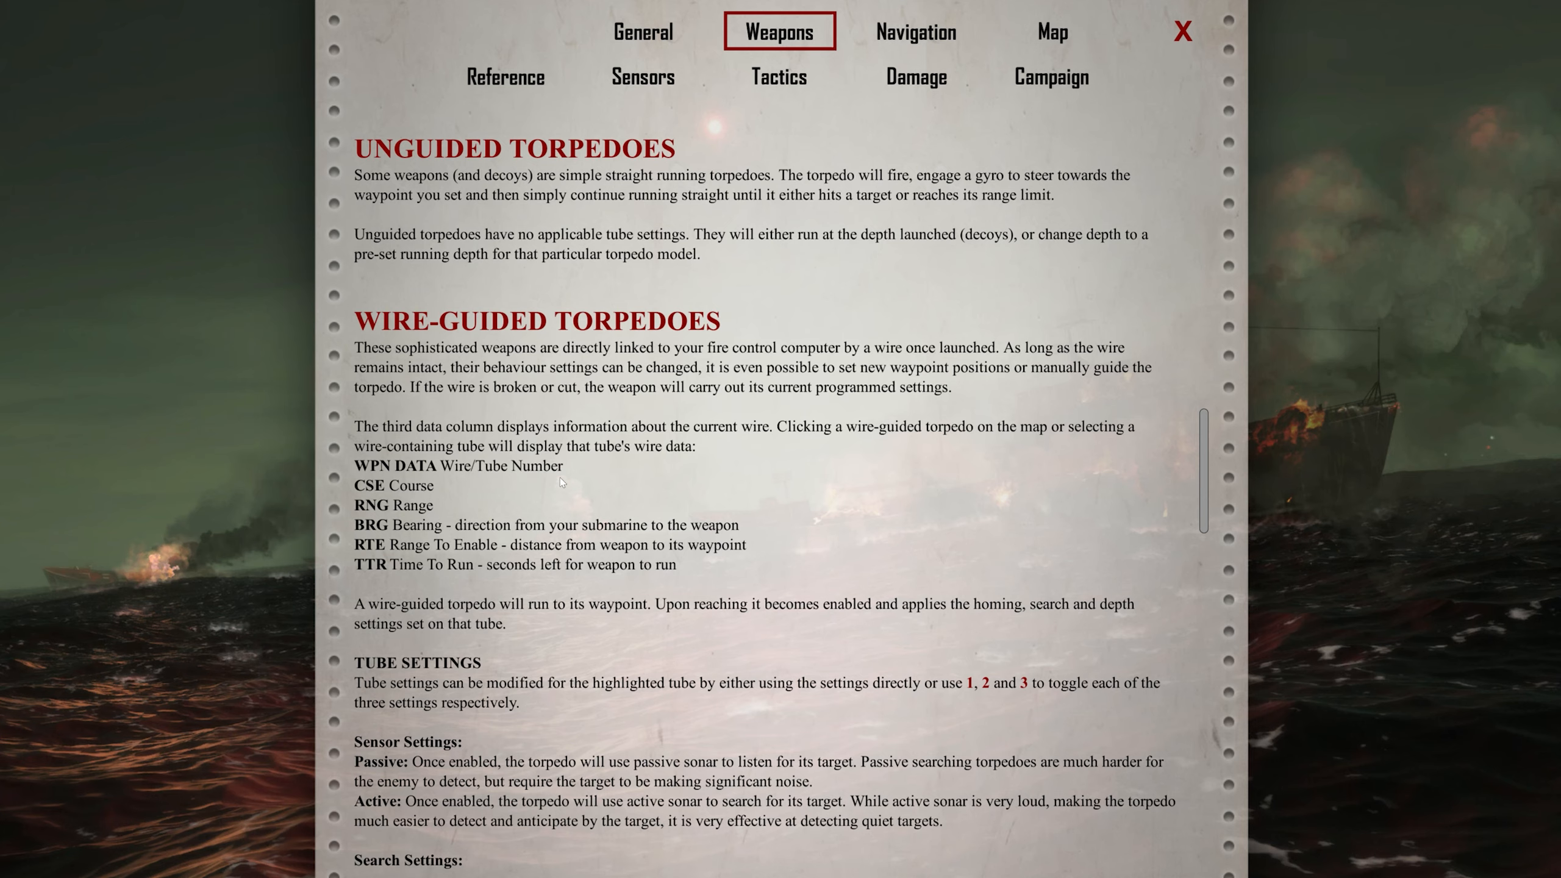
{"action": "mouse_move", "coordinate": [451, 511]}
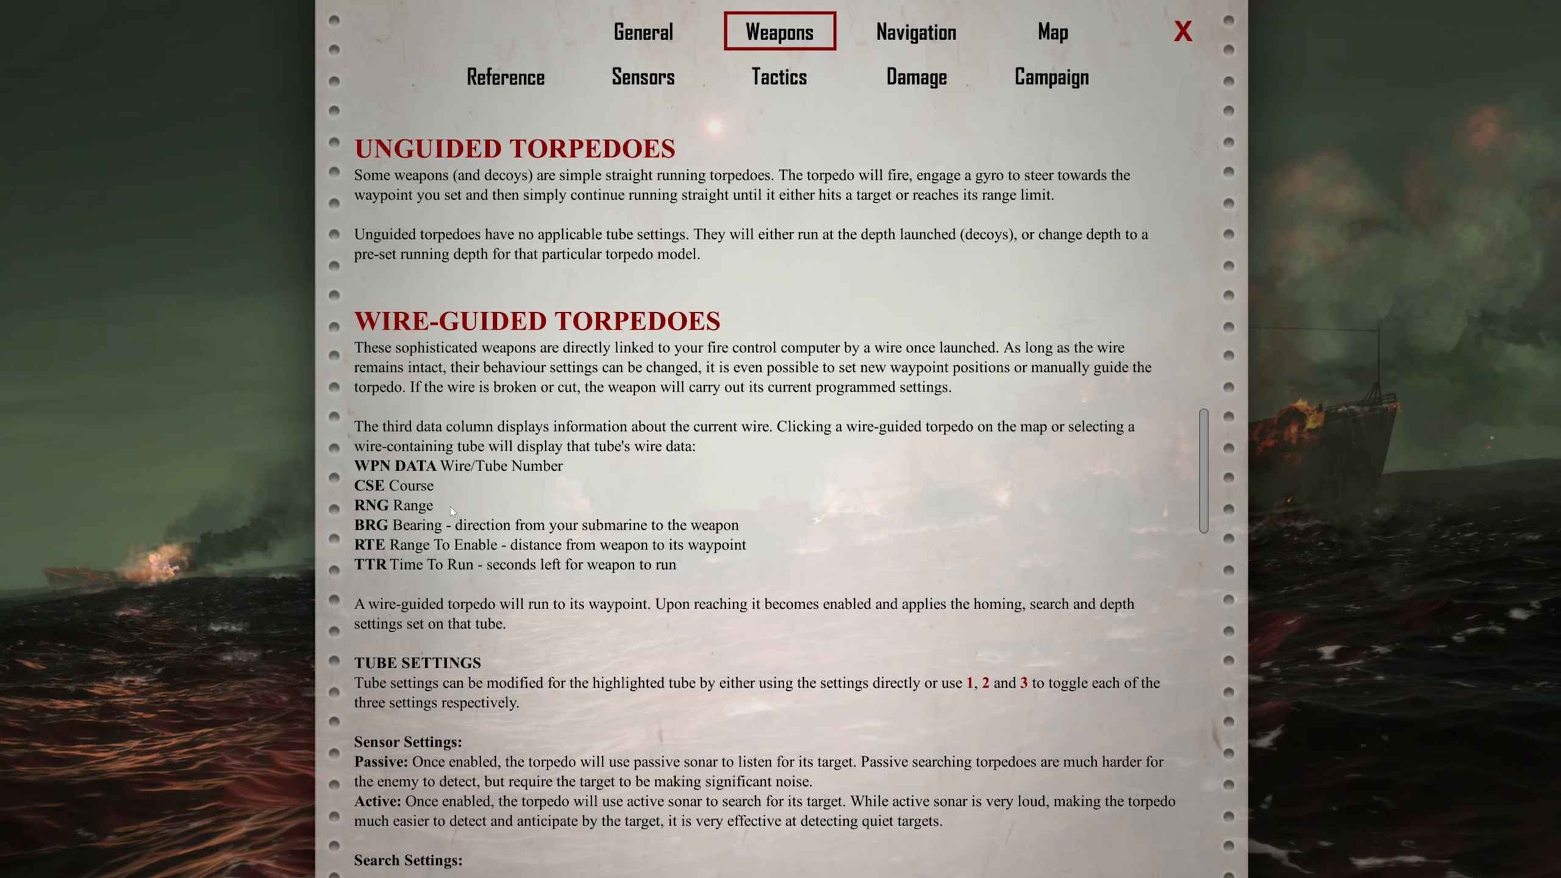
{"action": "mouse_move", "coordinate": [462, 528]}
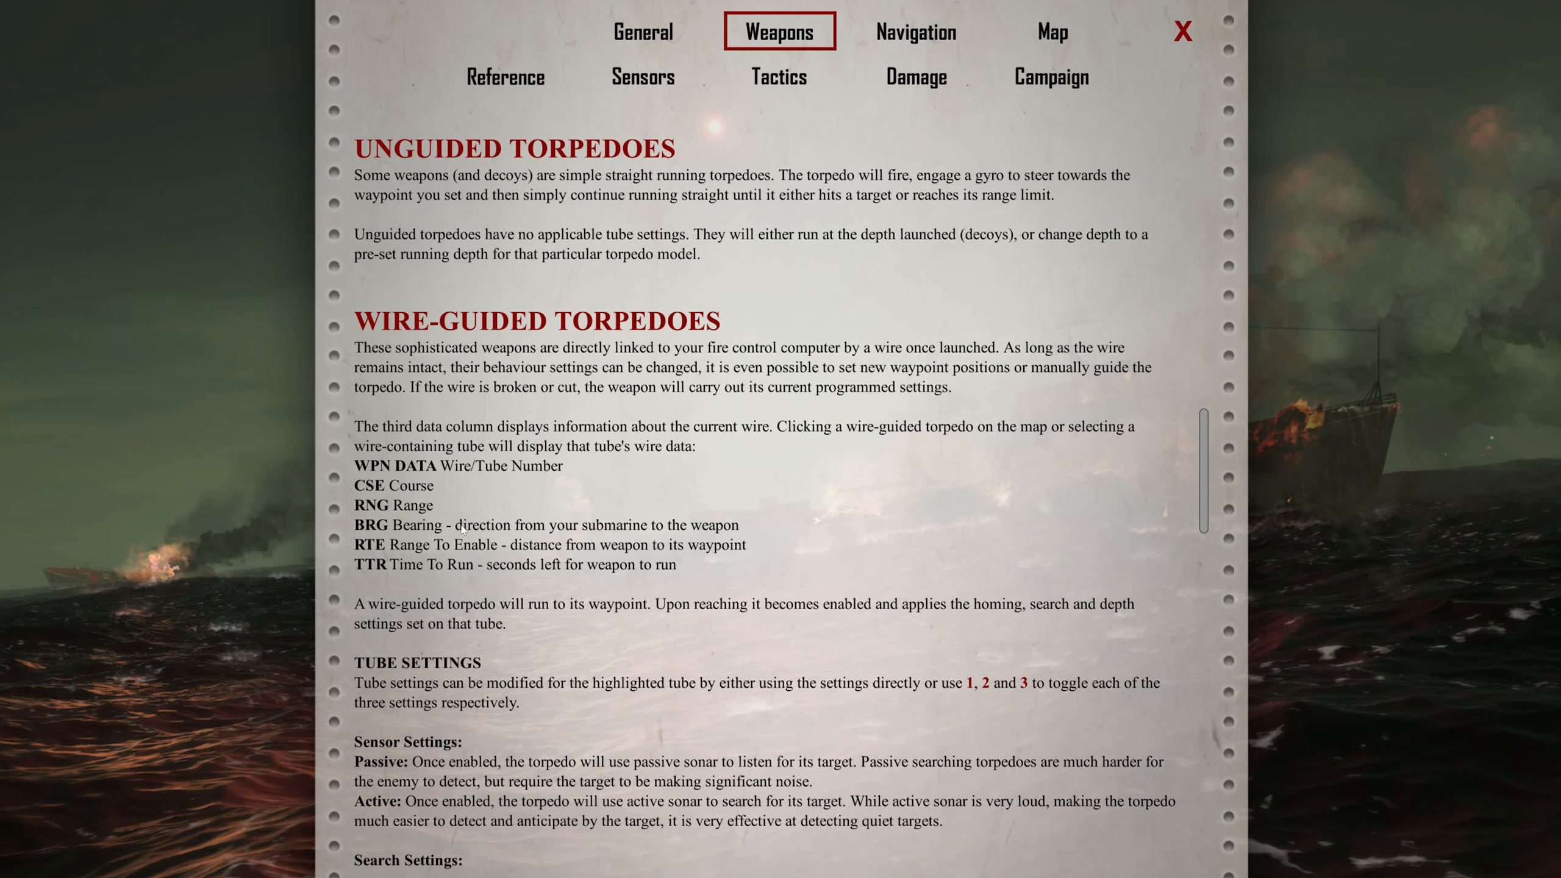
{"action": "mouse_move", "coordinate": [587, 560]}
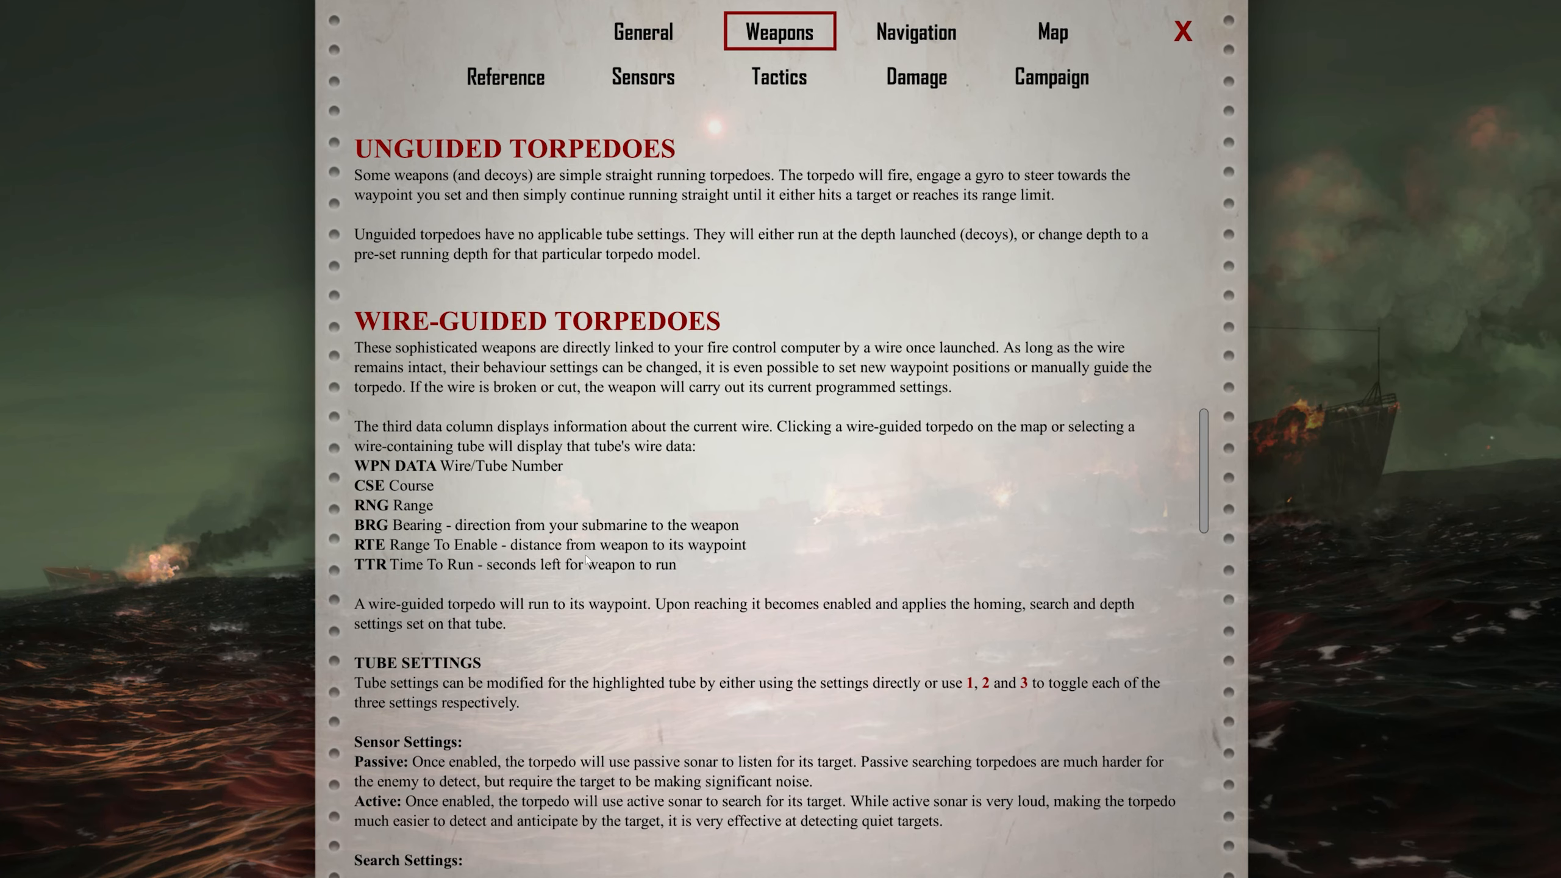
{"action": "mouse_move", "coordinate": [648, 576]}
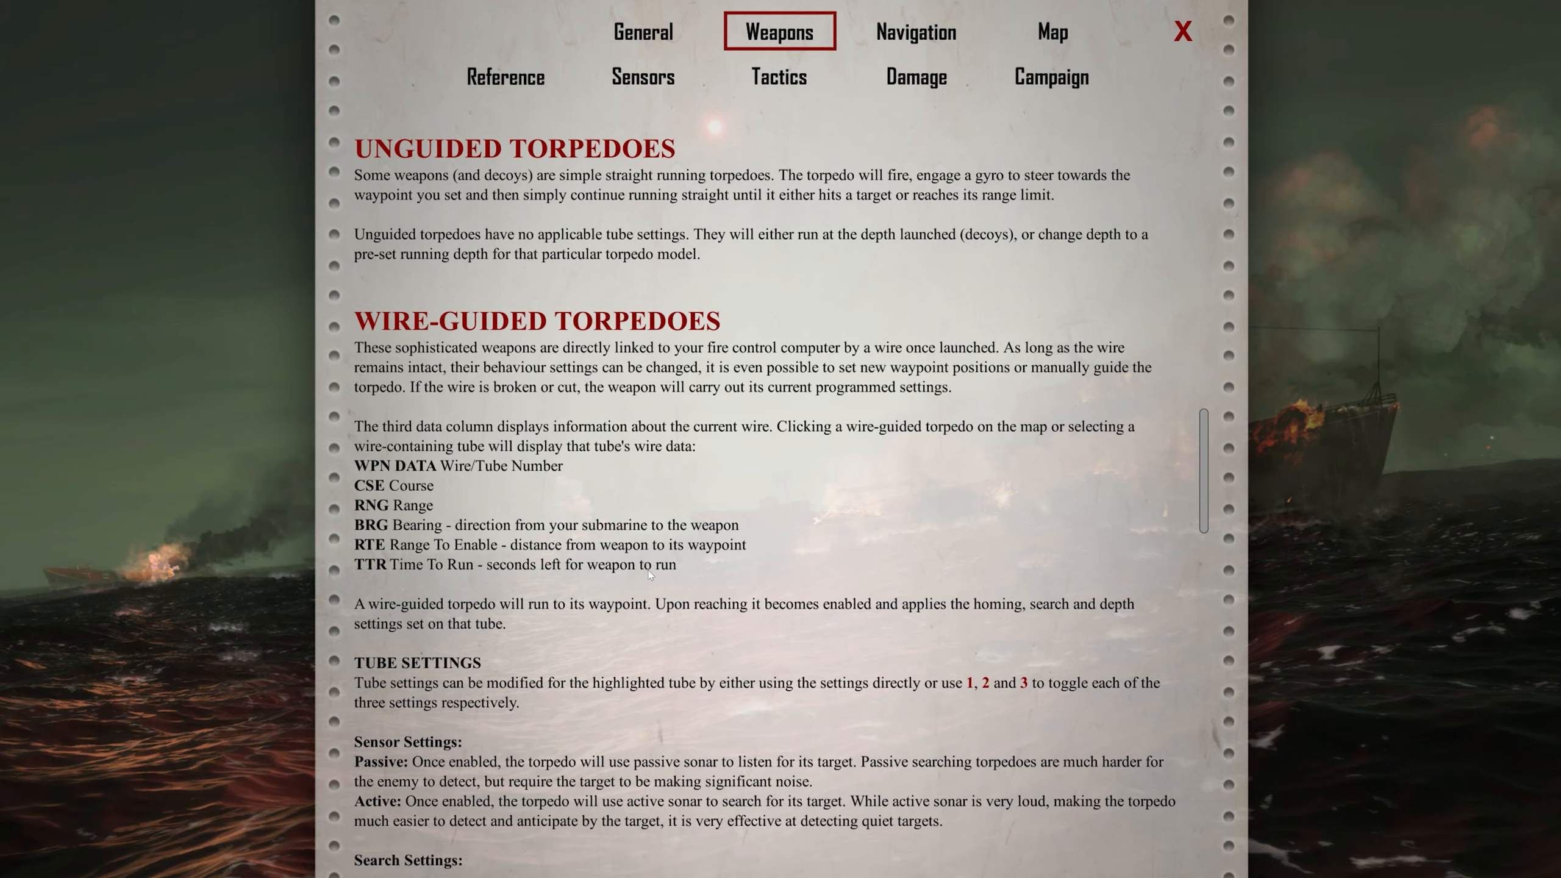
{"action": "scroll", "scroll_direction": "down", "scroll_amount": 3}
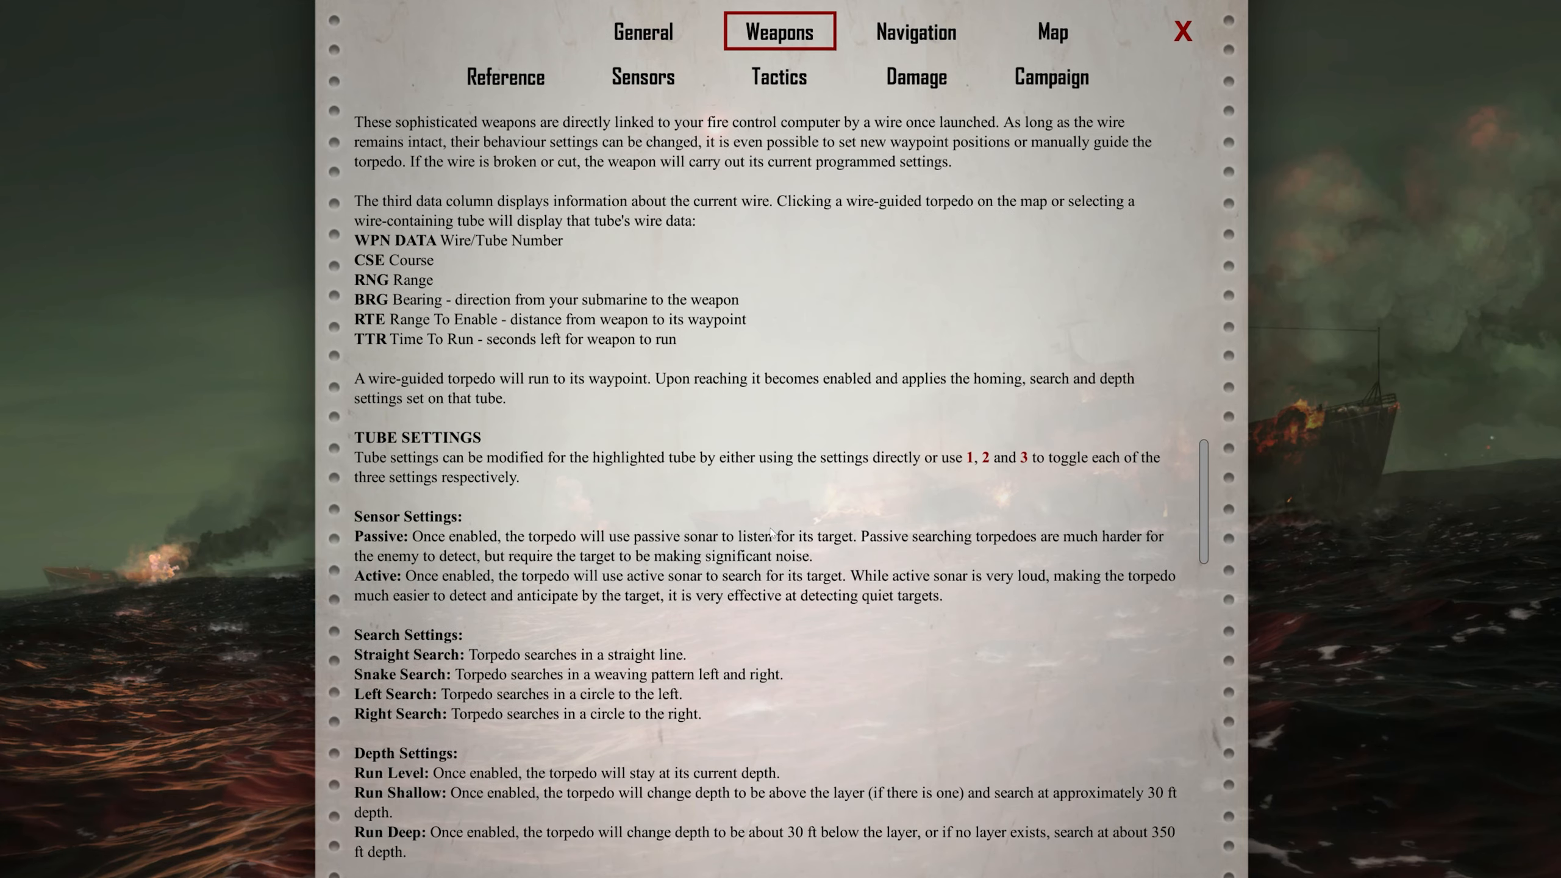
{"action": "mouse_move", "coordinate": [769, 533]}
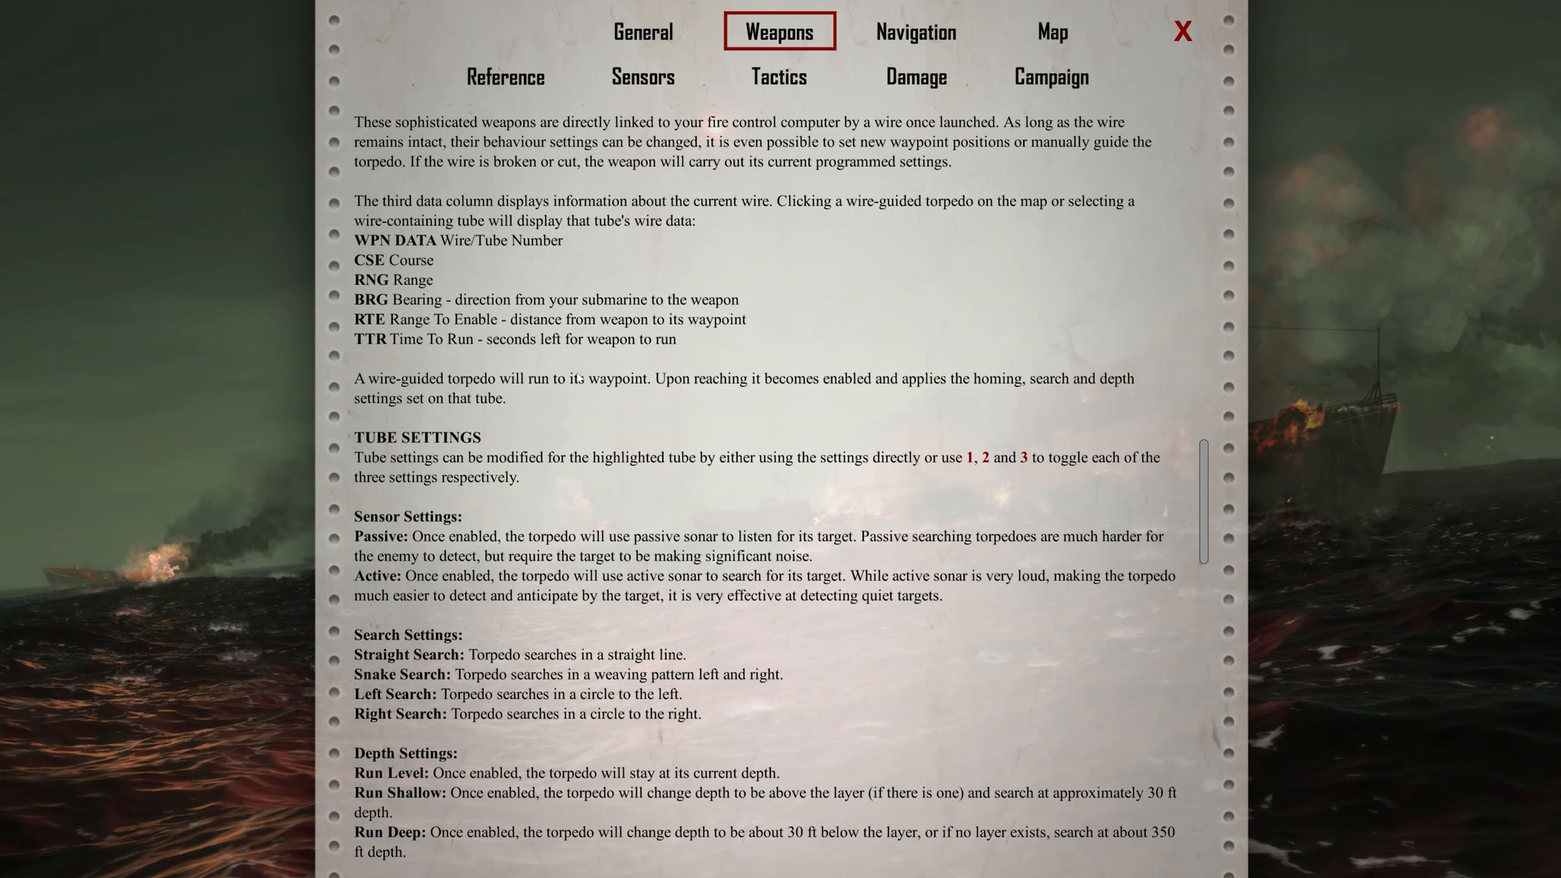
{"action": "mouse_move", "coordinate": [726, 390]}
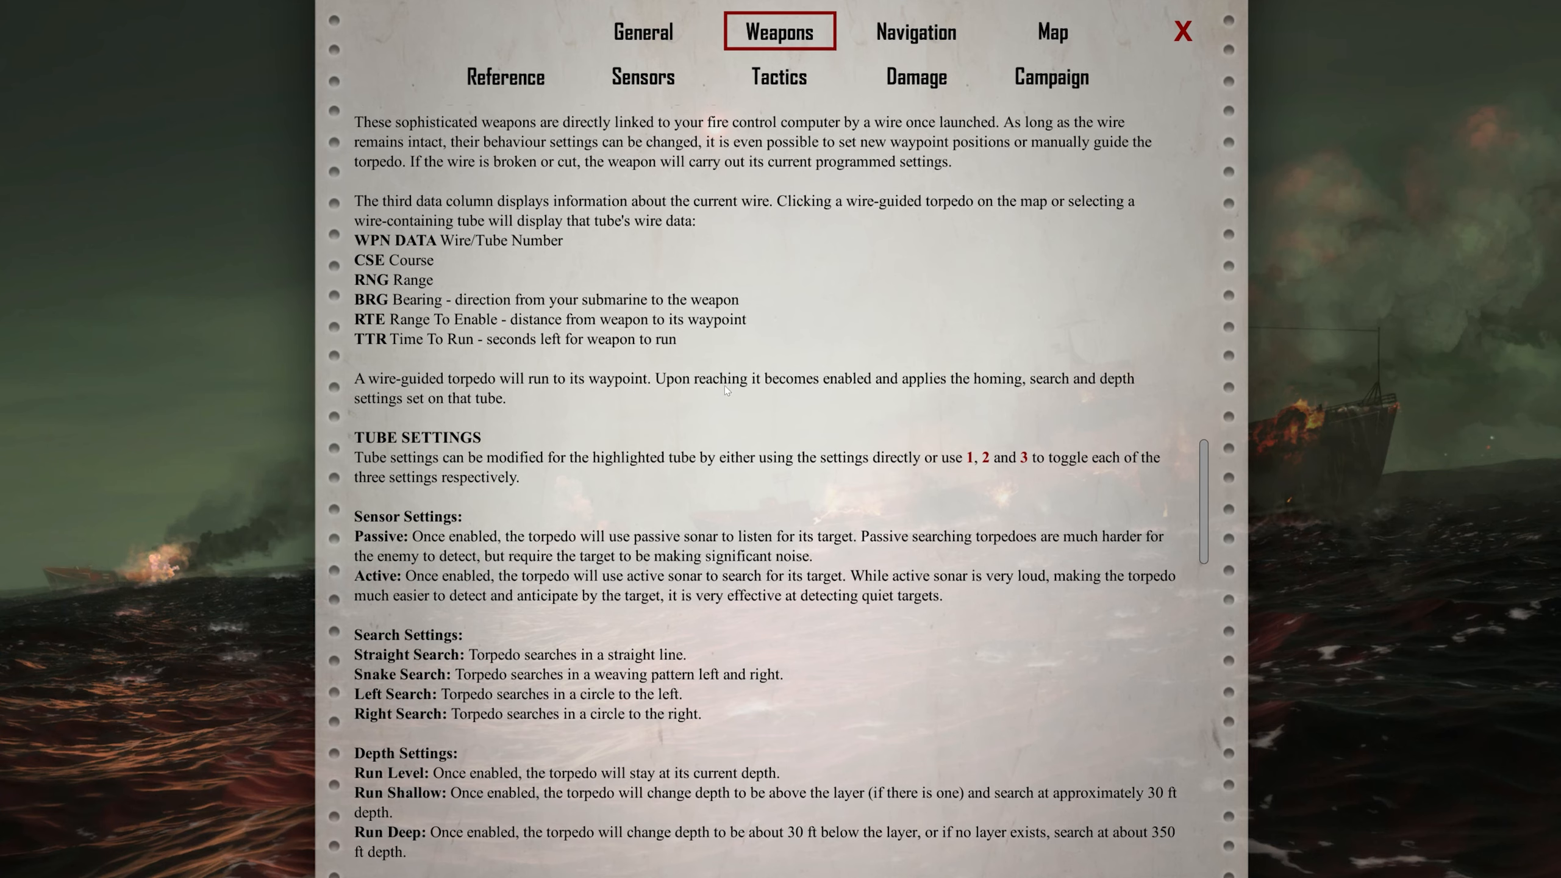
{"action": "mouse_move", "coordinate": [1098, 406]}
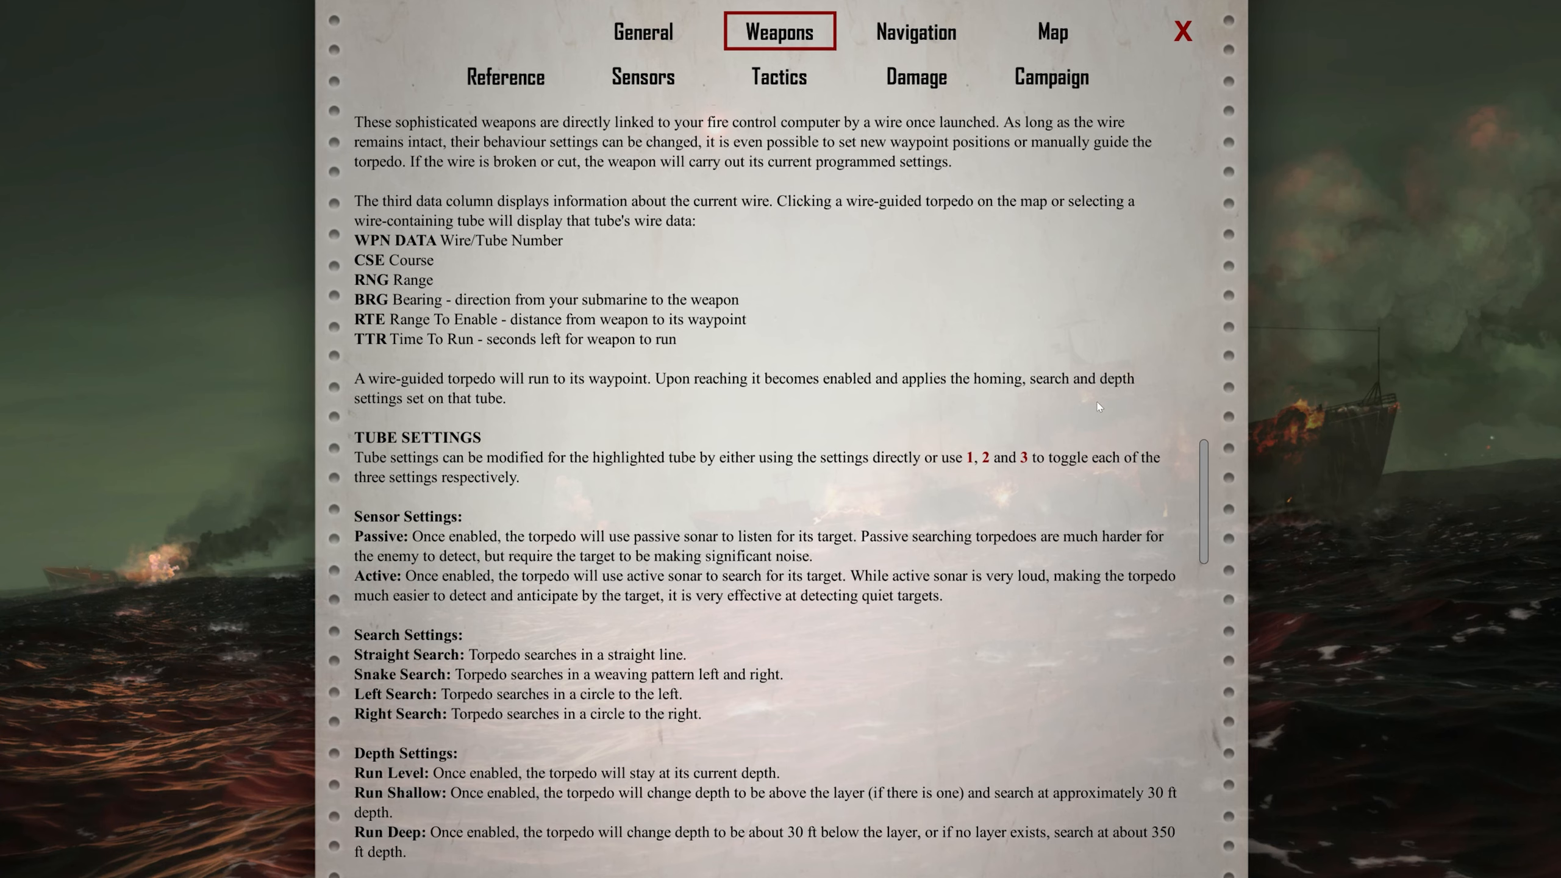
{"action": "mouse_move", "coordinate": [511, 394]}
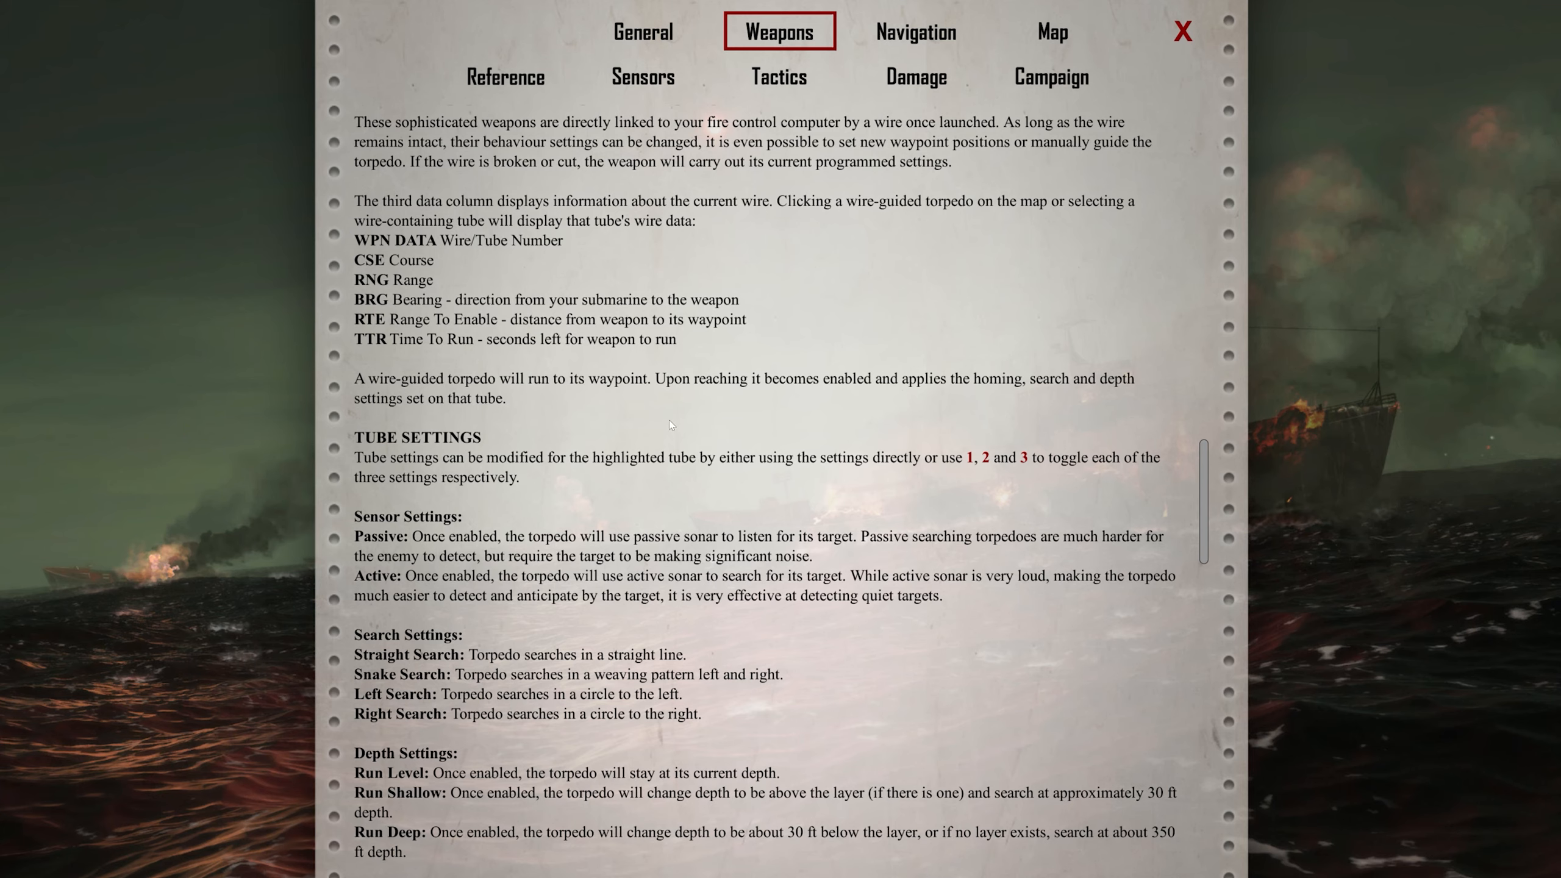
{"action": "mouse_move", "coordinate": [854, 489]}
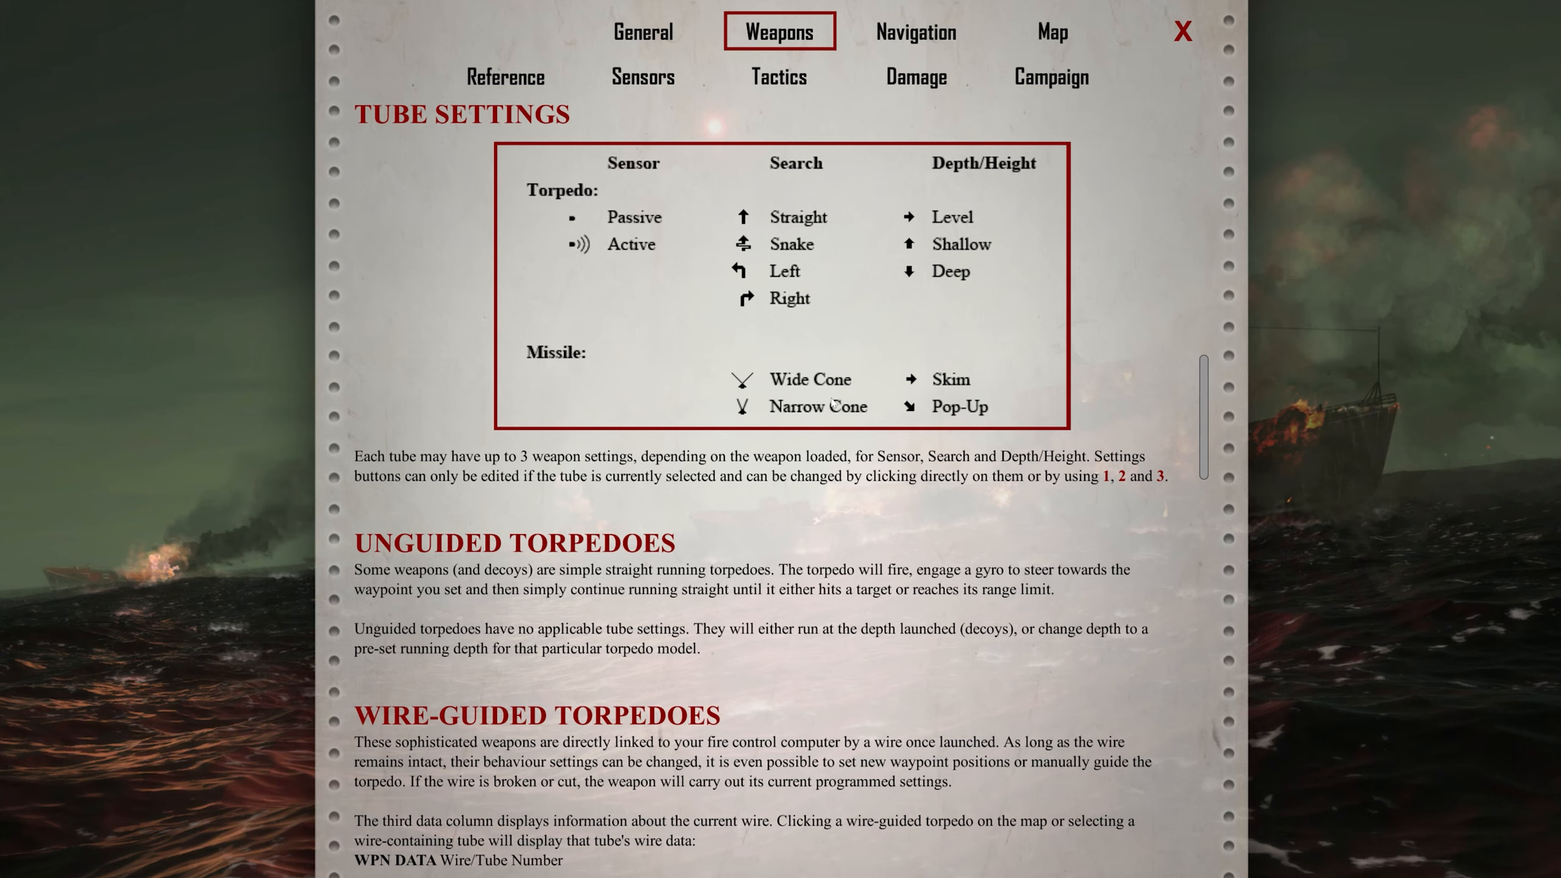
{"action": "scroll", "scroll_direction": "down", "scroll_amount": 3}
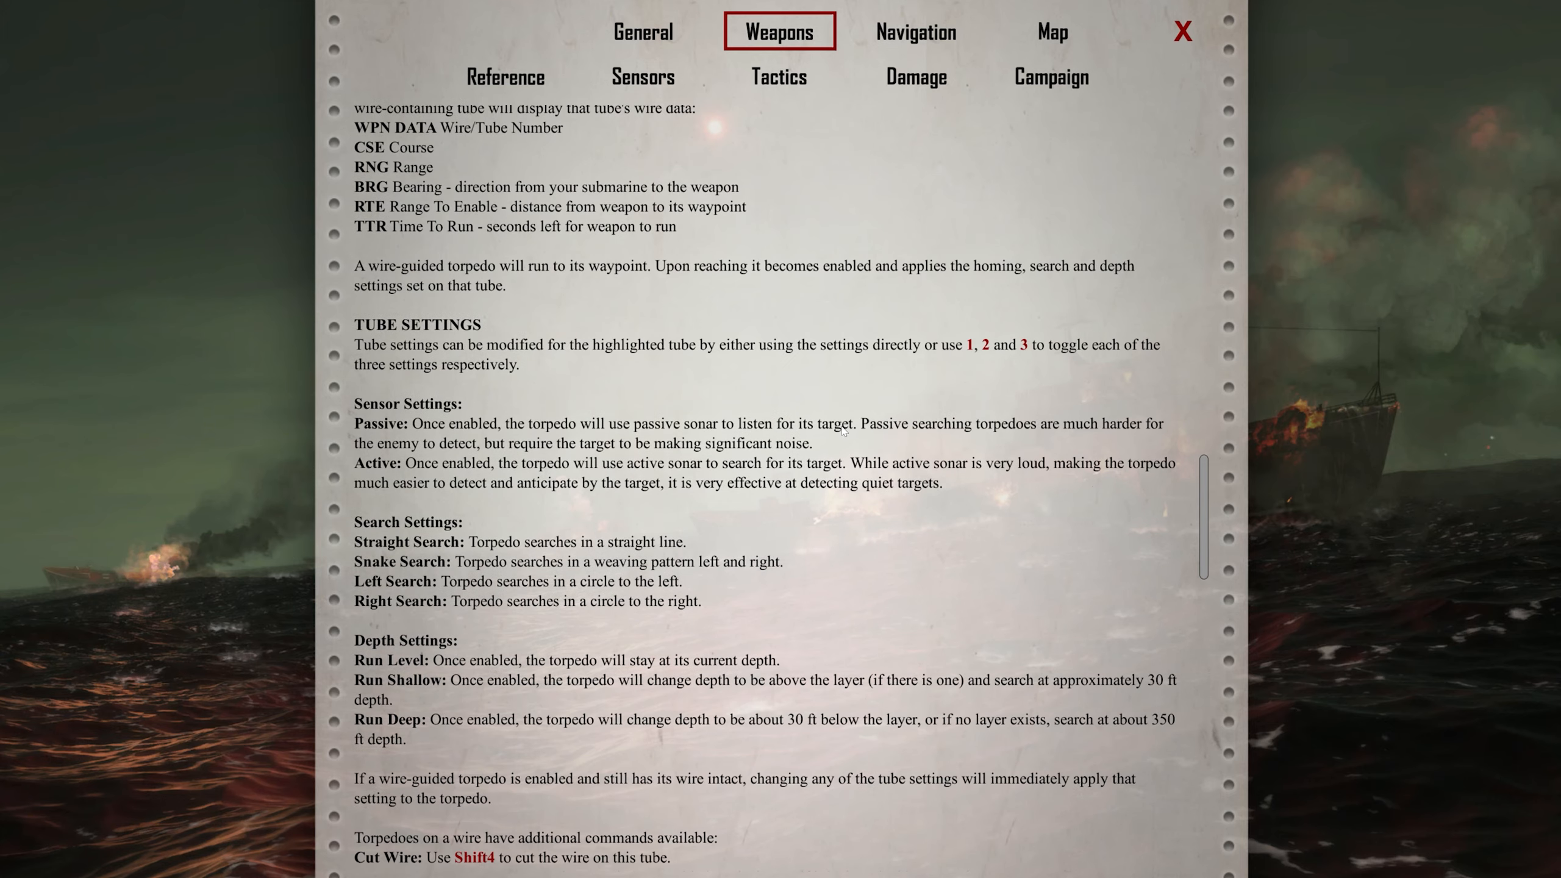
{"action": "scroll", "scroll_direction": "down", "scroll_amount": 3}
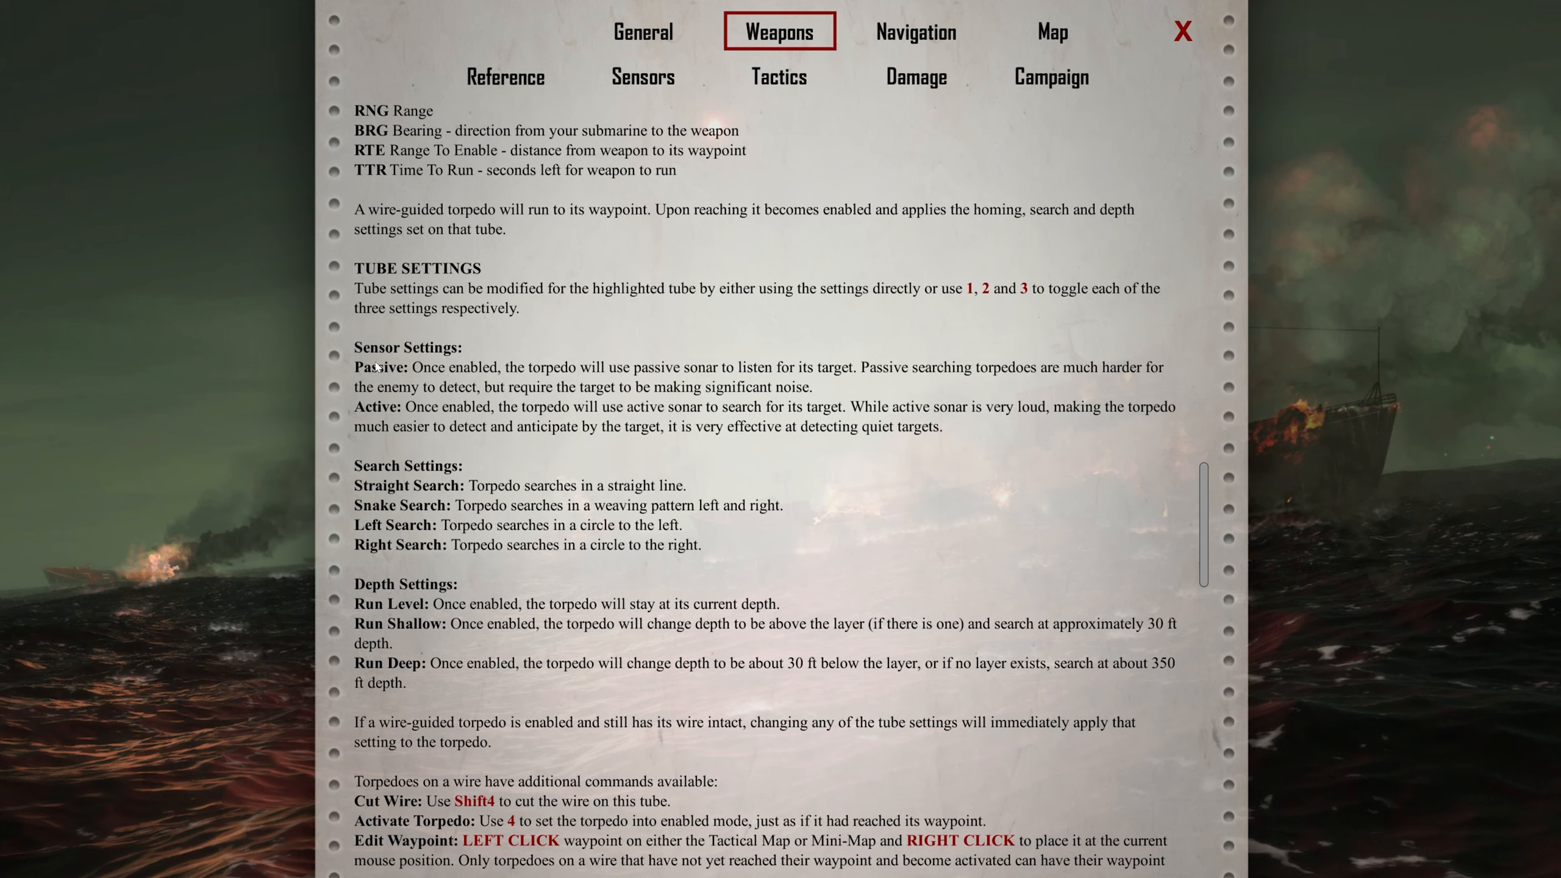
{"action": "mouse_move", "coordinate": [636, 381]}
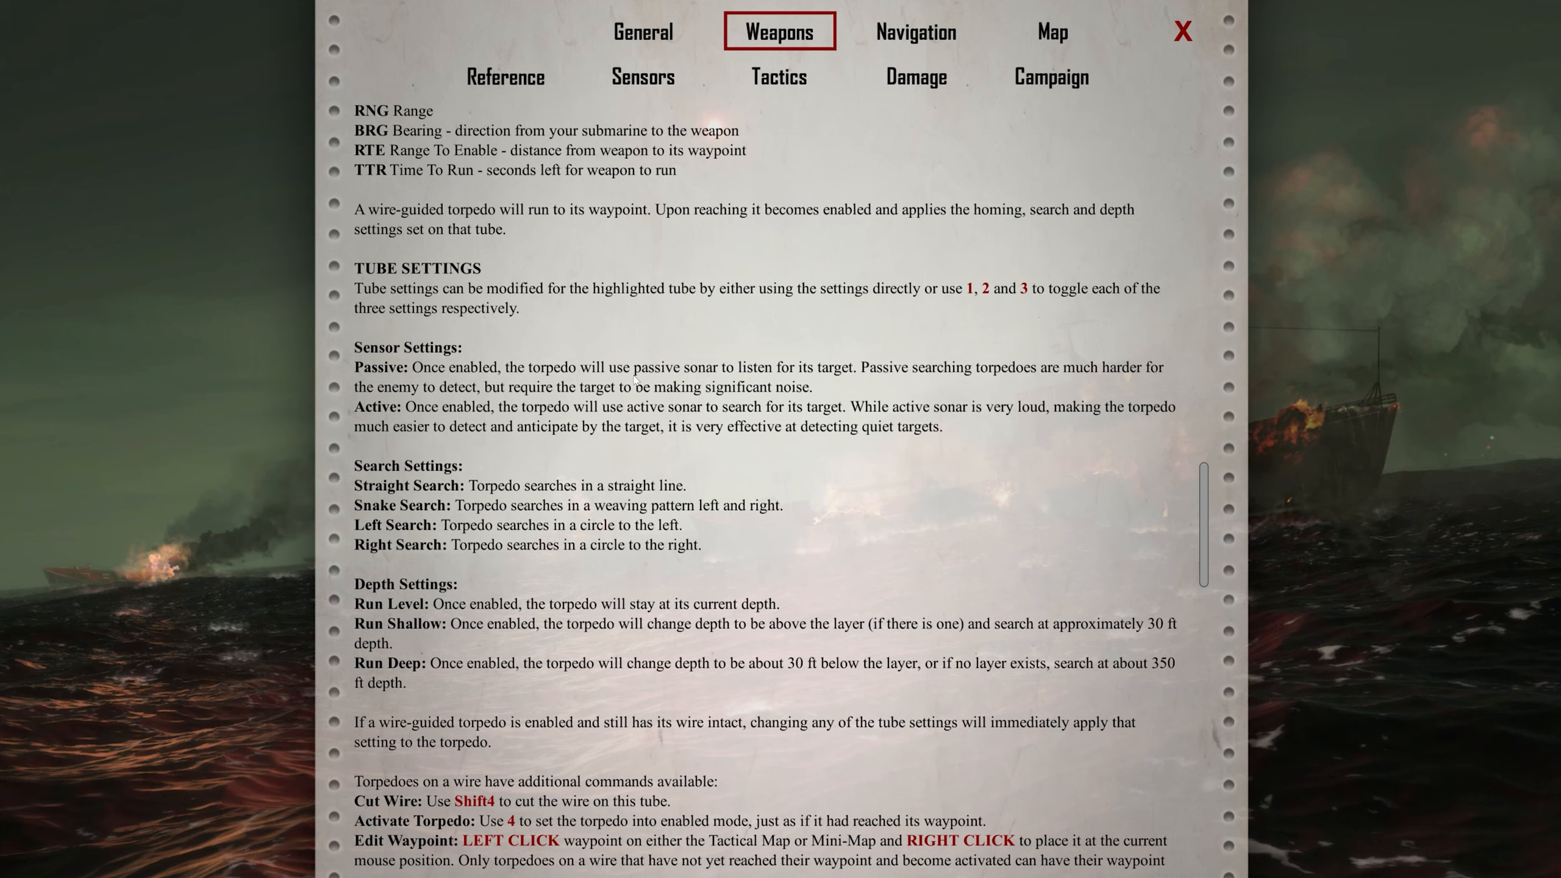
{"action": "mouse_move", "coordinate": [1087, 379]}
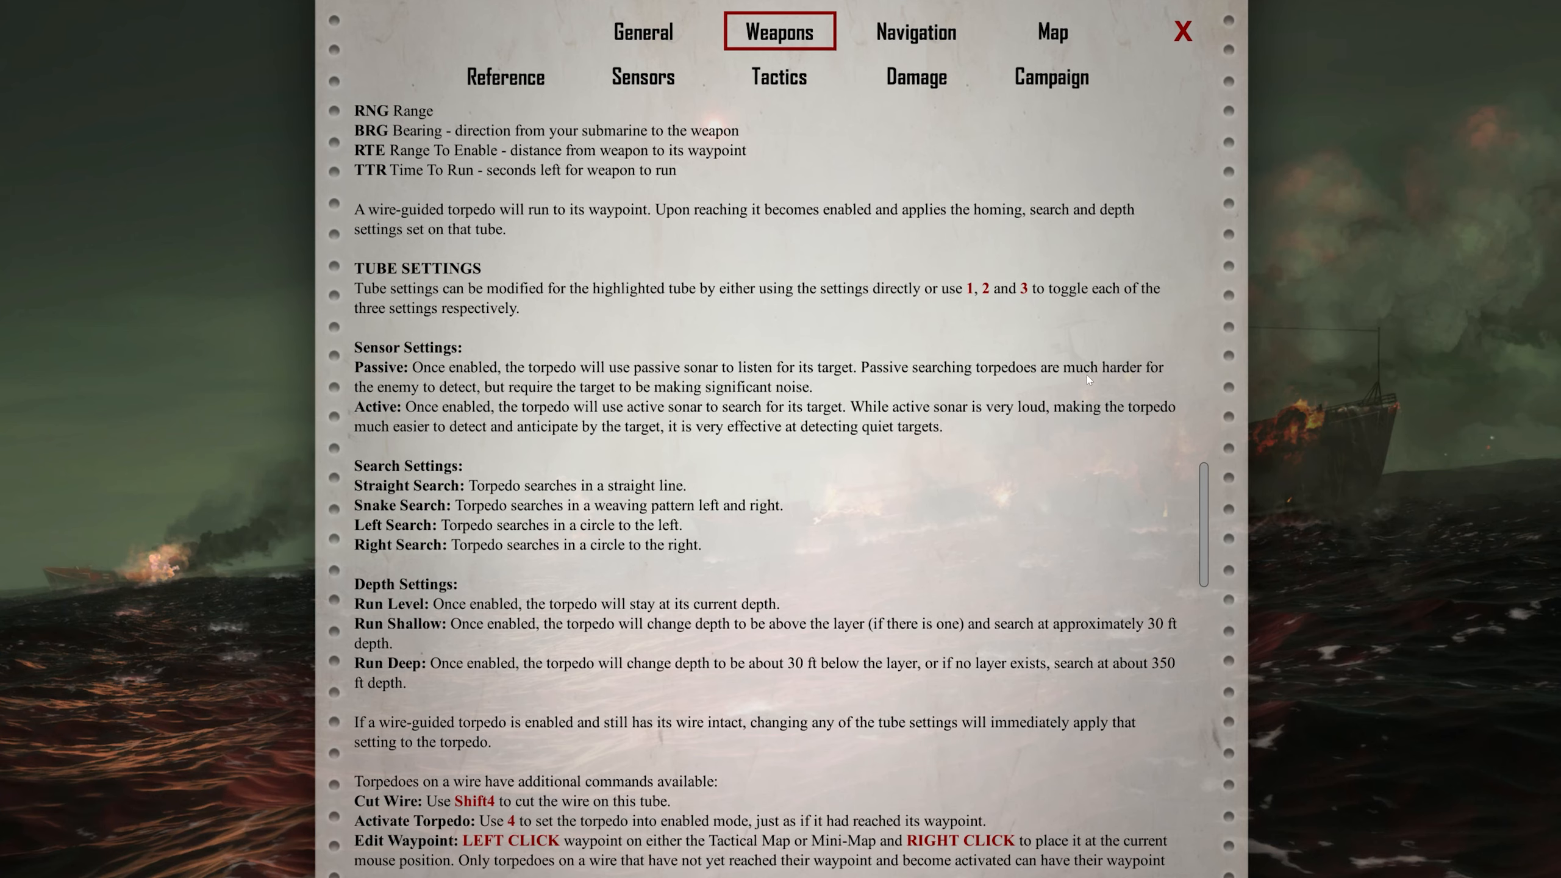
{"action": "mouse_move", "coordinate": [553, 424]}
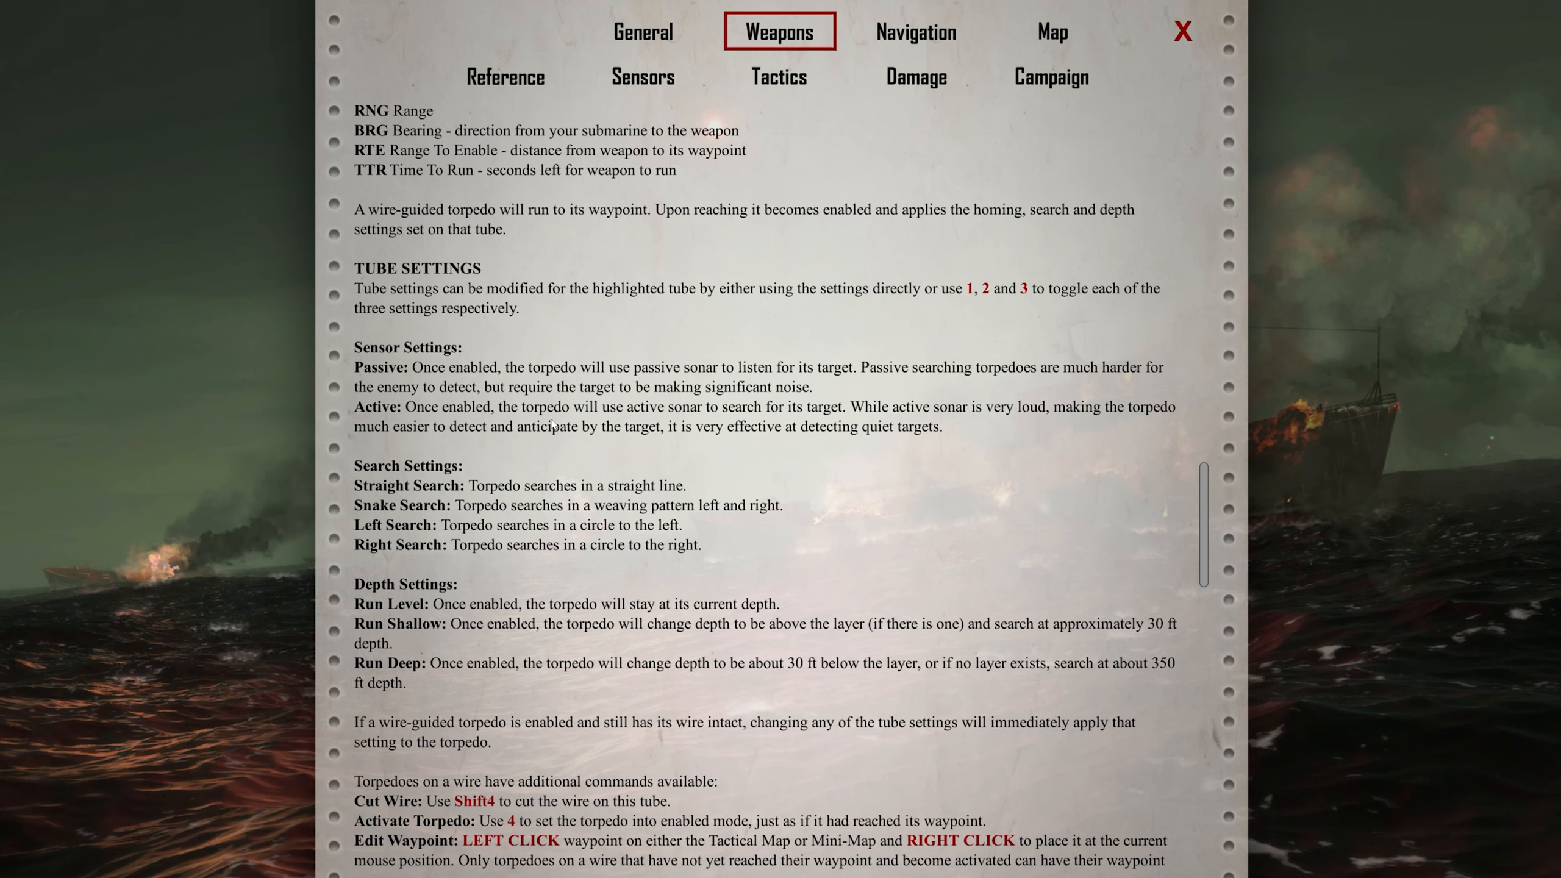
{"action": "mouse_move", "coordinate": [1103, 475]}
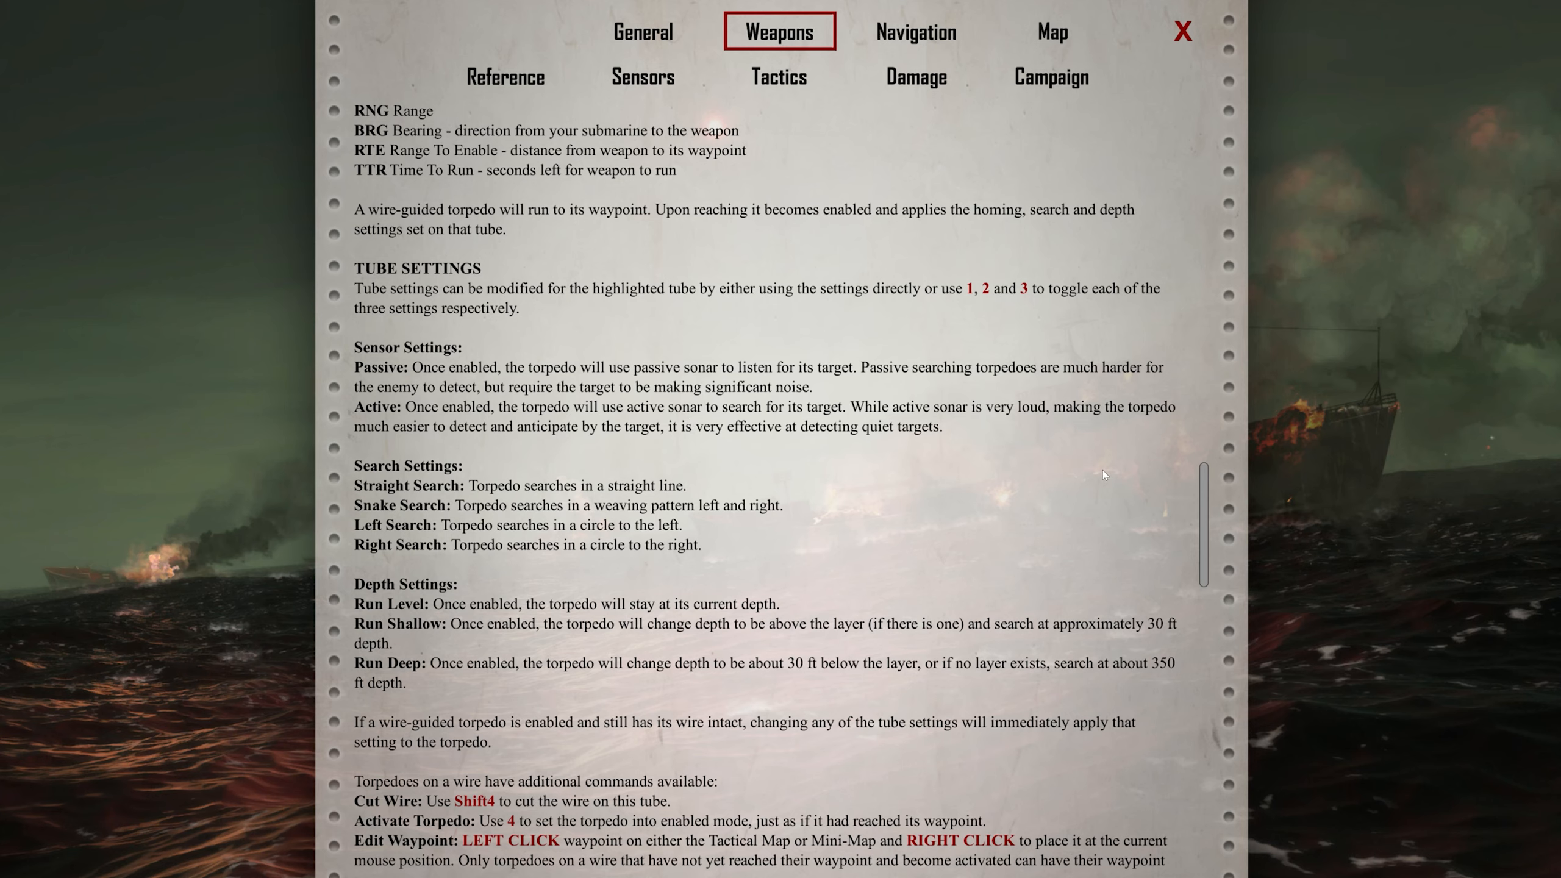
{"action": "mouse_move", "coordinate": [774, 482]}
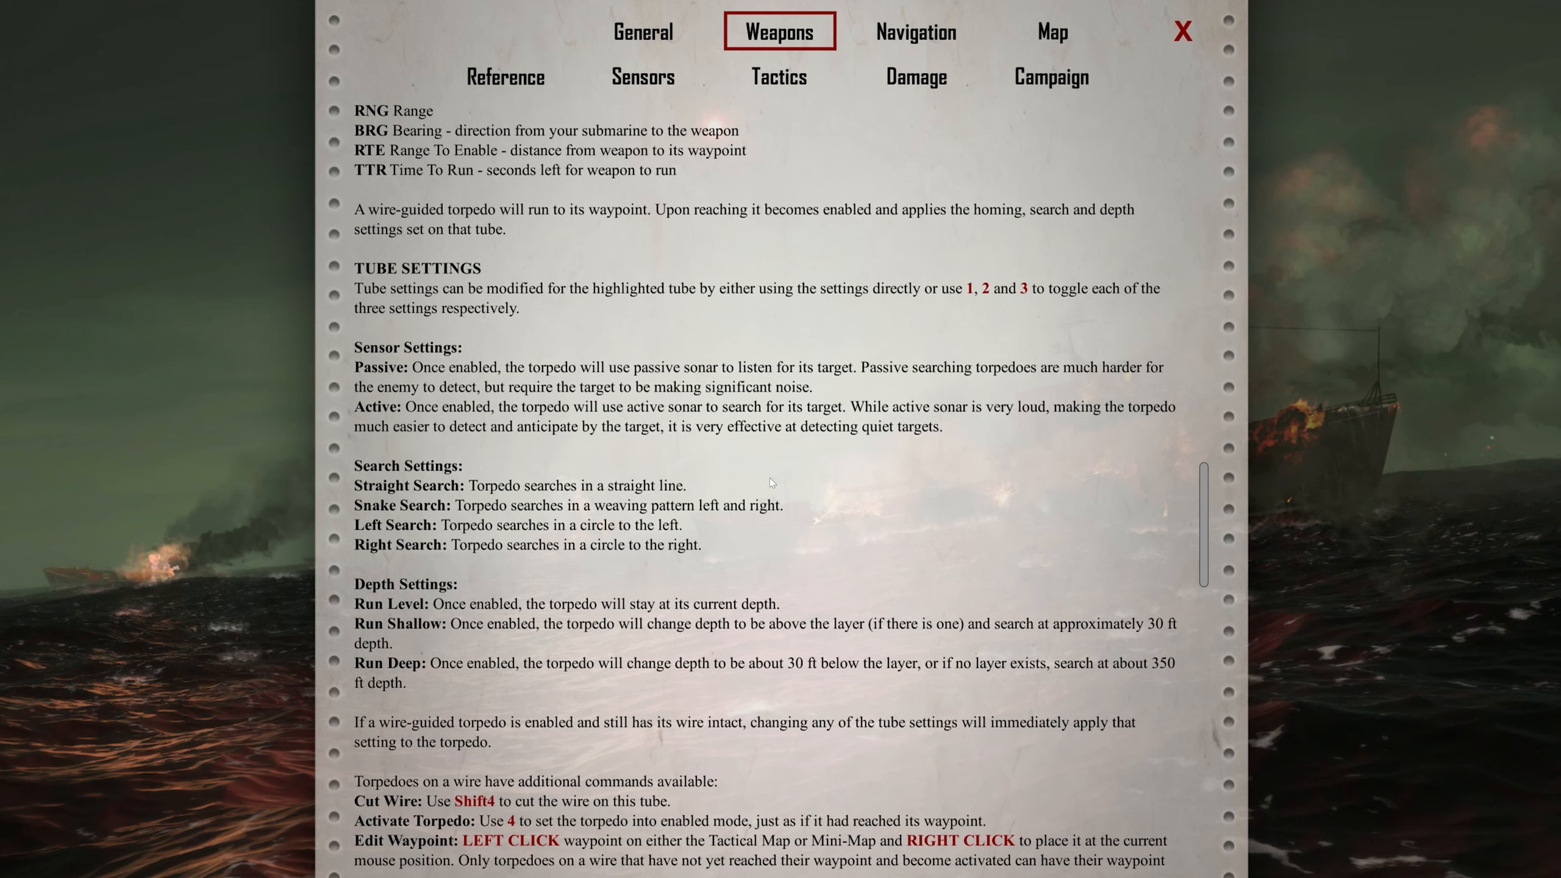
{"action": "mouse_move", "coordinate": [819, 443]}
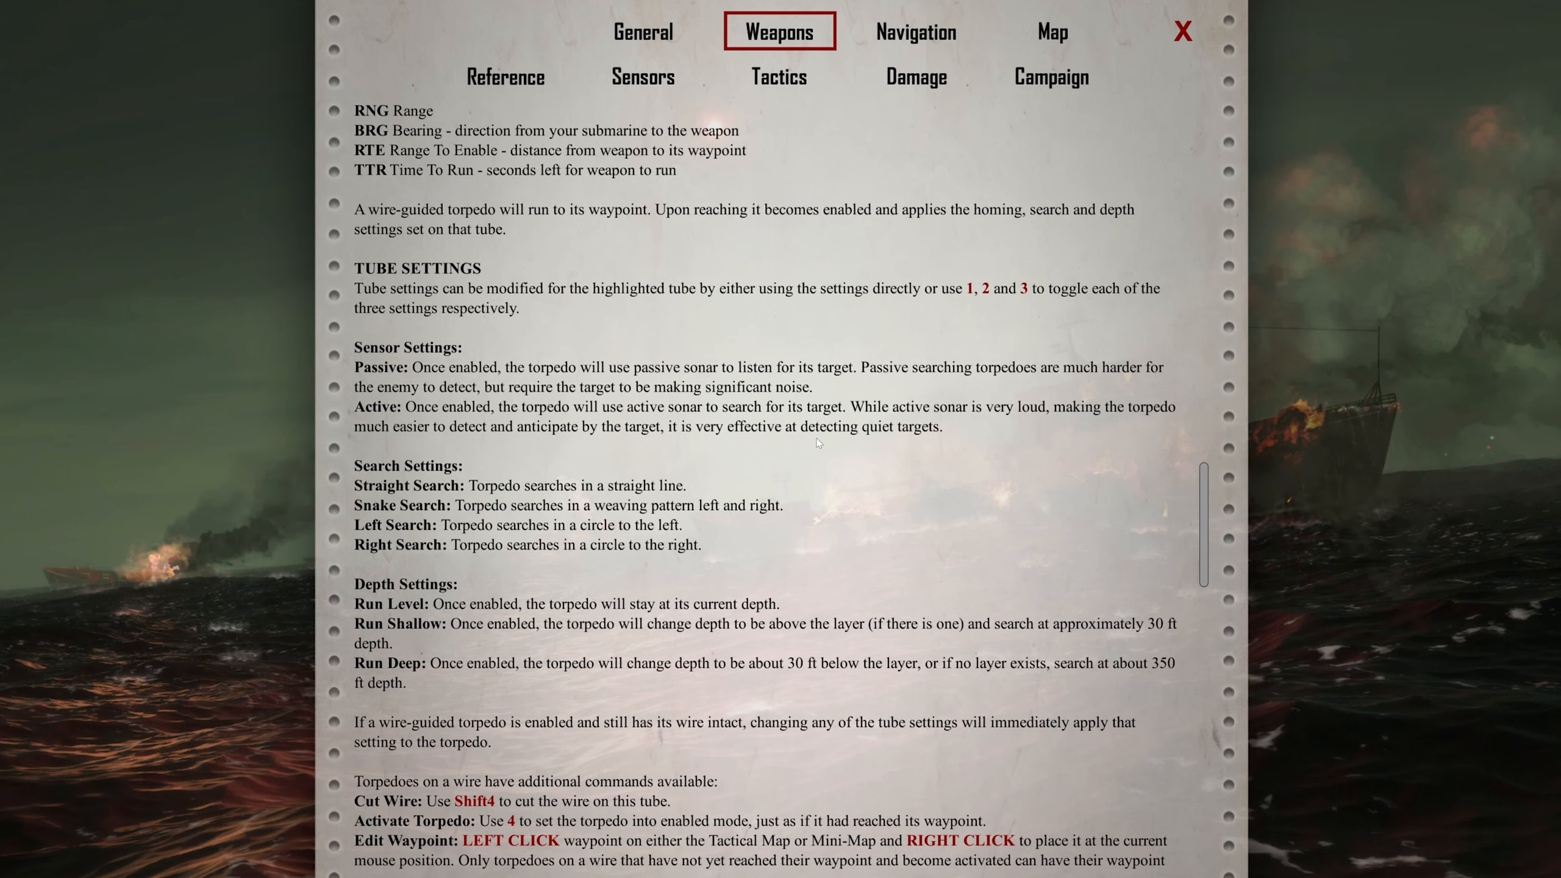
Scroll through wire commands and Wire Breakage notes, then close the manual
{"action": "scroll", "scroll_direction": "down", "scroll_amount": 3}
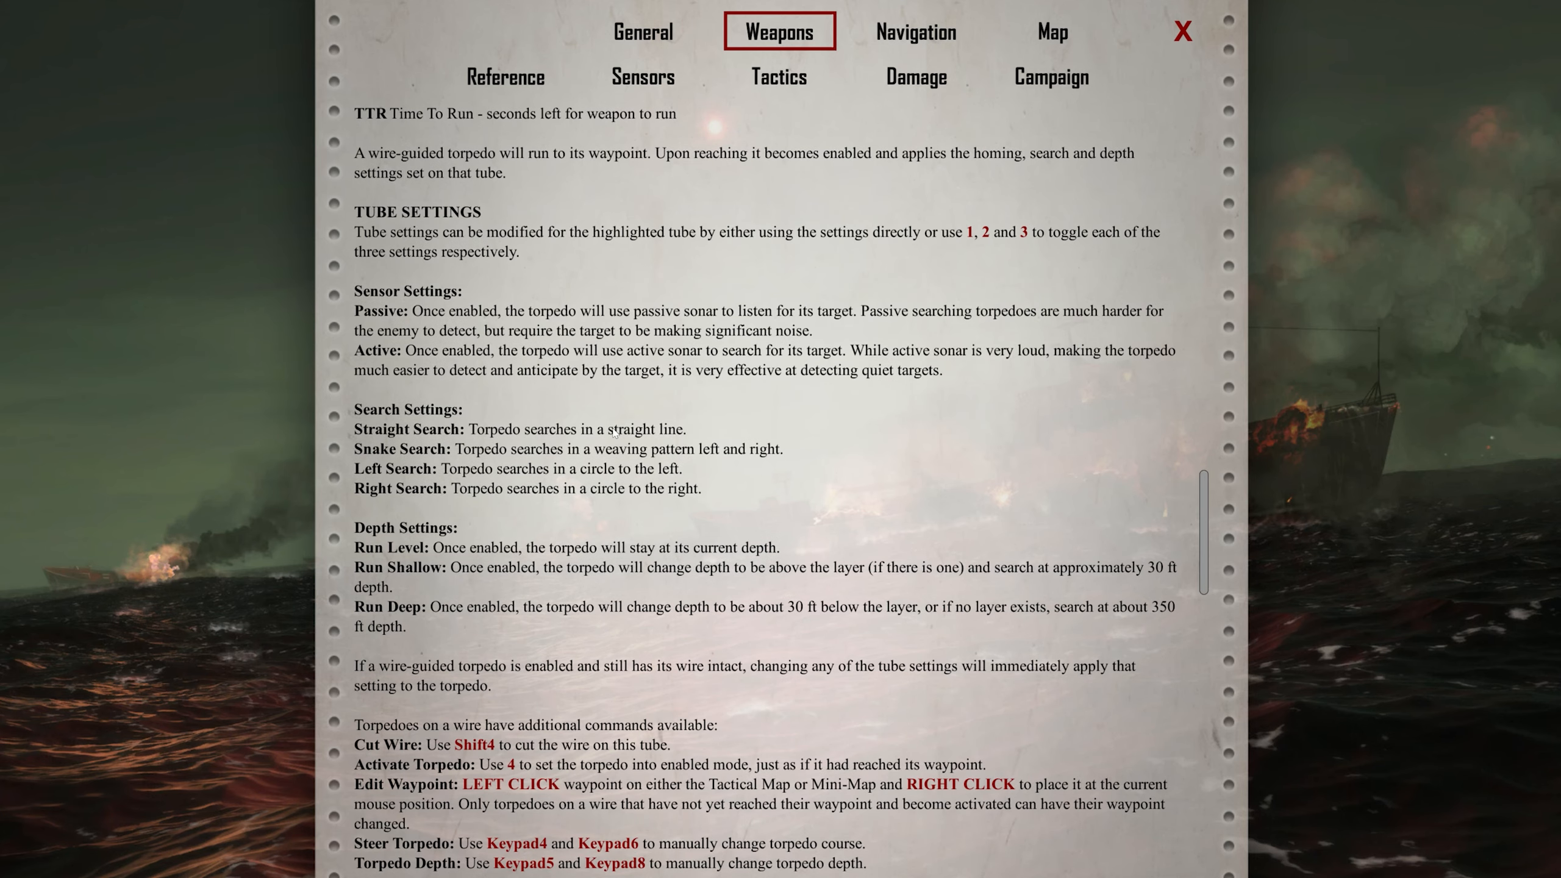
{"action": "mouse_move", "coordinate": [708, 468]}
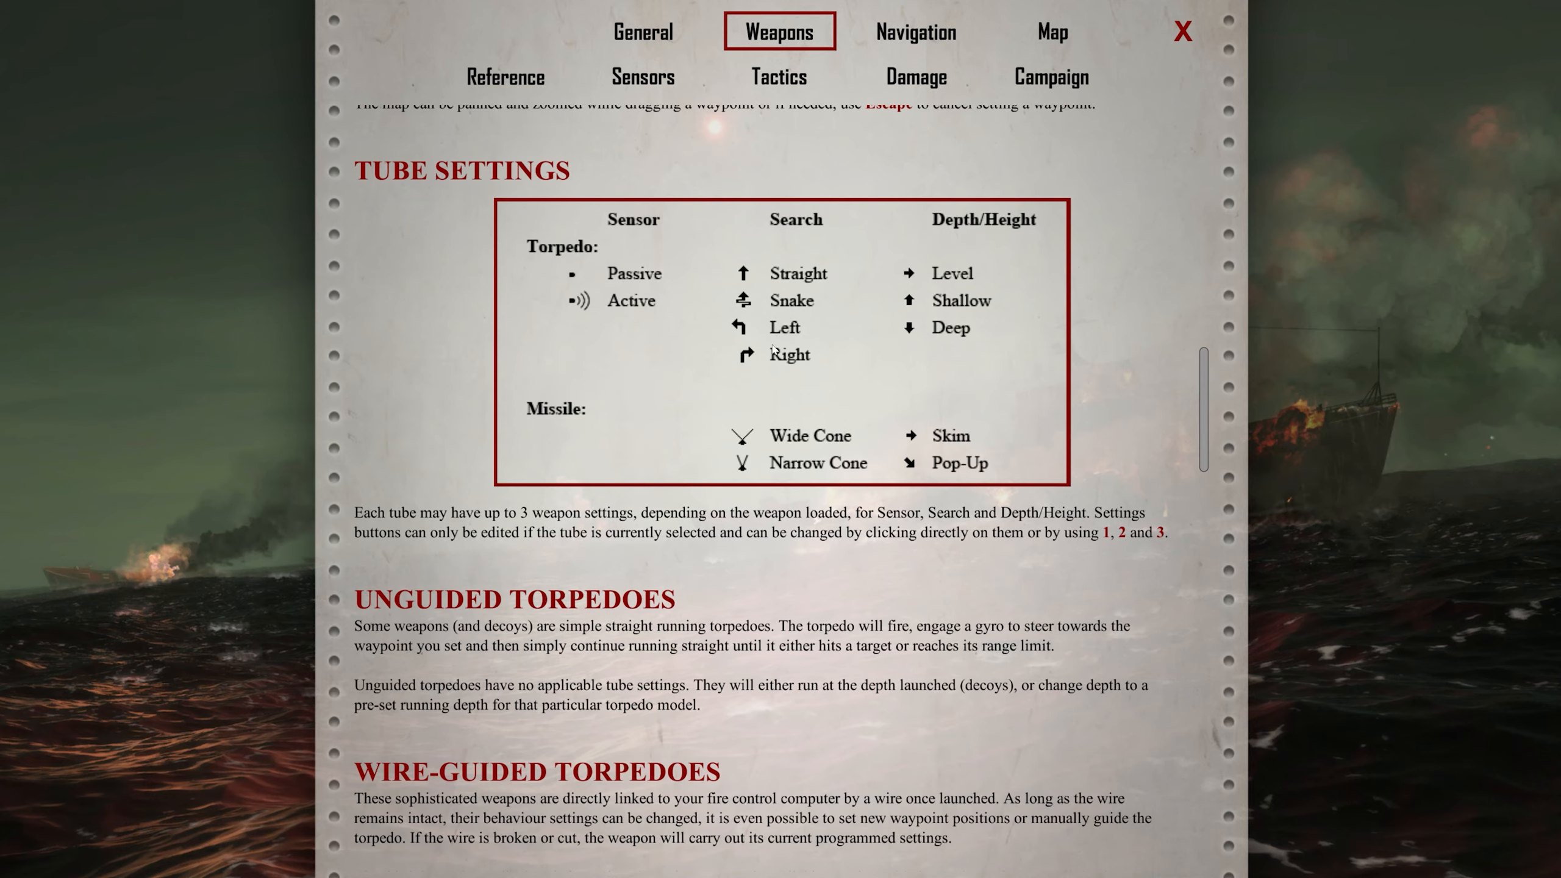
{"action": "scroll", "scroll_direction": "down", "scroll_amount": 3}
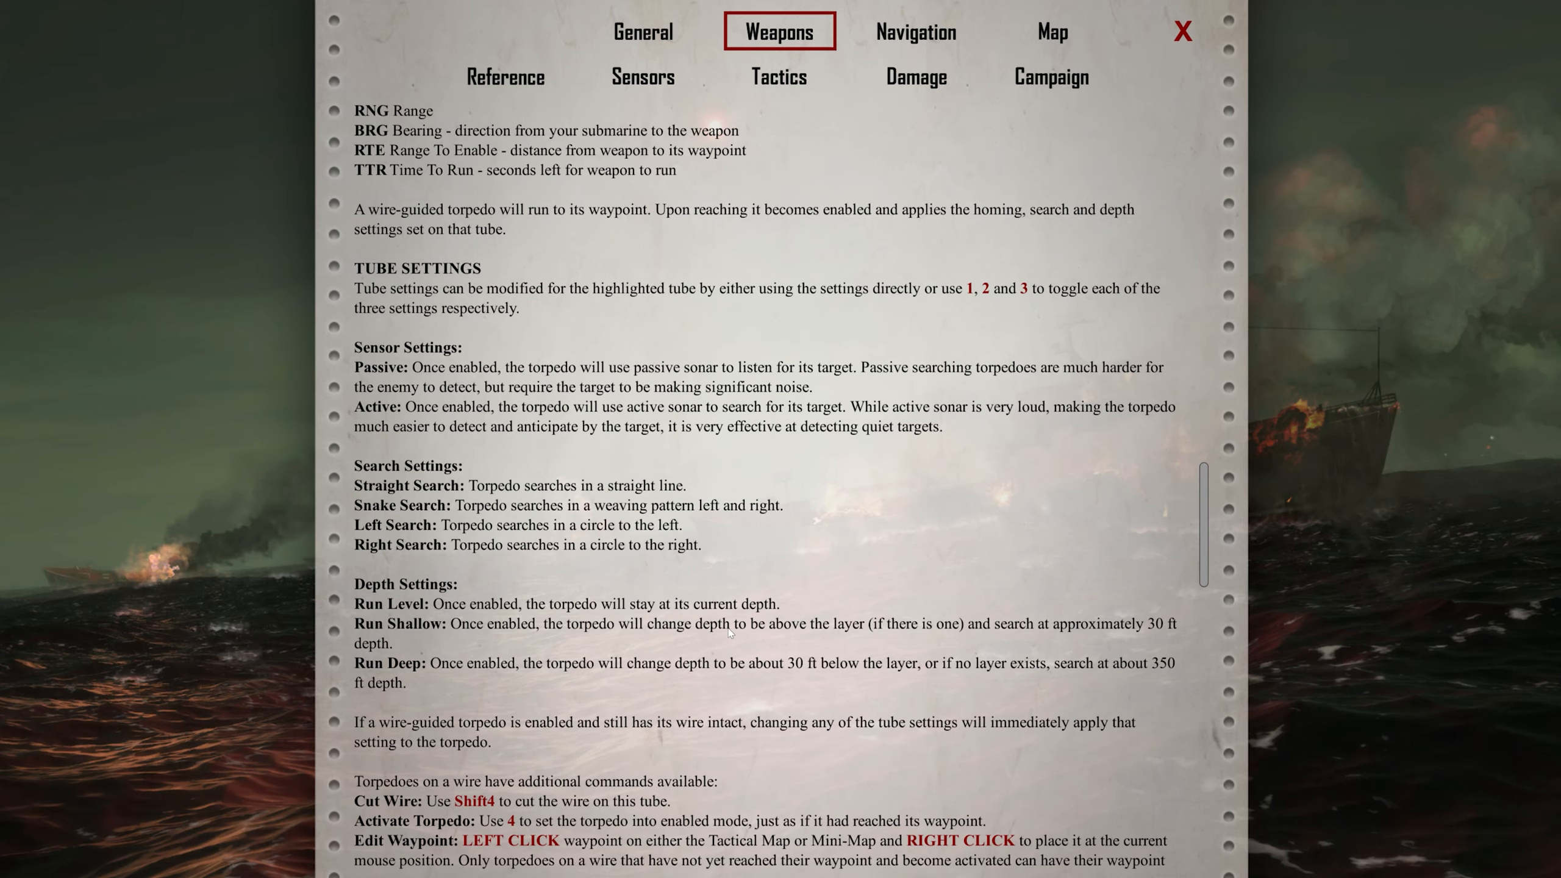
{"action": "scroll", "scroll_direction": "down", "scroll_amount": 3}
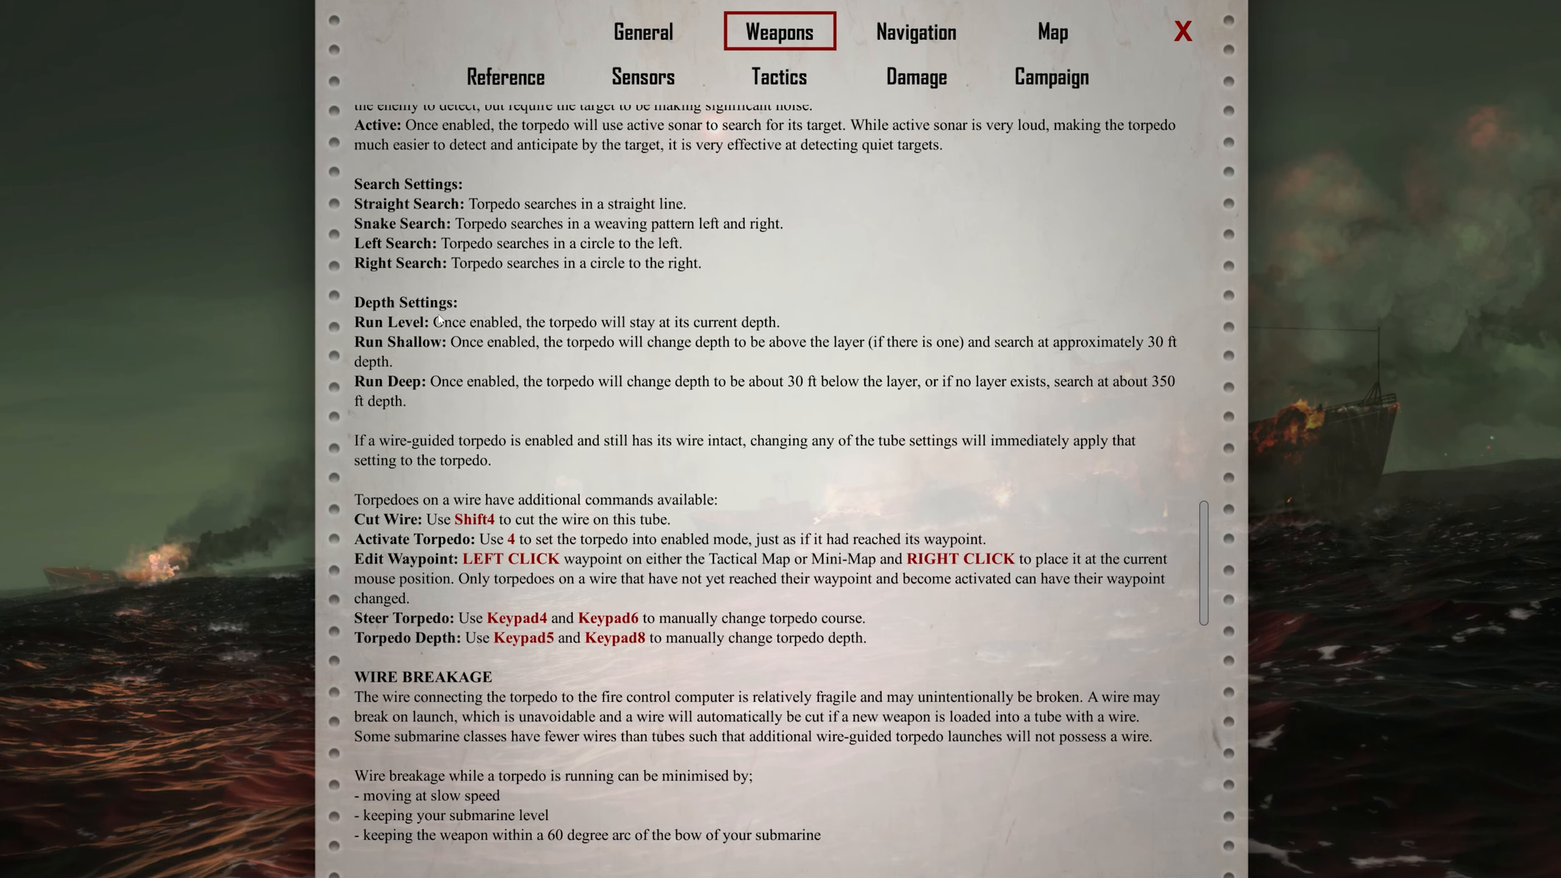
{"action": "mouse_move", "coordinate": [717, 604]}
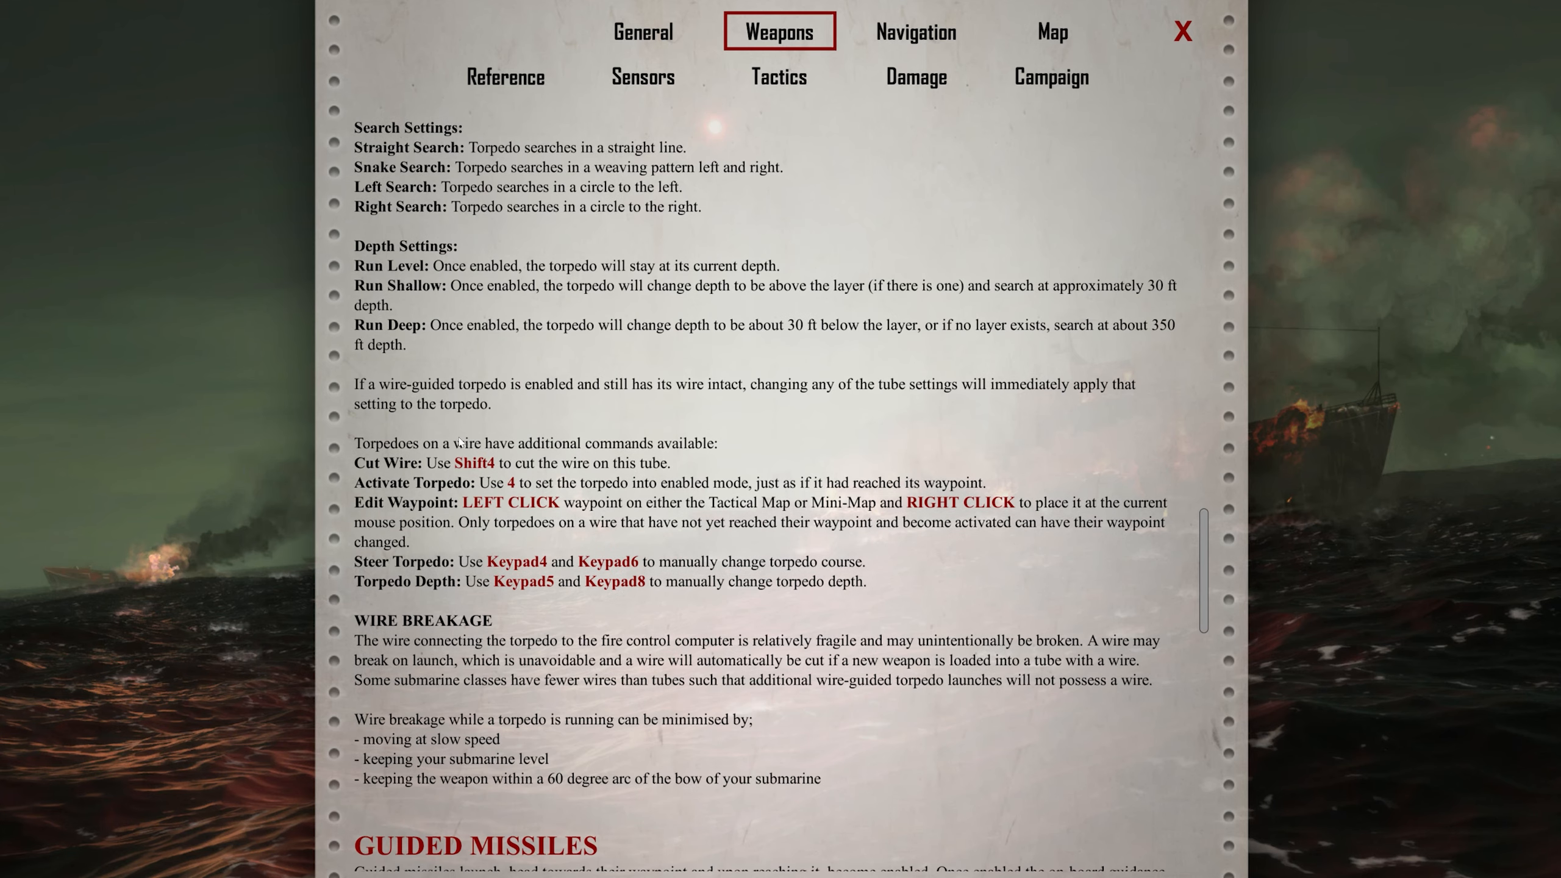
{"action": "mouse_move", "coordinate": [446, 470]}
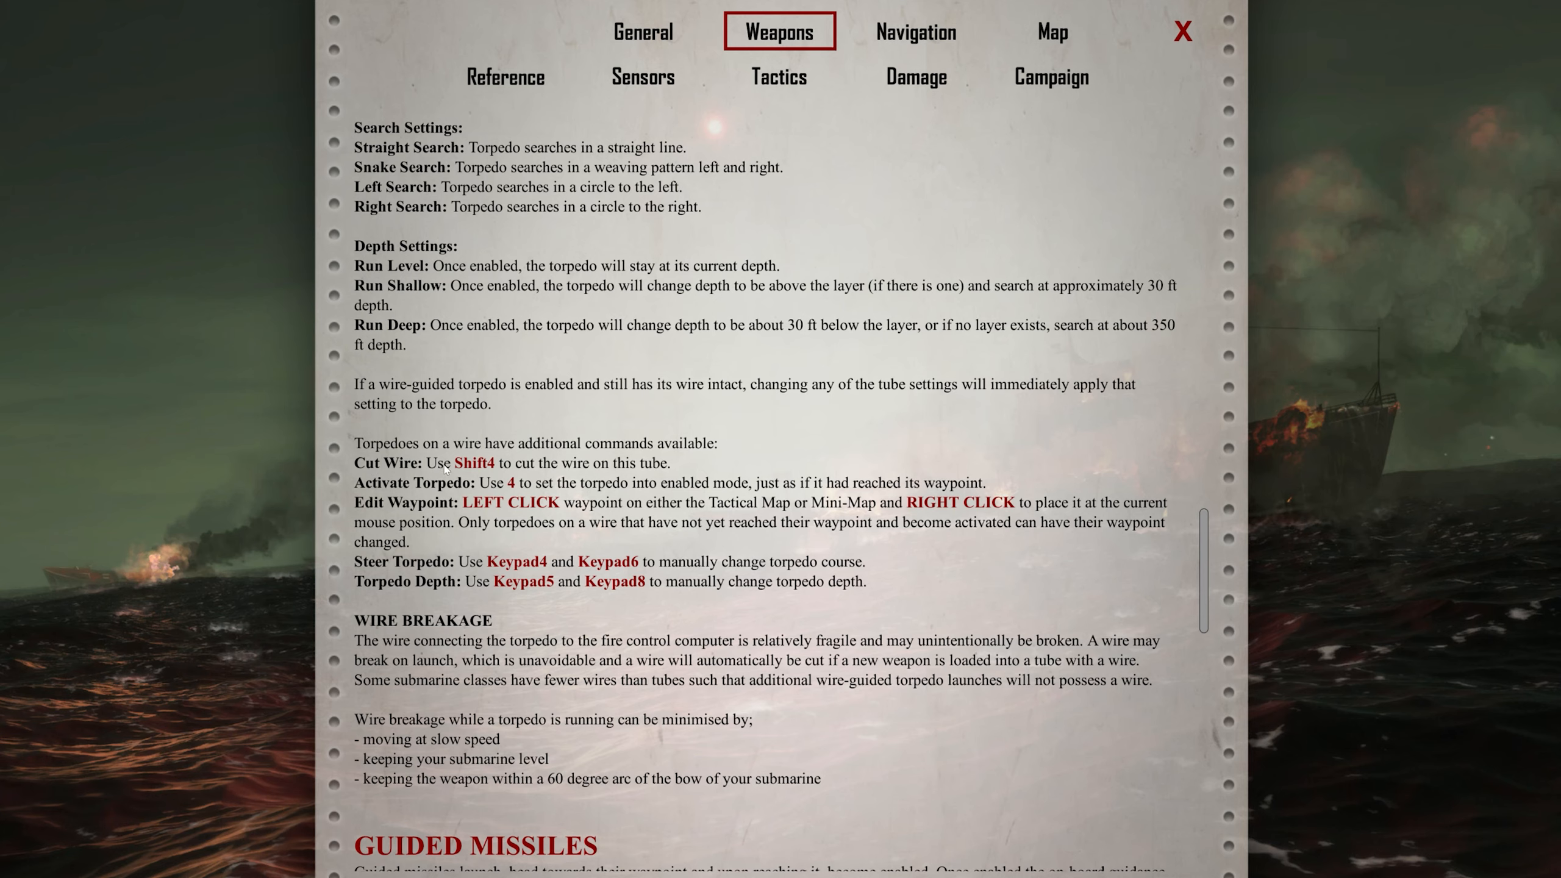
{"action": "mouse_move", "coordinate": [1062, 641]}
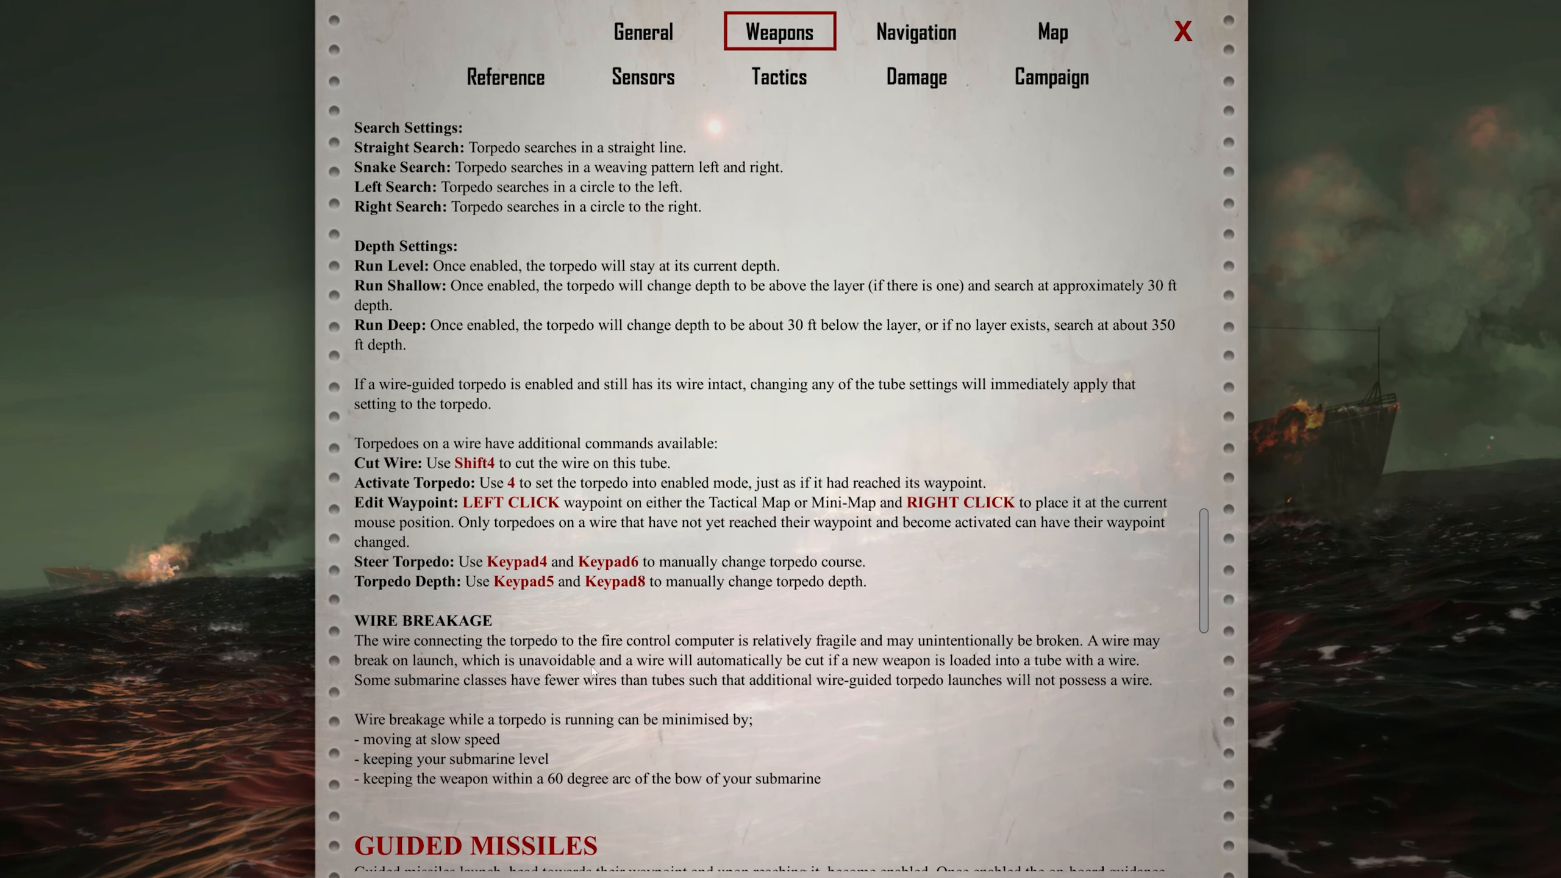
{"action": "mouse_move", "coordinate": [1153, 674]}
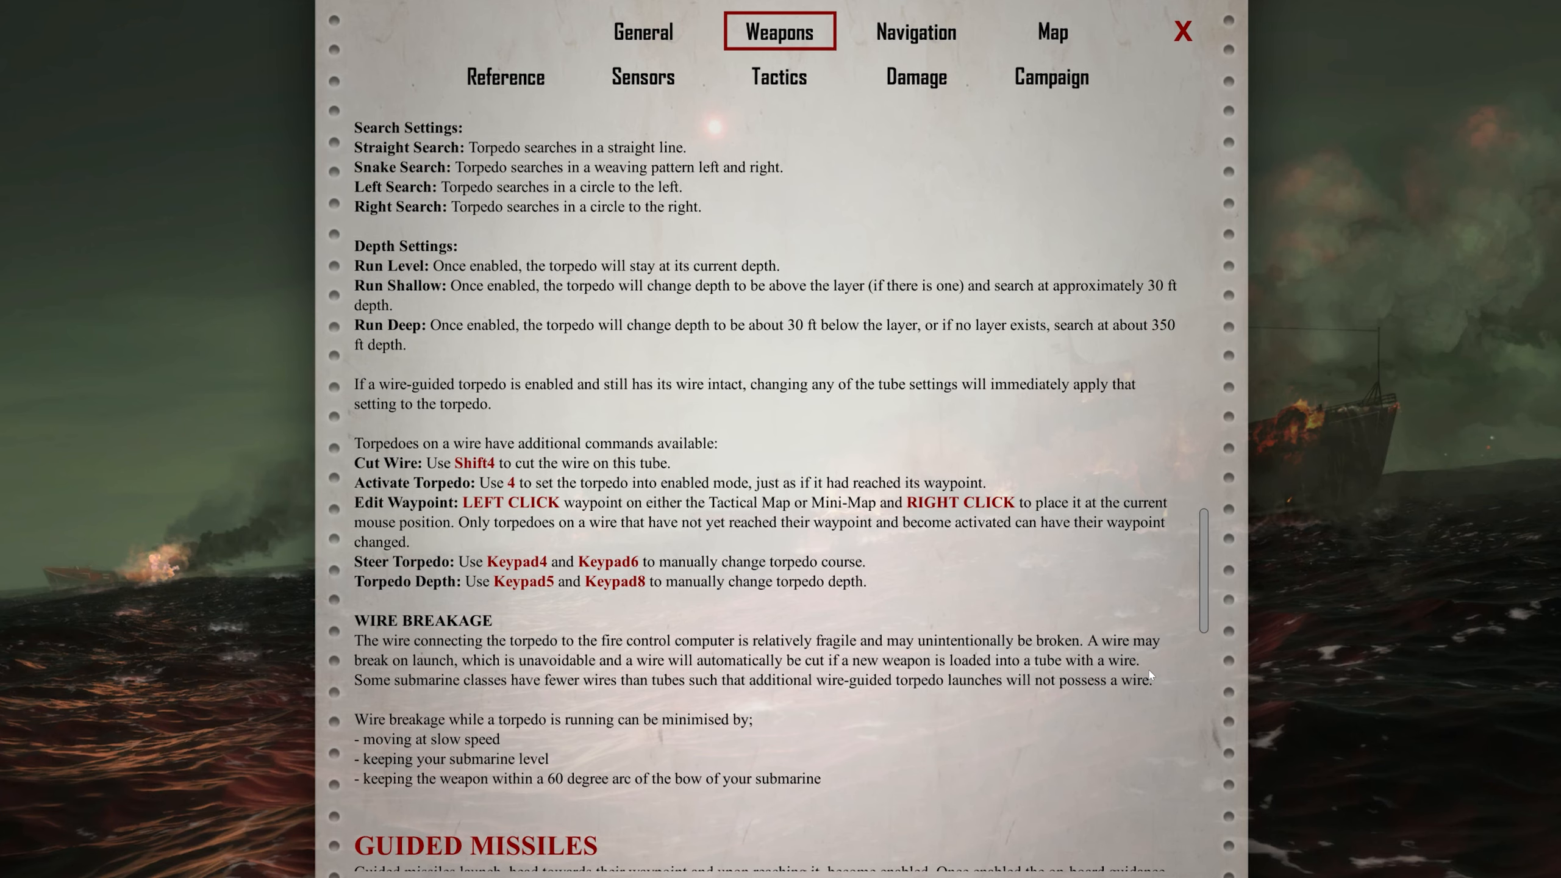
{"action": "mouse_move", "coordinate": [1126, 678]}
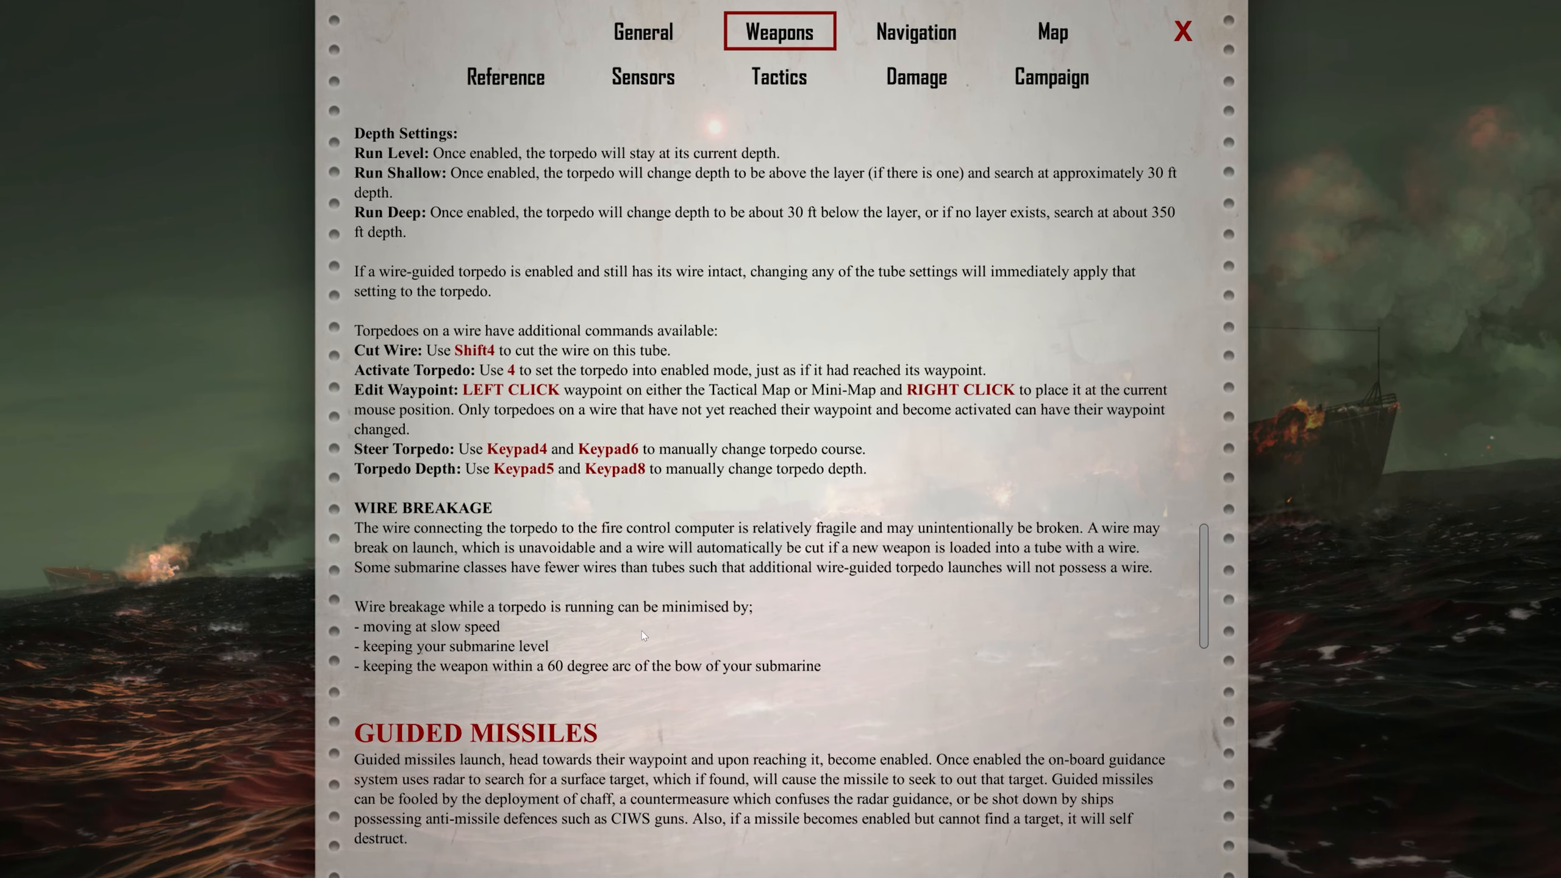
{"action": "mouse_move", "coordinate": [522, 604]}
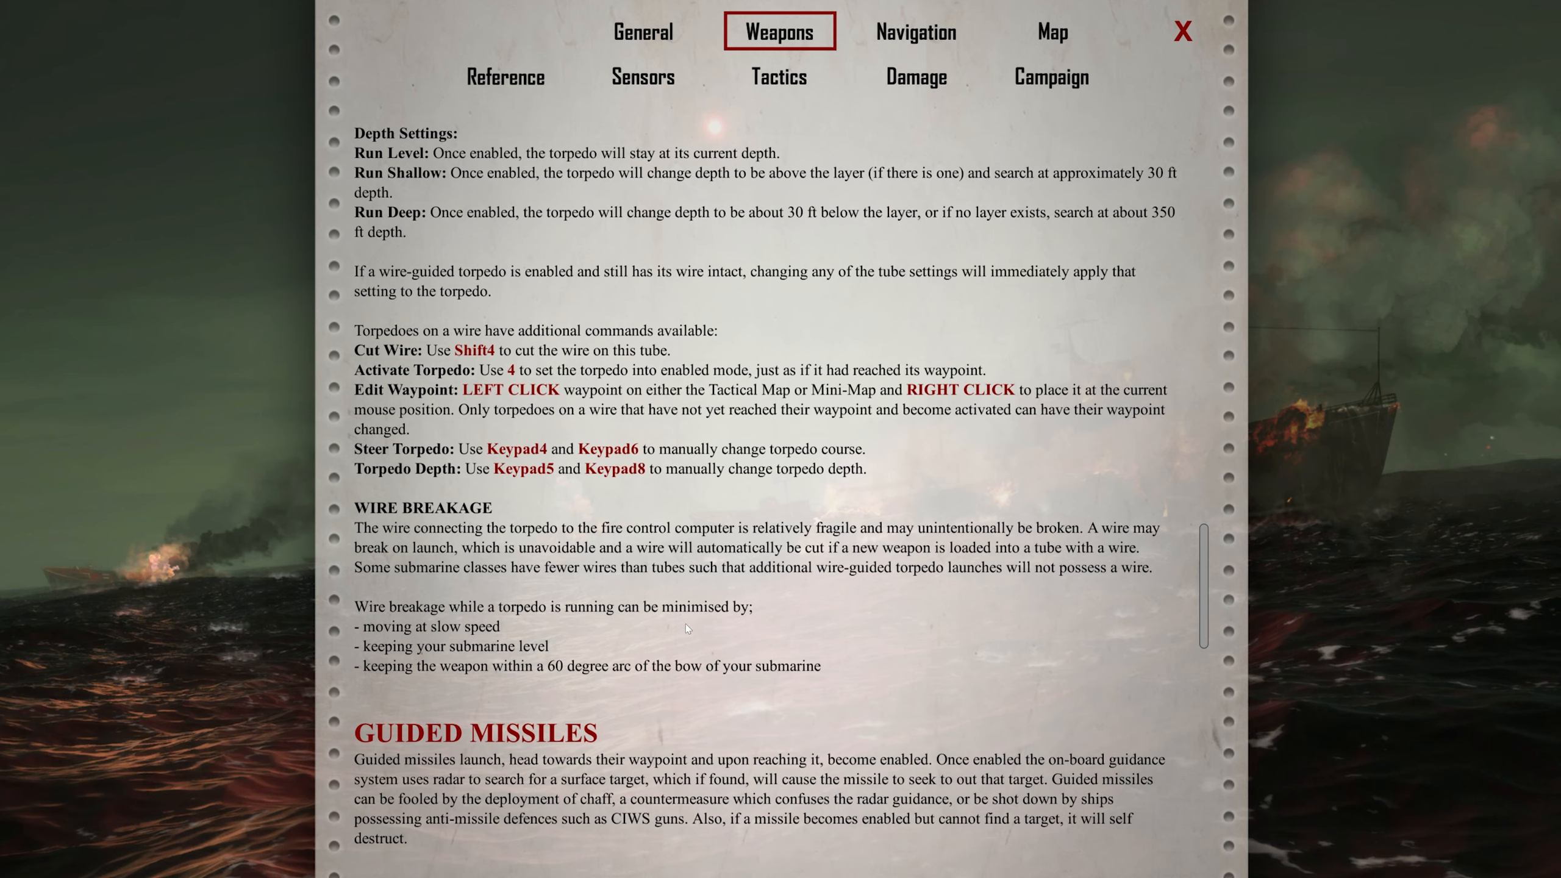
{"action": "mouse_move", "coordinate": [383, 663]}
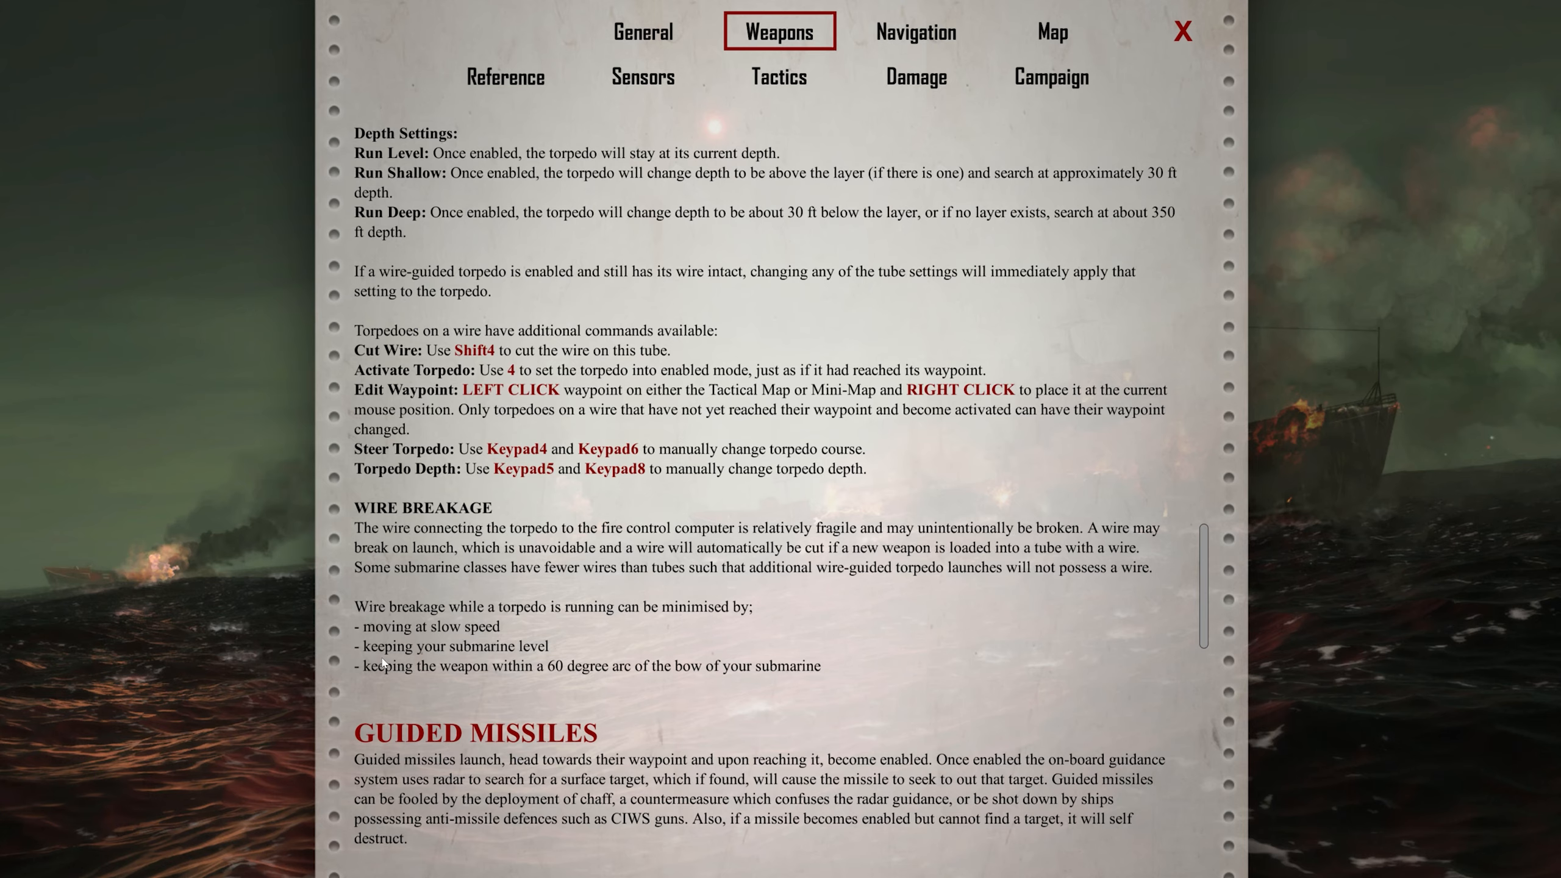
{"action": "mouse_move", "coordinate": [804, 689]}
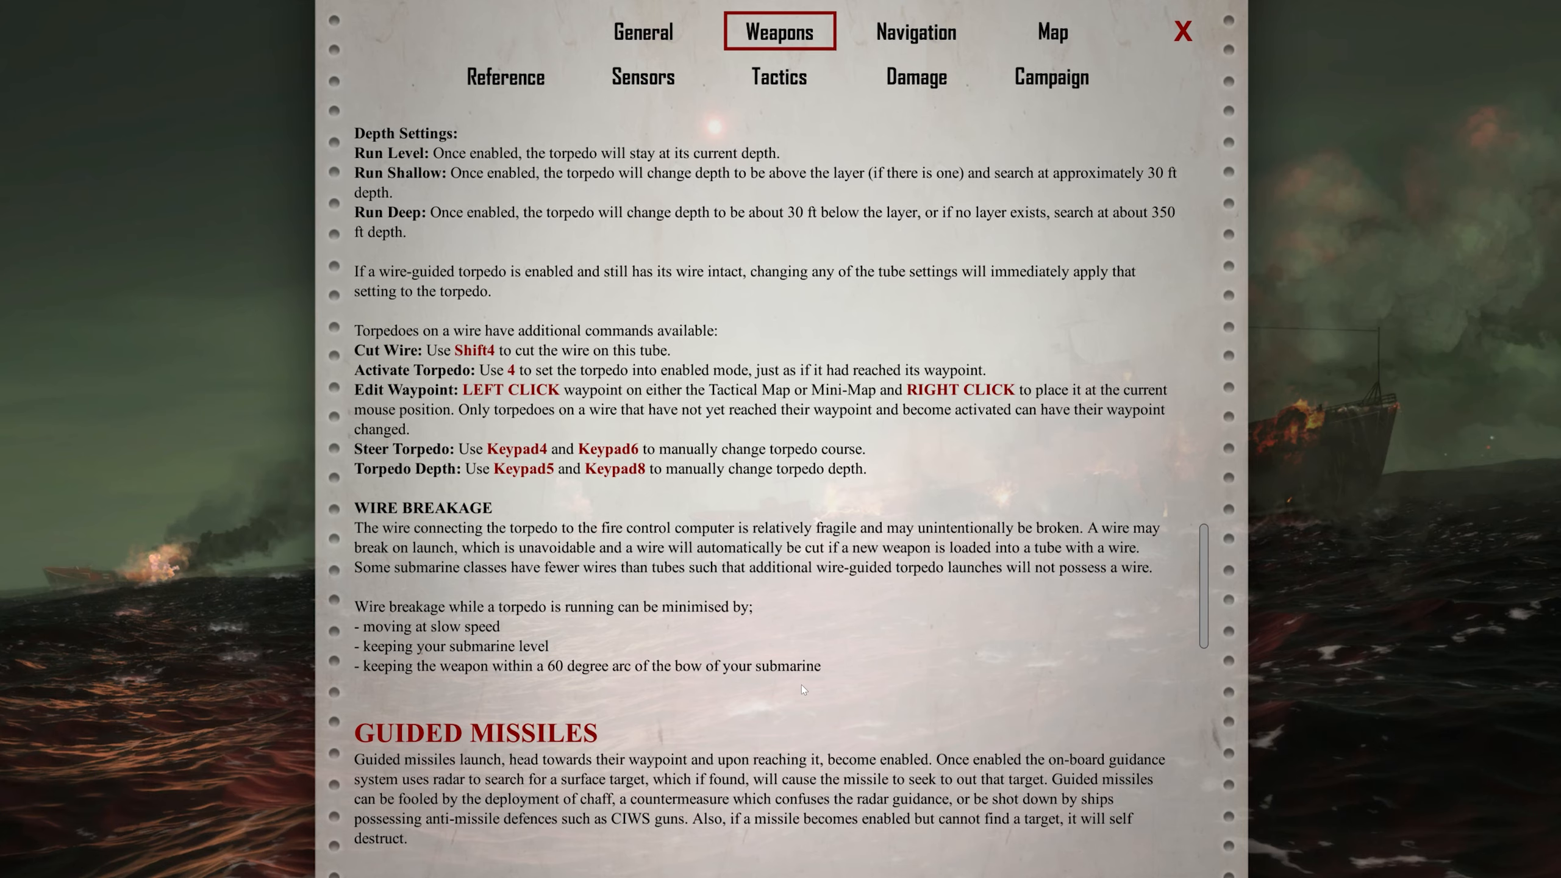
{"action": "mouse_move", "coordinate": [816, 481]}
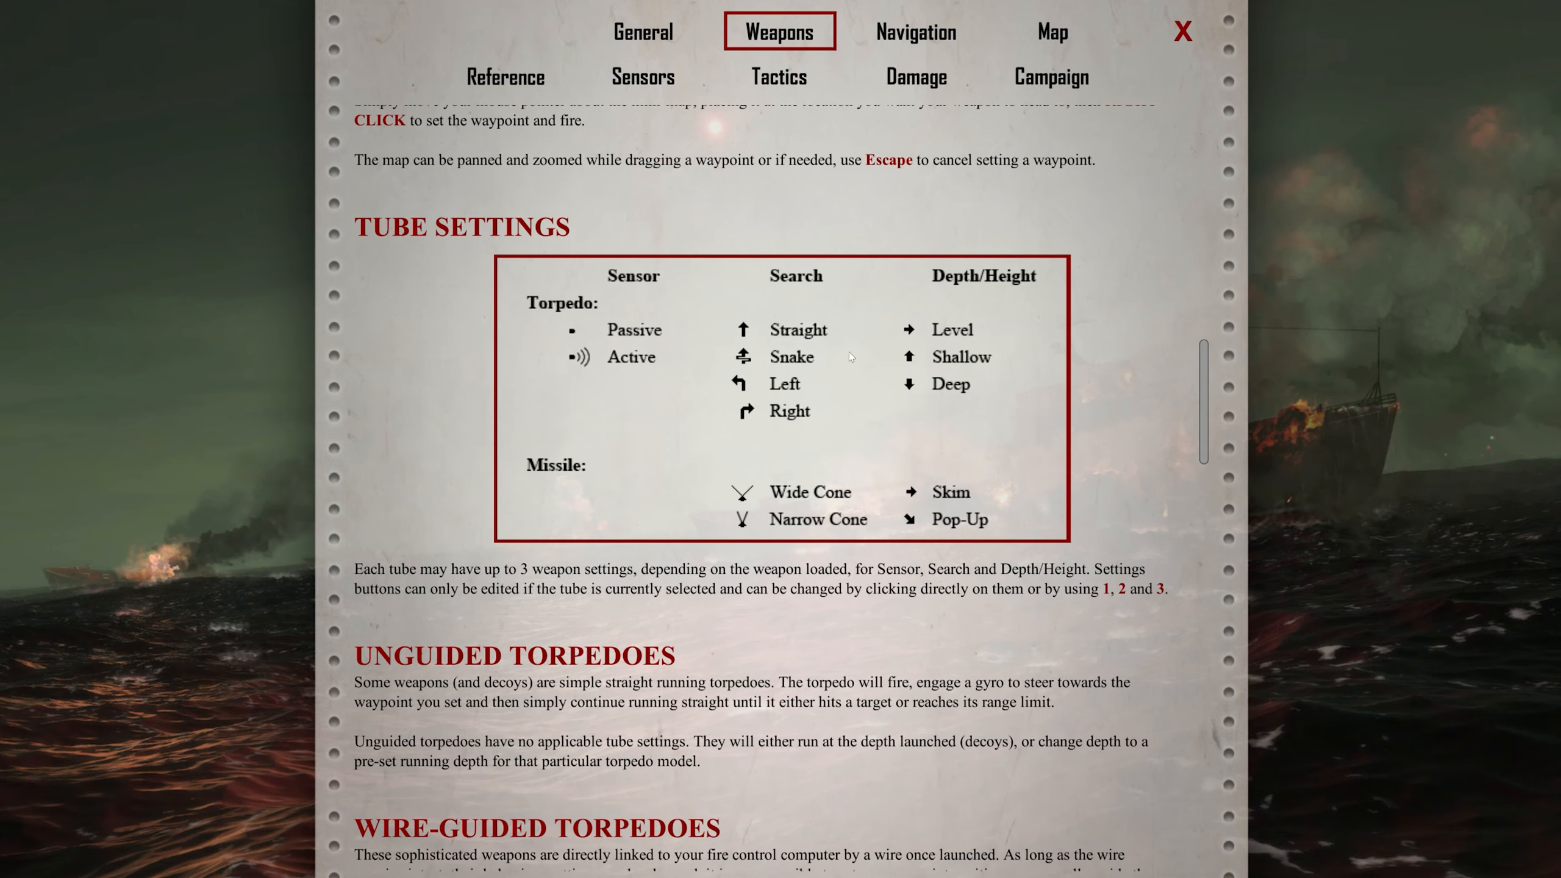
{"action": "mouse_move", "coordinate": [836, 643]}
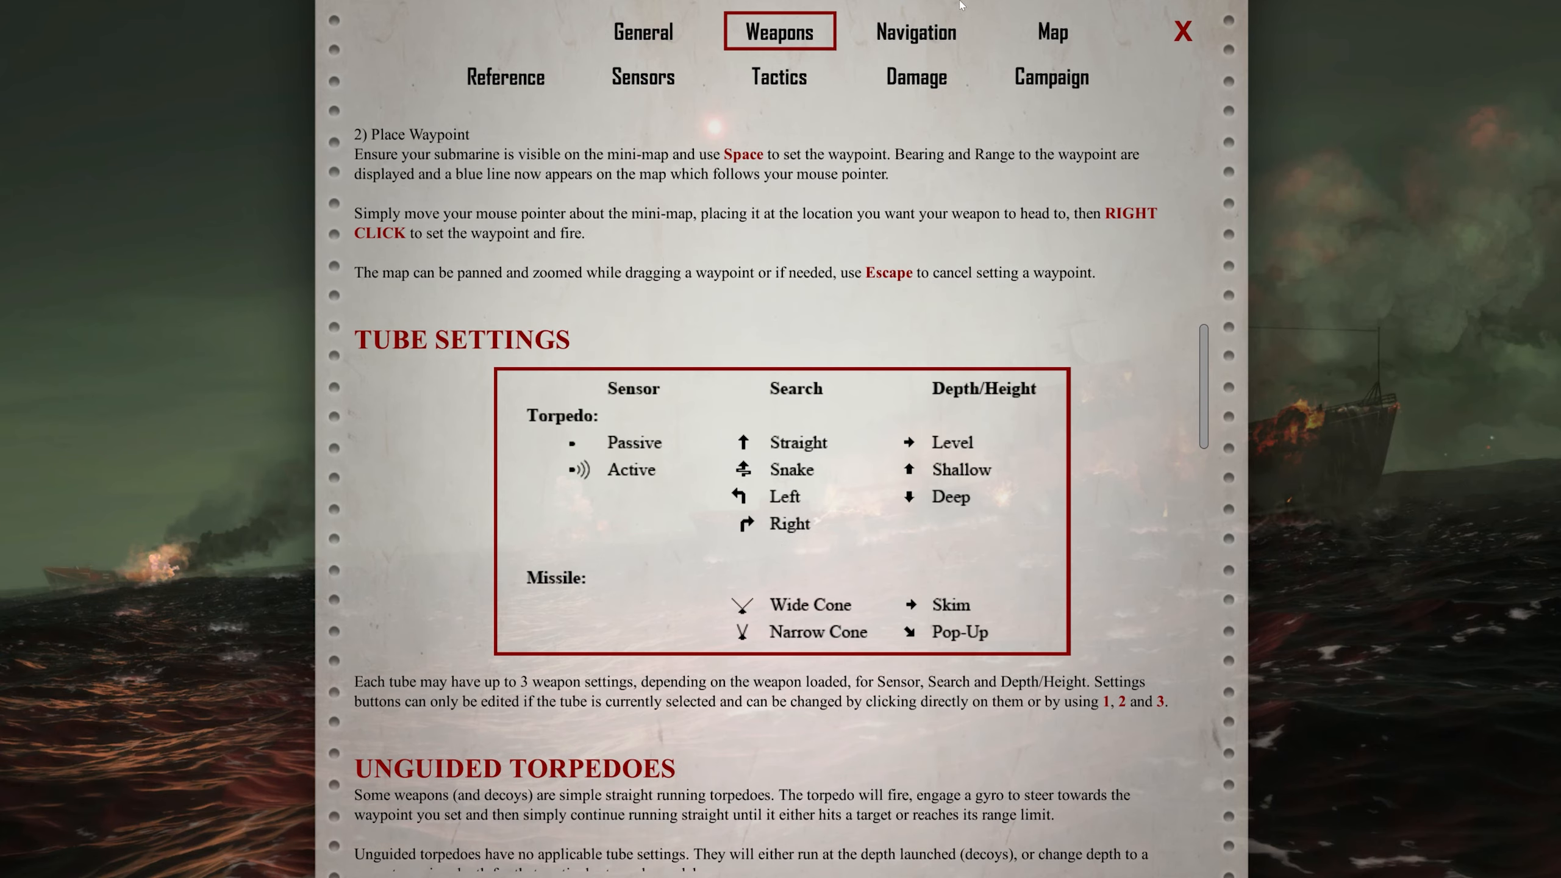
{"action": "left_click", "coordinate": [1183, 31]}
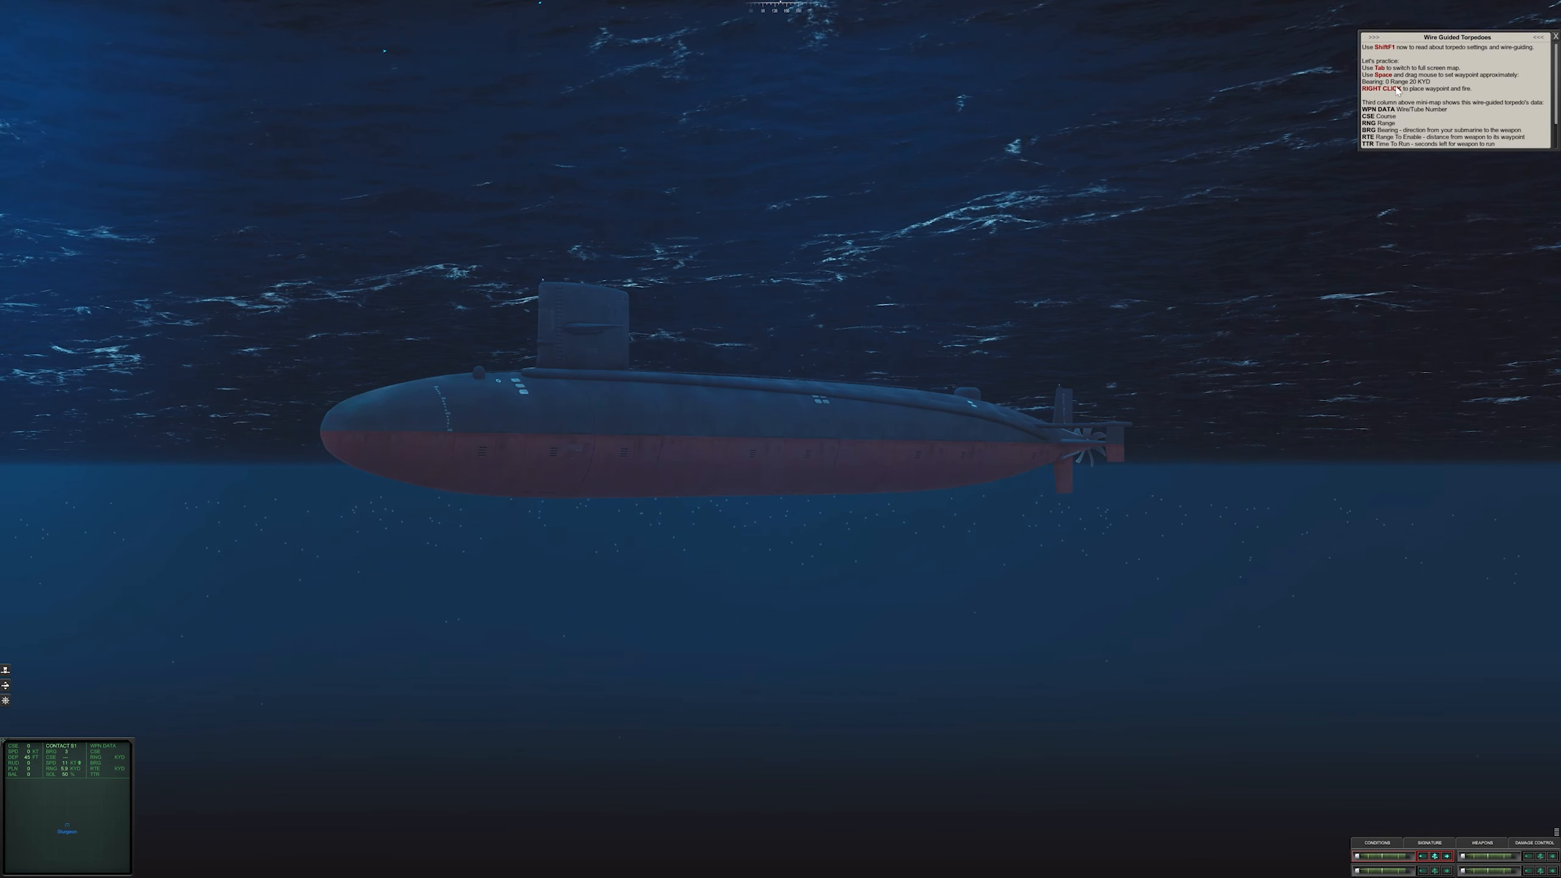
Drag a torpedo waypoint to bearing 000 past S1 on the tactical map and fire
{"action": "key", "text": "Tab"}
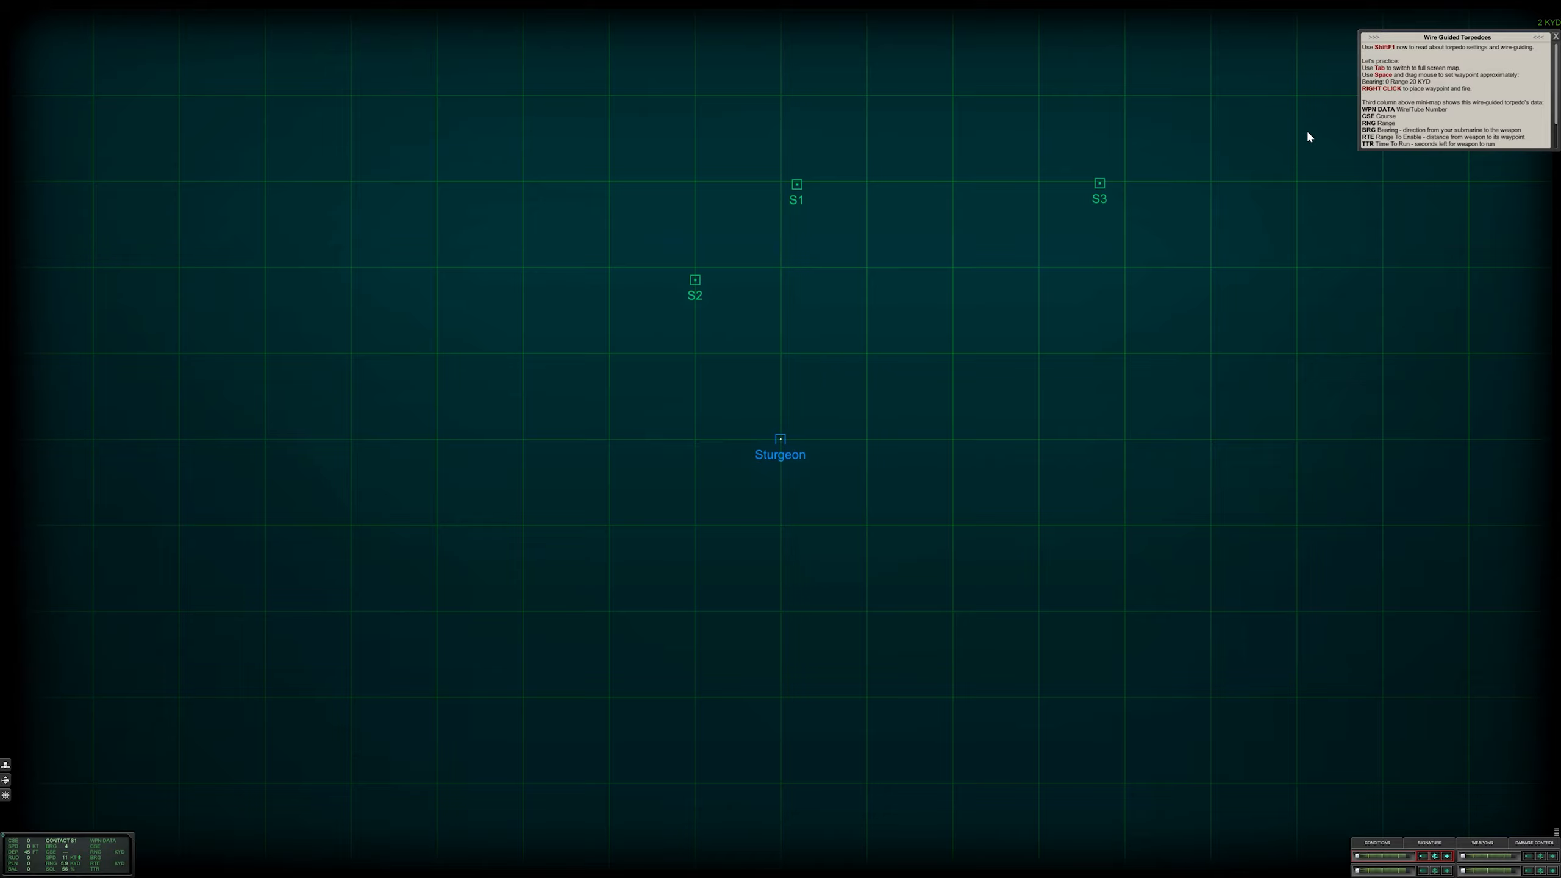
{"action": "mouse_move", "coordinate": [1418, 96]}
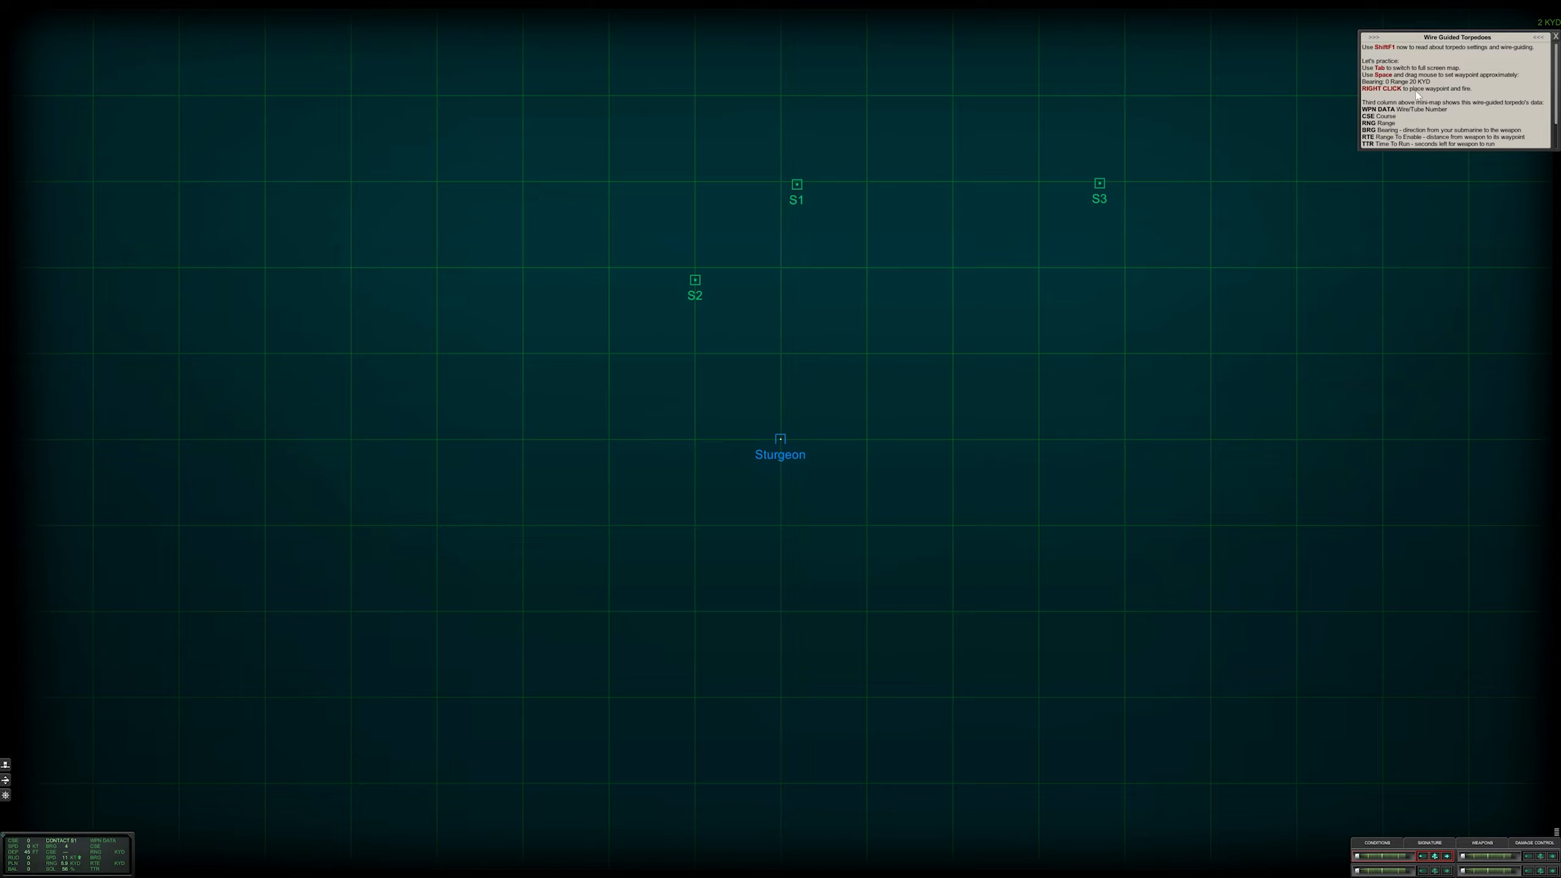
{"action": "mouse_move", "coordinate": [1309, 747]}
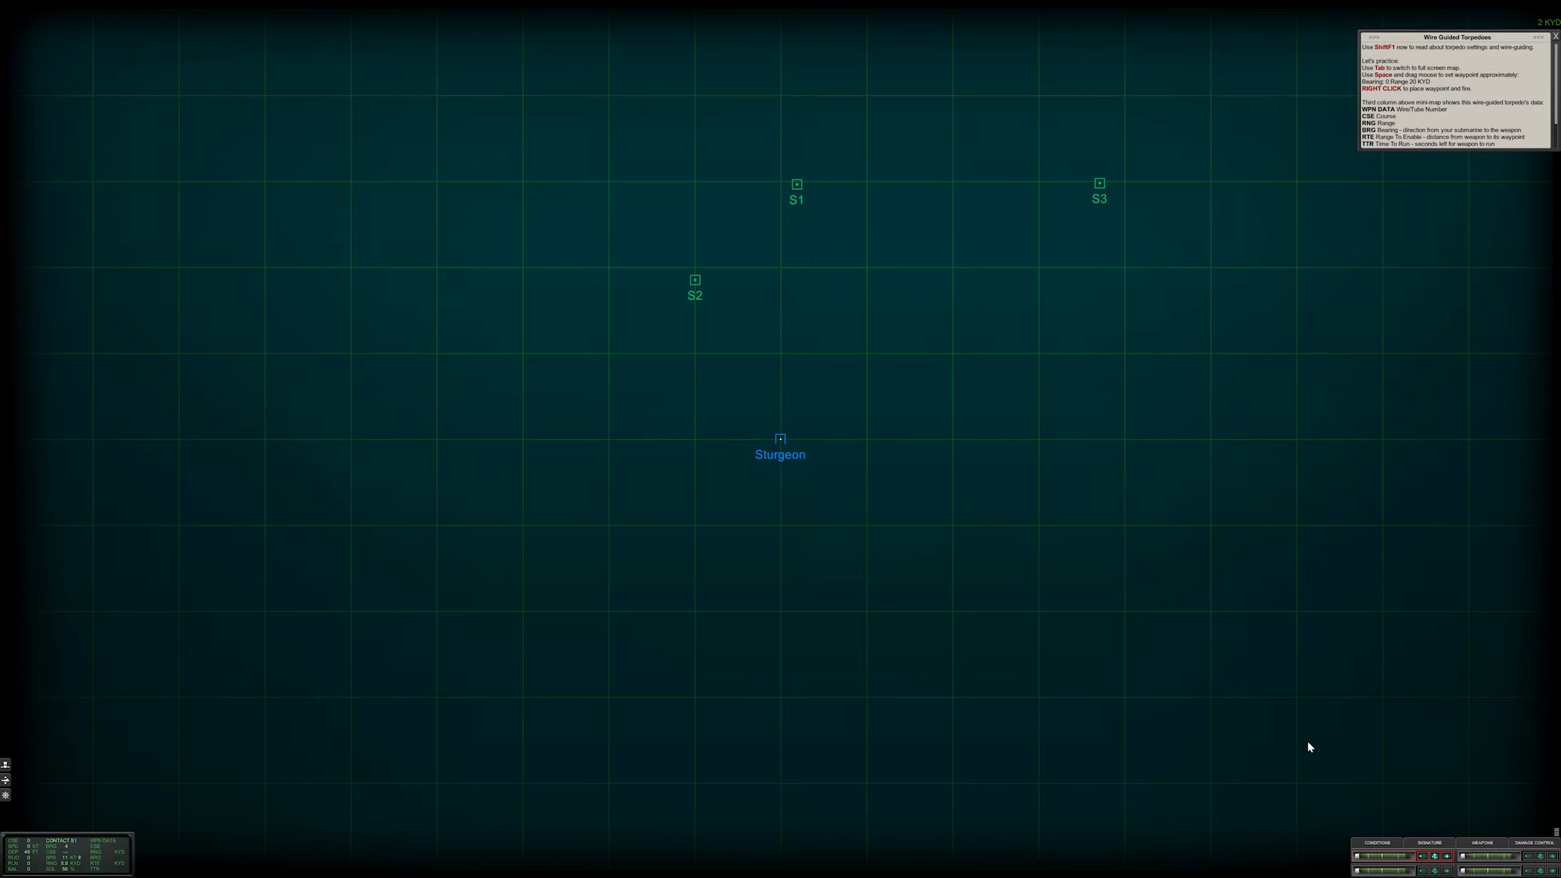
{"action": "mouse_move", "coordinate": [1069, 454]}
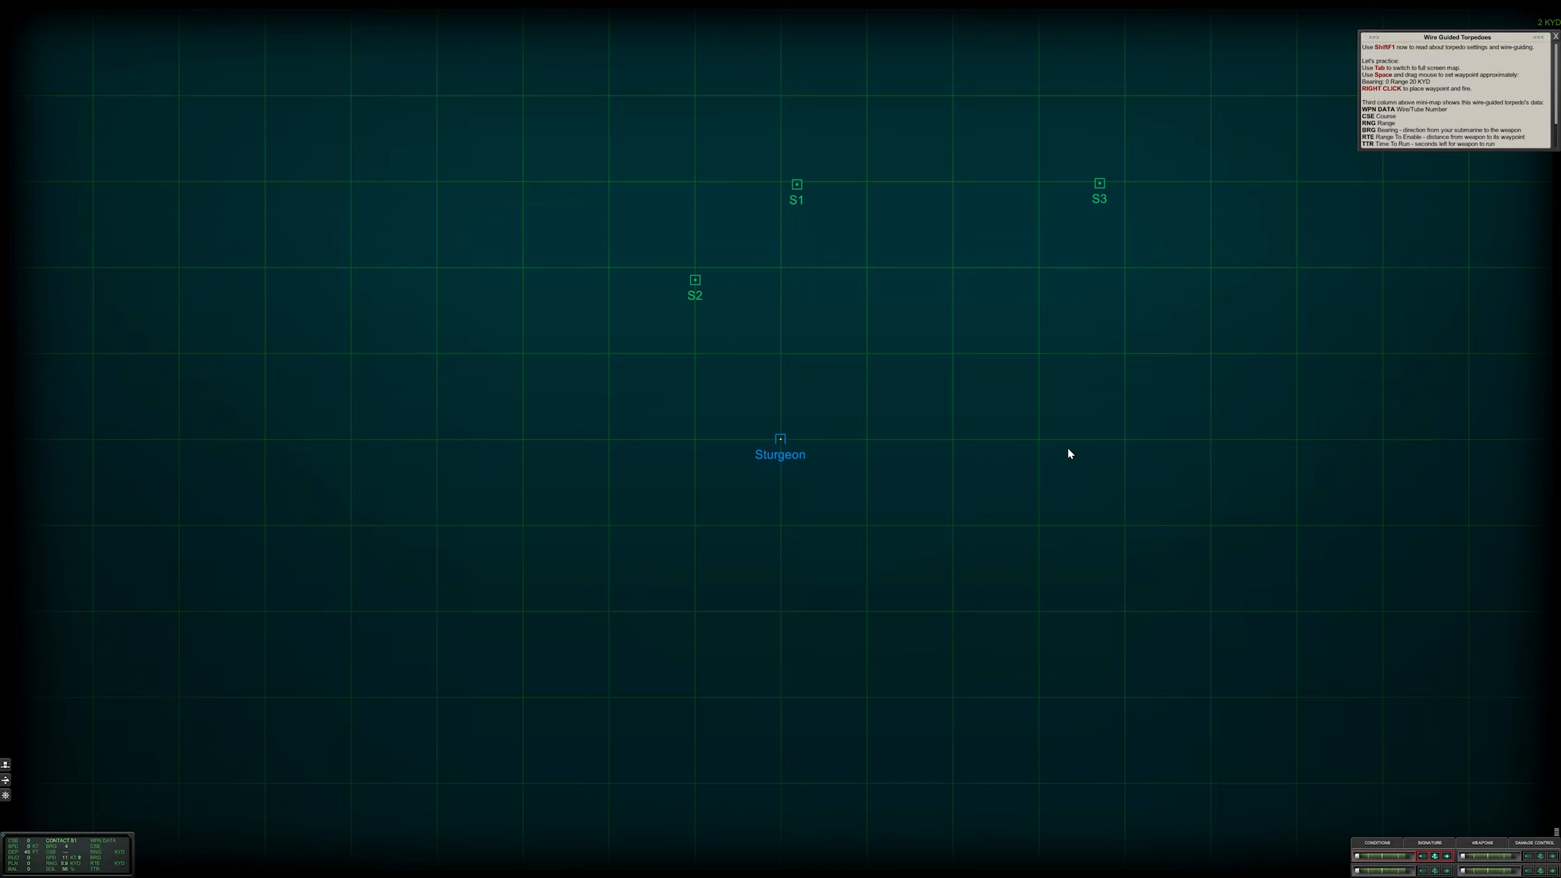
{"action": "left_click_drag", "start_coordinate": [780, 439], "coordinate": [771, 335]}
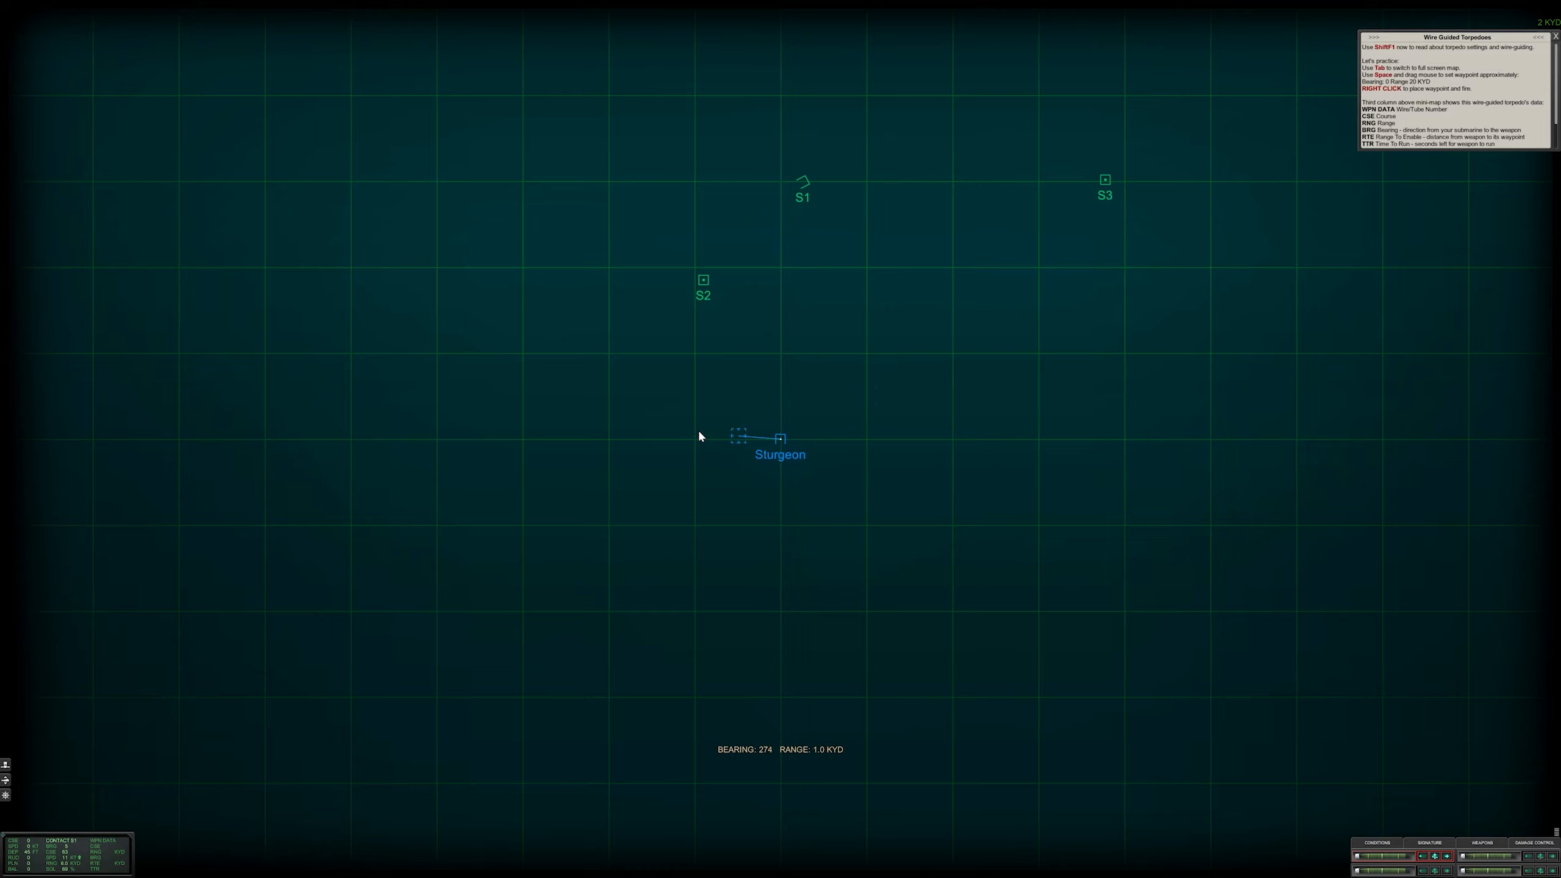
{"action": "left_click_drag", "start_coordinate": [741, 436], "coordinate": [779, 294]}
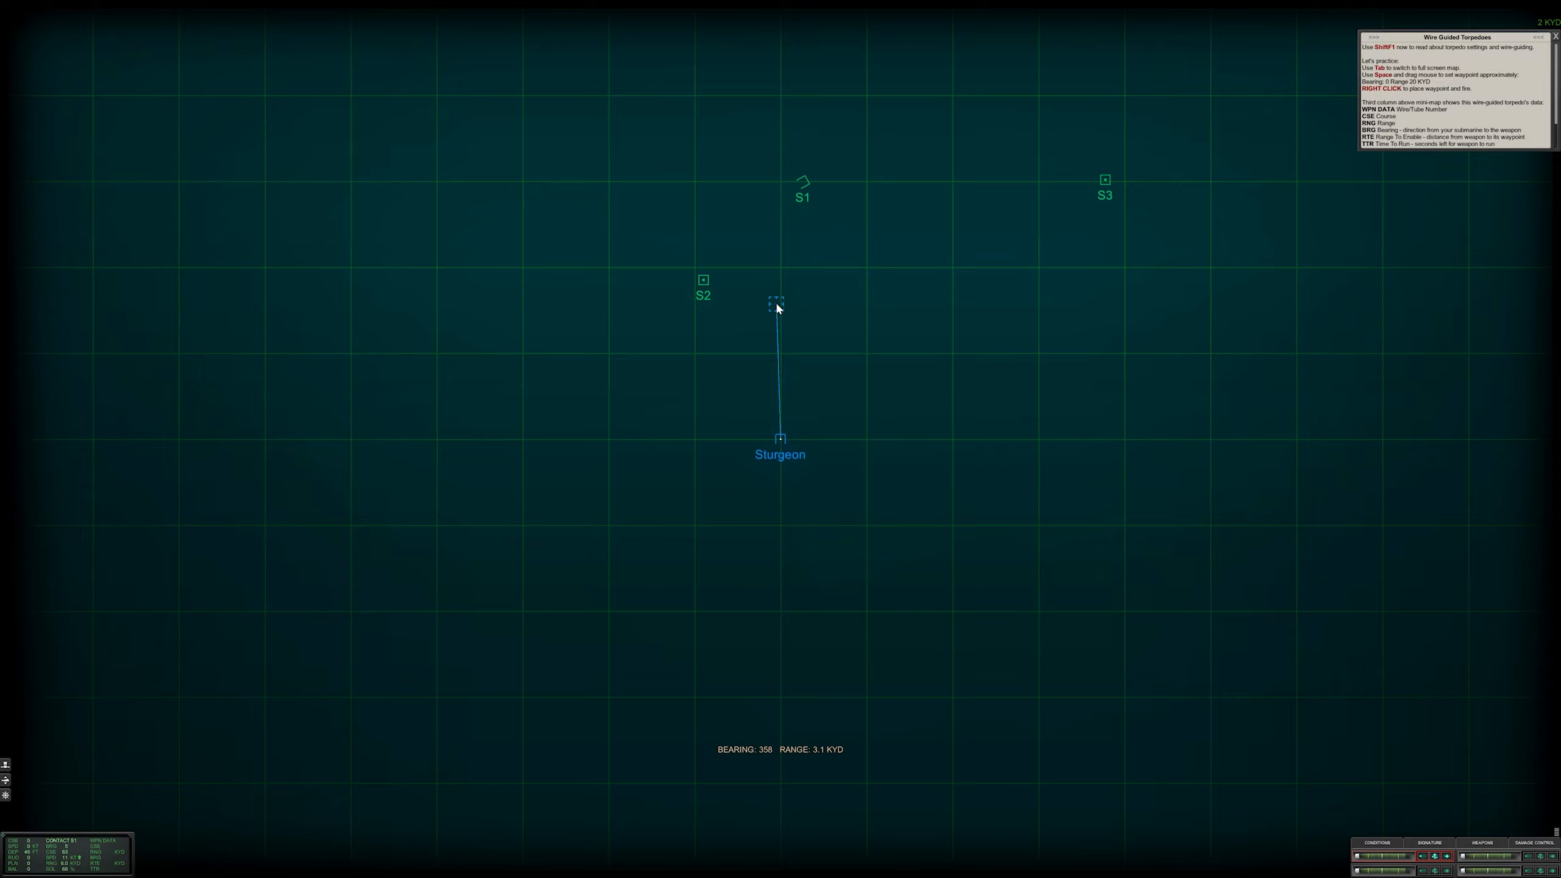
{"action": "left_click_drag", "start_coordinate": [776, 302], "coordinate": [793, 161]}
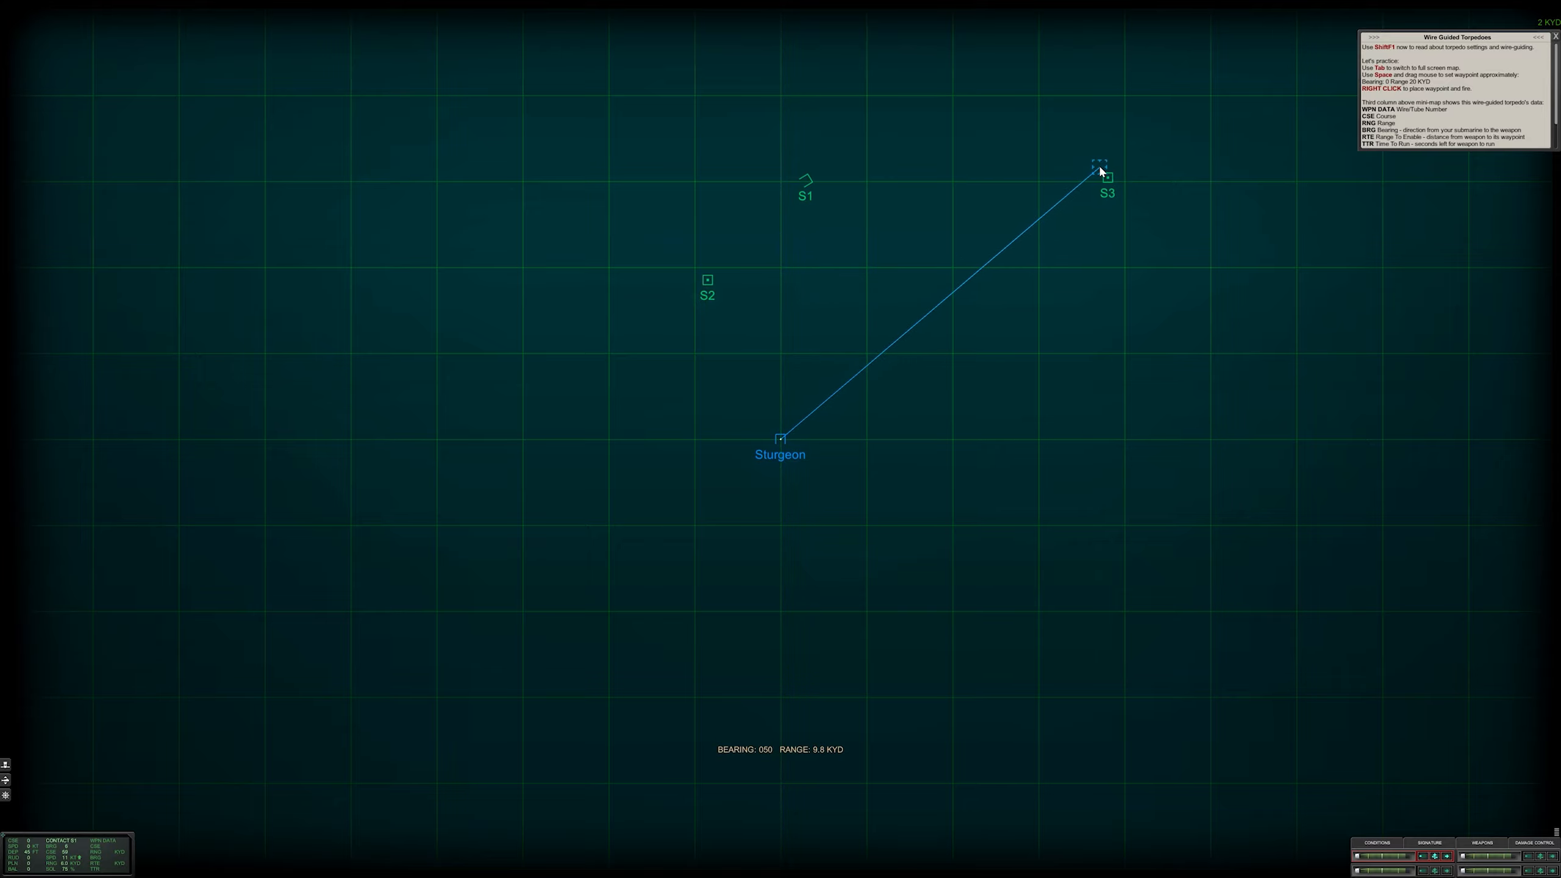
{"action": "mouse_move", "coordinate": [672, 271]}
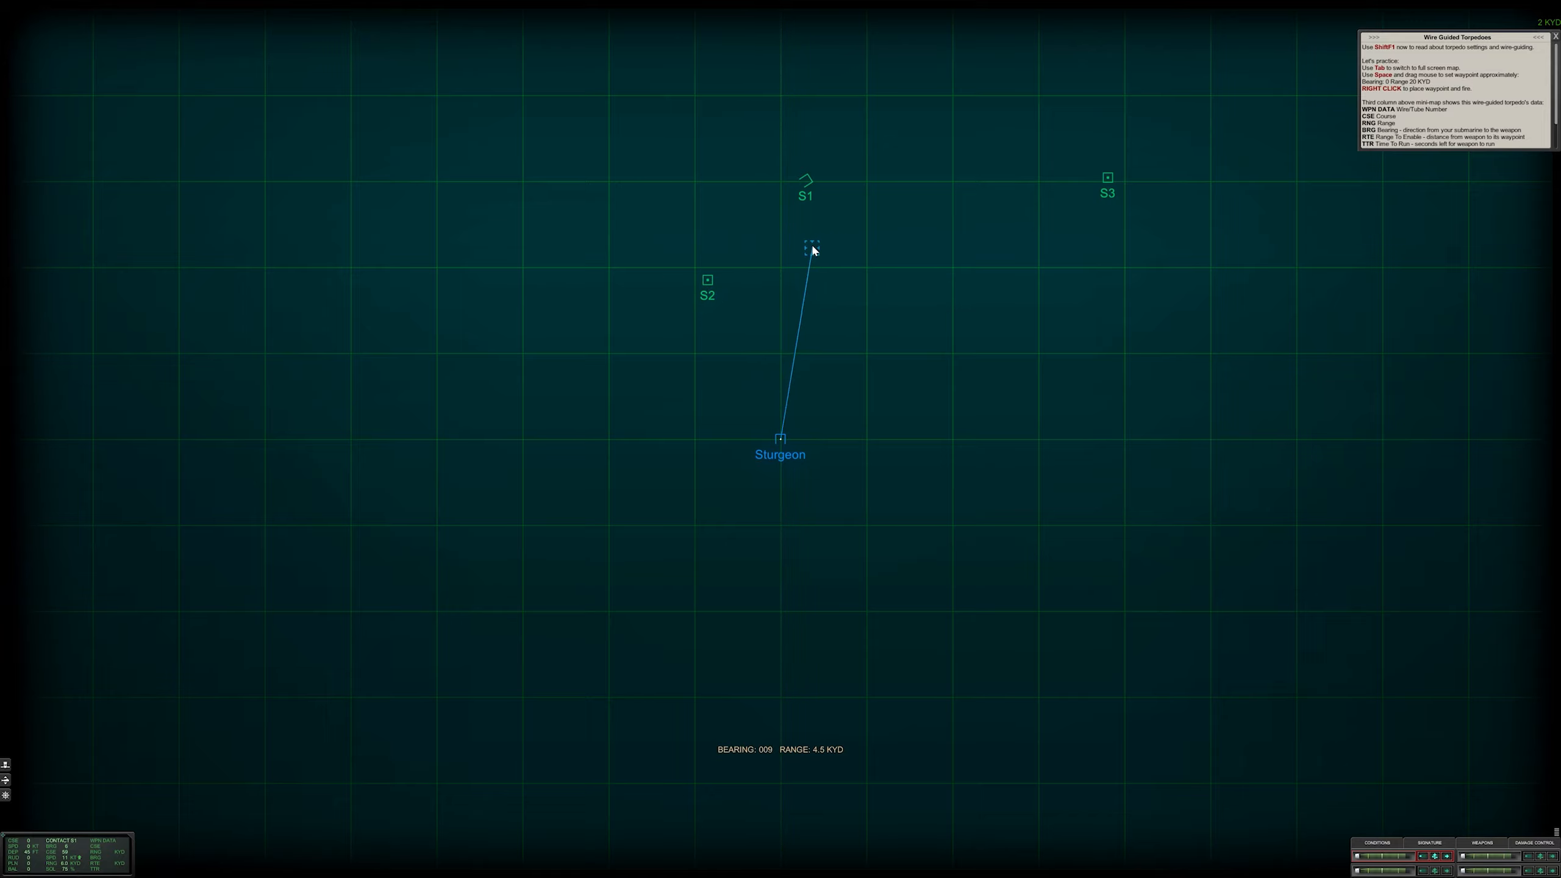
{"action": "left_click_drag", "start_coordinate": [812, 247], "coordinate": [779, 244]}
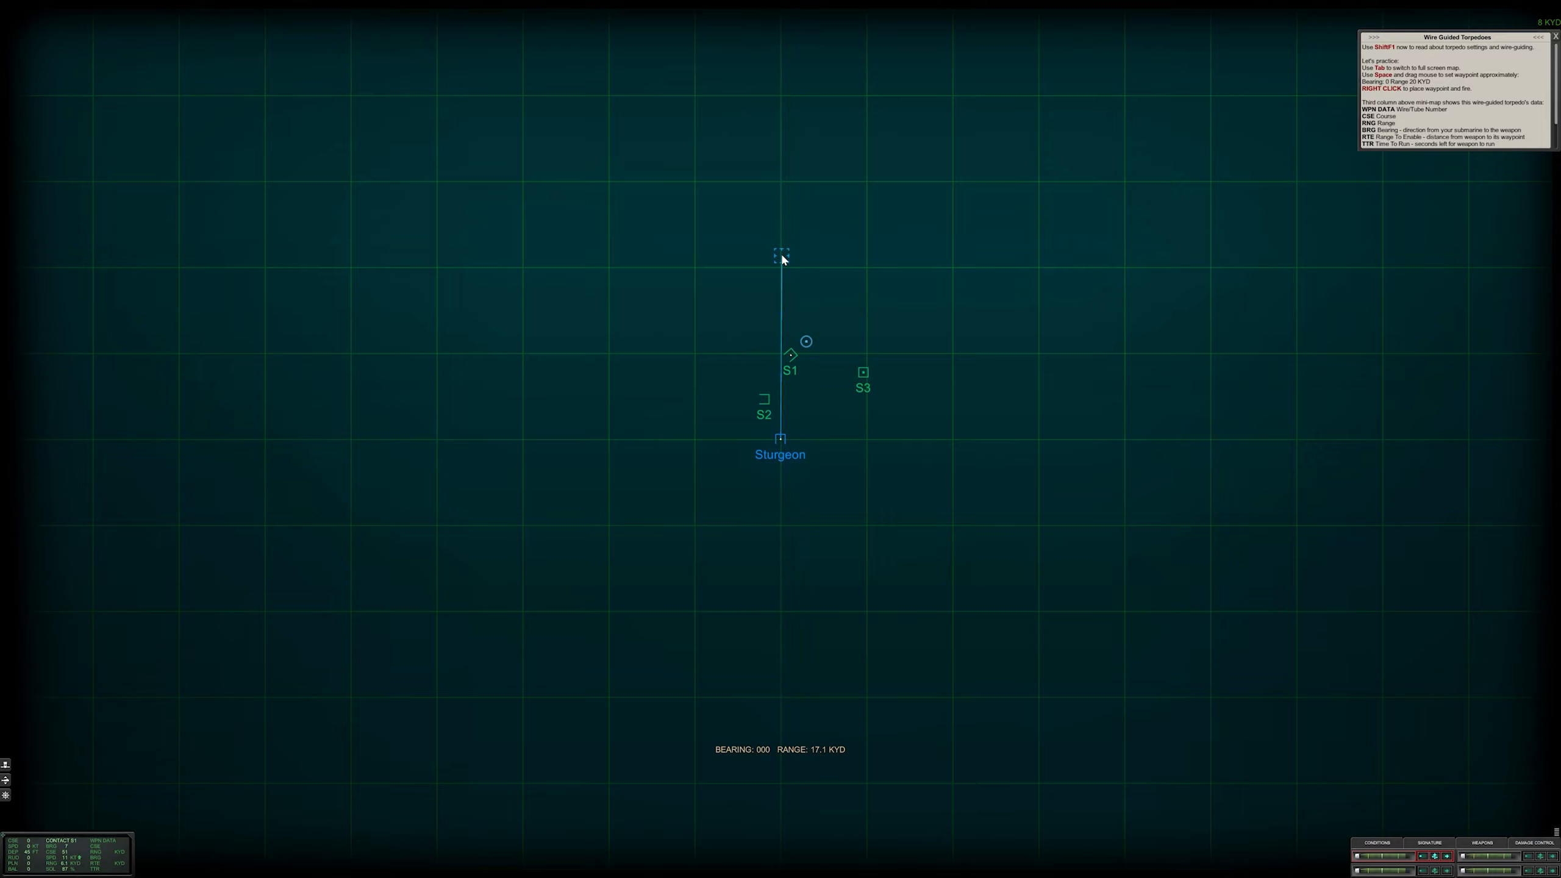
{"action": "left_click_drag", "start_coordinate": [780, 253], "coordinate": [779, 321]}
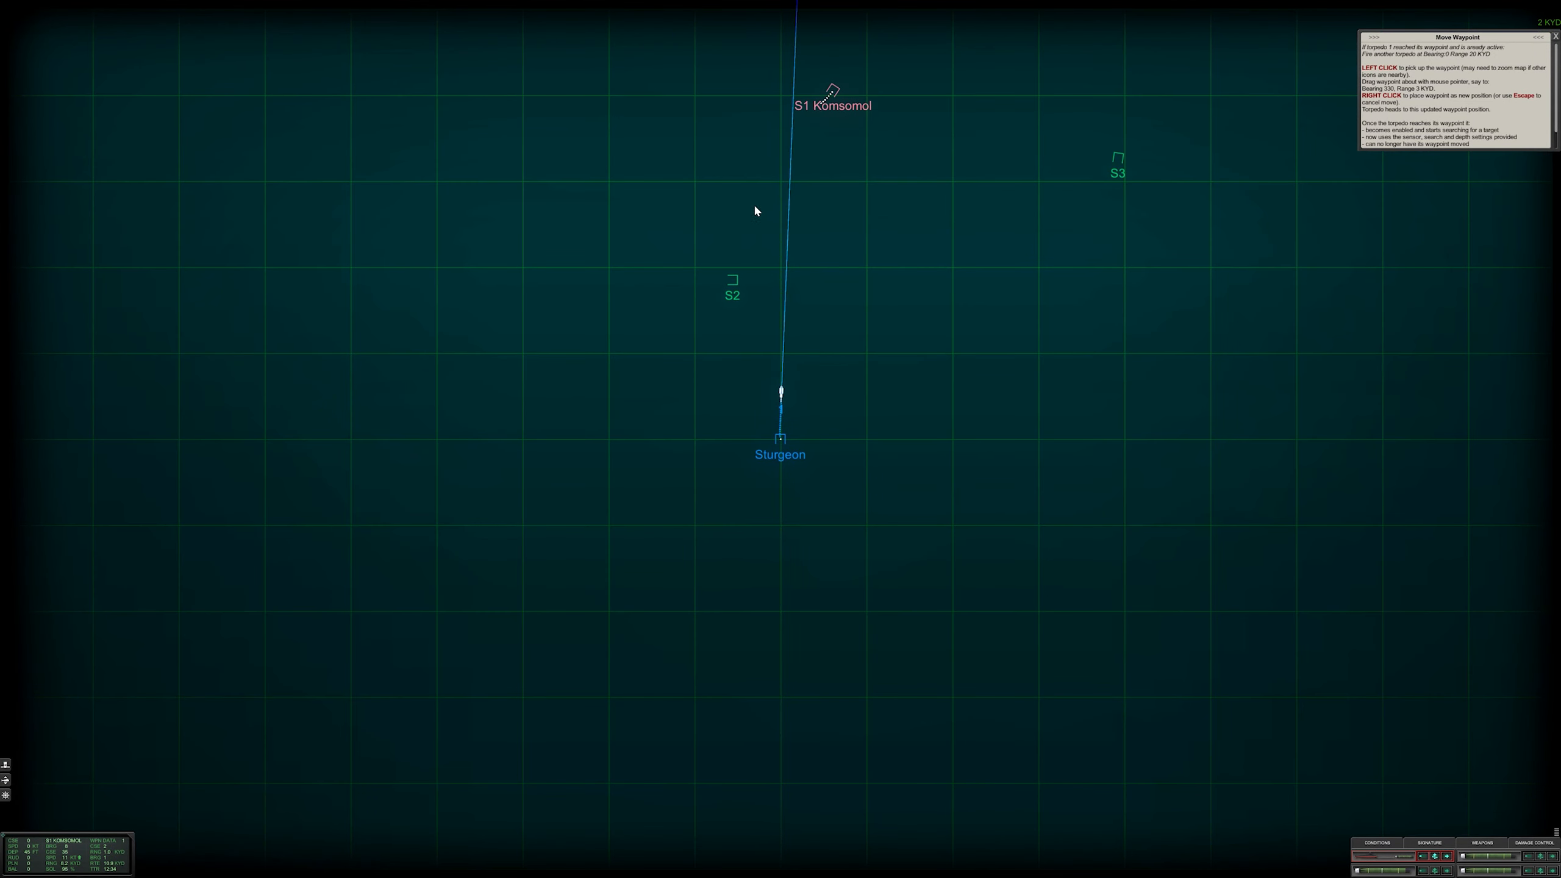
{"action": "mouse_move", "coordinate": [904, 156]}
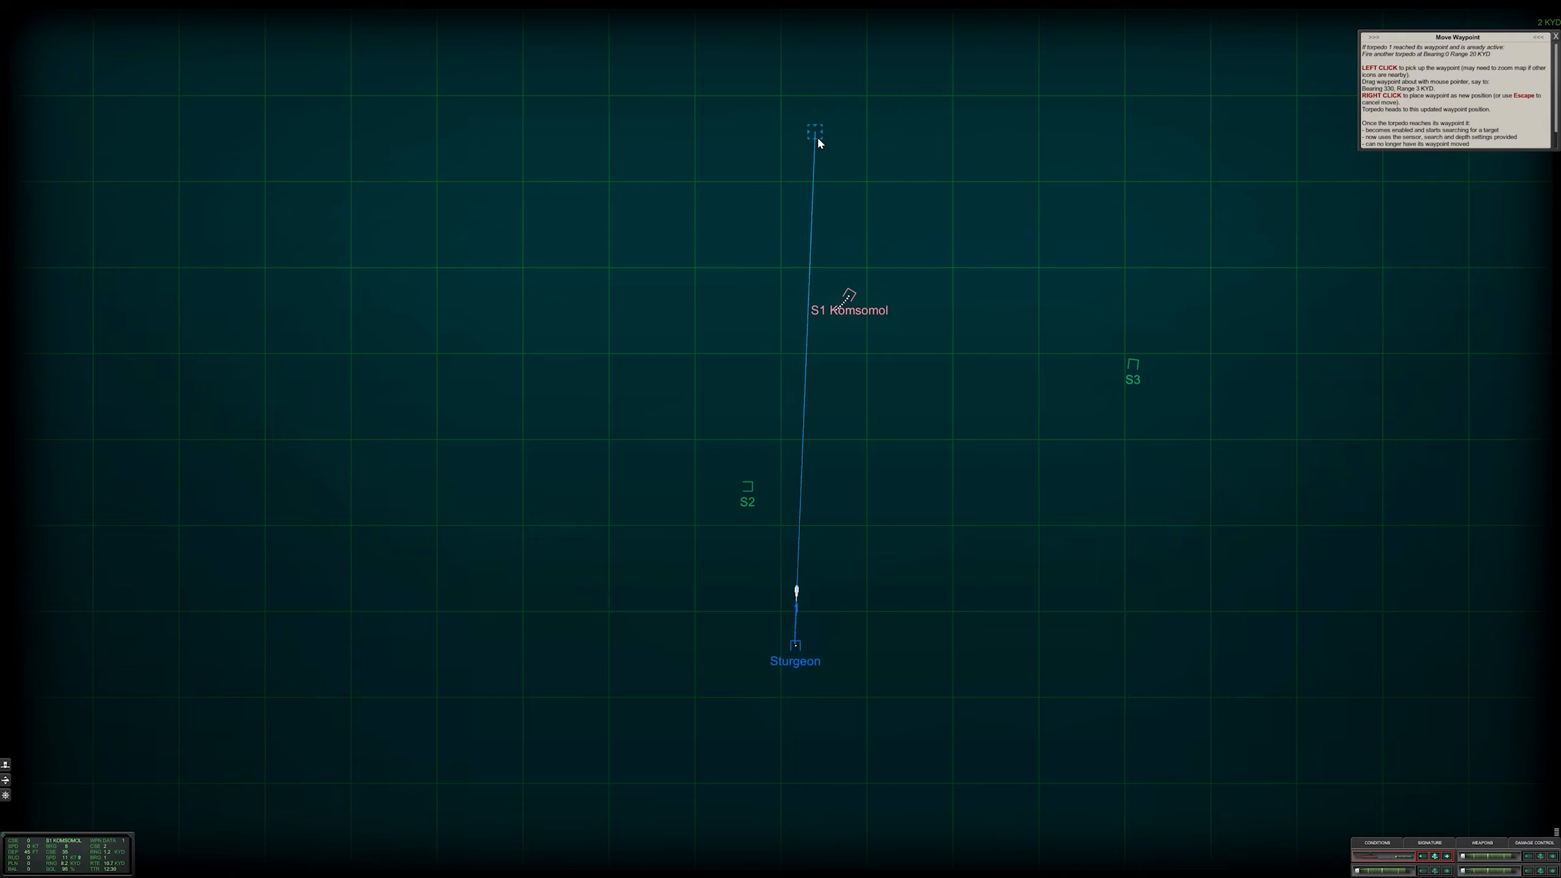
Drag the running torpedo's waypoint north past S1, then back onto S2 Andizhan
{"action": "left_click_drag", "start_coordinate": [816, 132], "coordinate": [771, 502]}
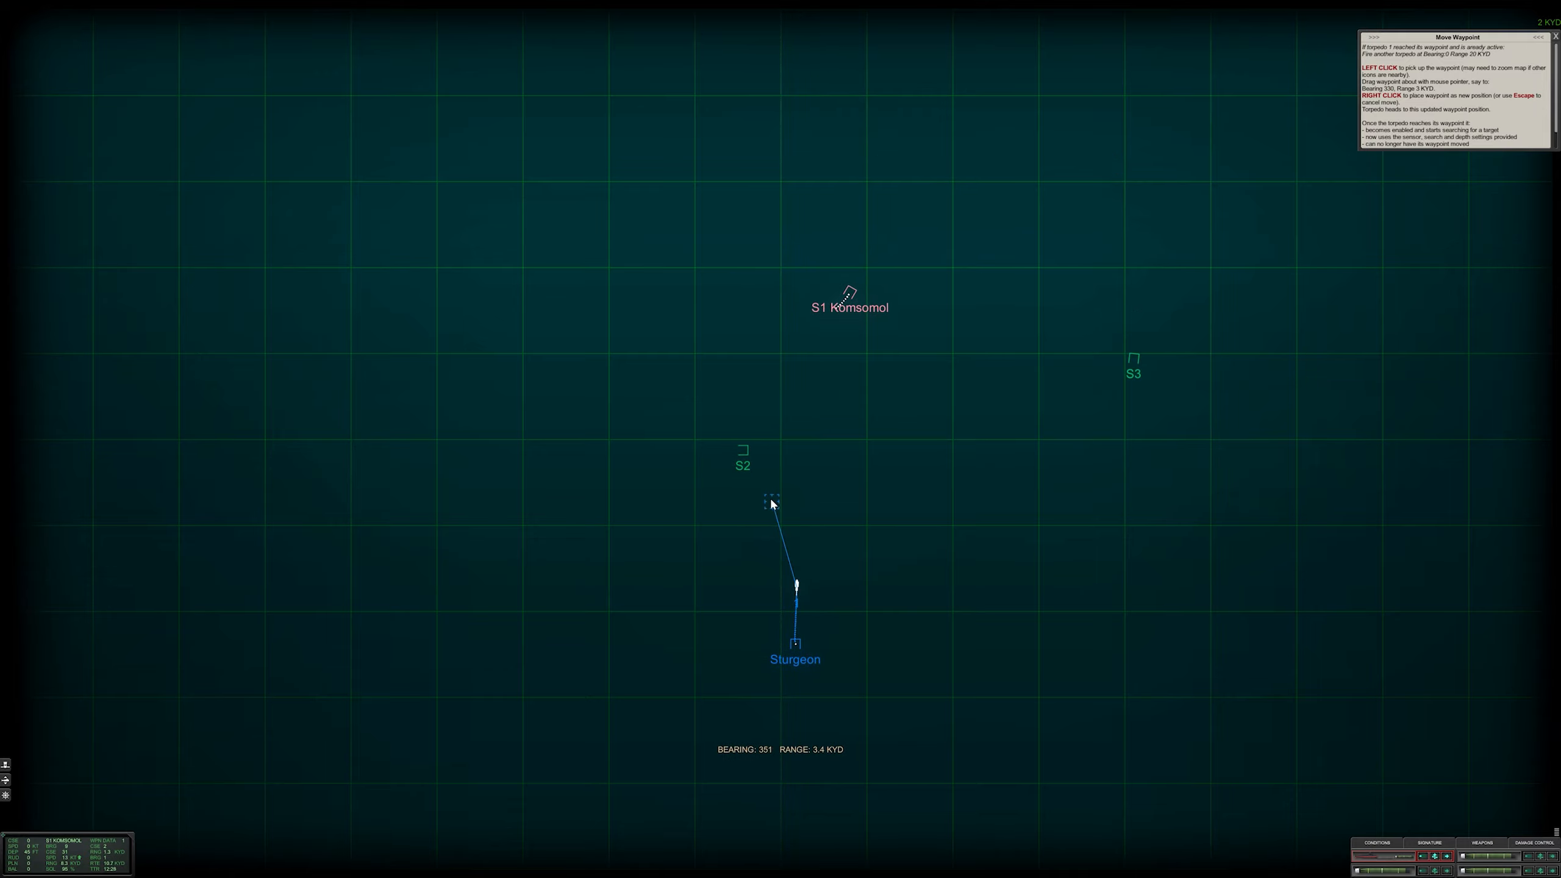
{"action": "left_click_drag", "start_coordinate": [772, 502], "coordinate": [795, 169]}
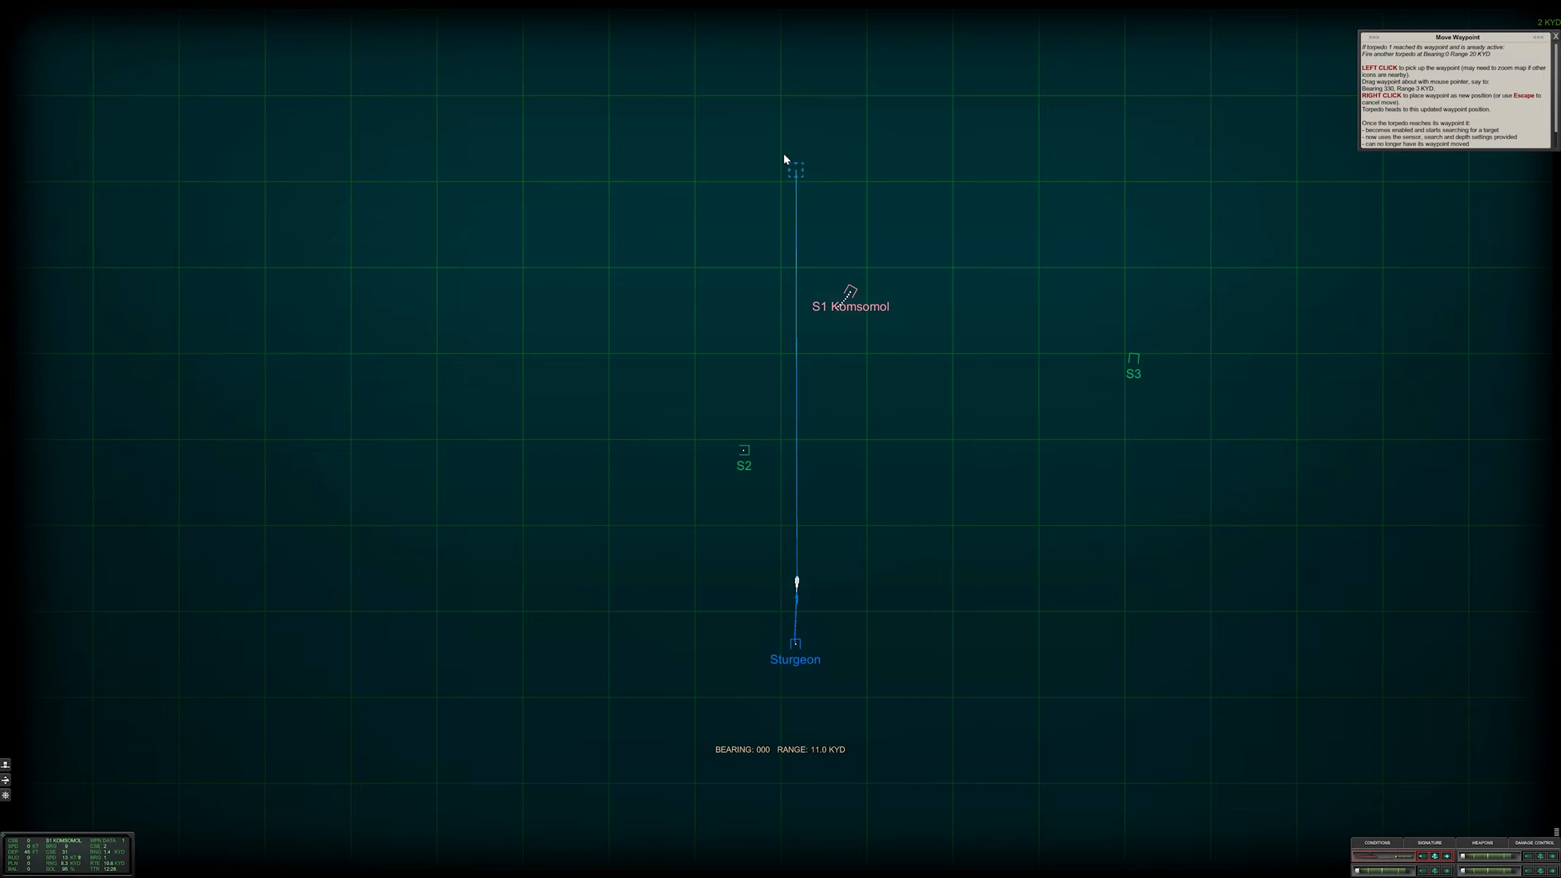
{"action": "left_click_drag", "start_coordinate": [794, 170], "coordinate": [736, 481]}
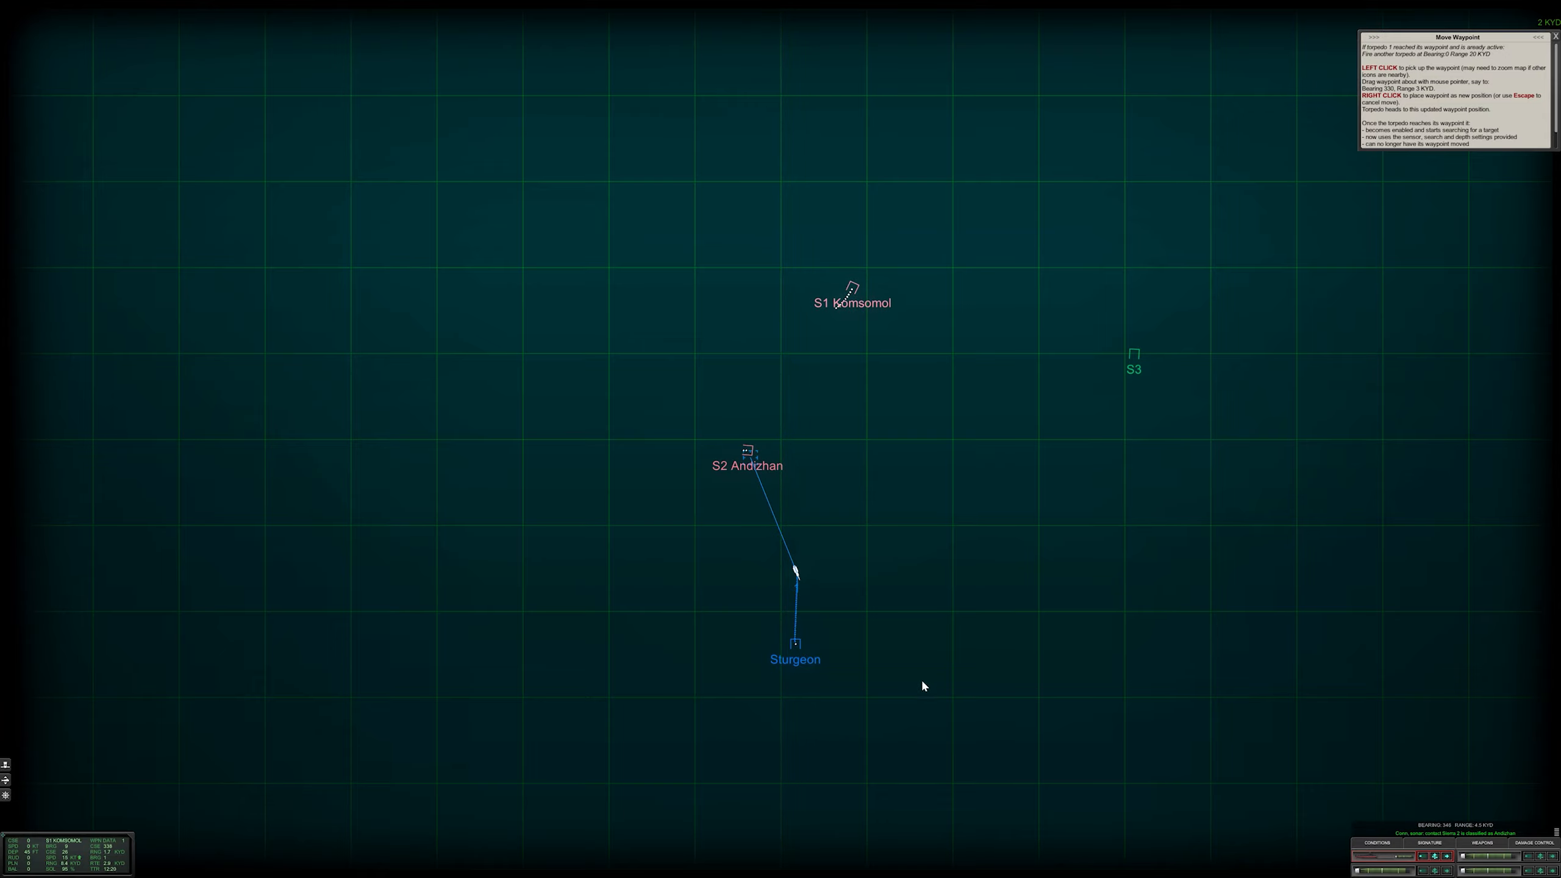
{"action": "mouse_move", "coordinate": [865, 639]}
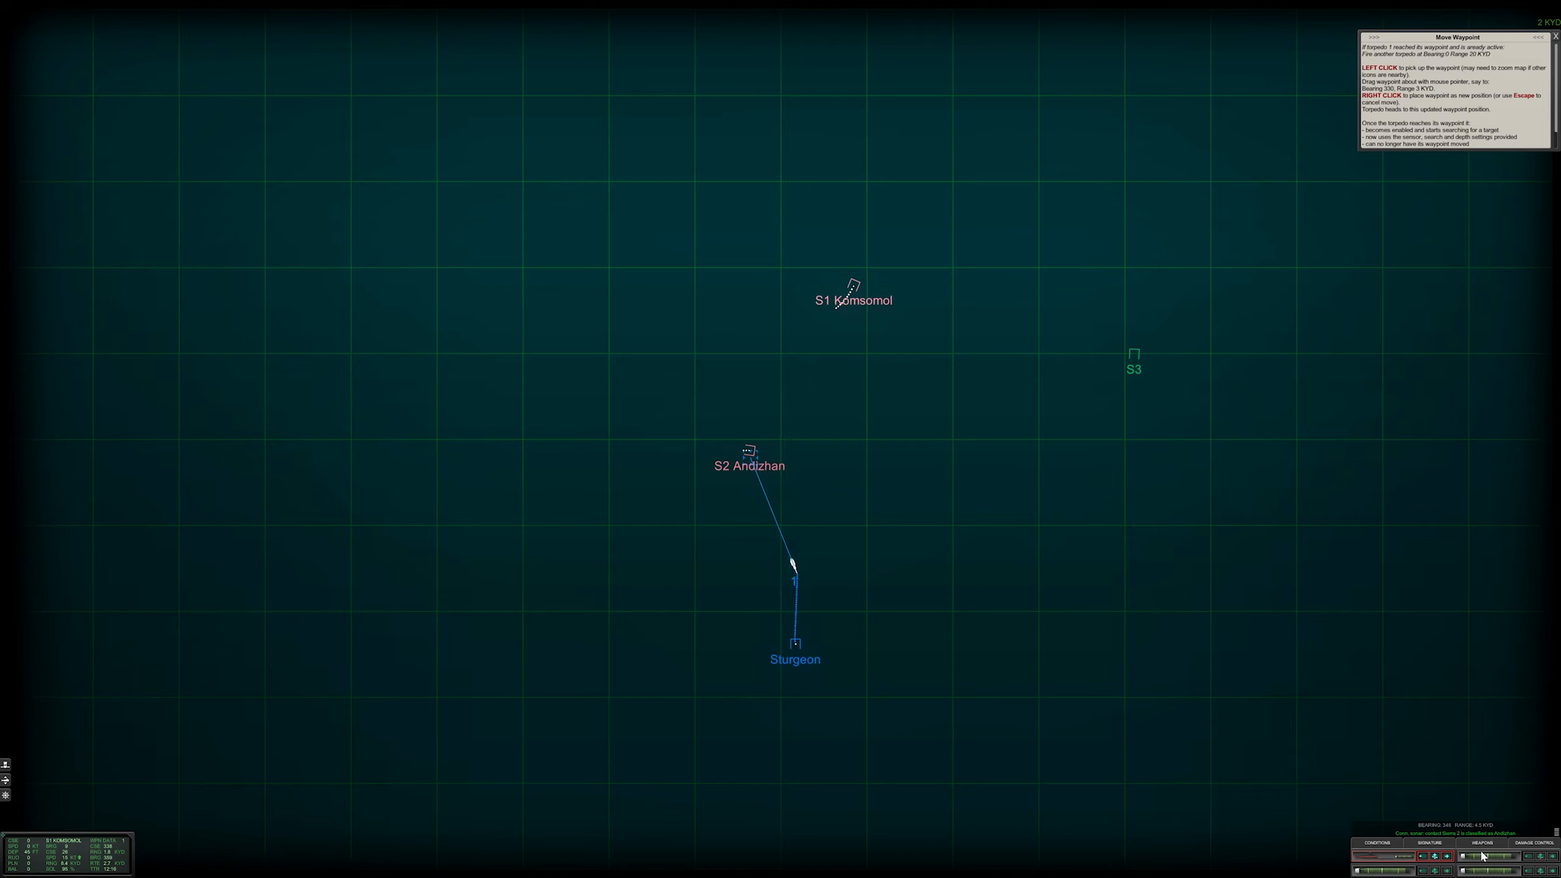
{"action": "left_click", "coordinate": [1484, 742]}
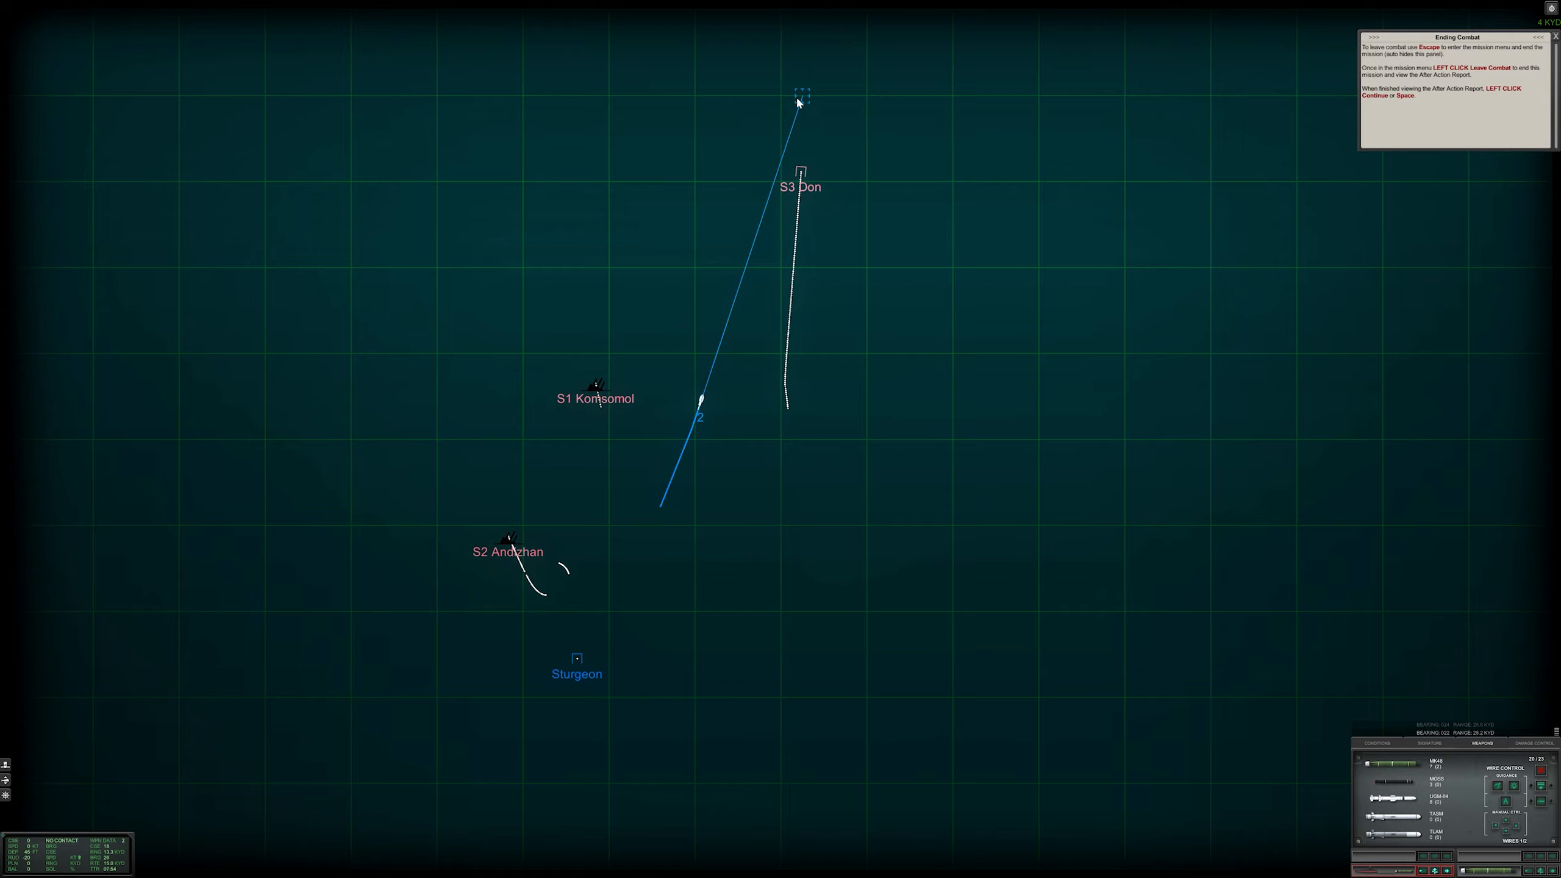
{"action": "mouse_move", "coordinate": [1016, 187]}
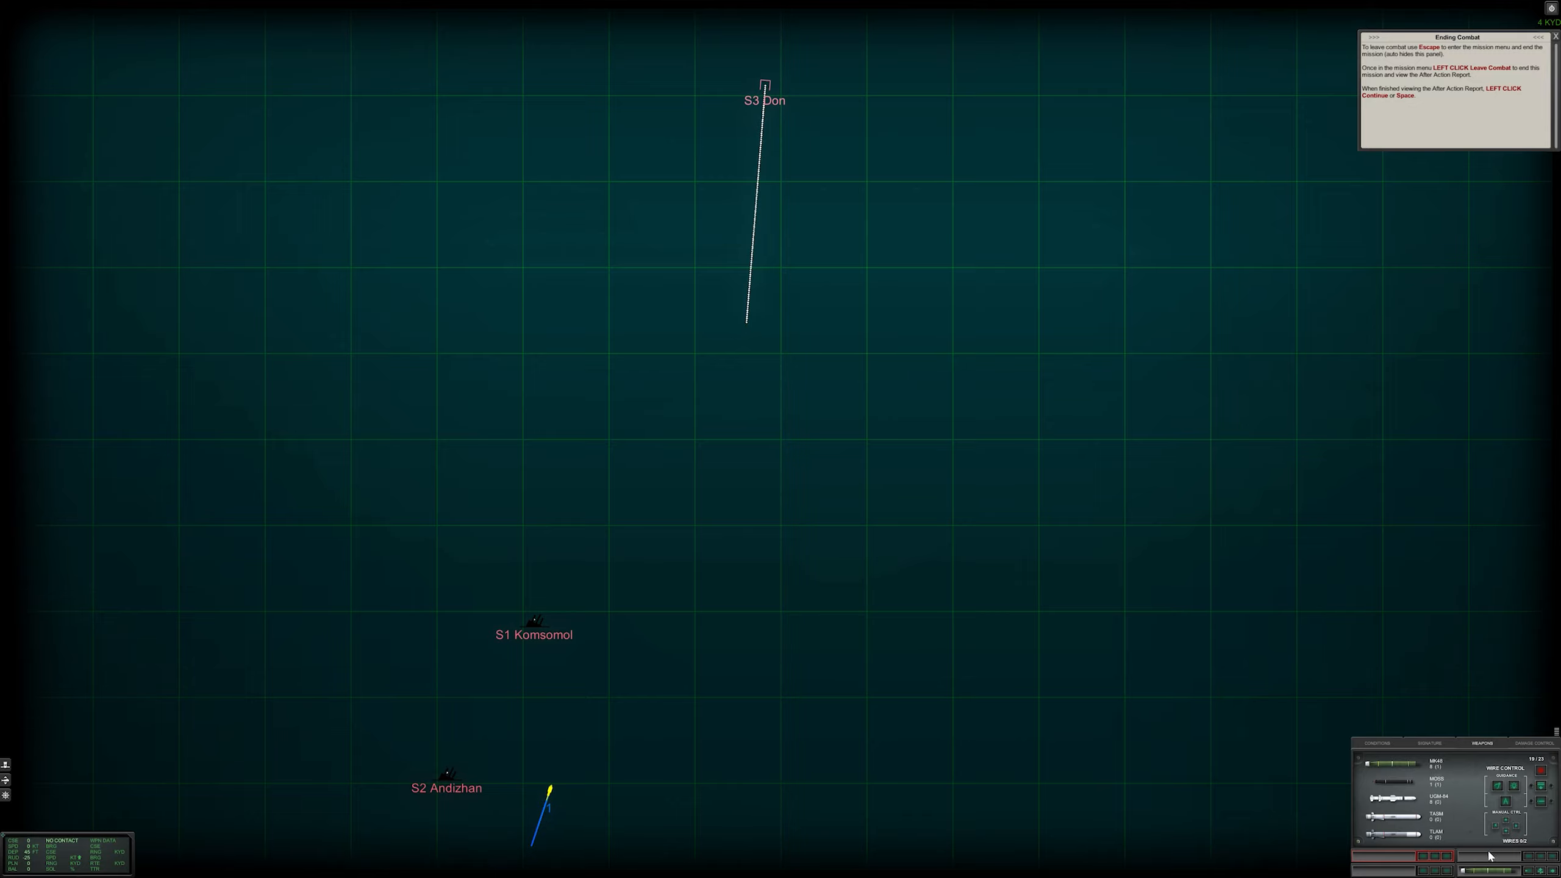
{"action": "mouse_move", "coordinate": [1514, 787]}
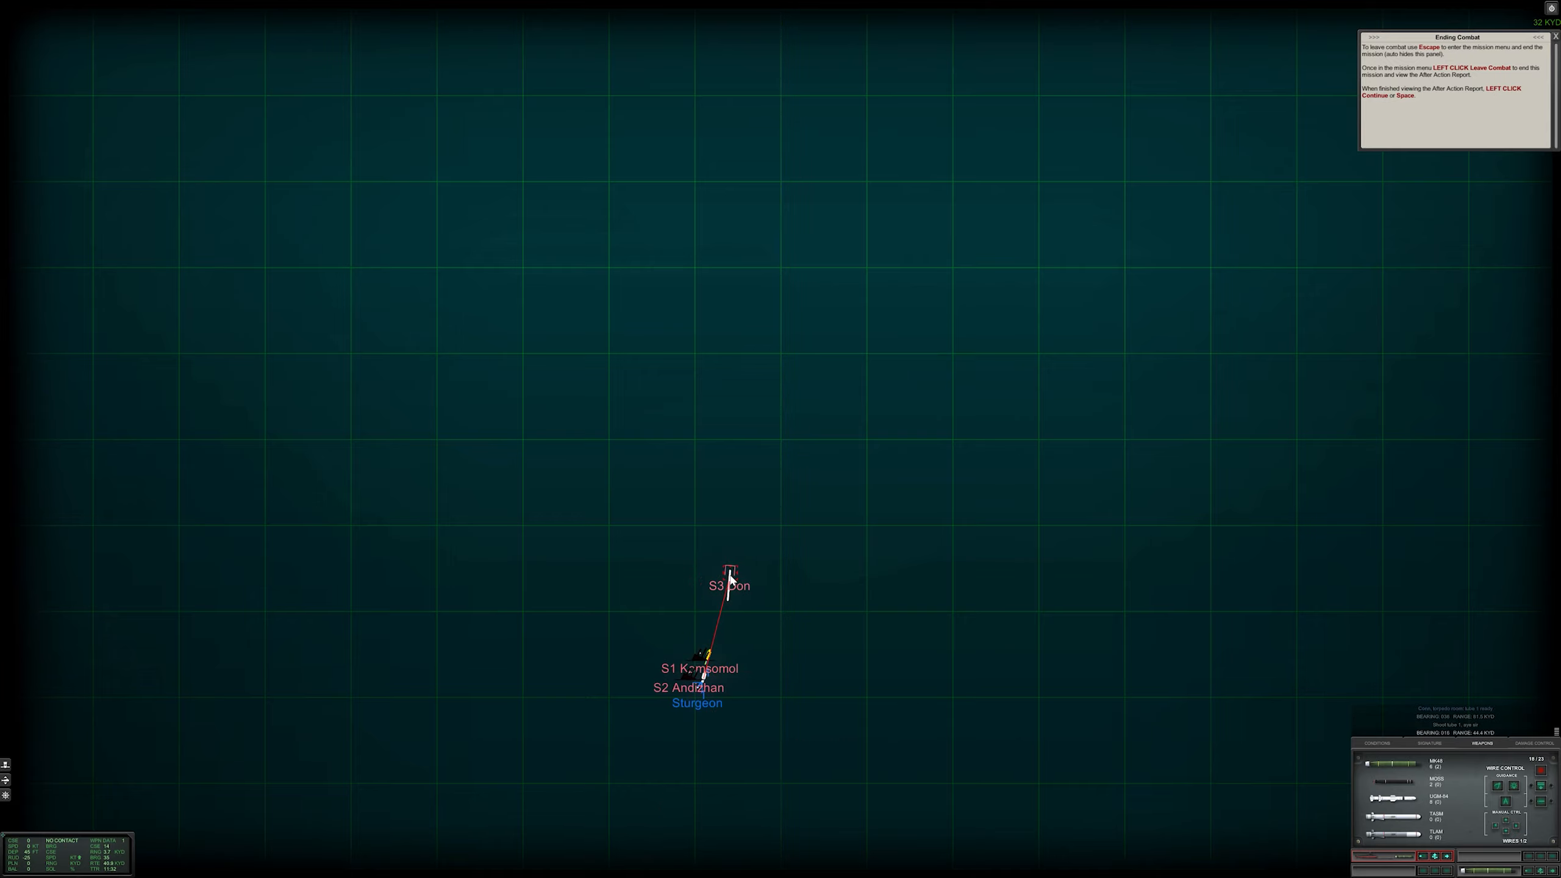
{"action": "mouse_move", "coordinate": [762, 787]}
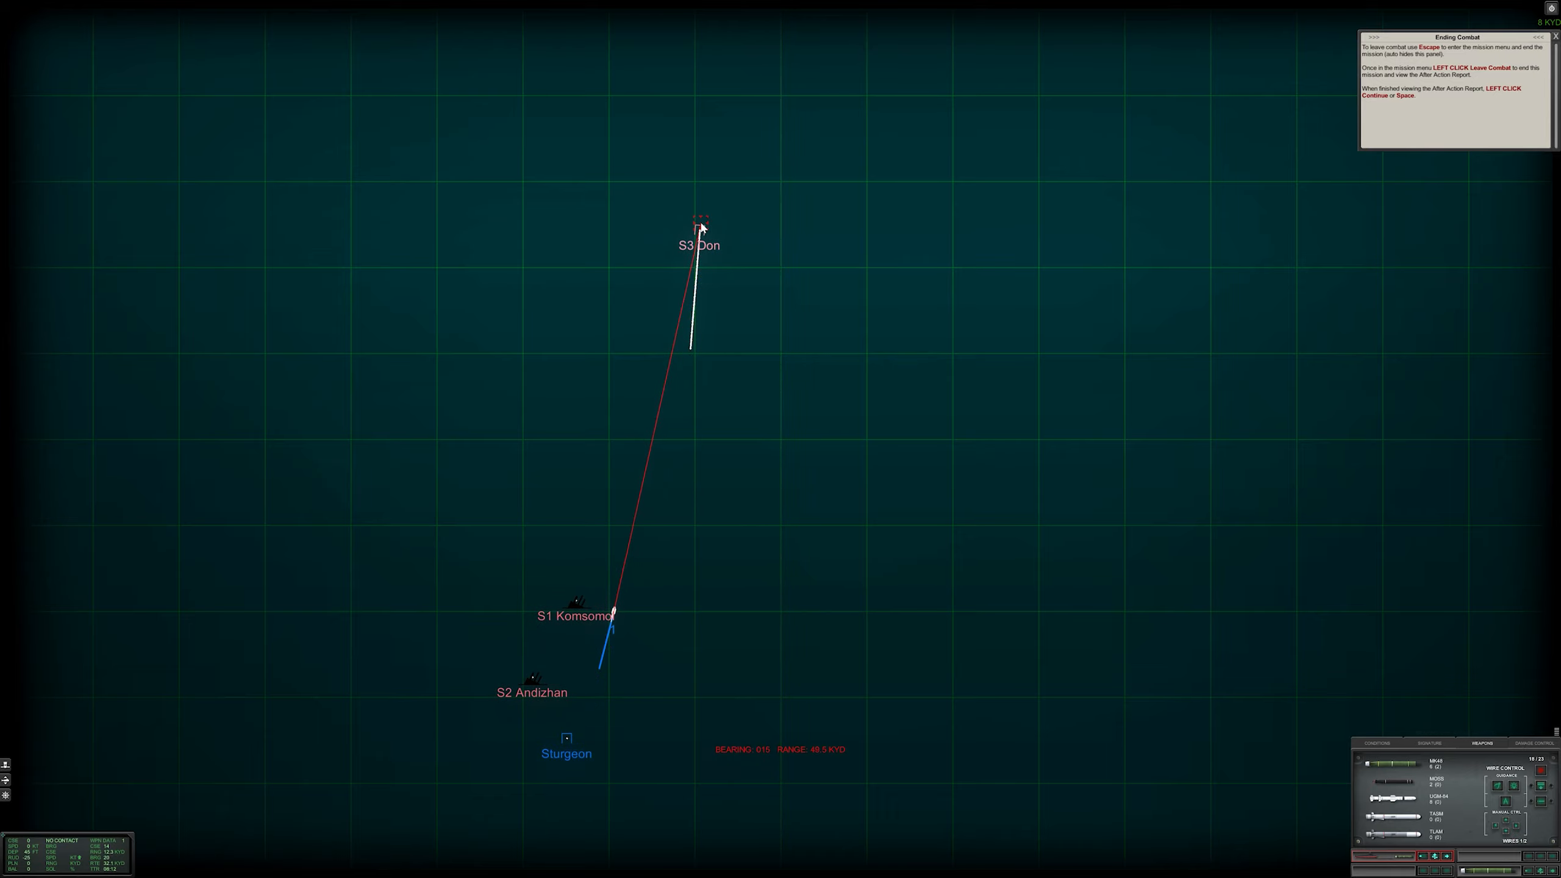
{"action": "mouse_move", "coordinate": [741, 592]}
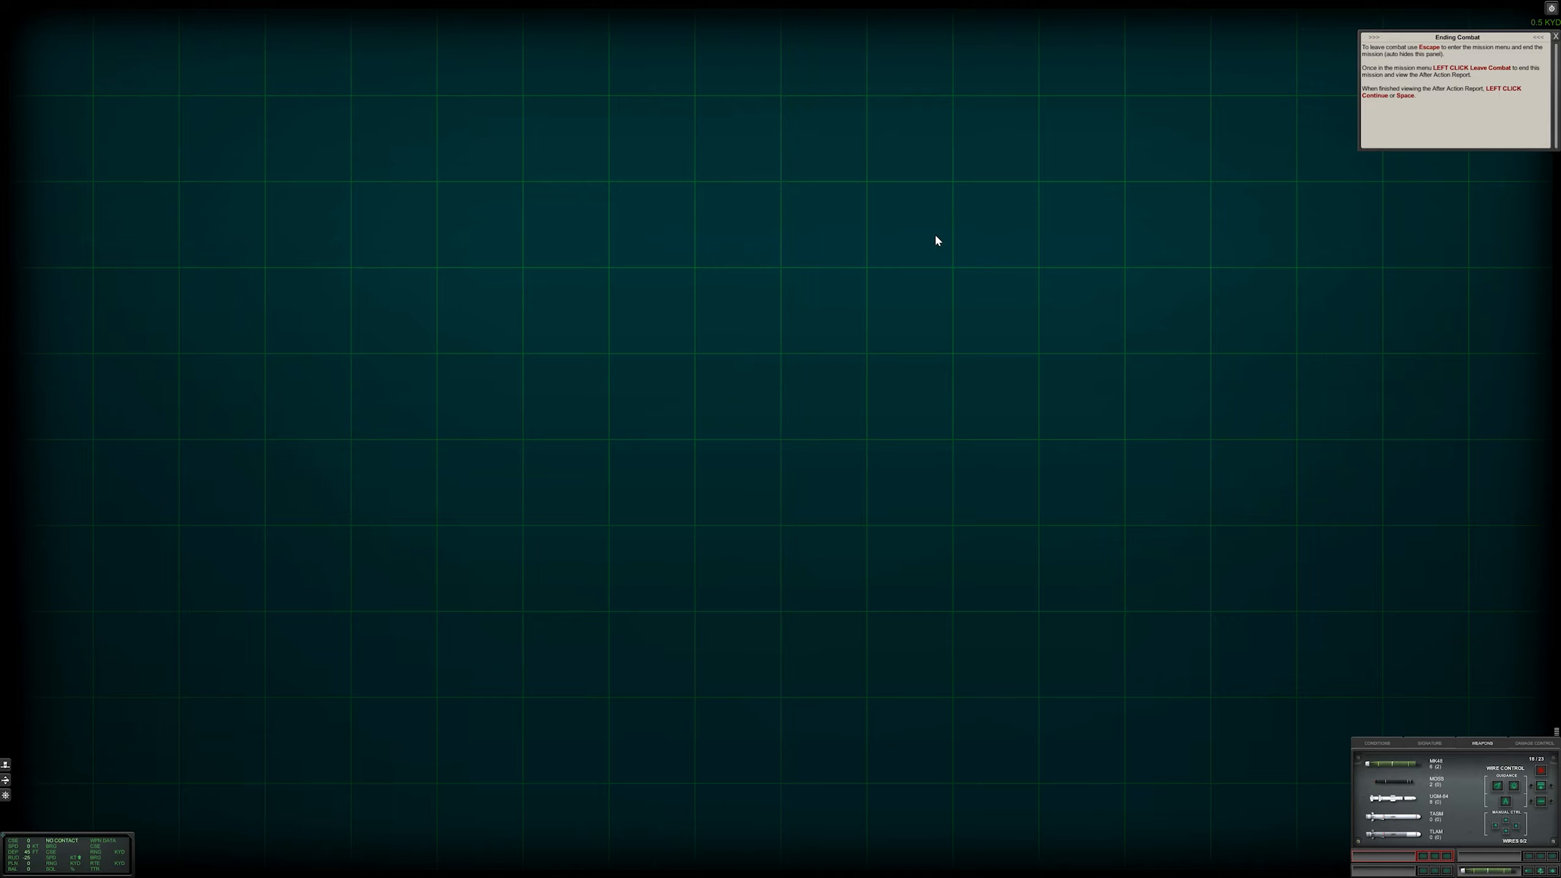
{"action": "mouse_move", "coordinate": [806, 302]}
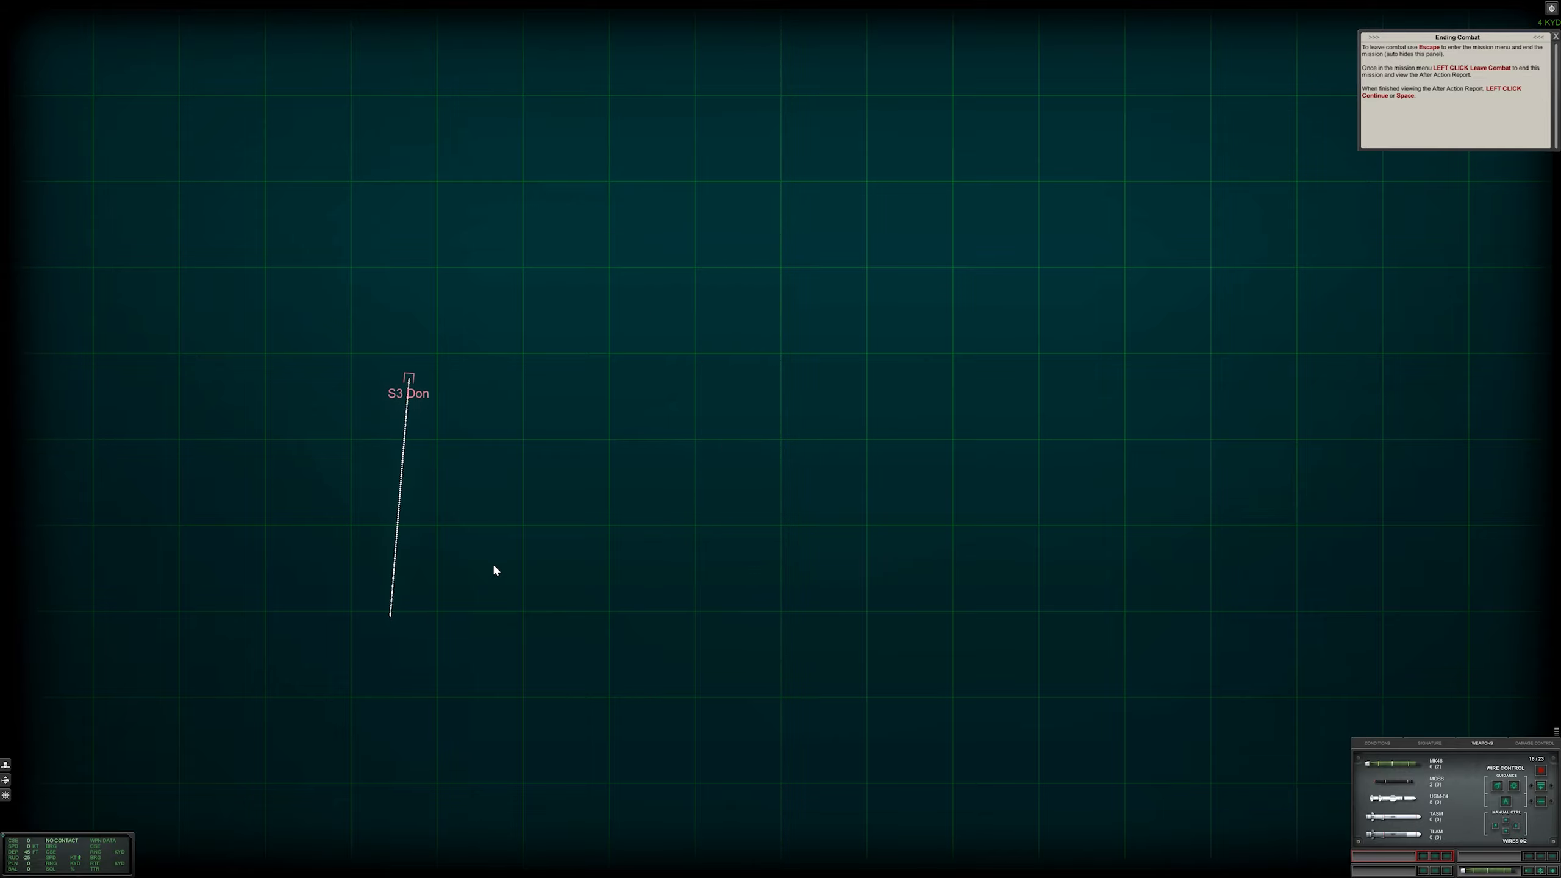
{"action": "mouse_move", "coordinate": [487, 575]}
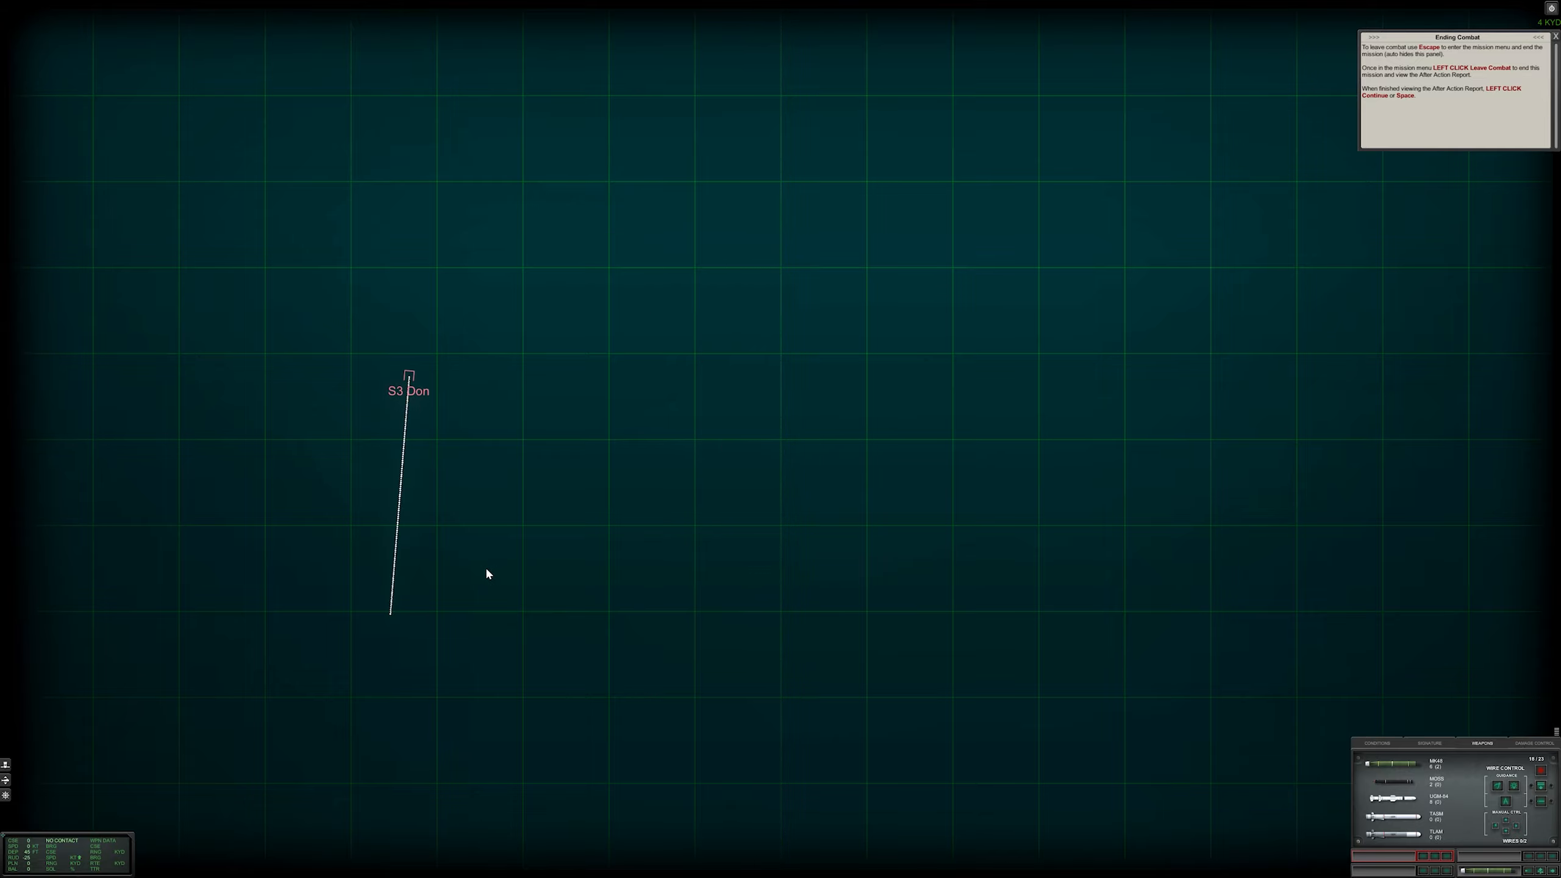